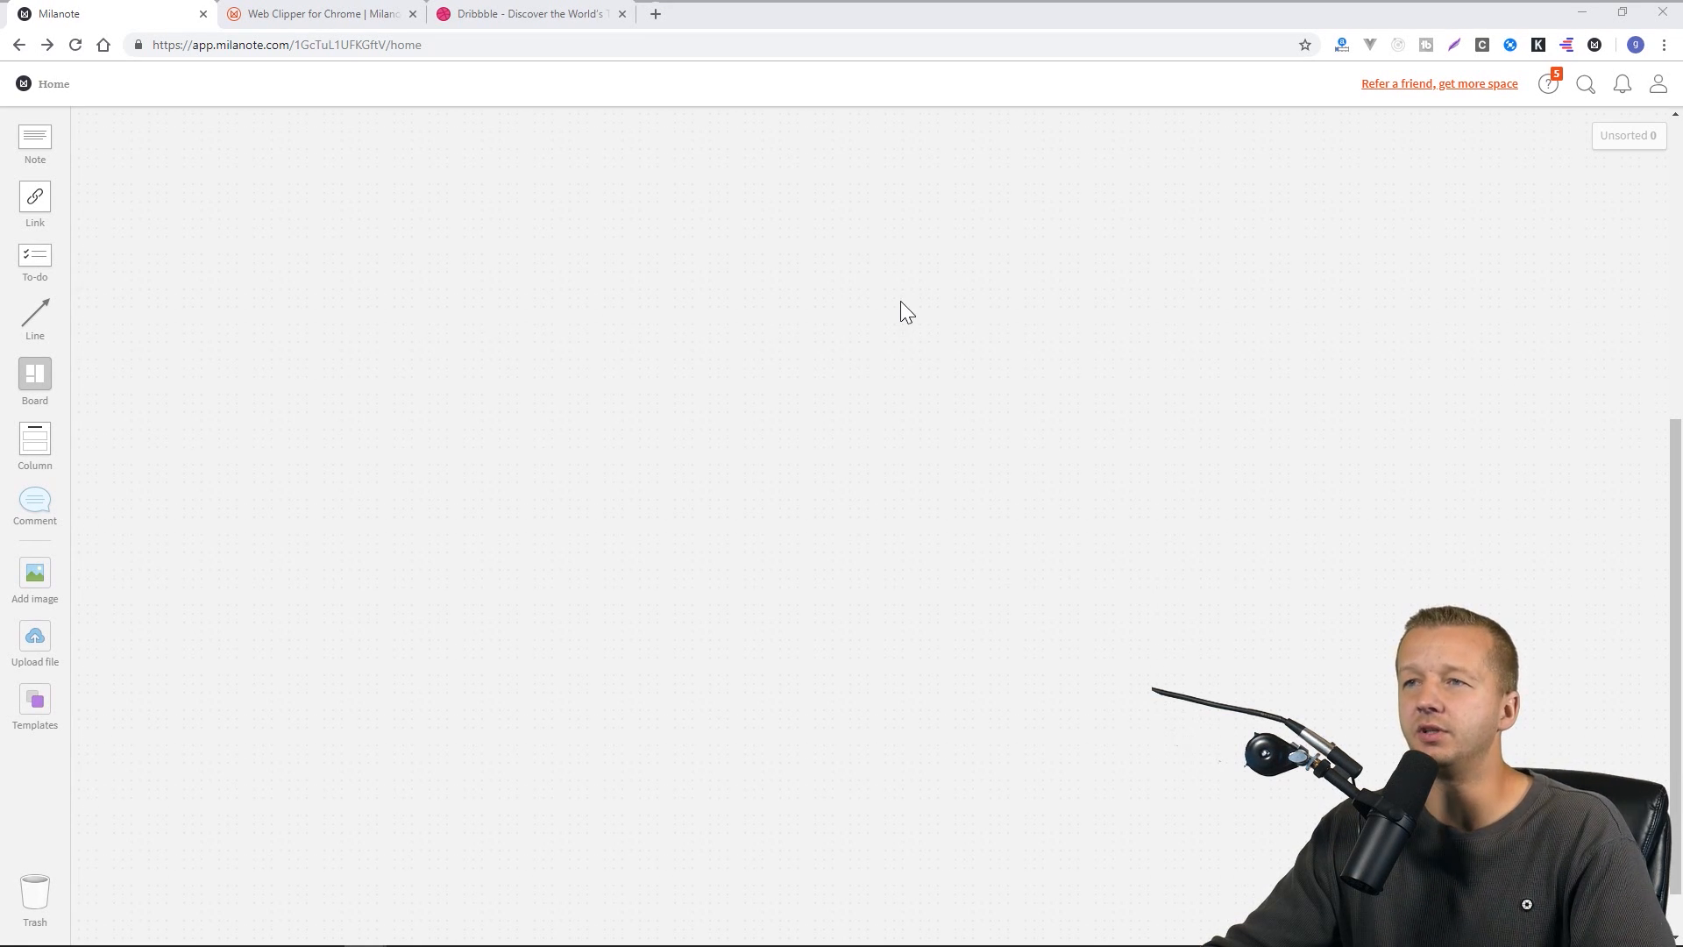
pyautogui.moveTo(544, 267)
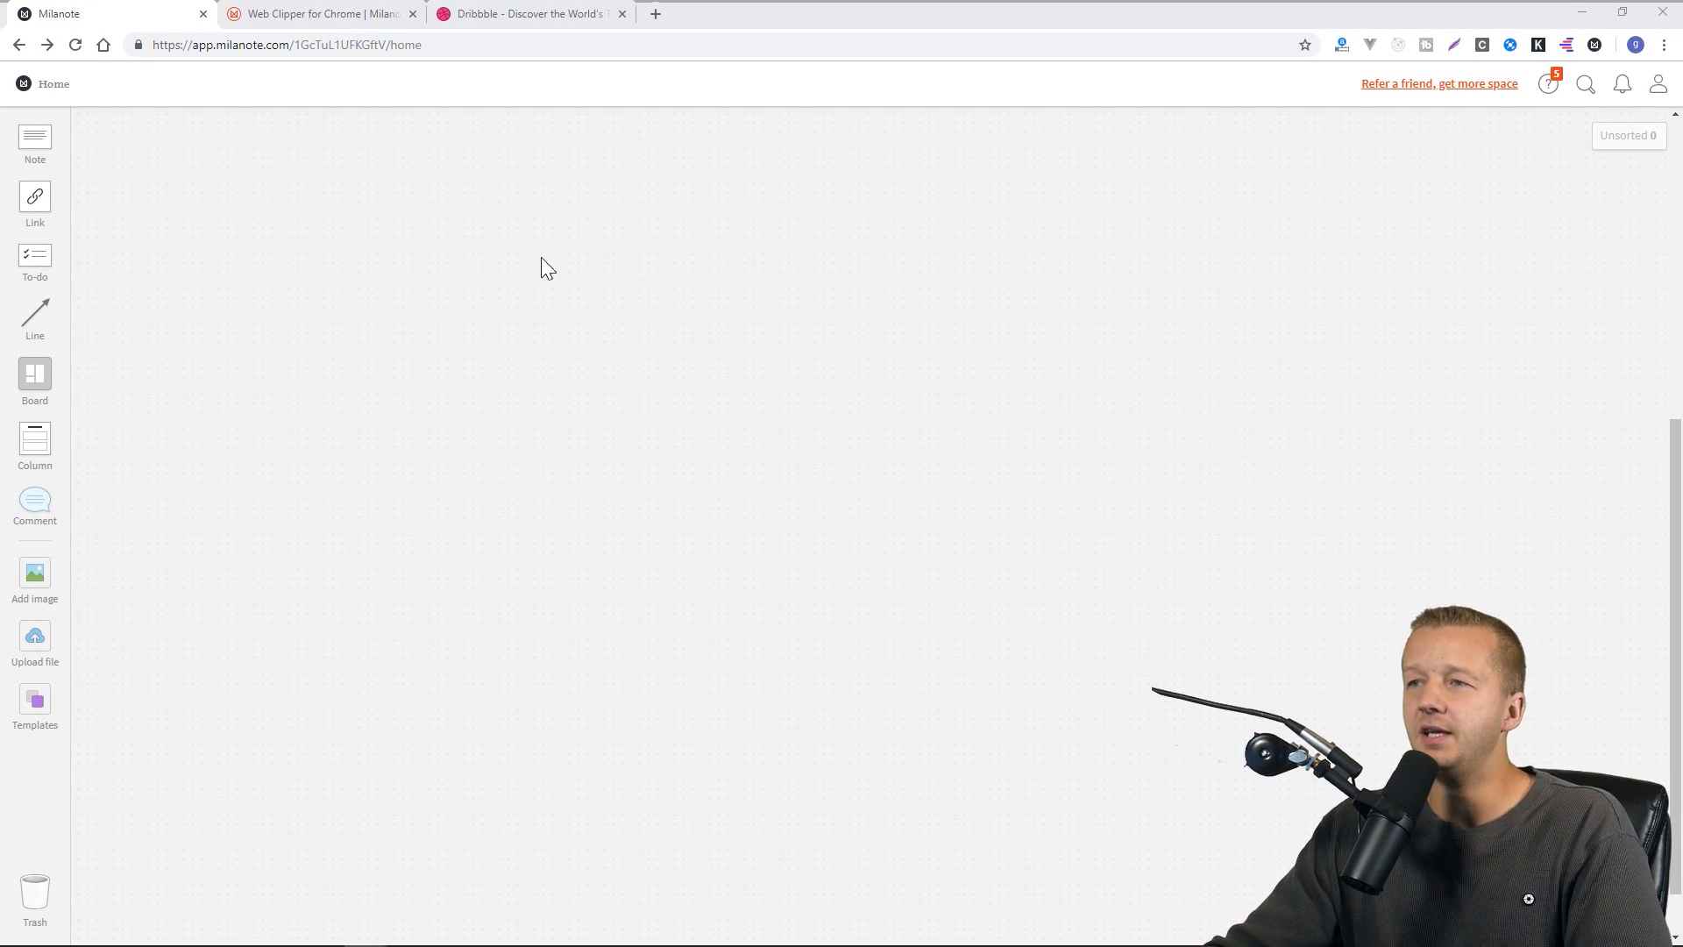
pyautogui.moveTo(1201, 470)
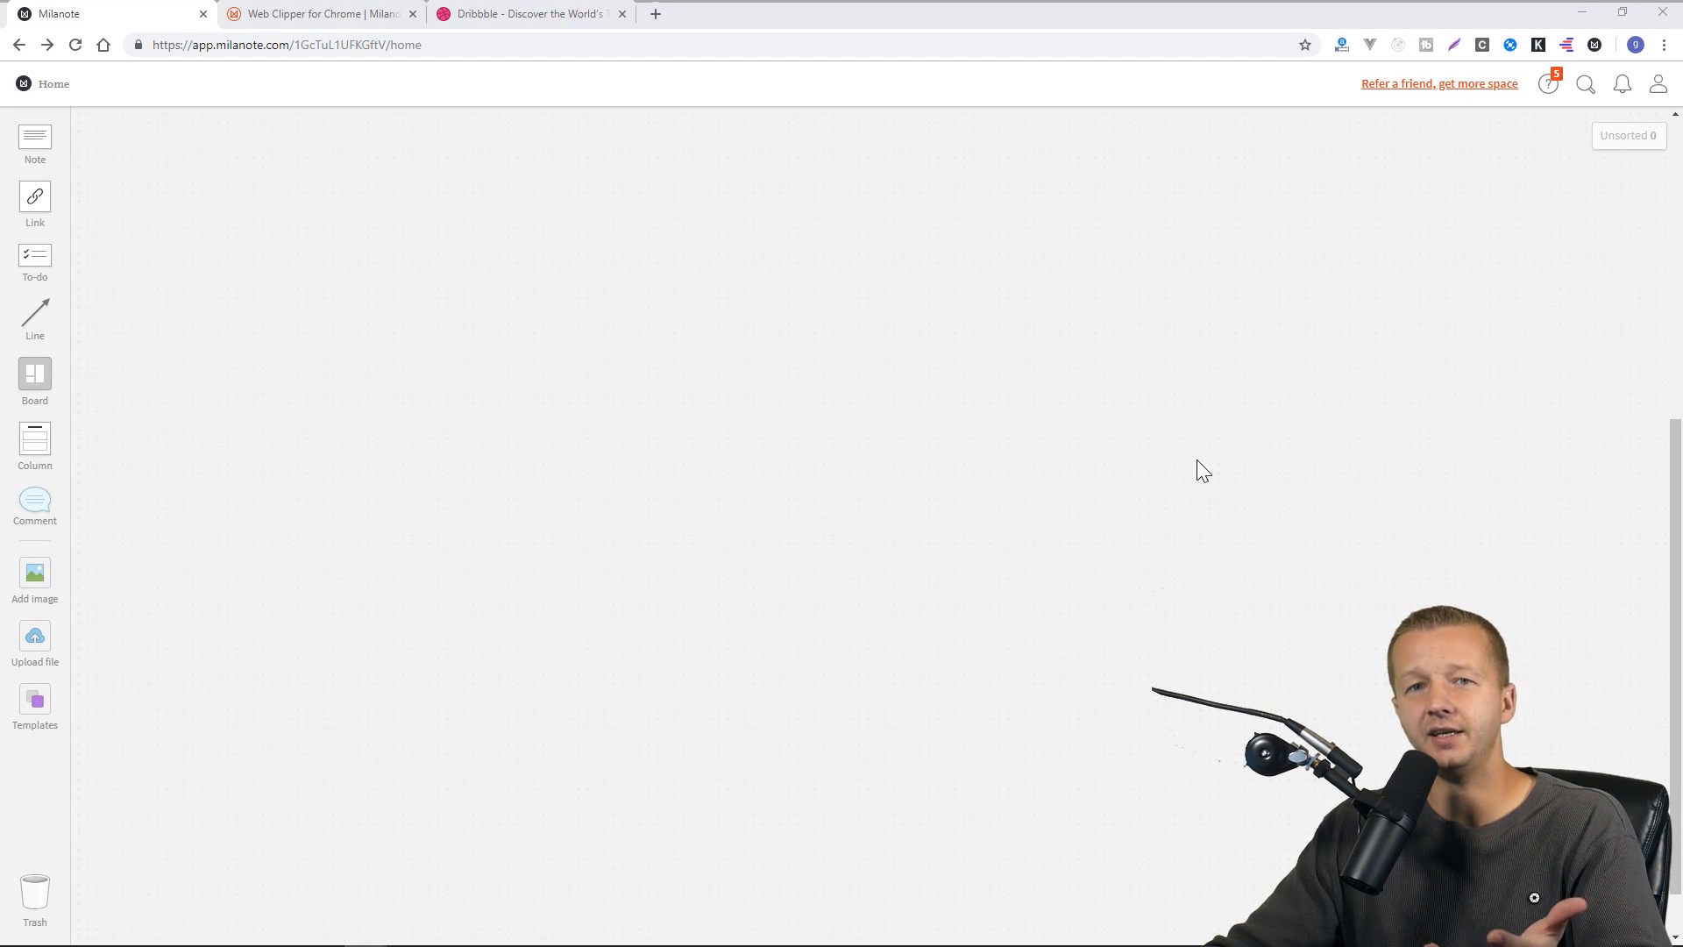
pyautogui.moveTo(300, 242)
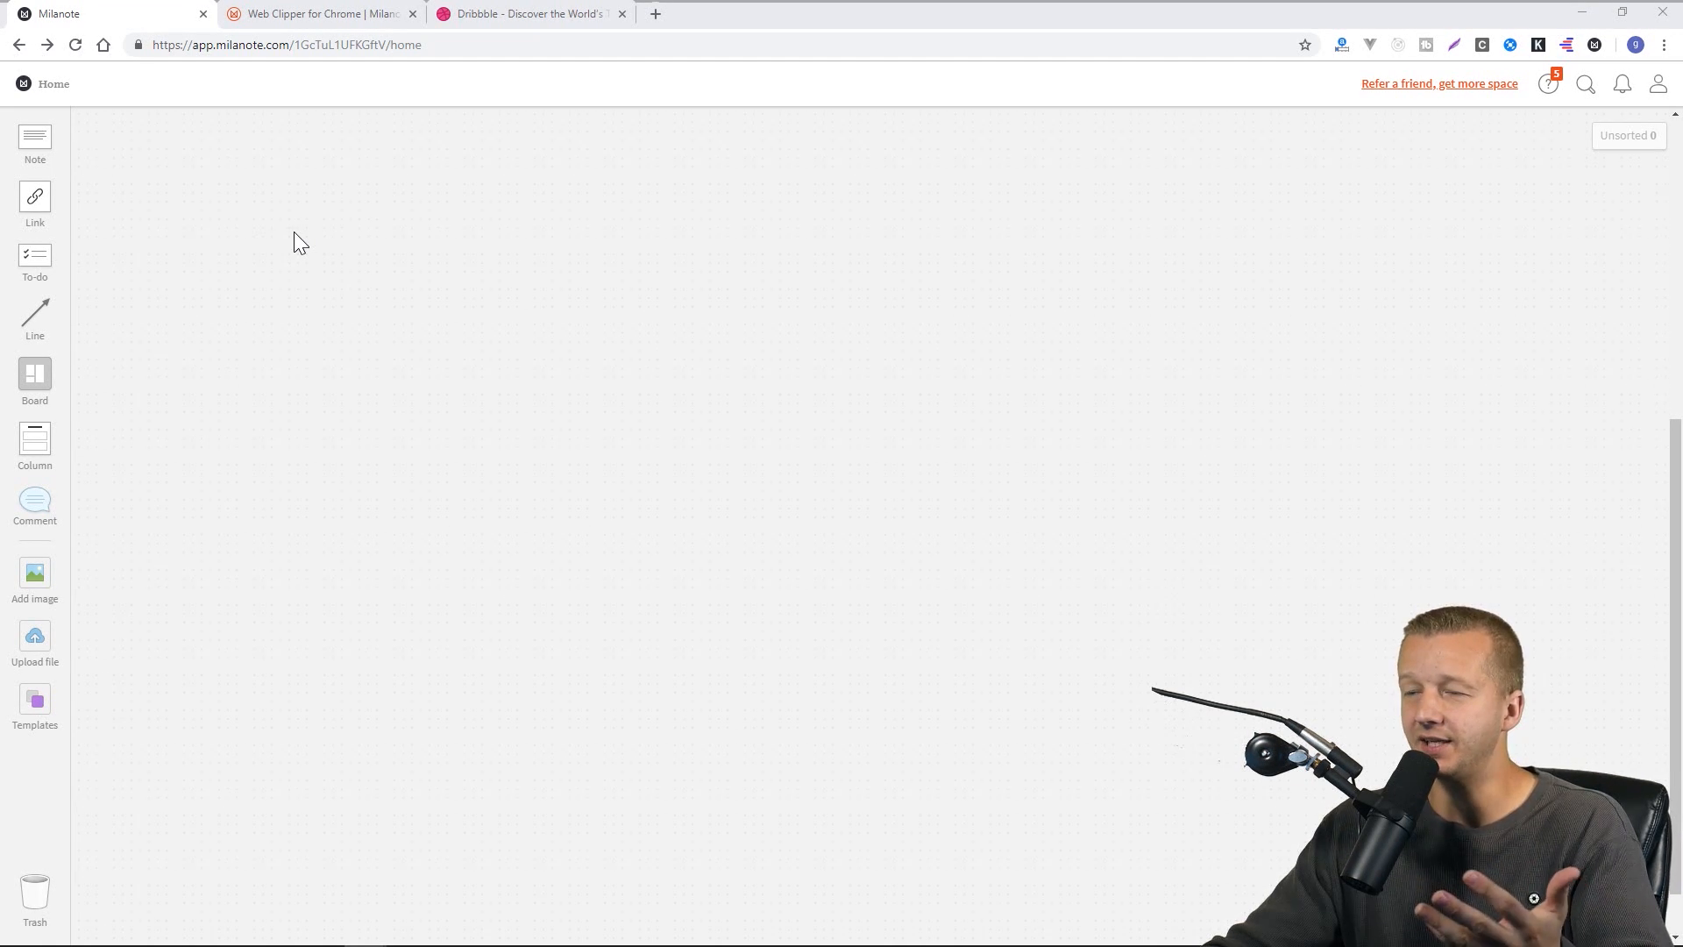
pyautogui.moveTo(287, 240)
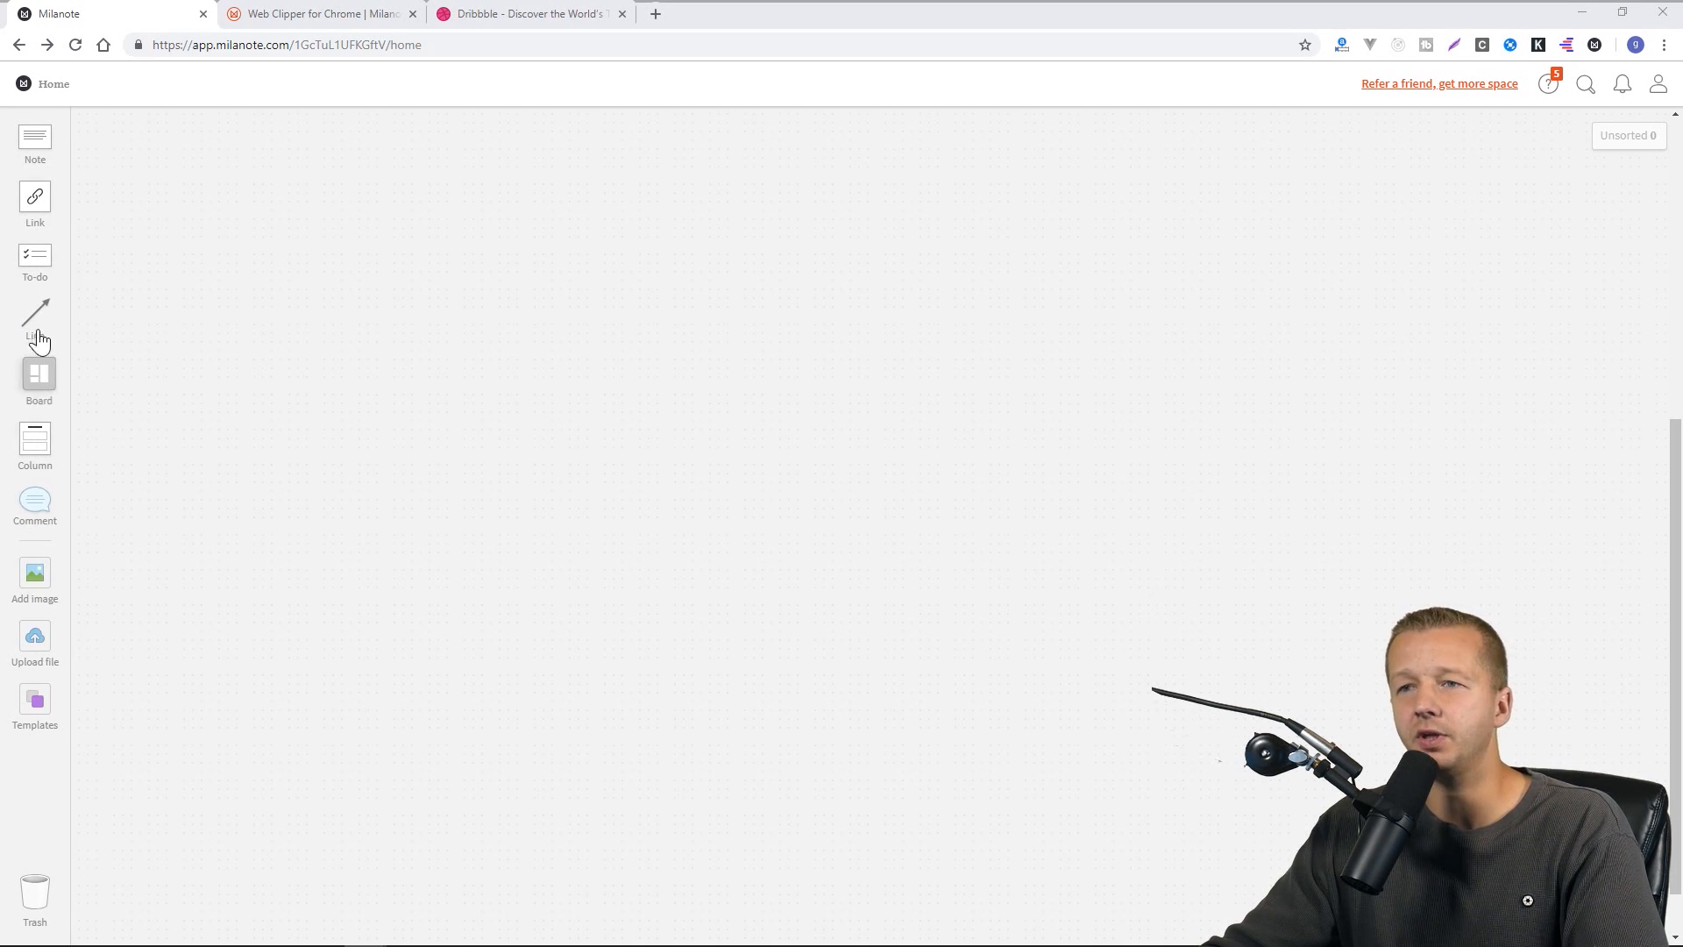
pyautogui.moveTo(451, 301)
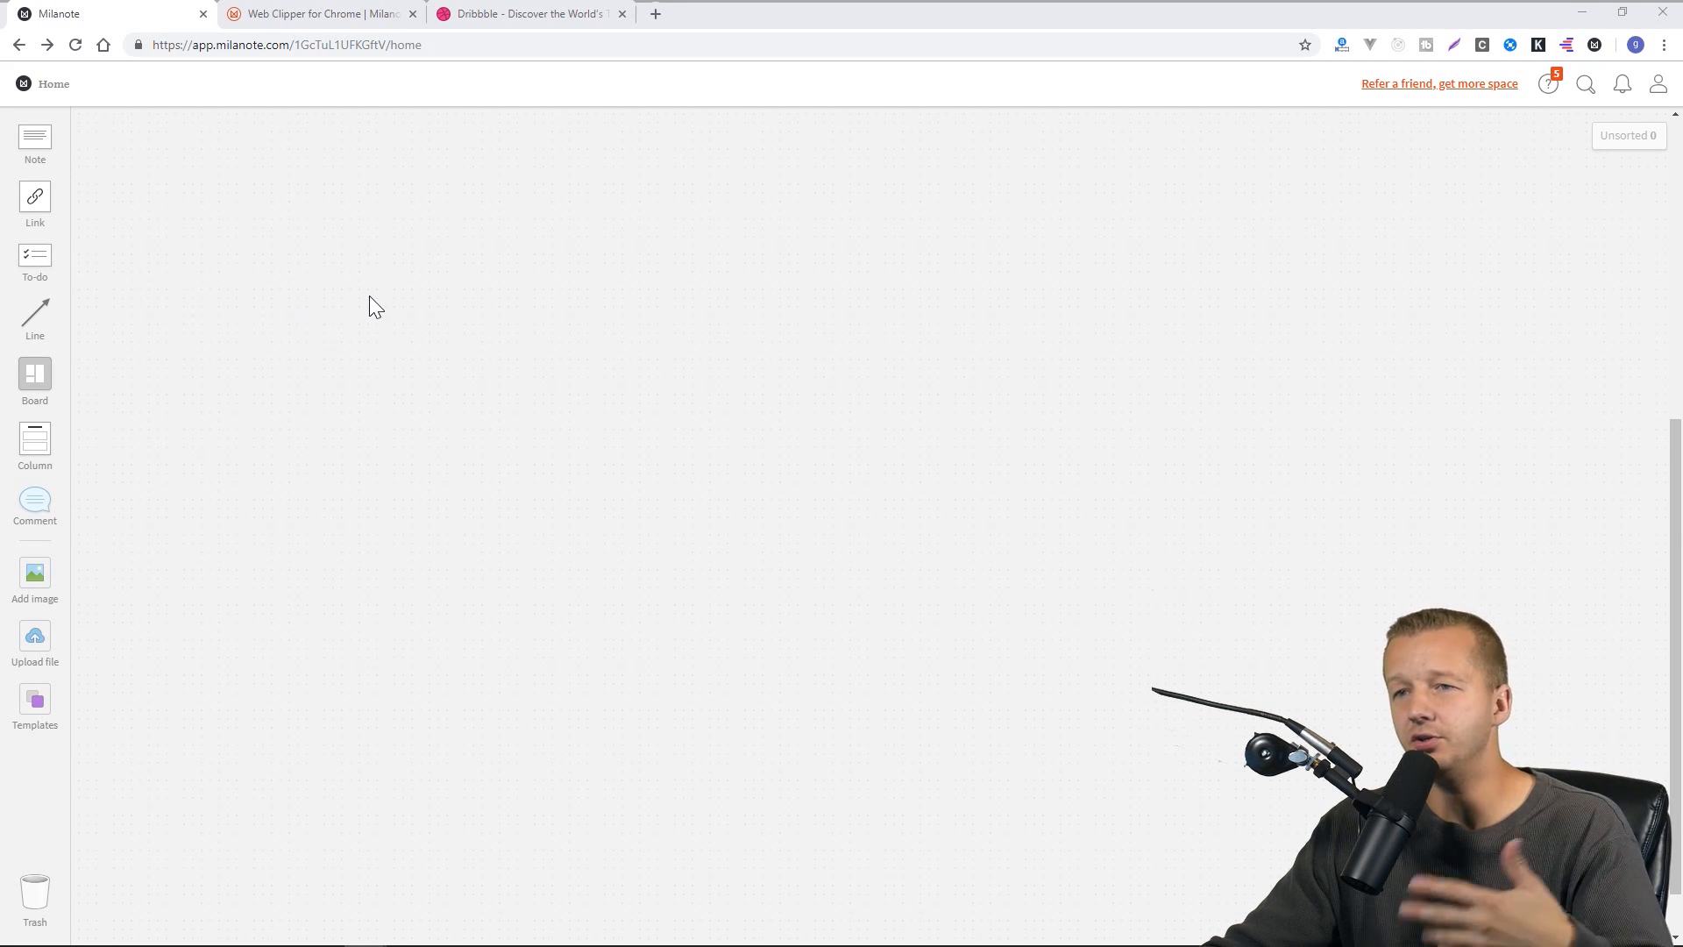
pyautogui.moveTo(249, 329)
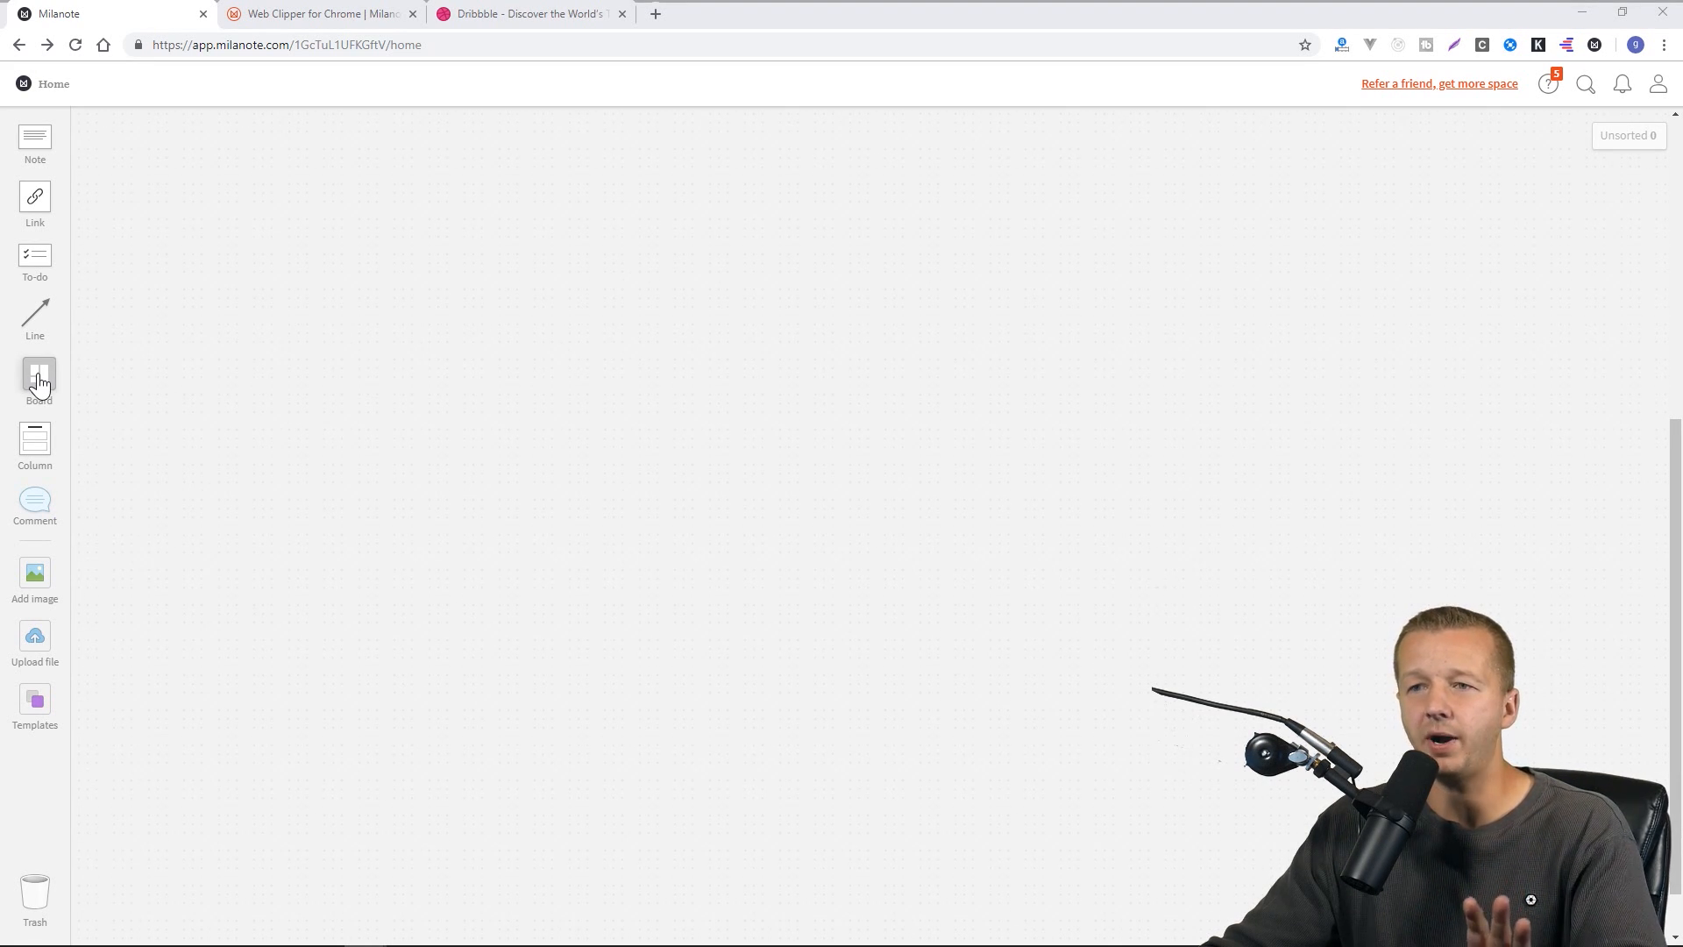
# Add a board titled 'Guitar Challenge' with a blue colour and guitar icon
pyautogui.click(34, 379)
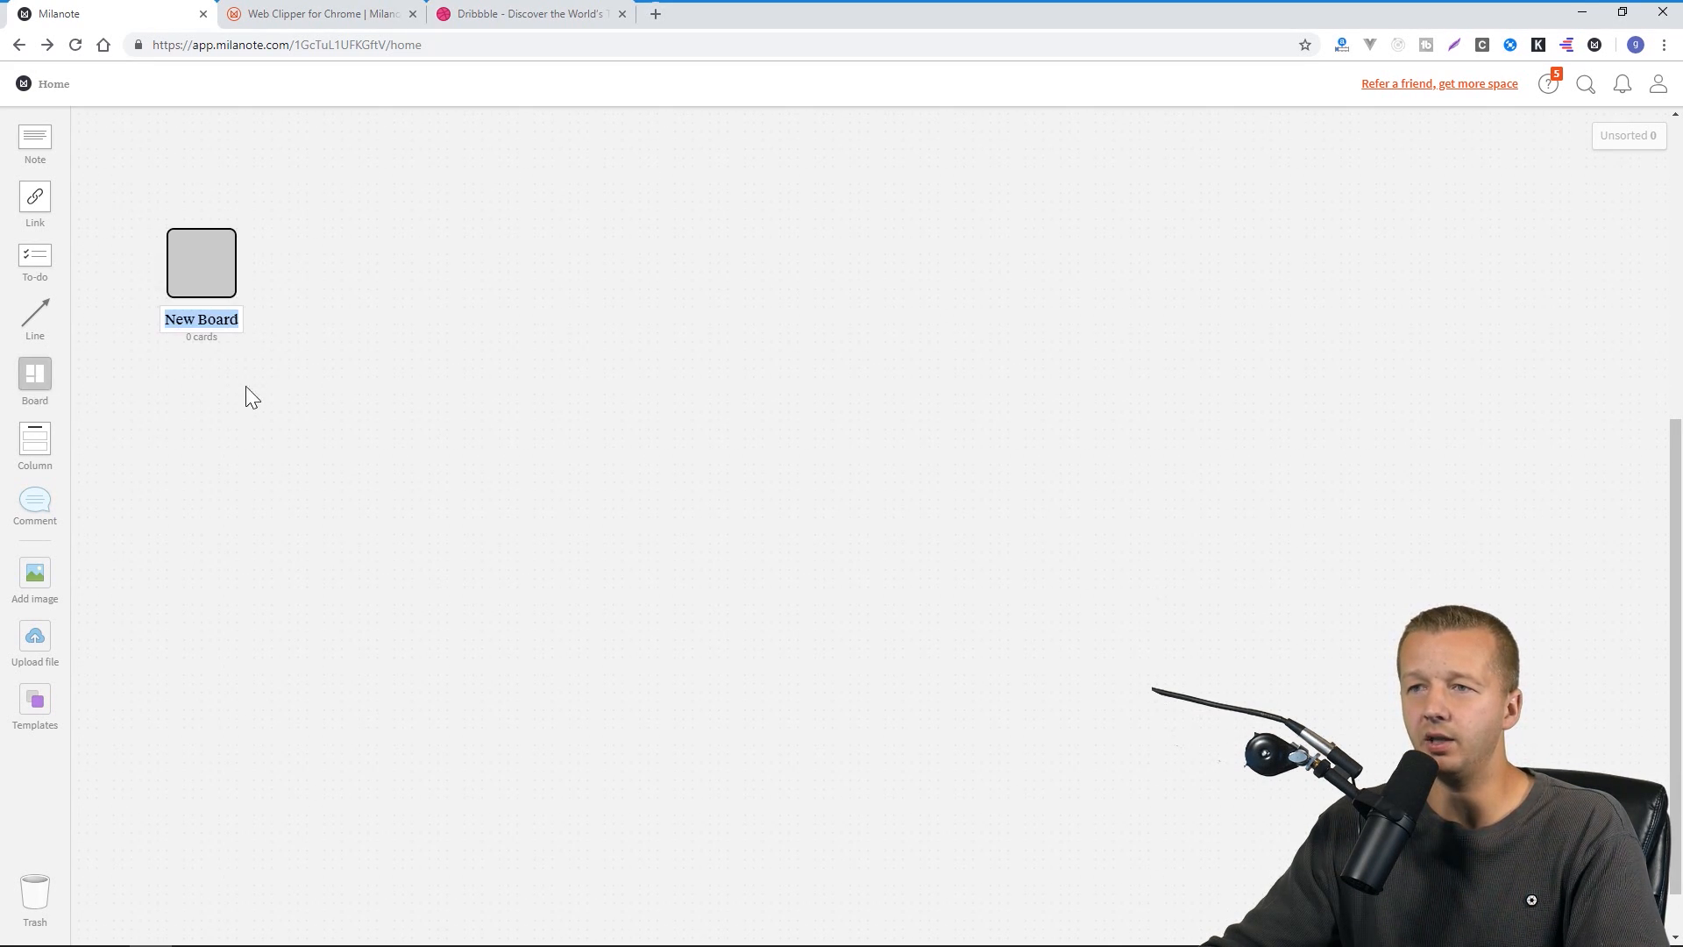
pyautogui.click(201, 263)
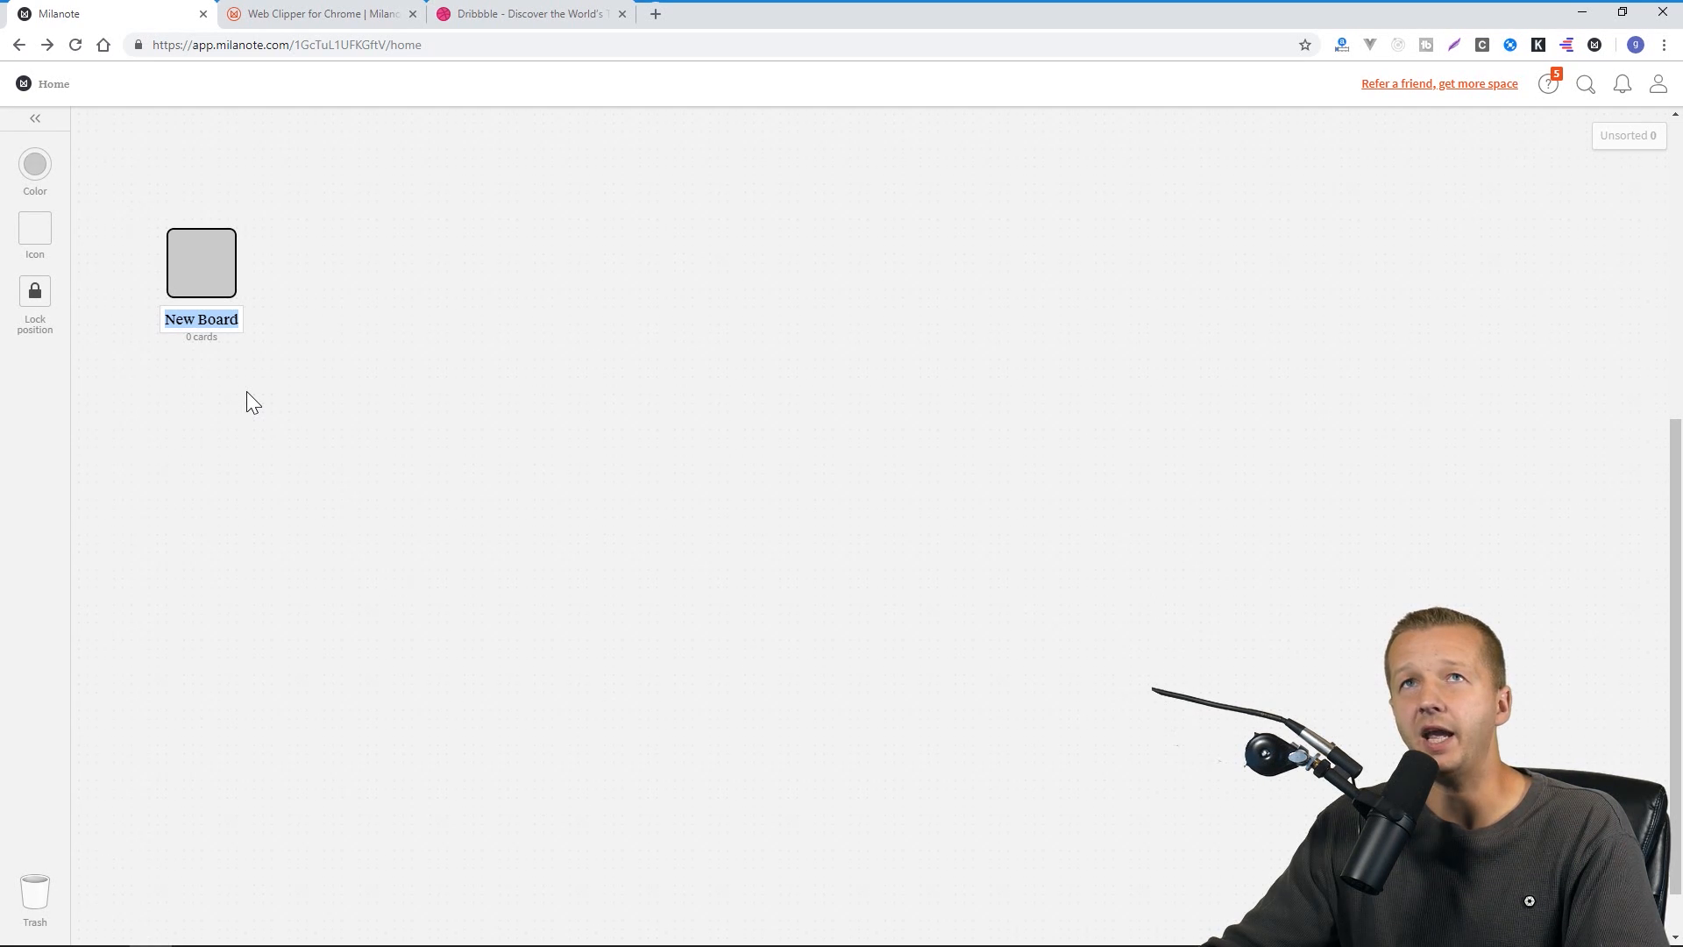
pyautogui.moveTo(214, 319)
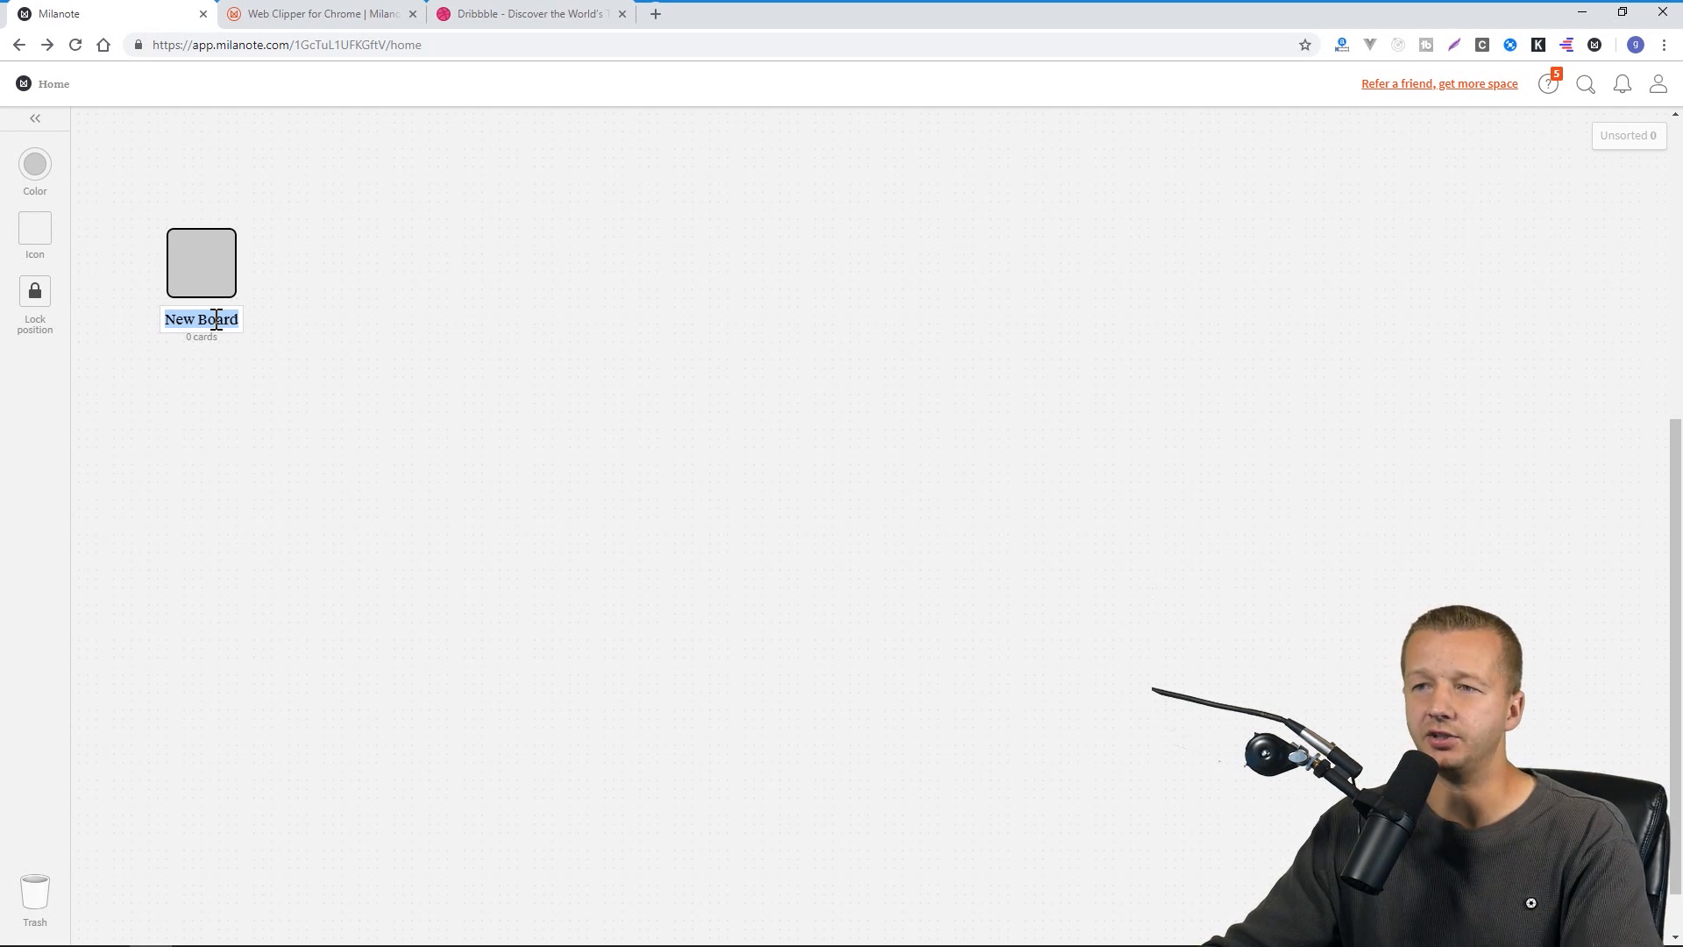
pyautogui.write('Guitar')
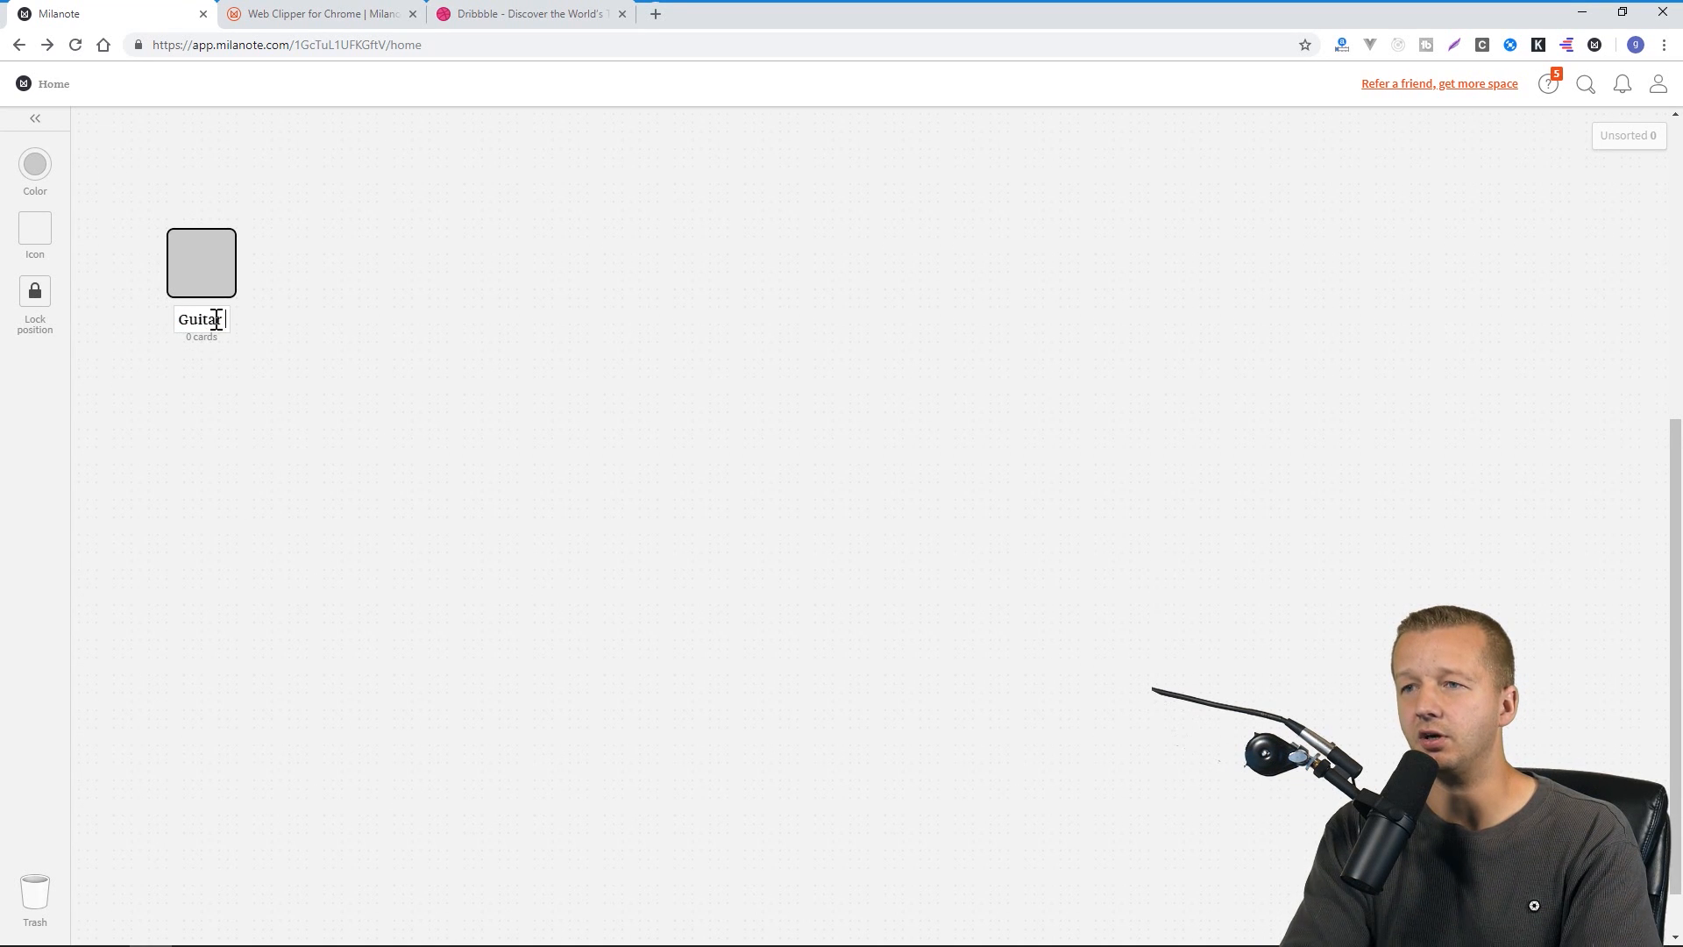
pyautogui.write('Challenge')
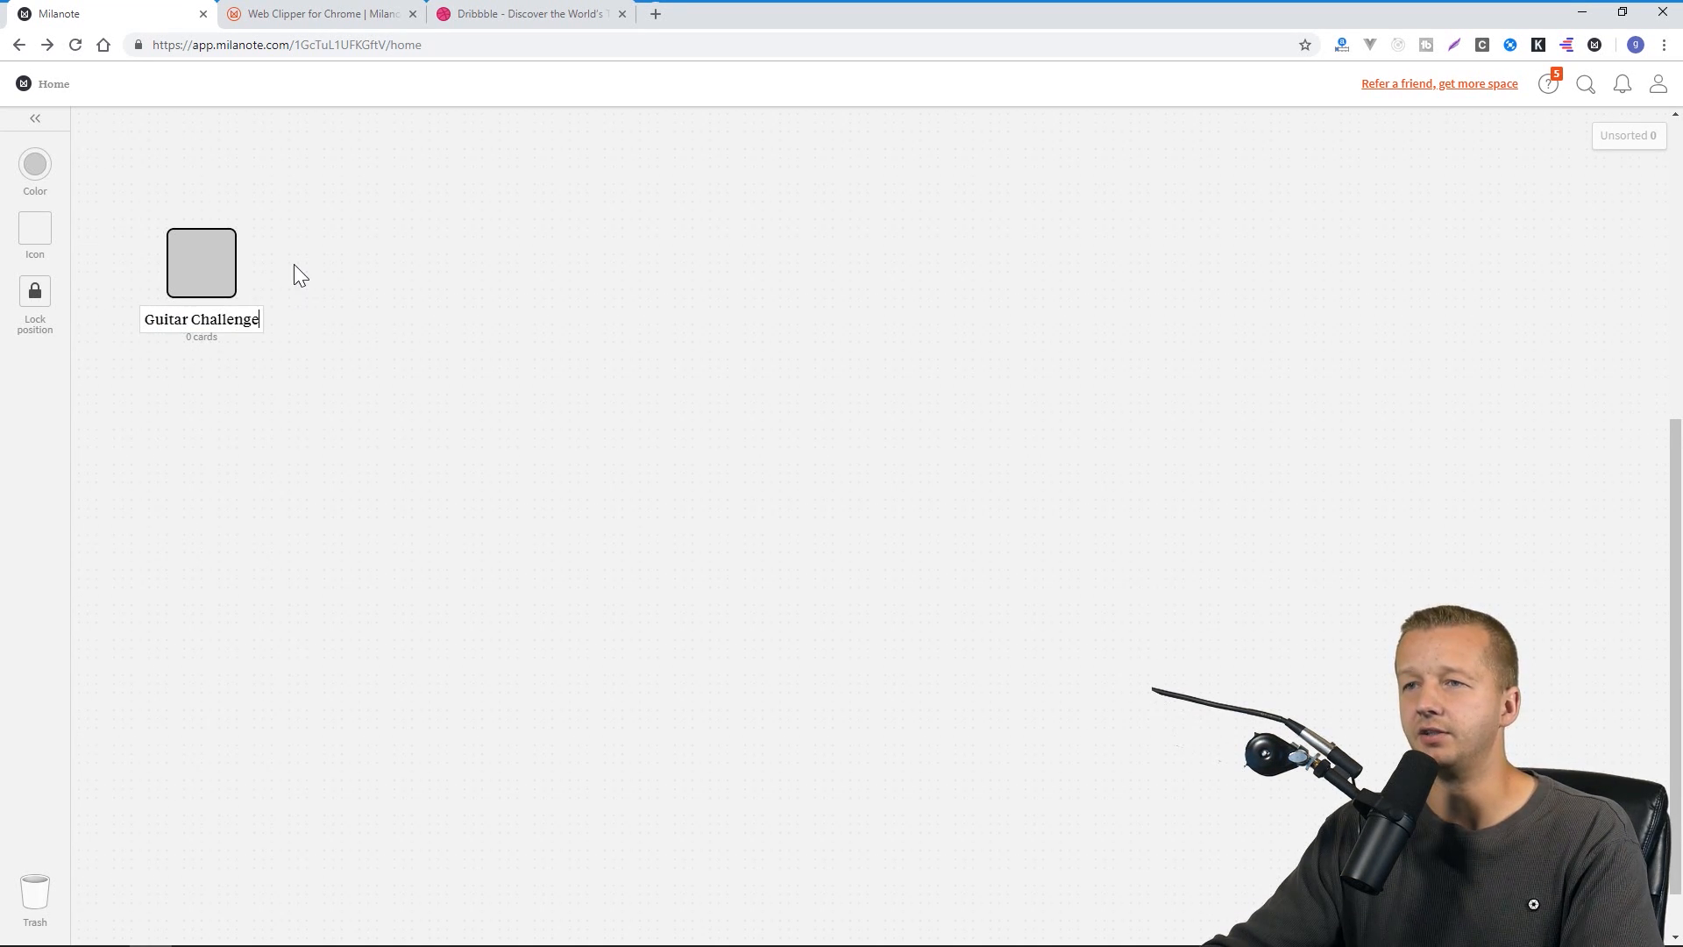
pyautogui.click(200, 262)
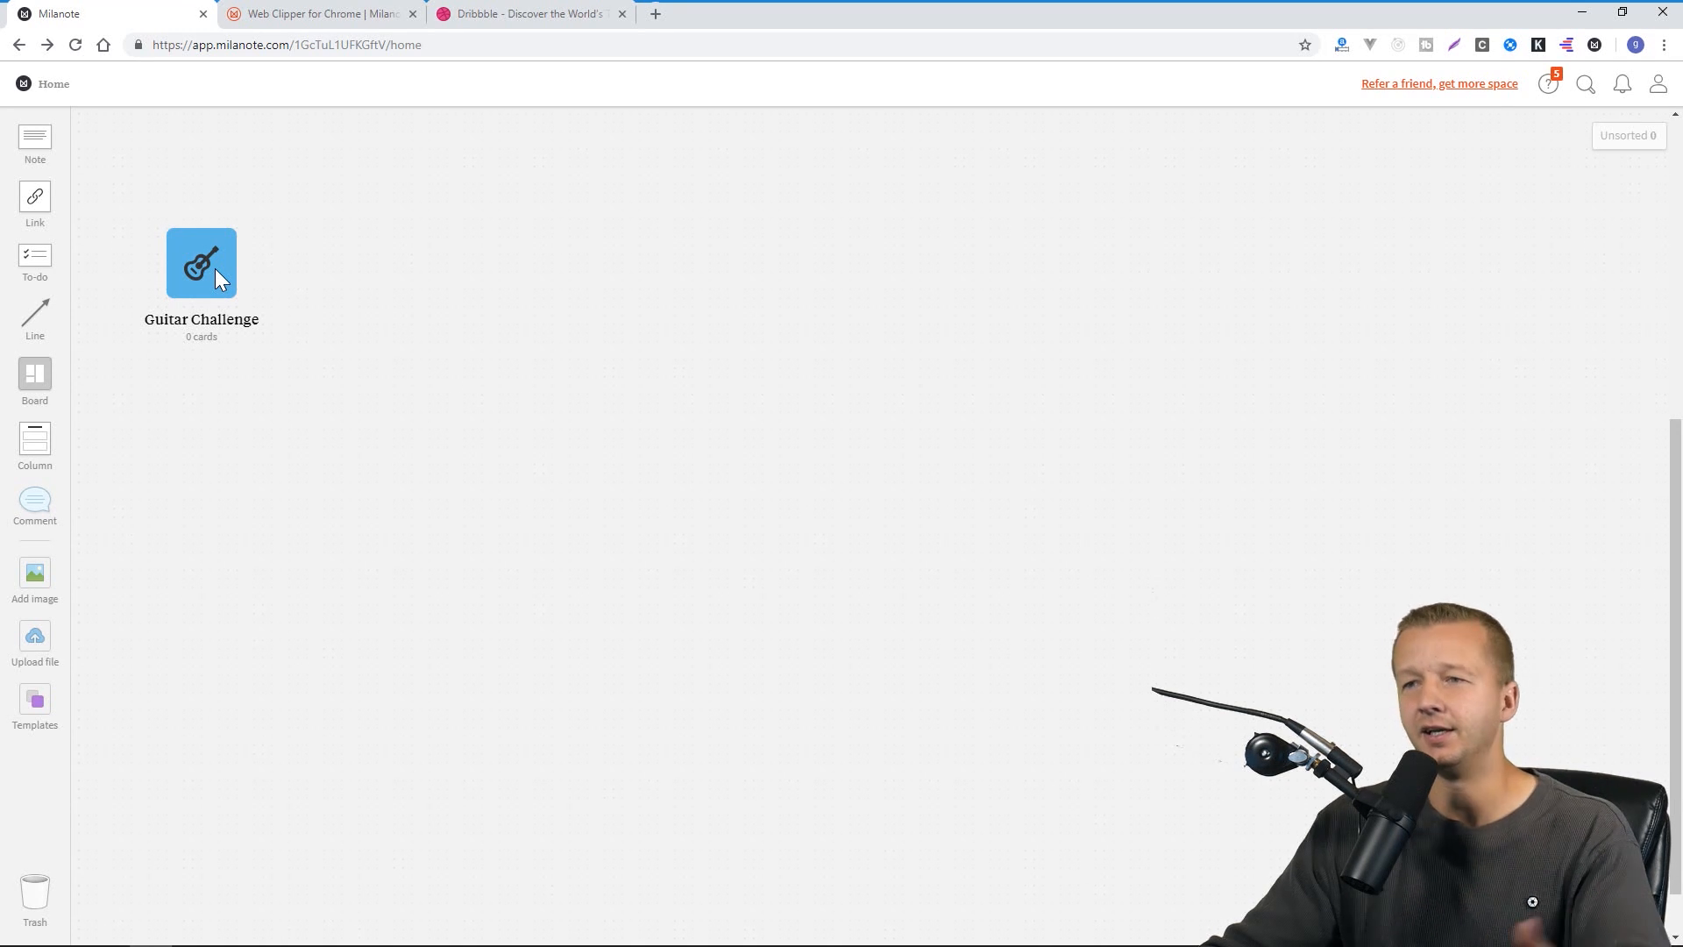
pyautogui.click(200, 263)
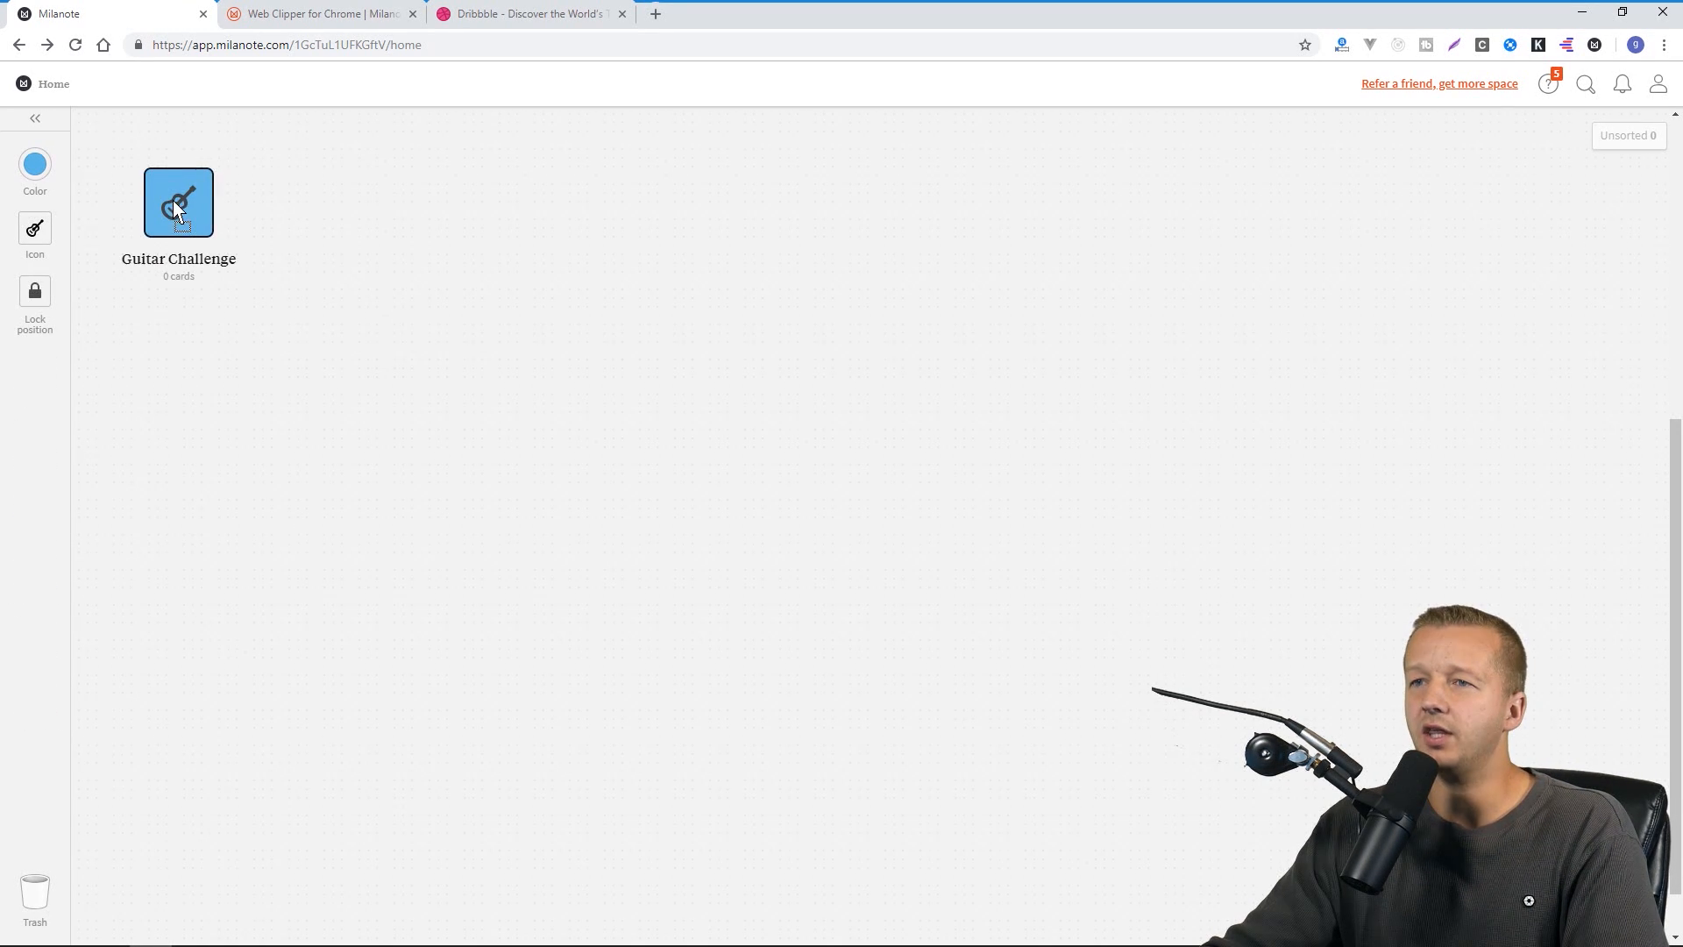
# Inside Guitar Challenge, add a green 'UI Inspiration' board with a screen icon and open it
pyautogui.doubleClick(178, 203)
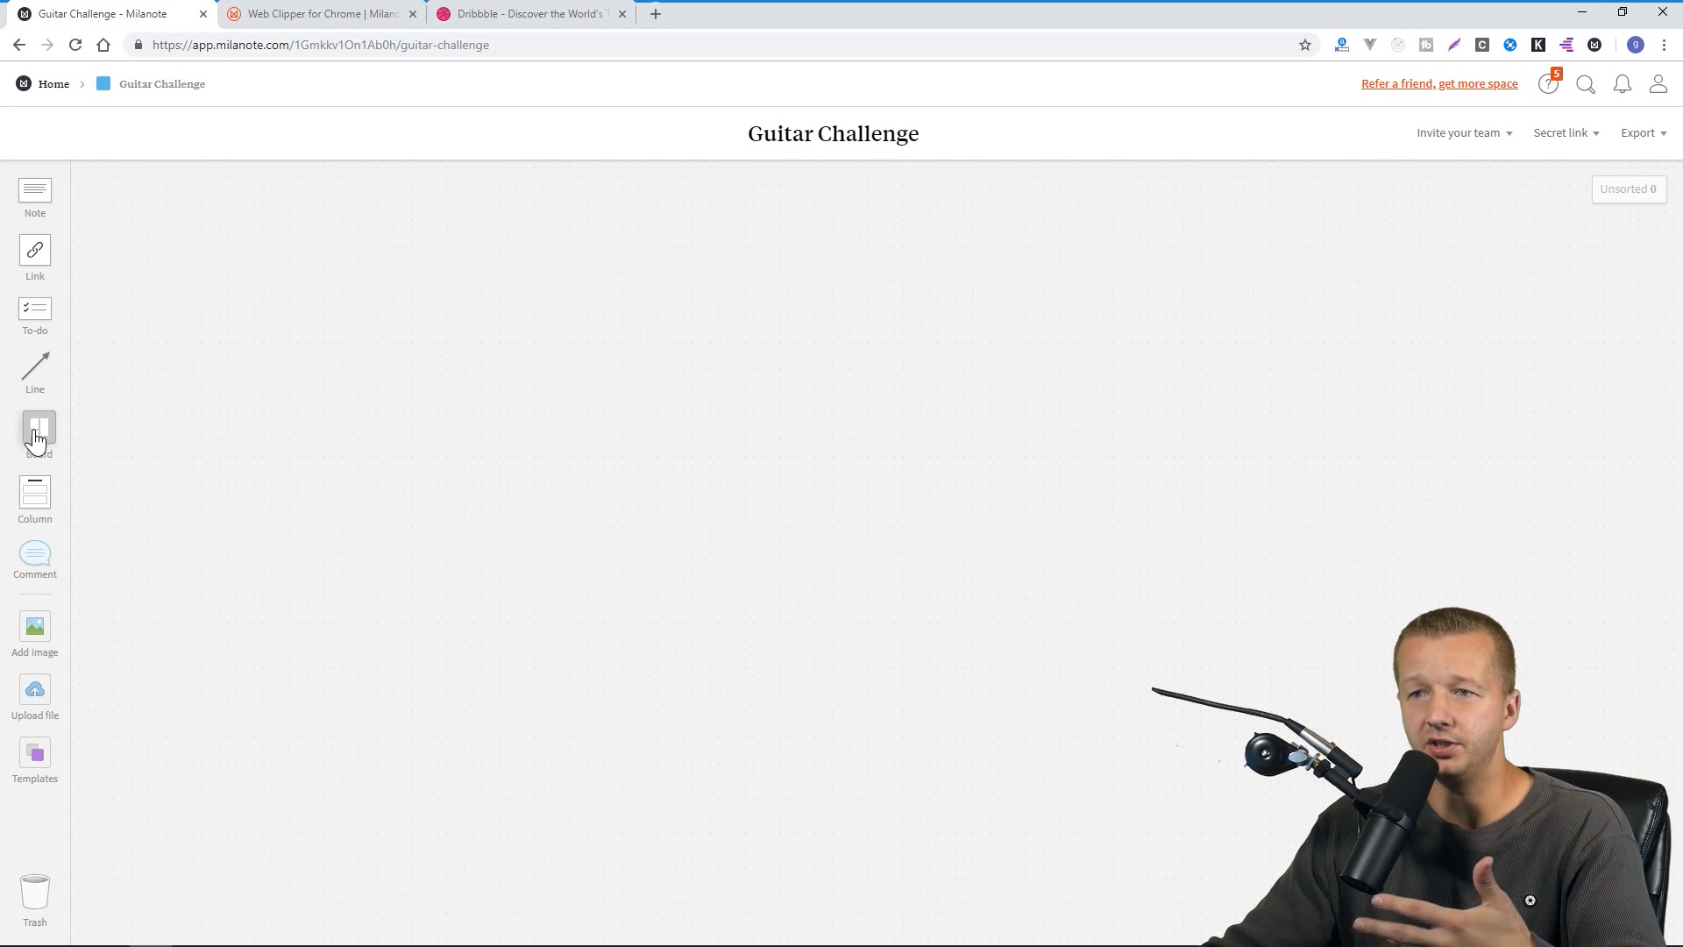
pyautogui.moveTo(344, 433)
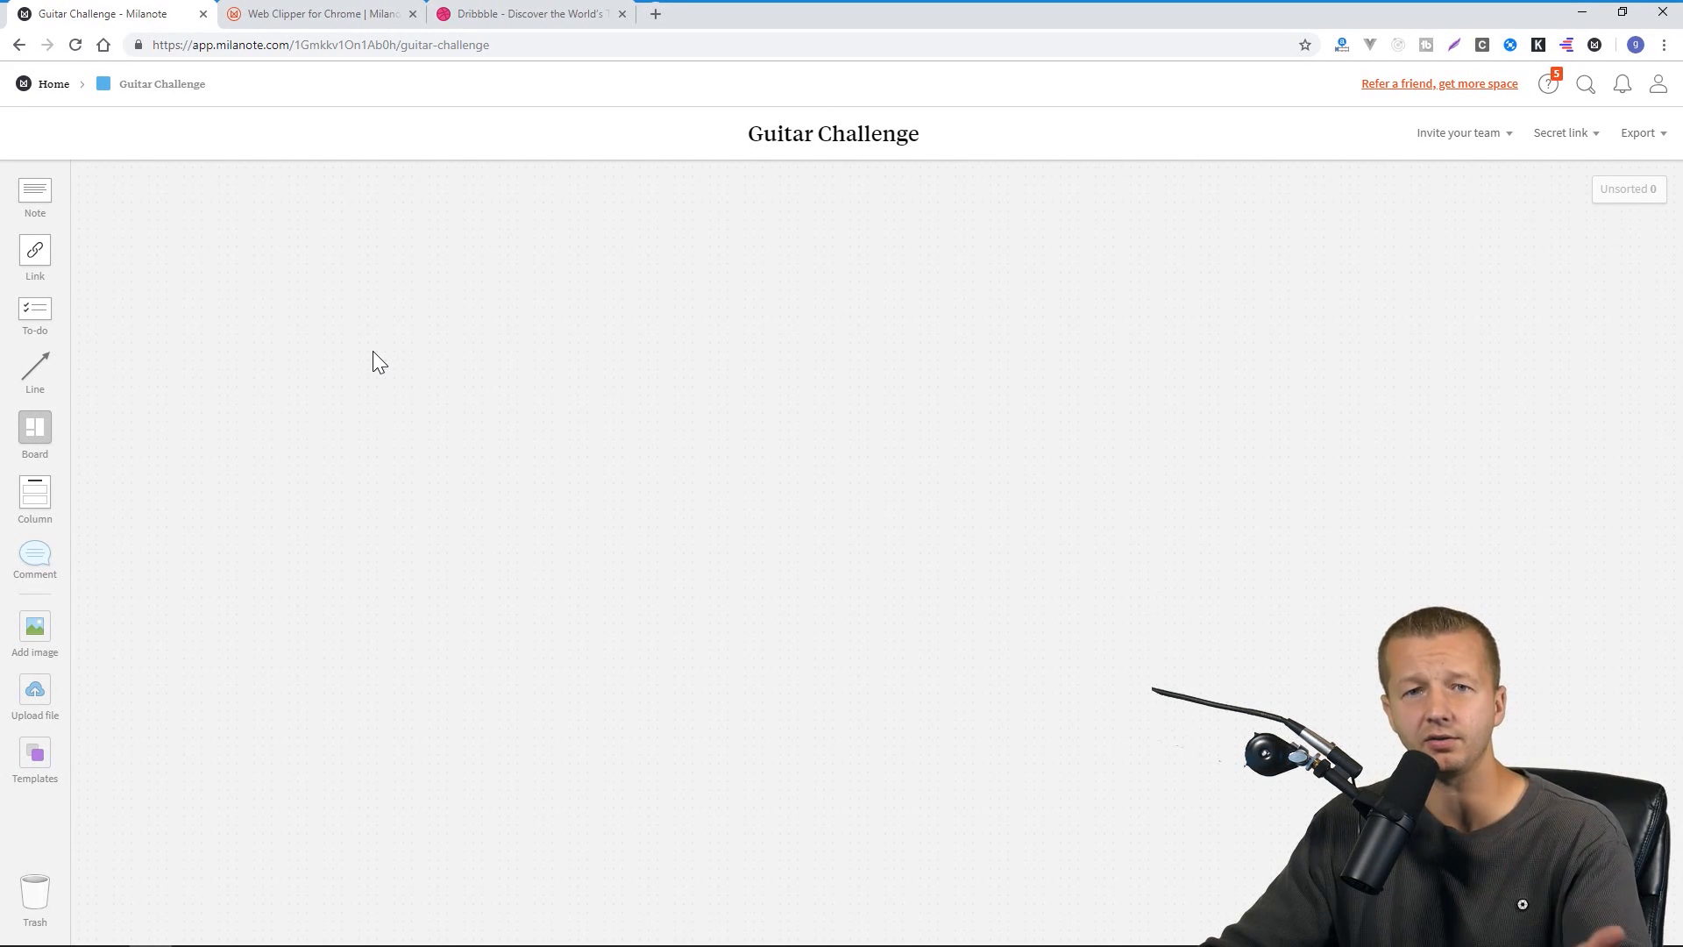
pyautogui.click(35, 424)
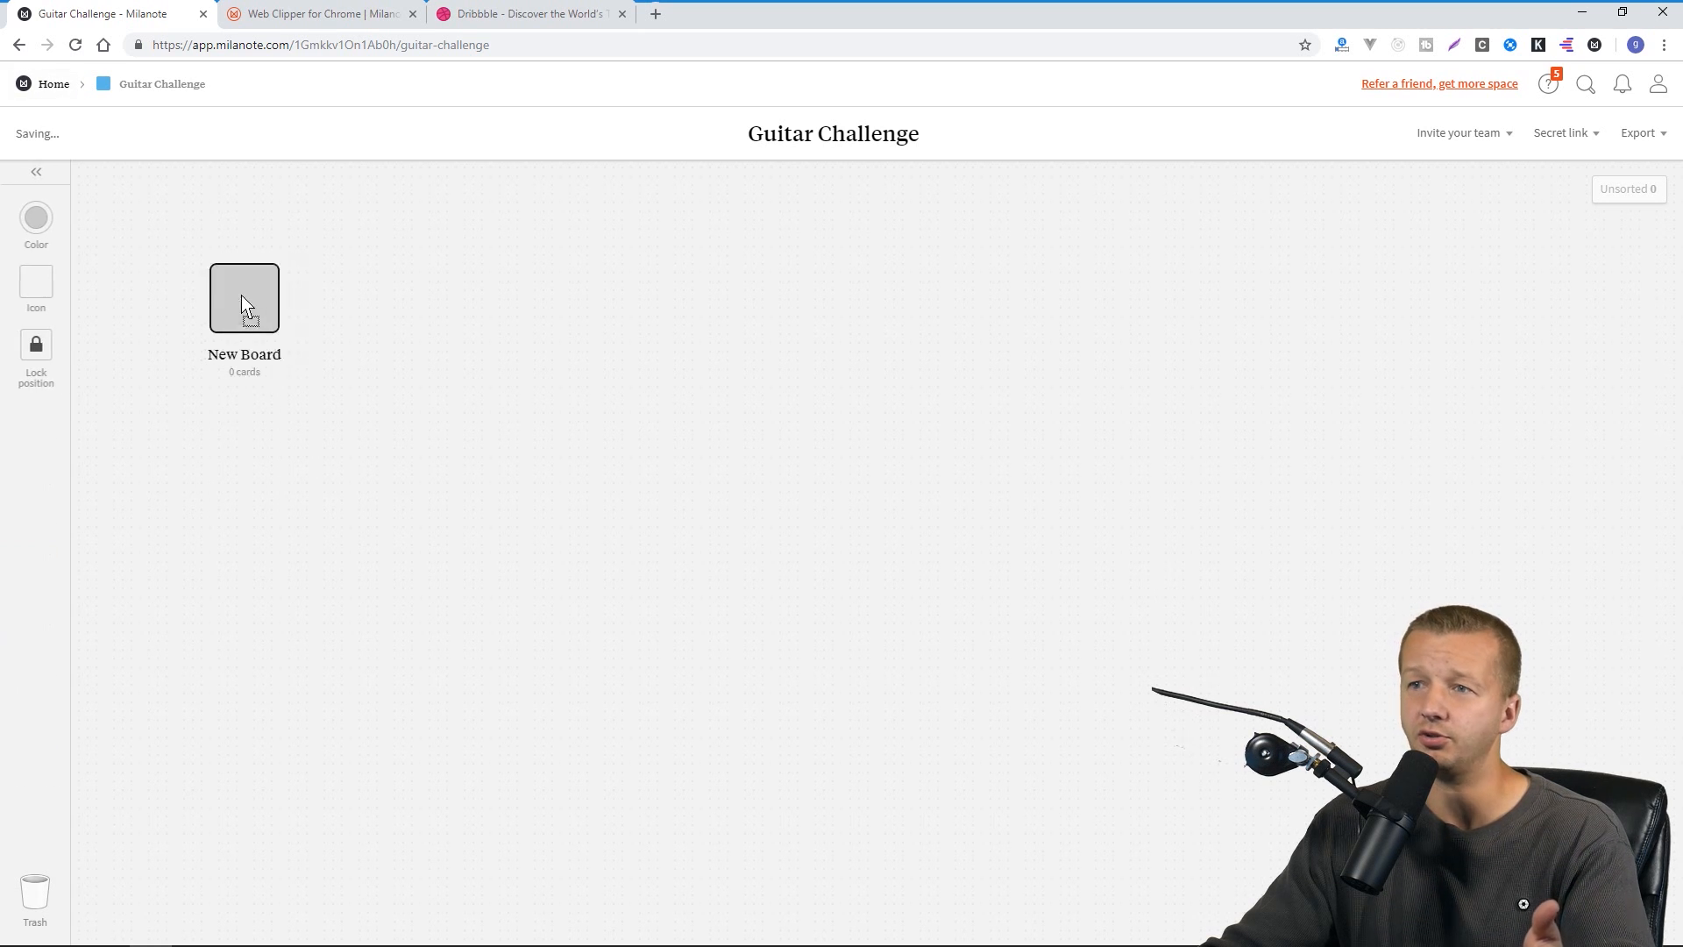
pyautogui.doubleClick(243, 354)
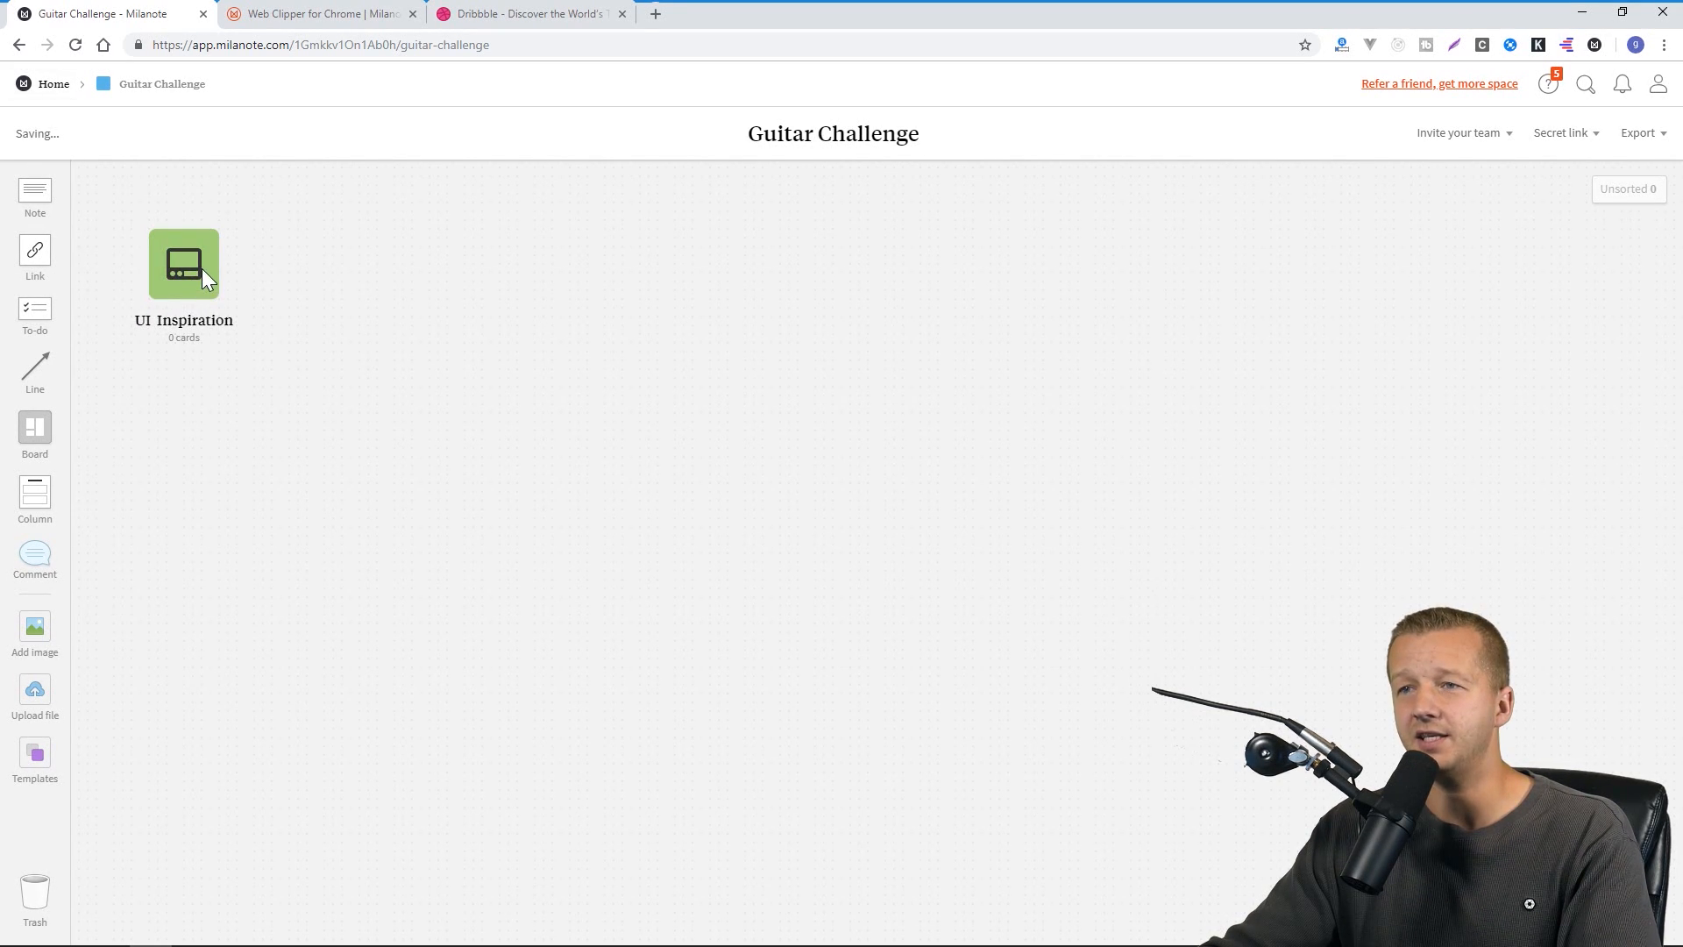
pyautogui.moveTo(172, 335)
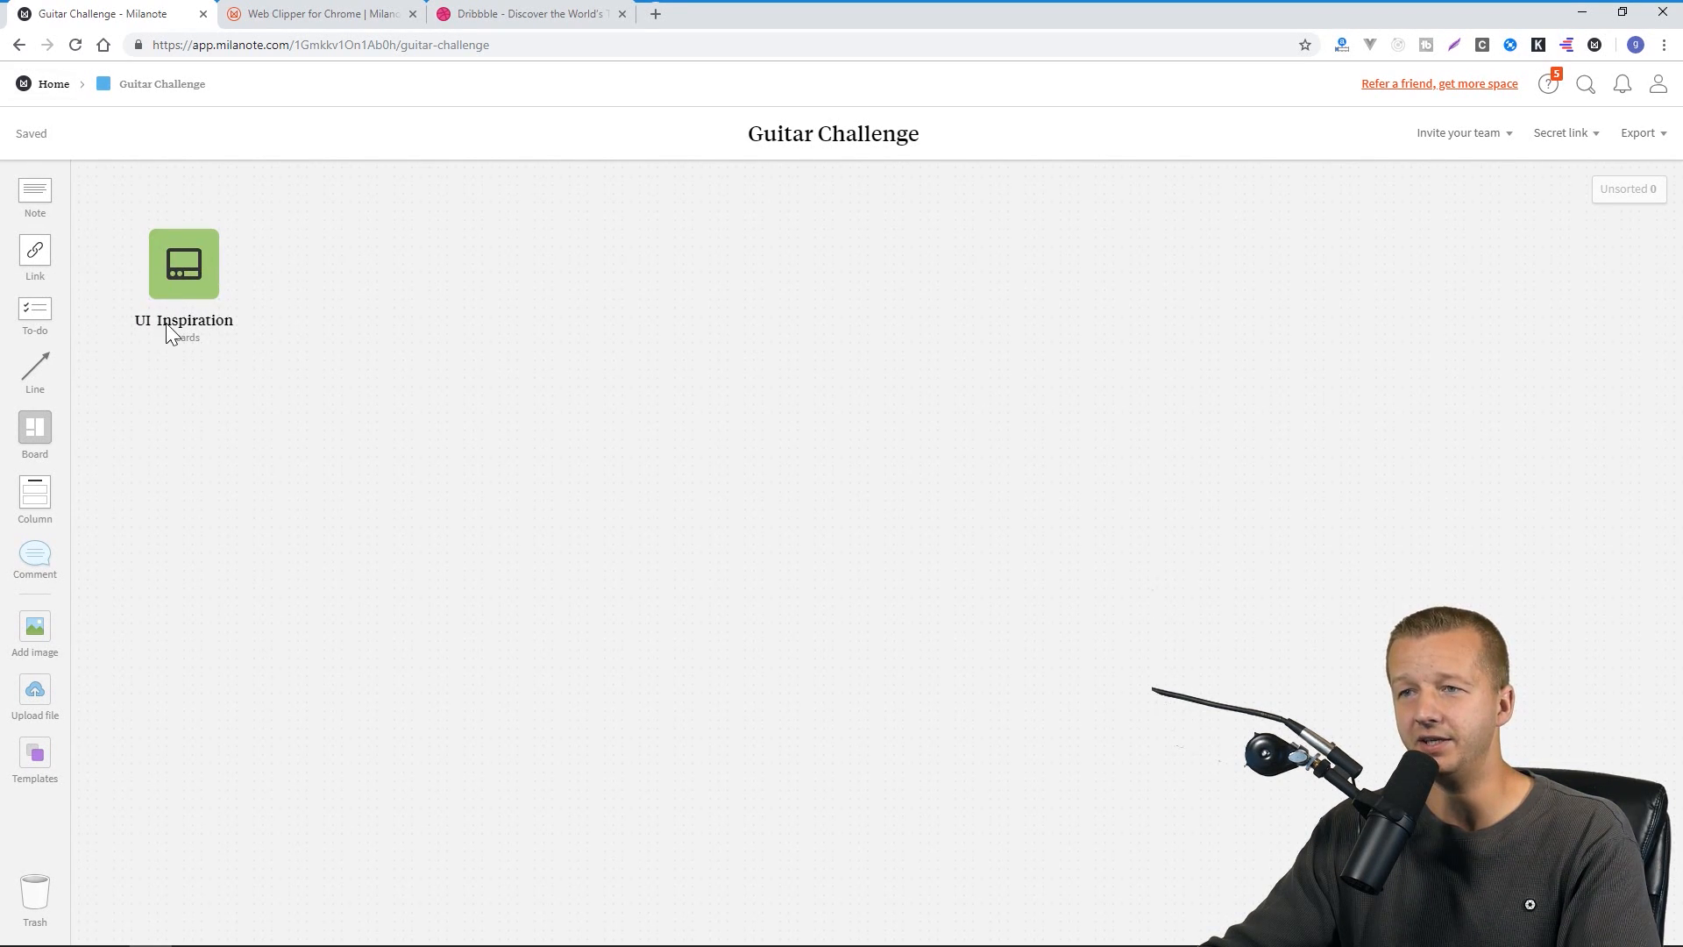
pyautogui.doubleClick(184, 264)
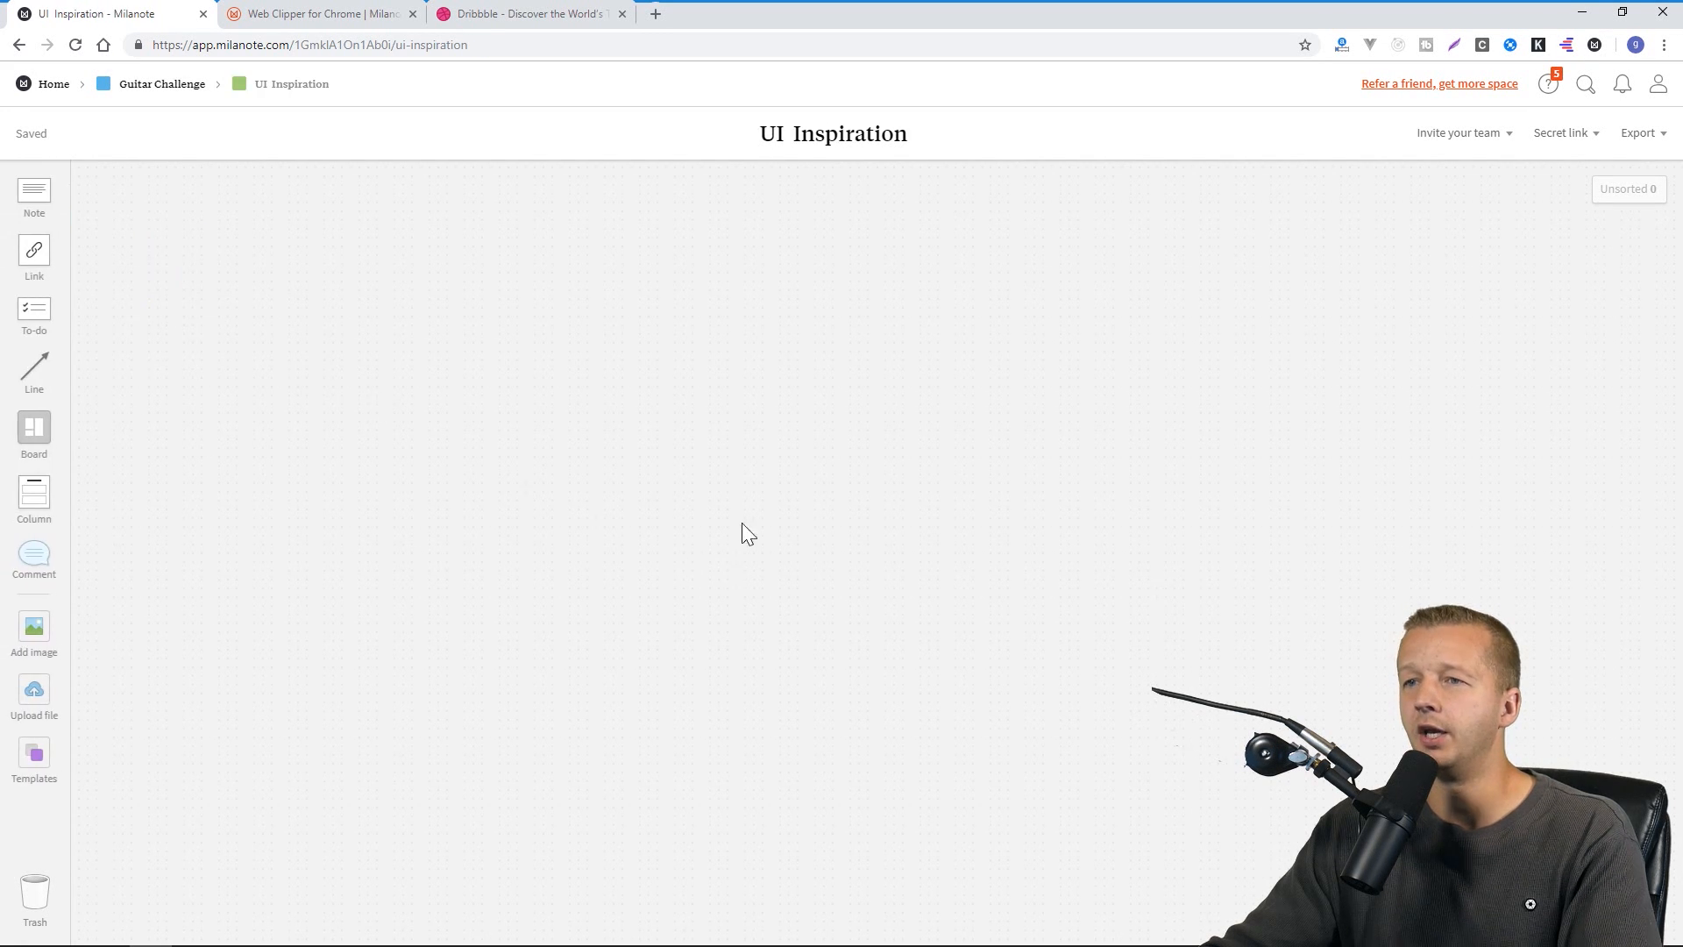
pyautogui.moveTo(321, 364)
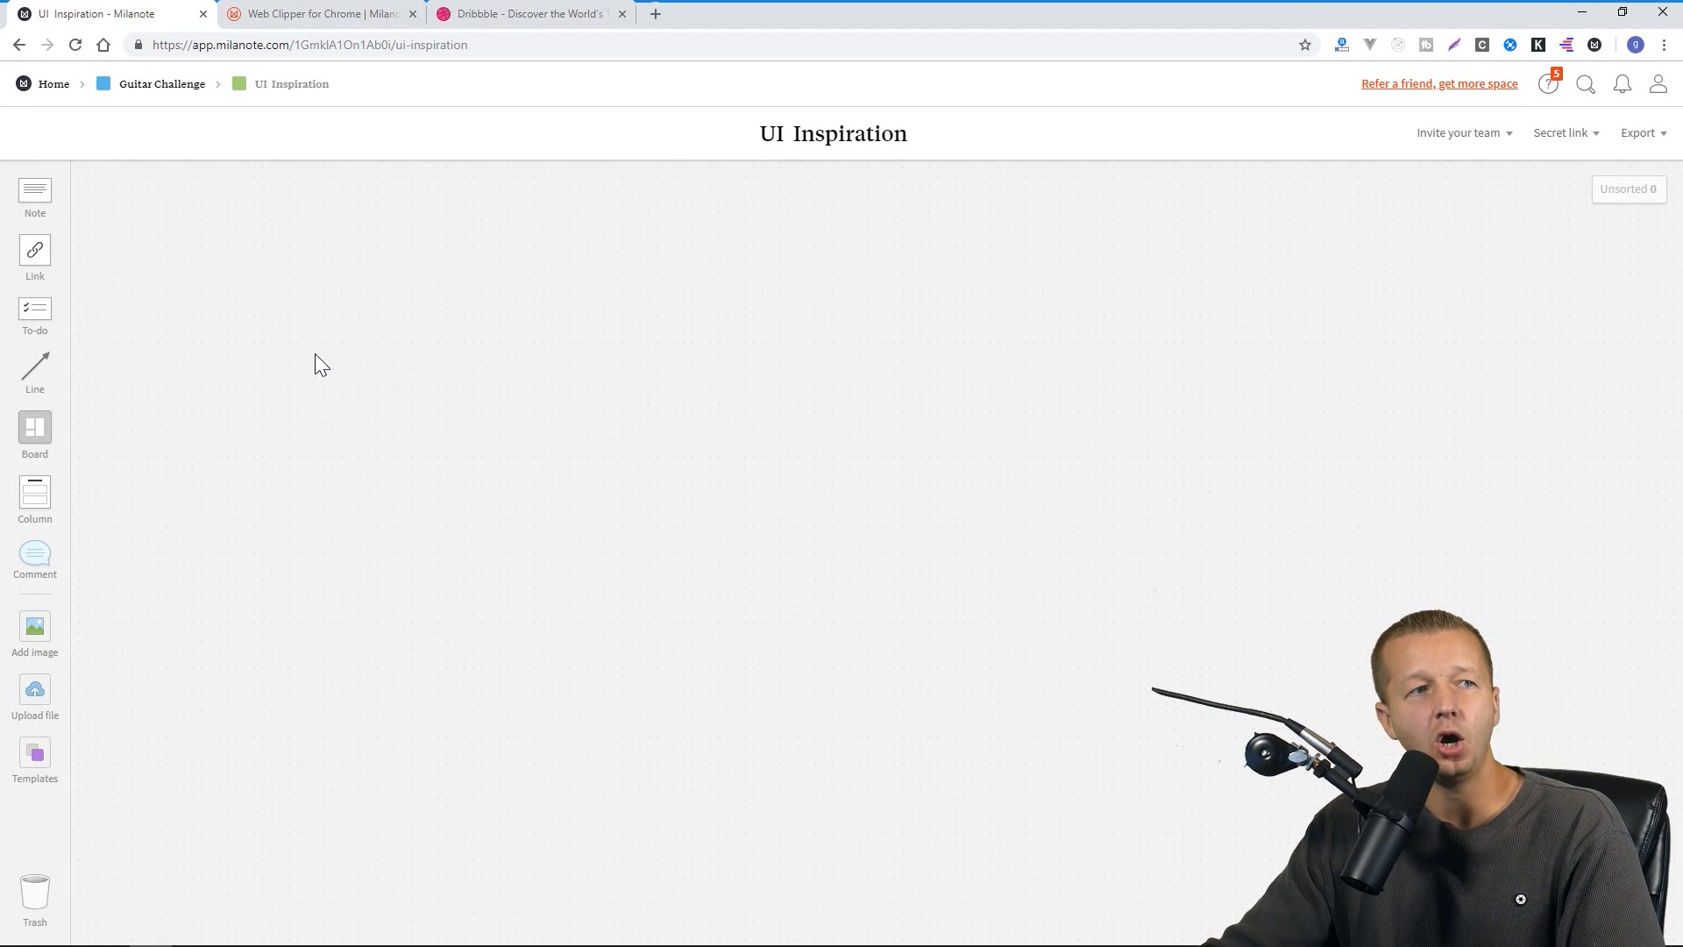
# View the Milanote Web Clipper for Chrome page, then bring up the Dribbble tab
pyautogui.click(320, 13)
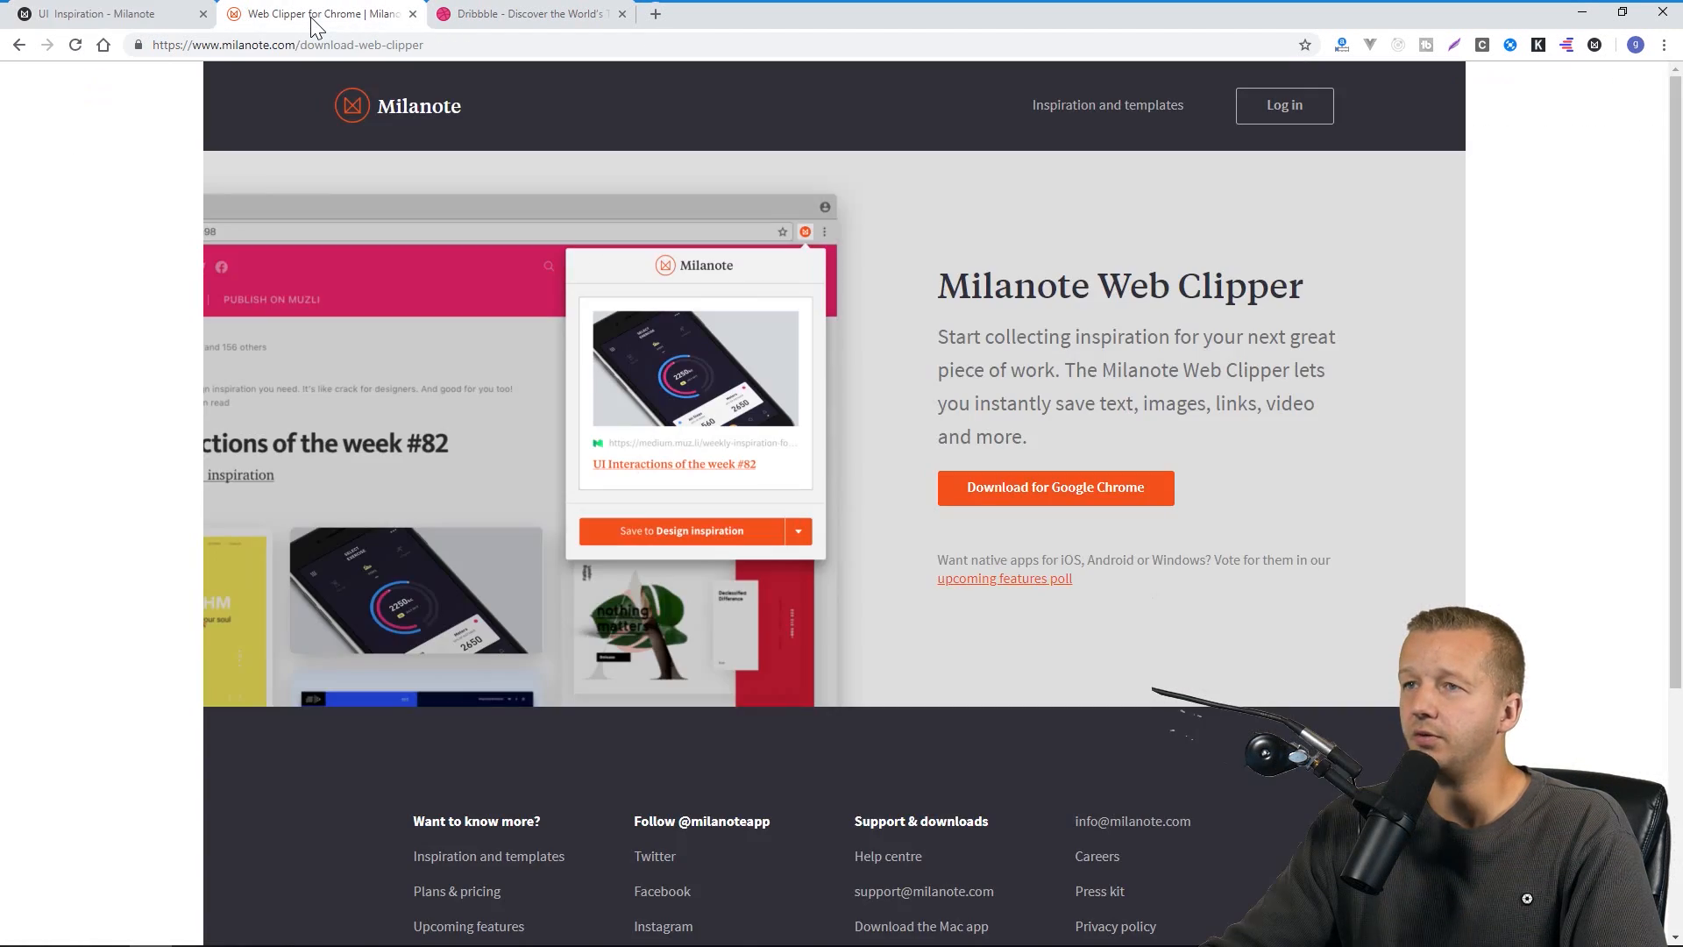
pyautogui.moveTo(526, 13)
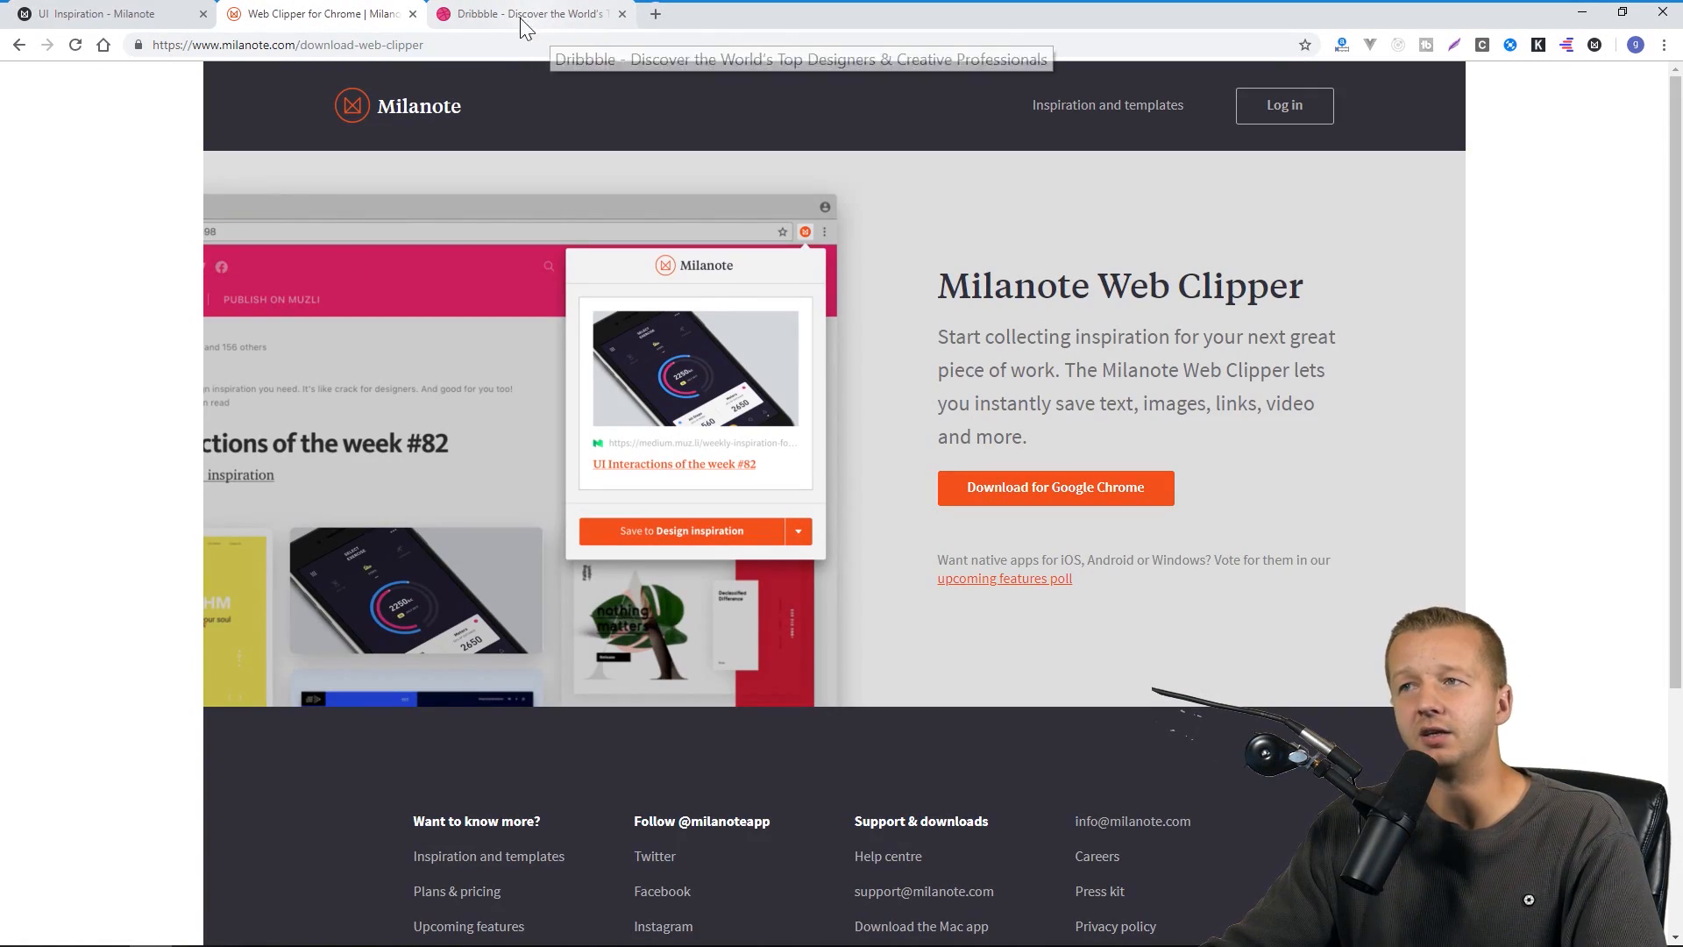
pyautogui.moveTo(137, 193)
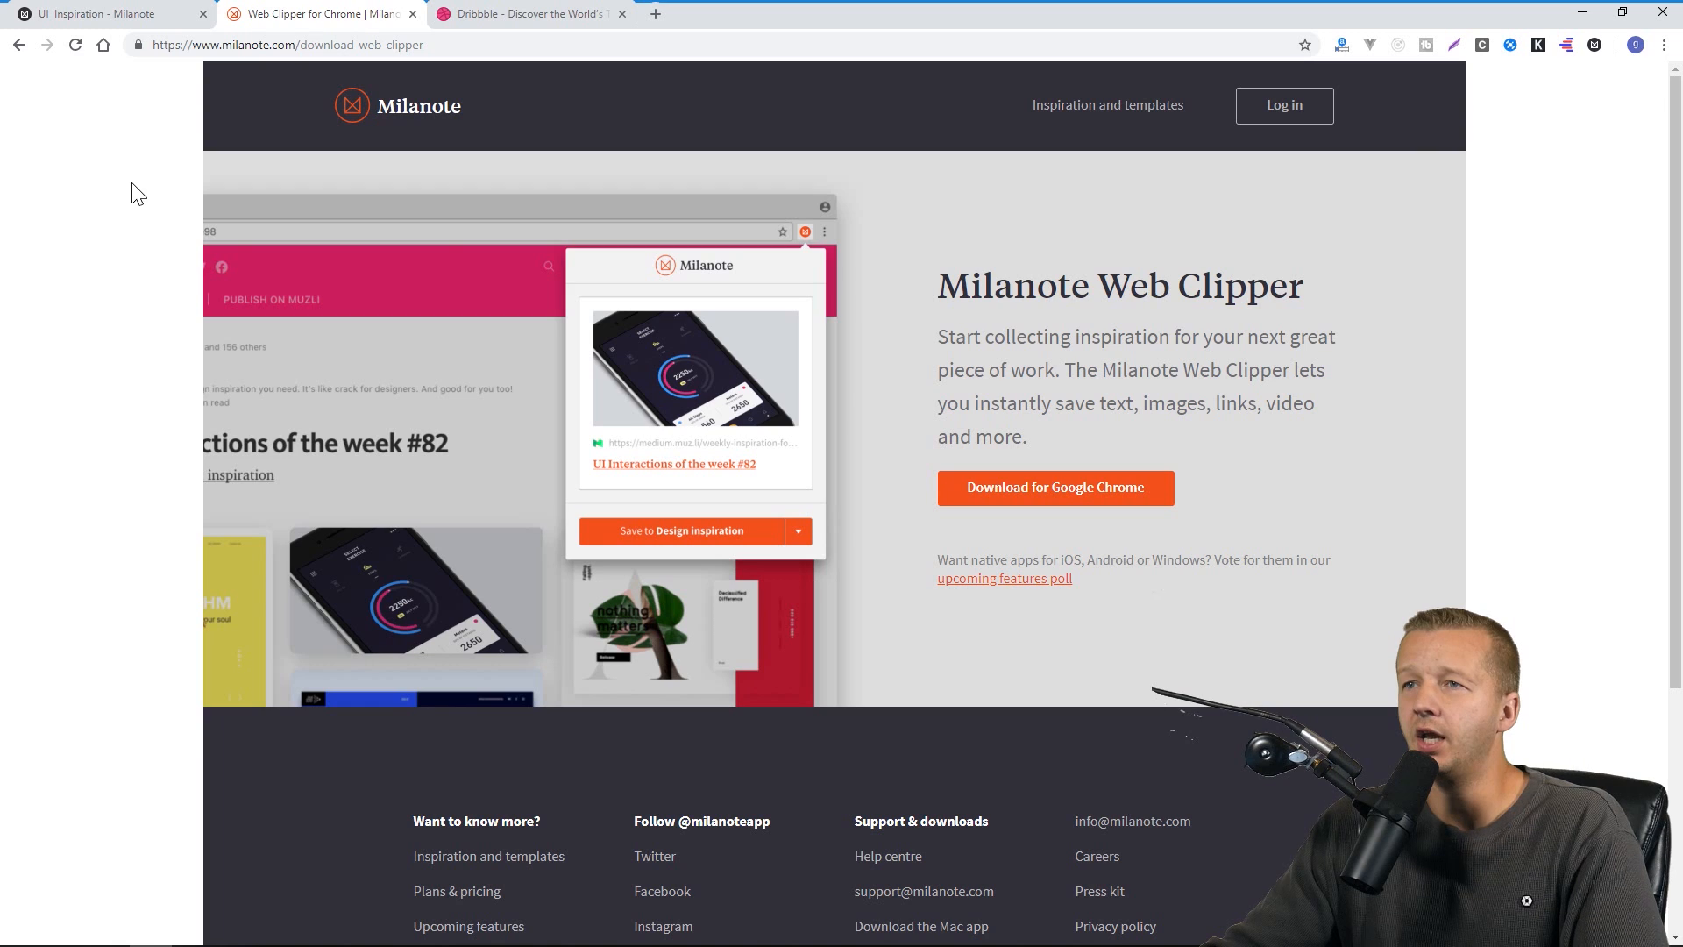
pyautogui.moveTo(1245, 316)
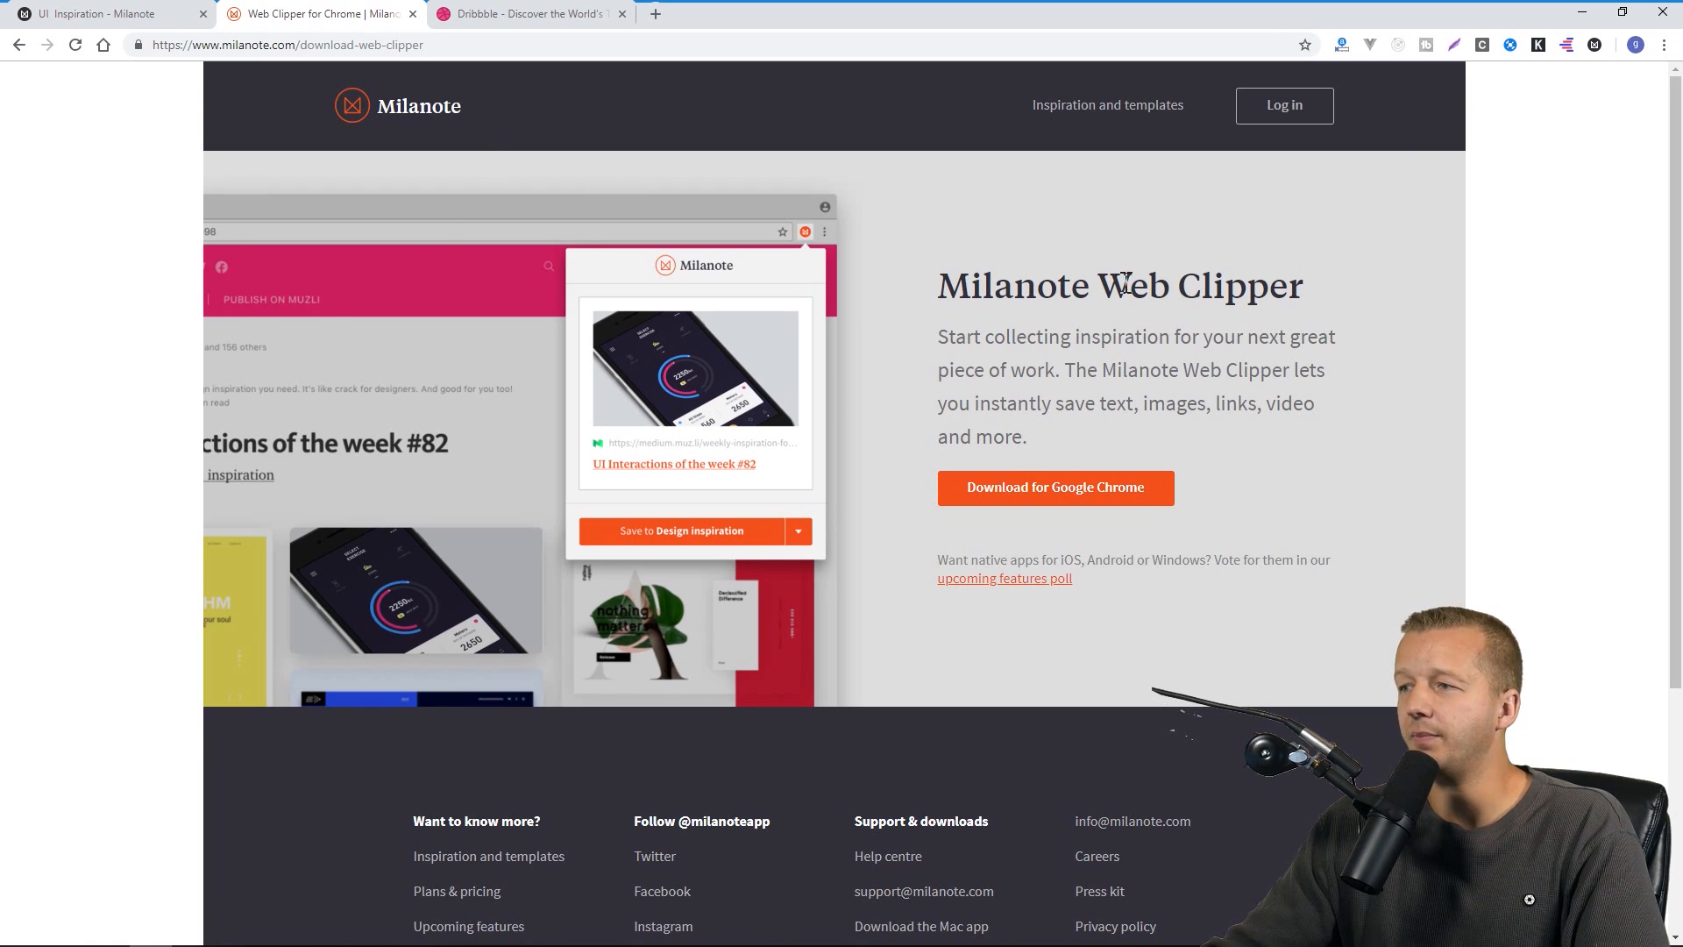
pyautogui.moveTo(1063, 488)
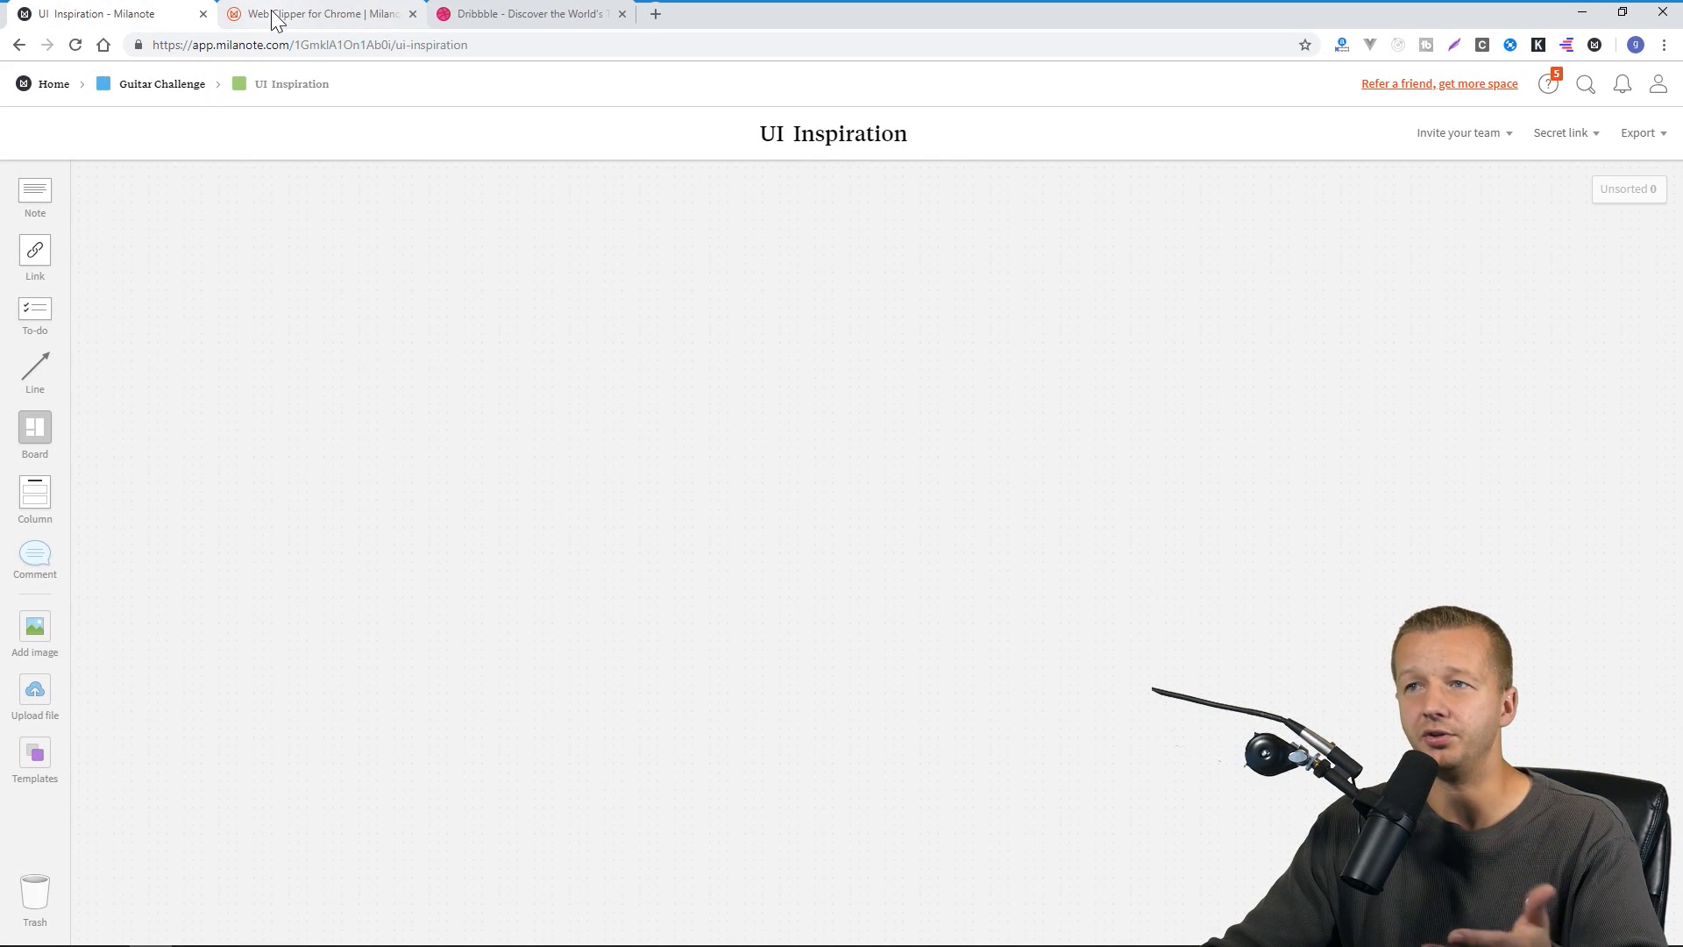
pyautogui.click(316, 14)
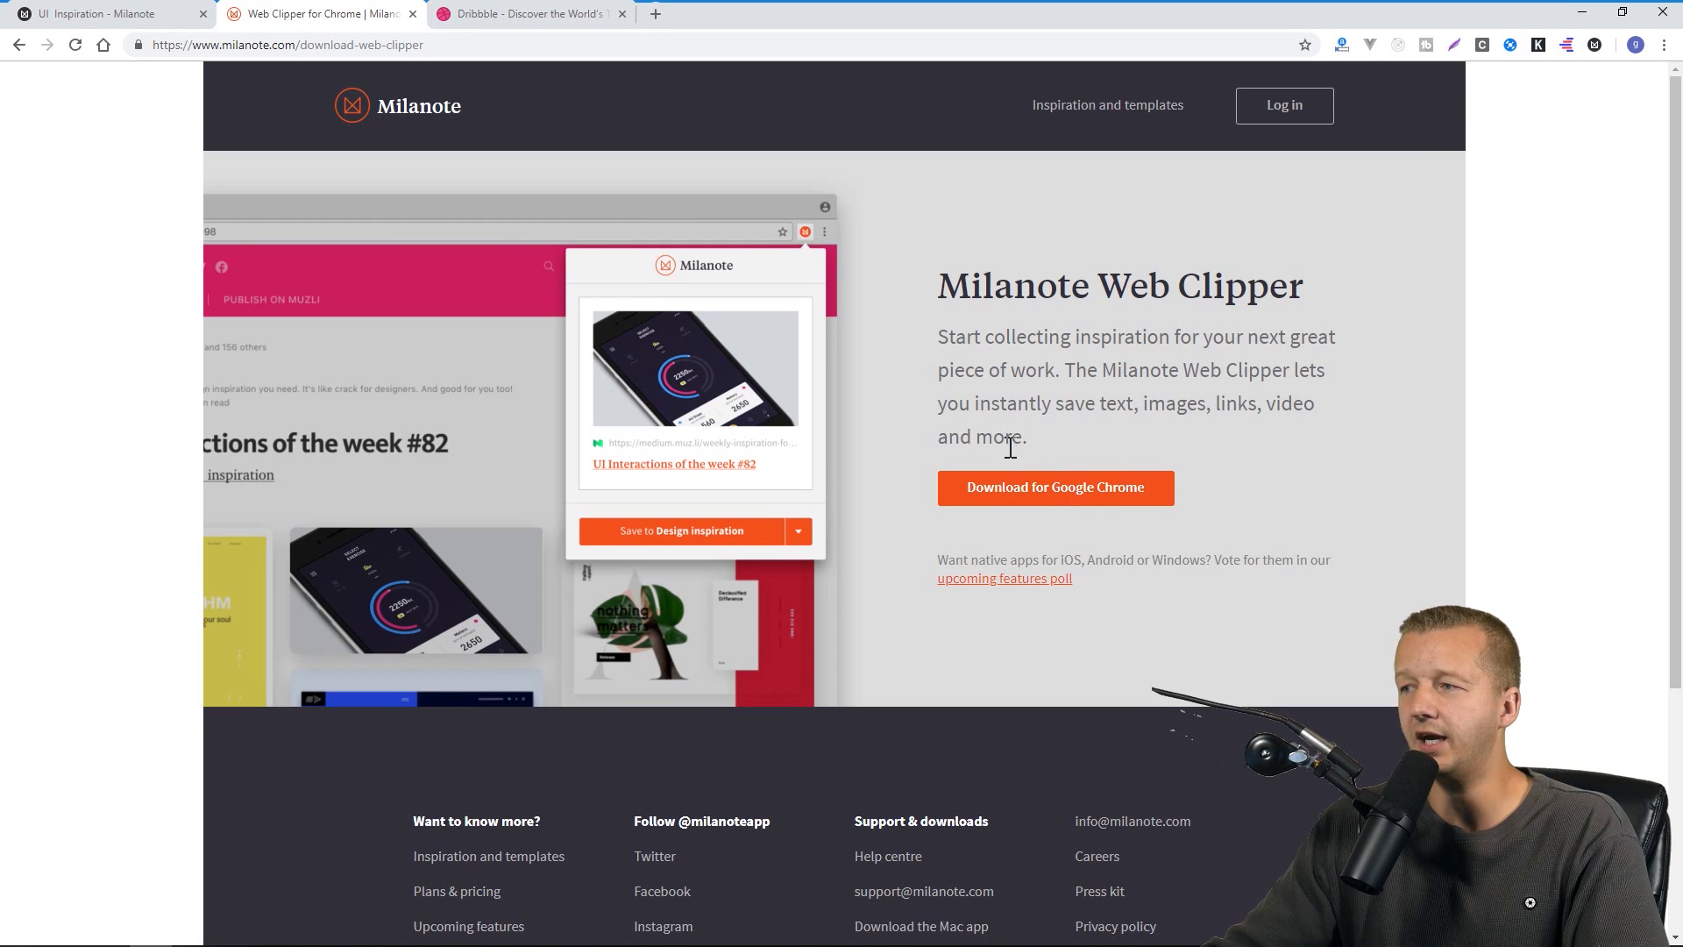
pyautogui.moveTo(1596, 45)
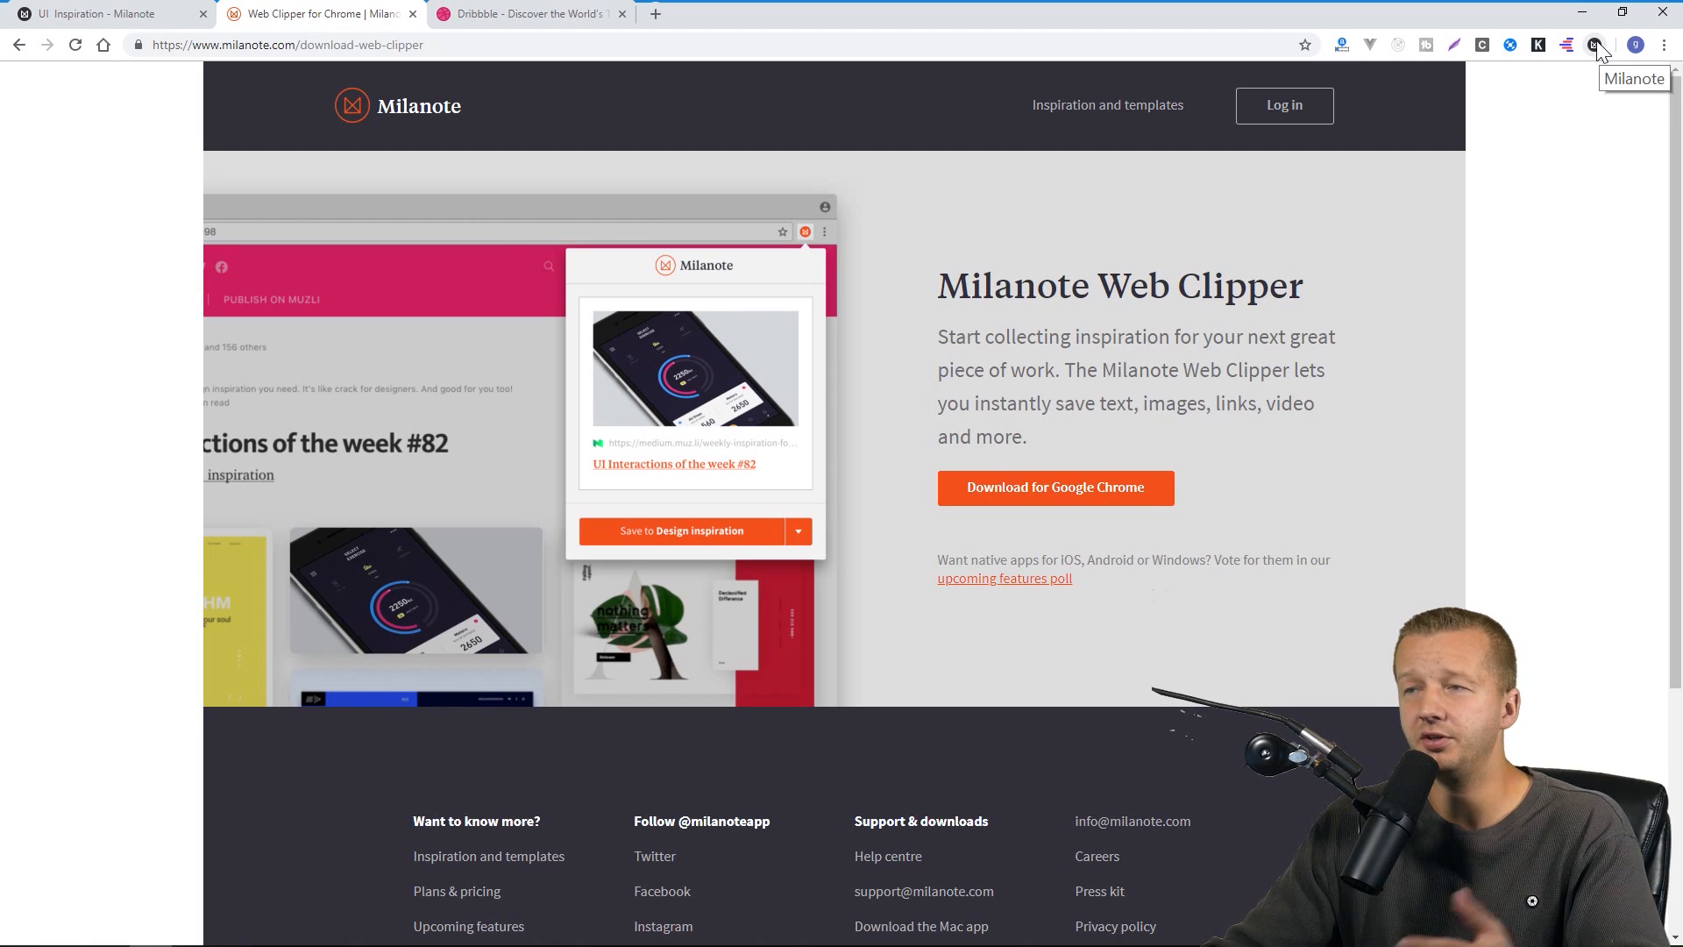
pyautogui.click(526, 14)
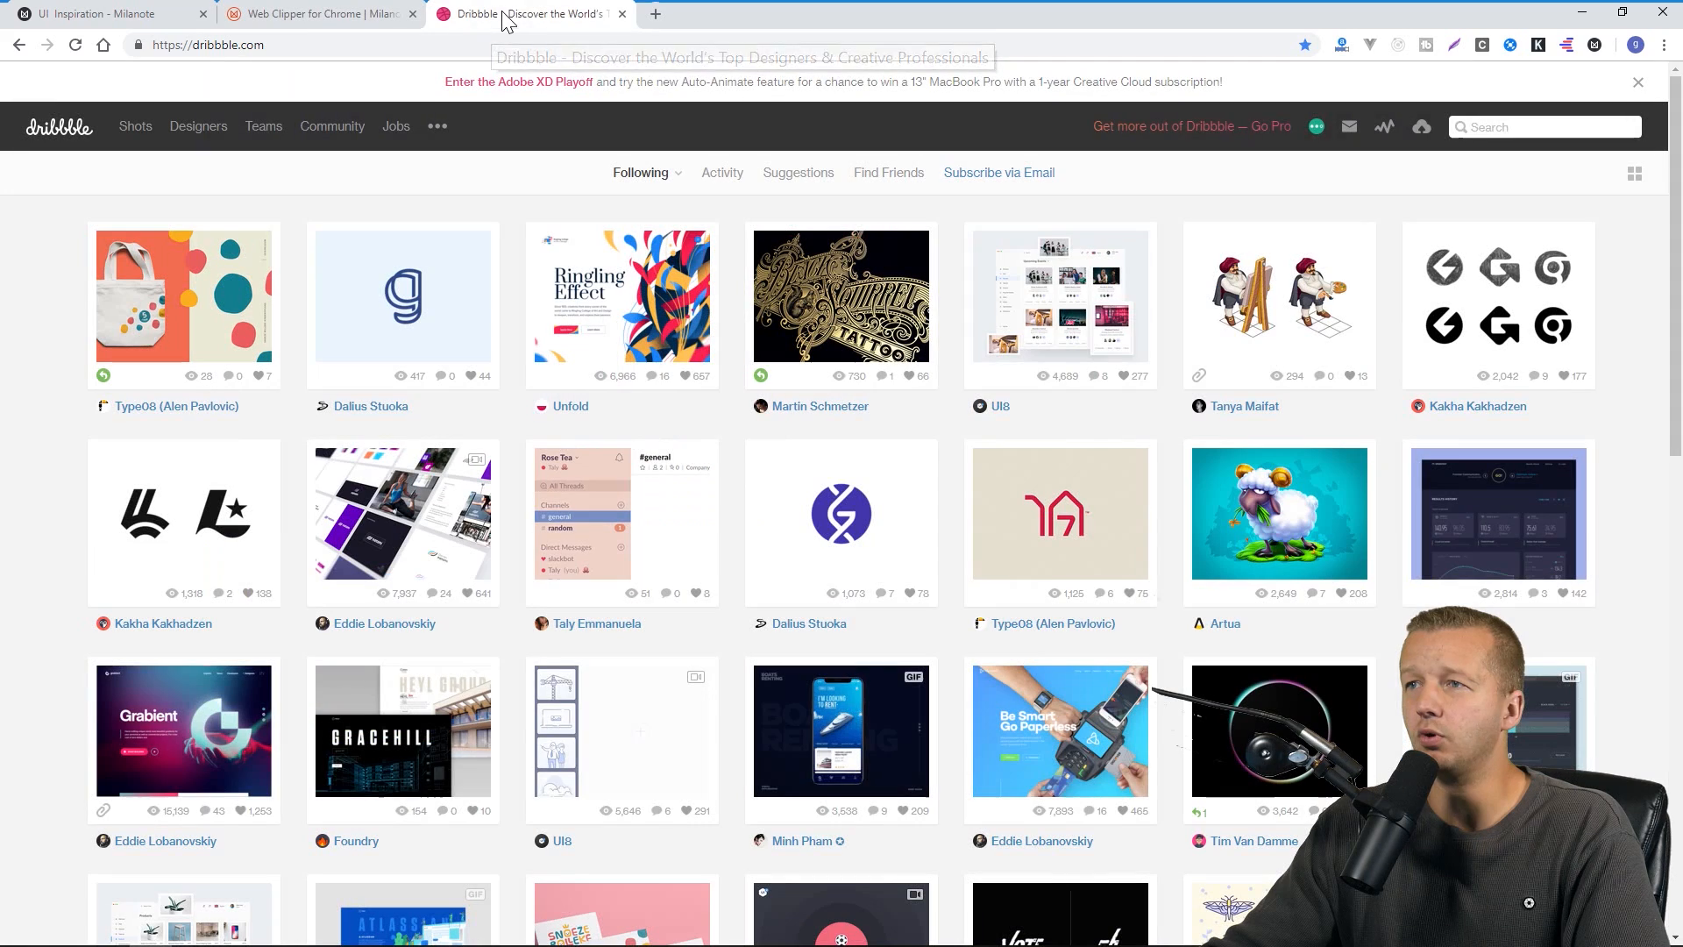
# Search Dribbble for 'dark ui' designs
pyautogui.click(1544, 126)
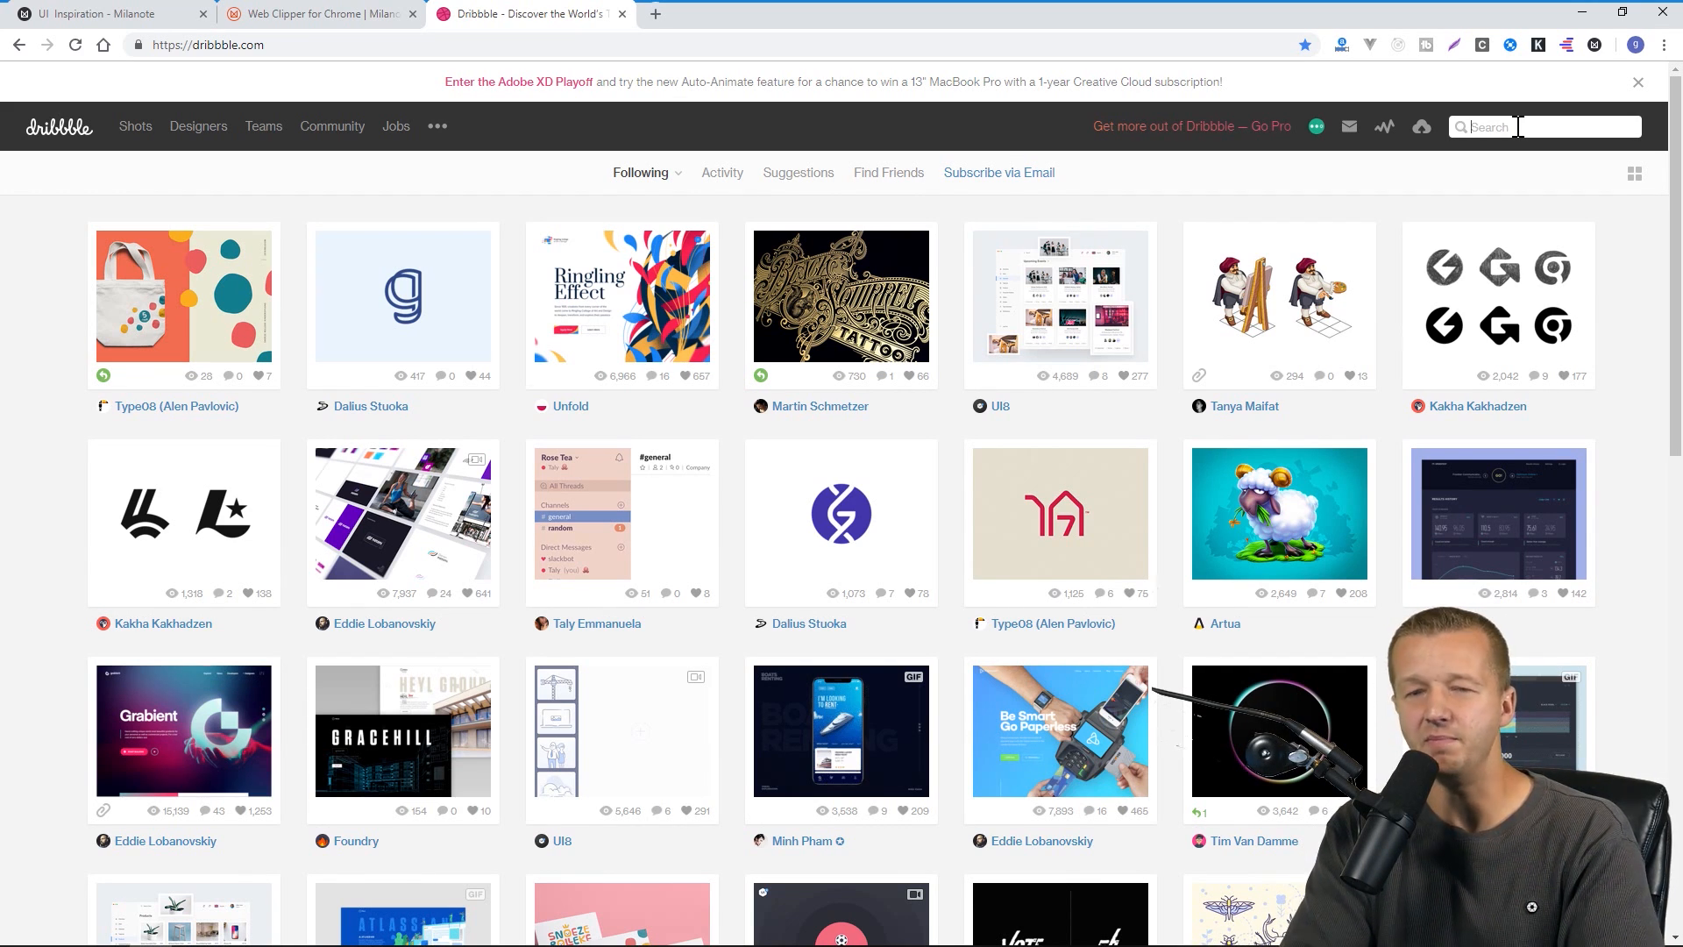
pyautogui.write('ui')
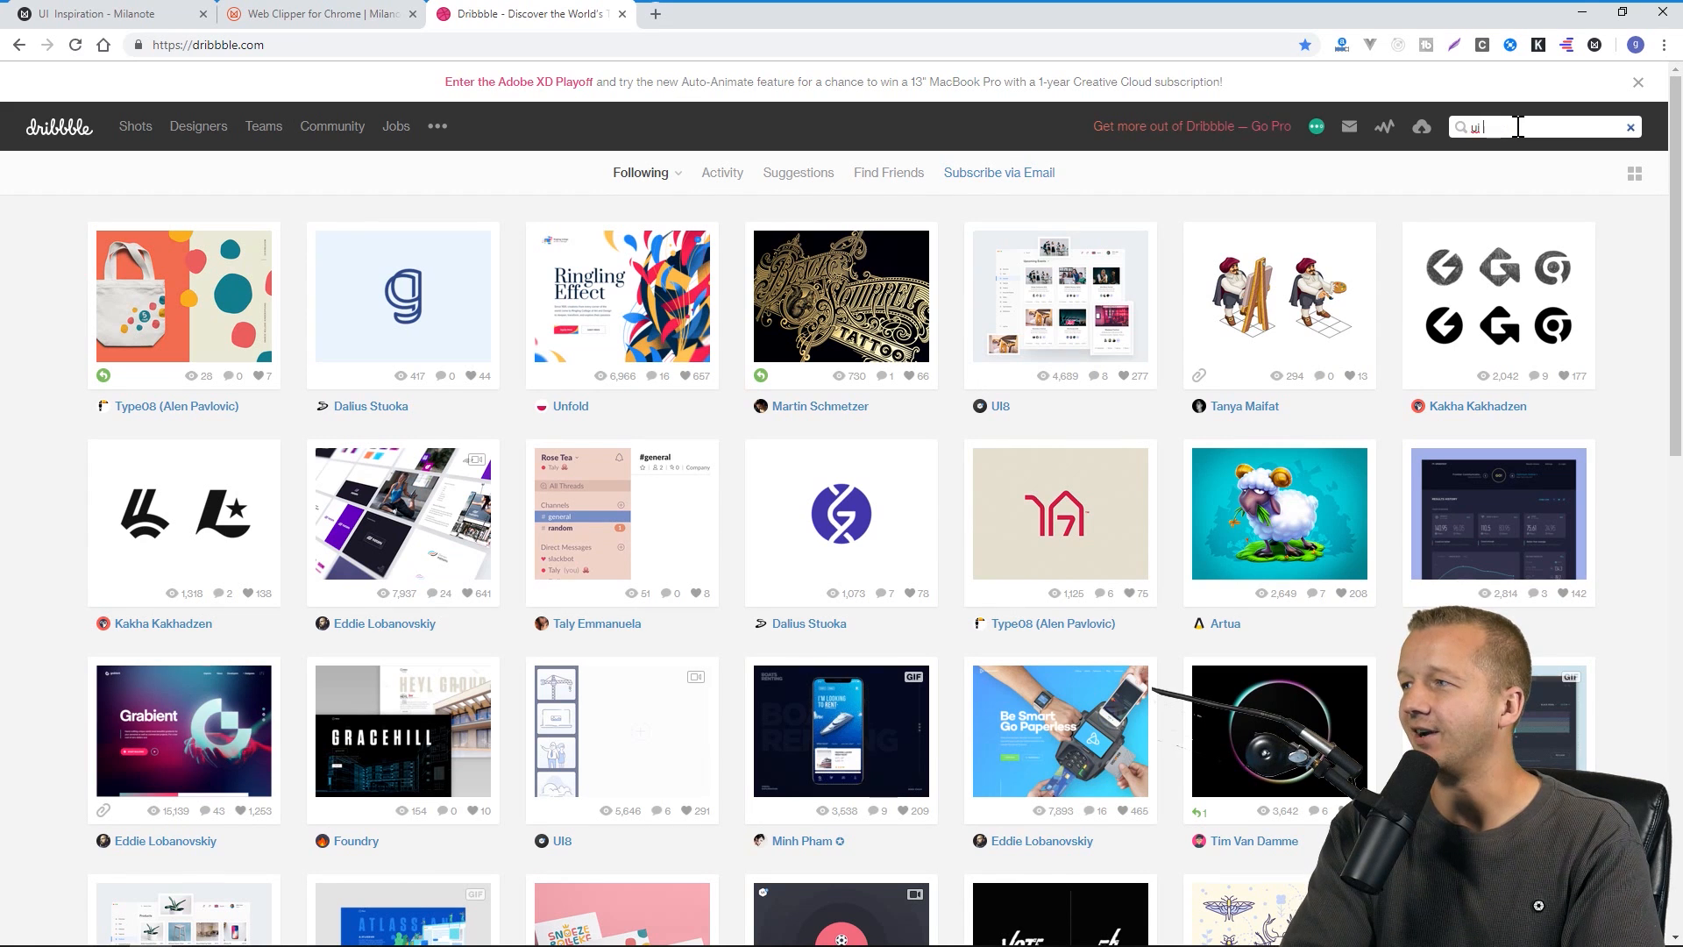
pyautogui.write('dark ui')
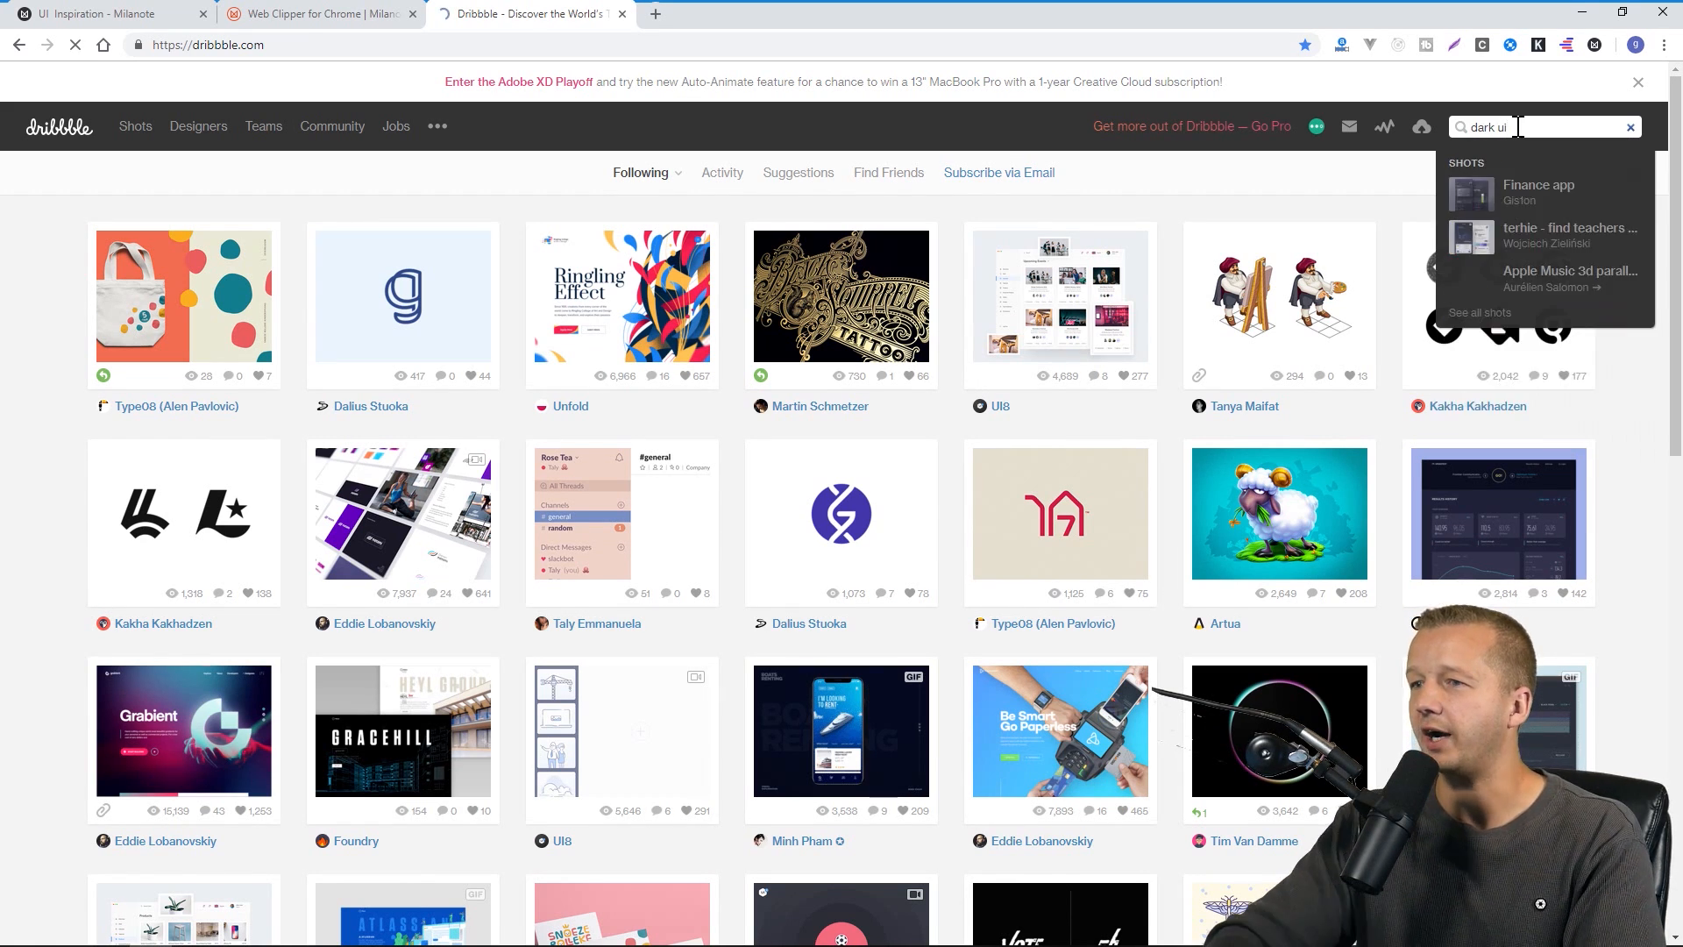
pyautogui.press('Return')
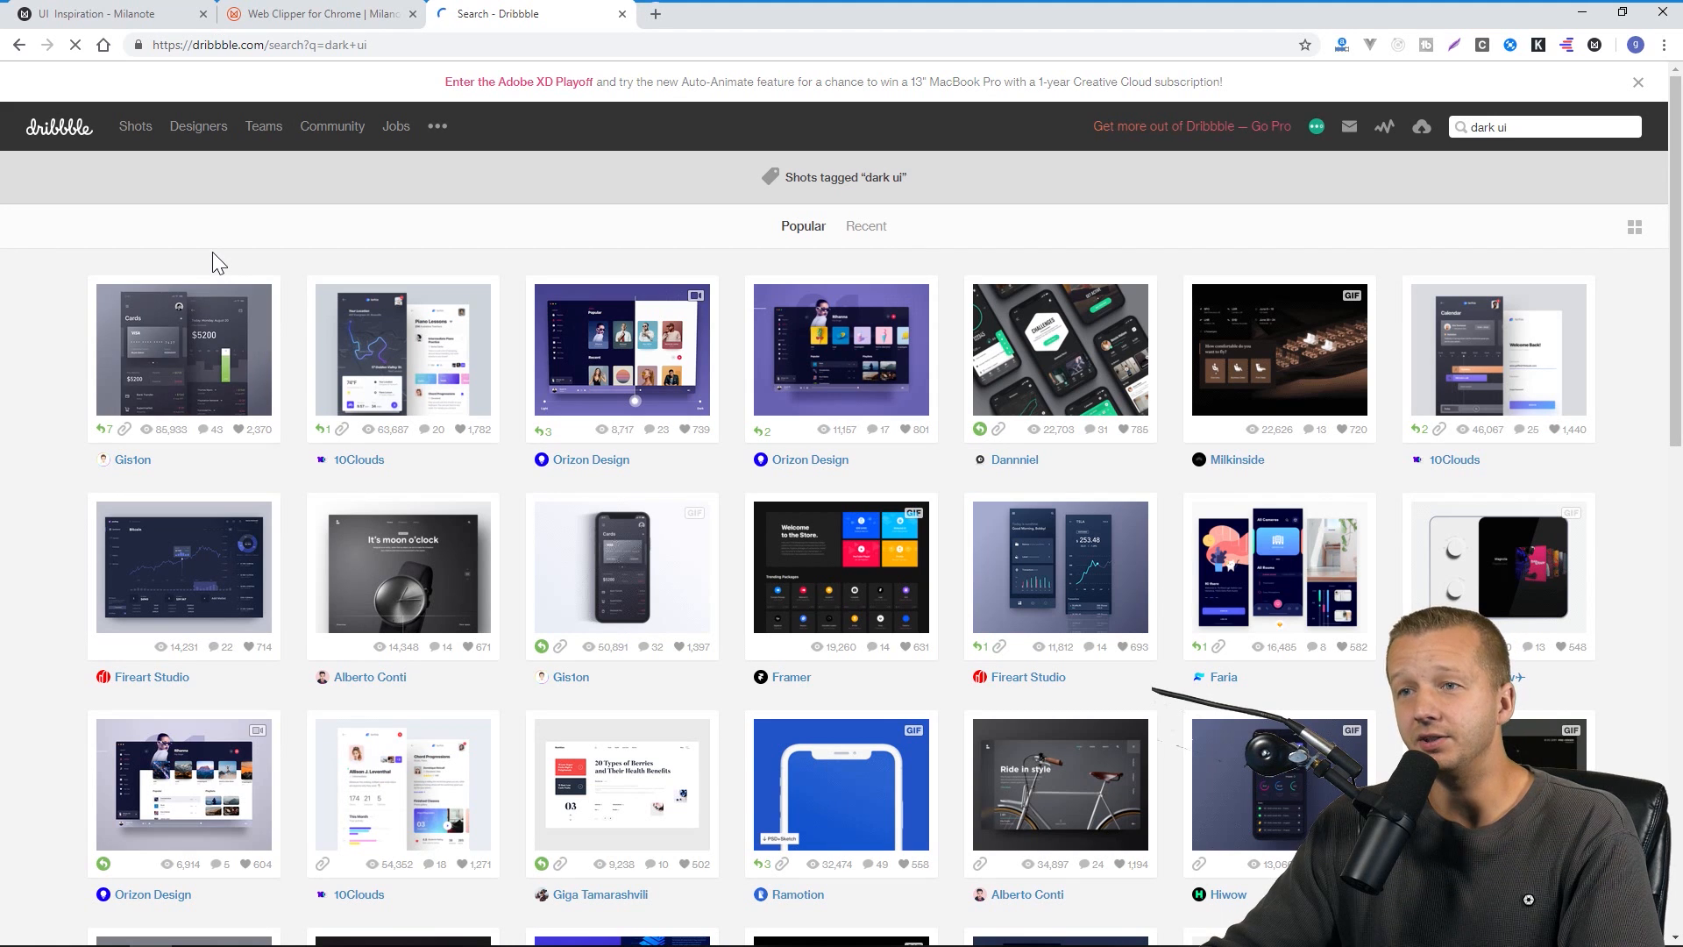
# Clip the Finance app shot into the UI Inspiration board and return to Milanote
pyautogui.click(183, 351)
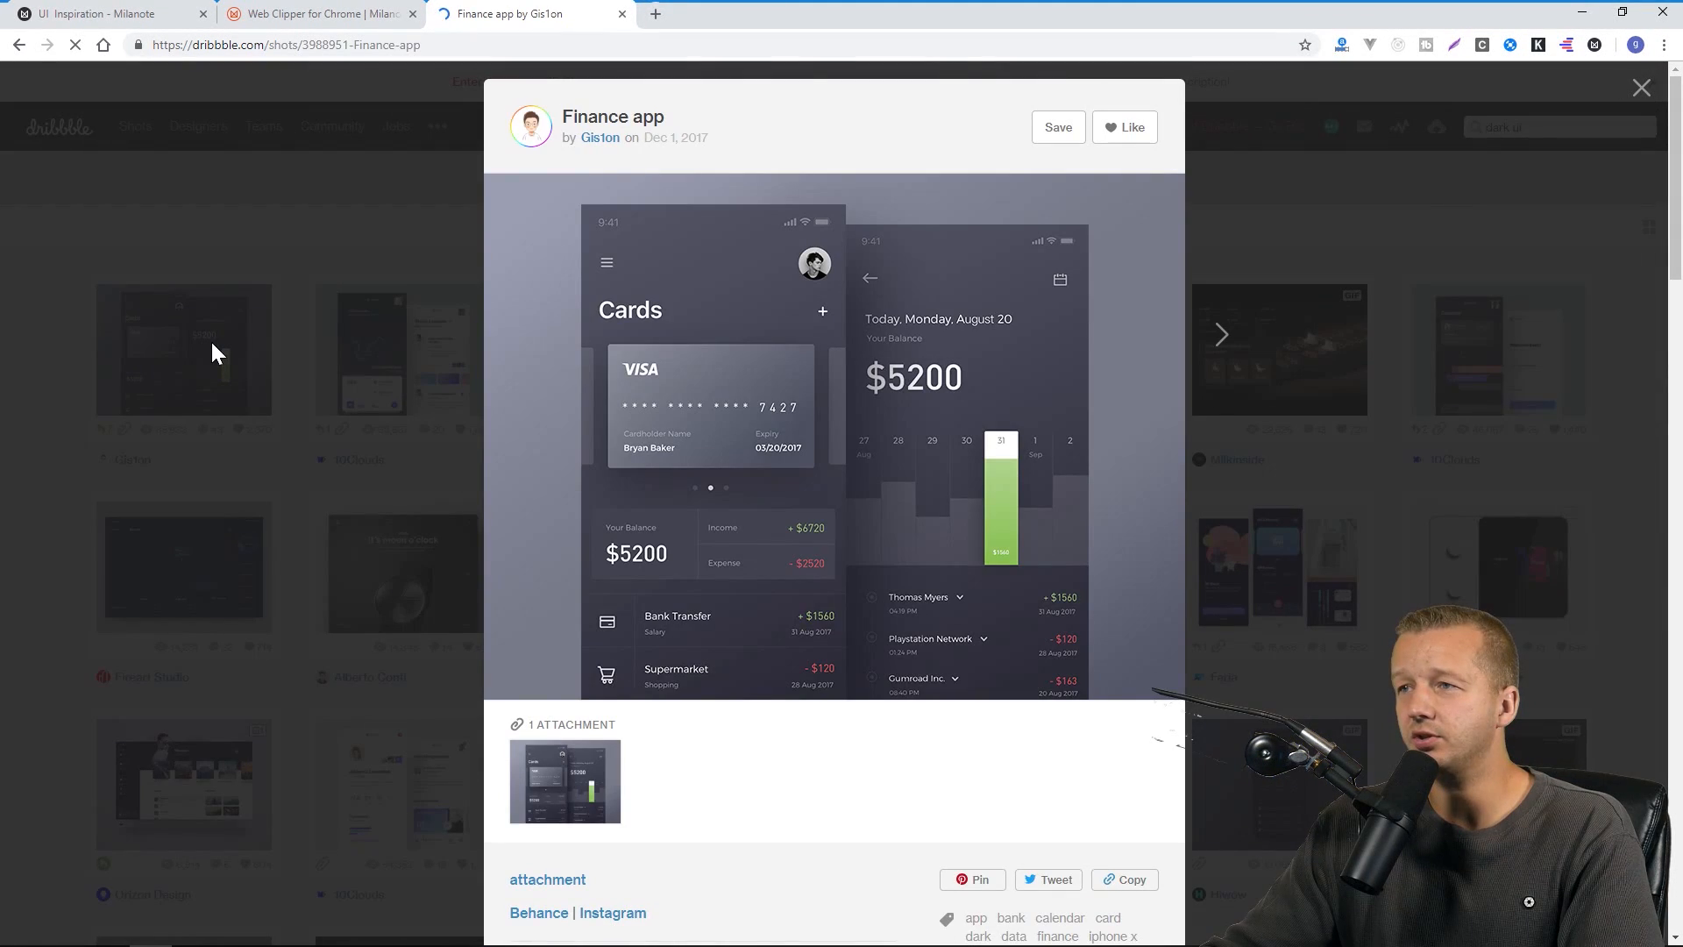
pyautogui.moveTo(660, 284)
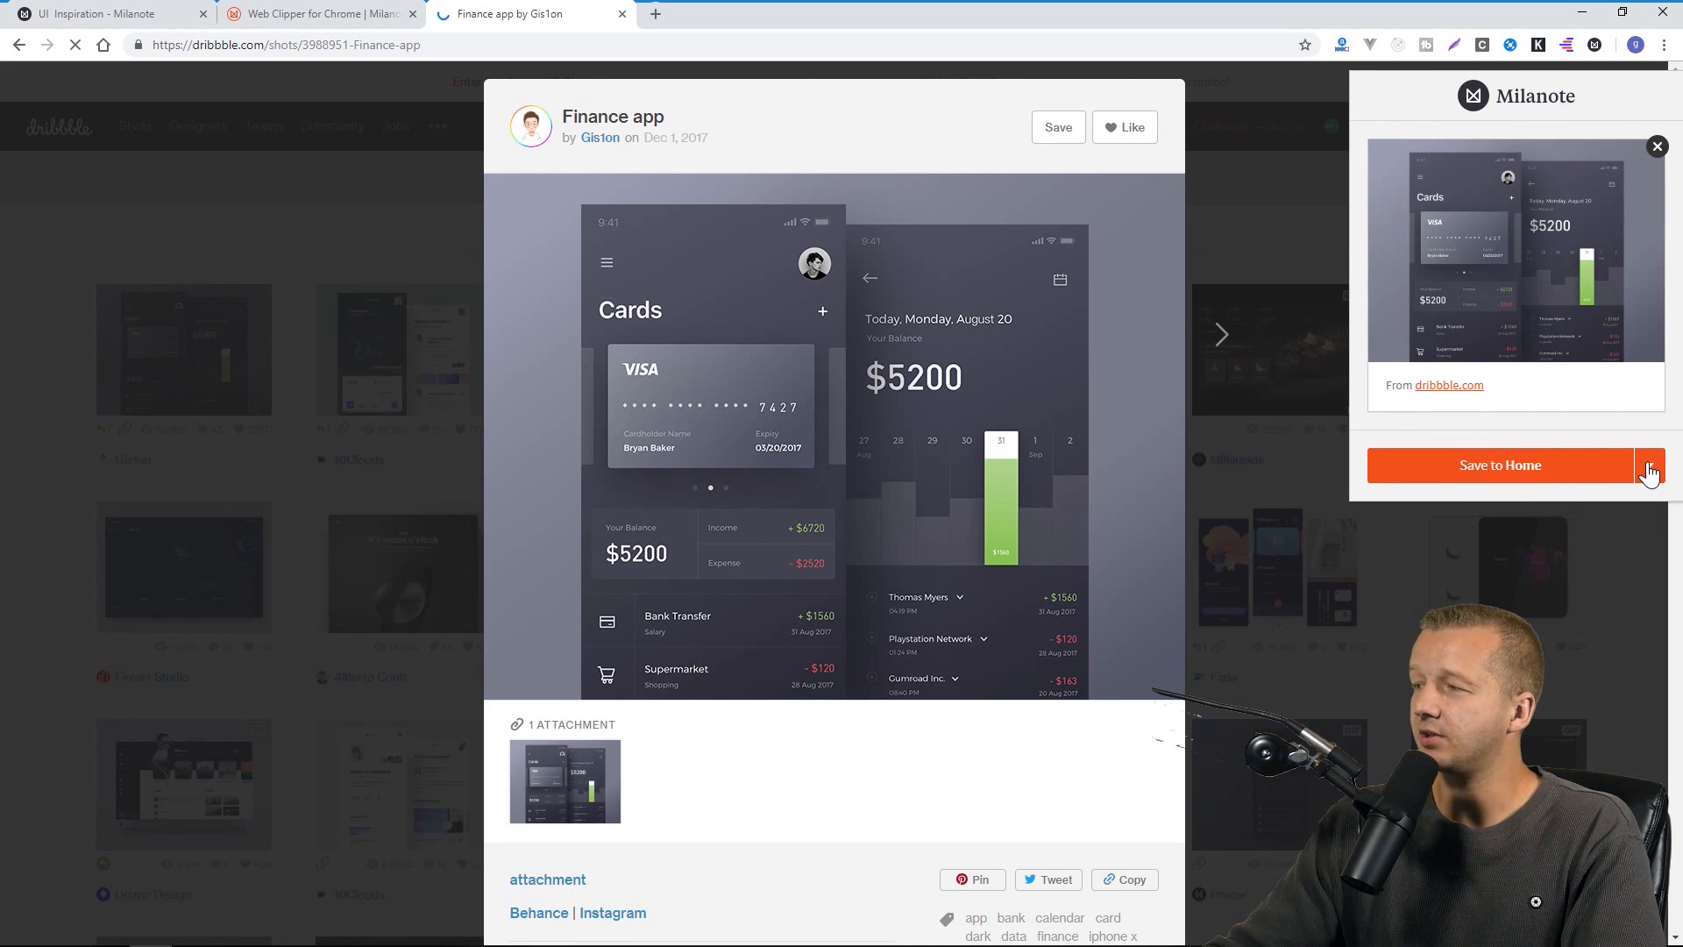
pyautogui.click(1650, 464)
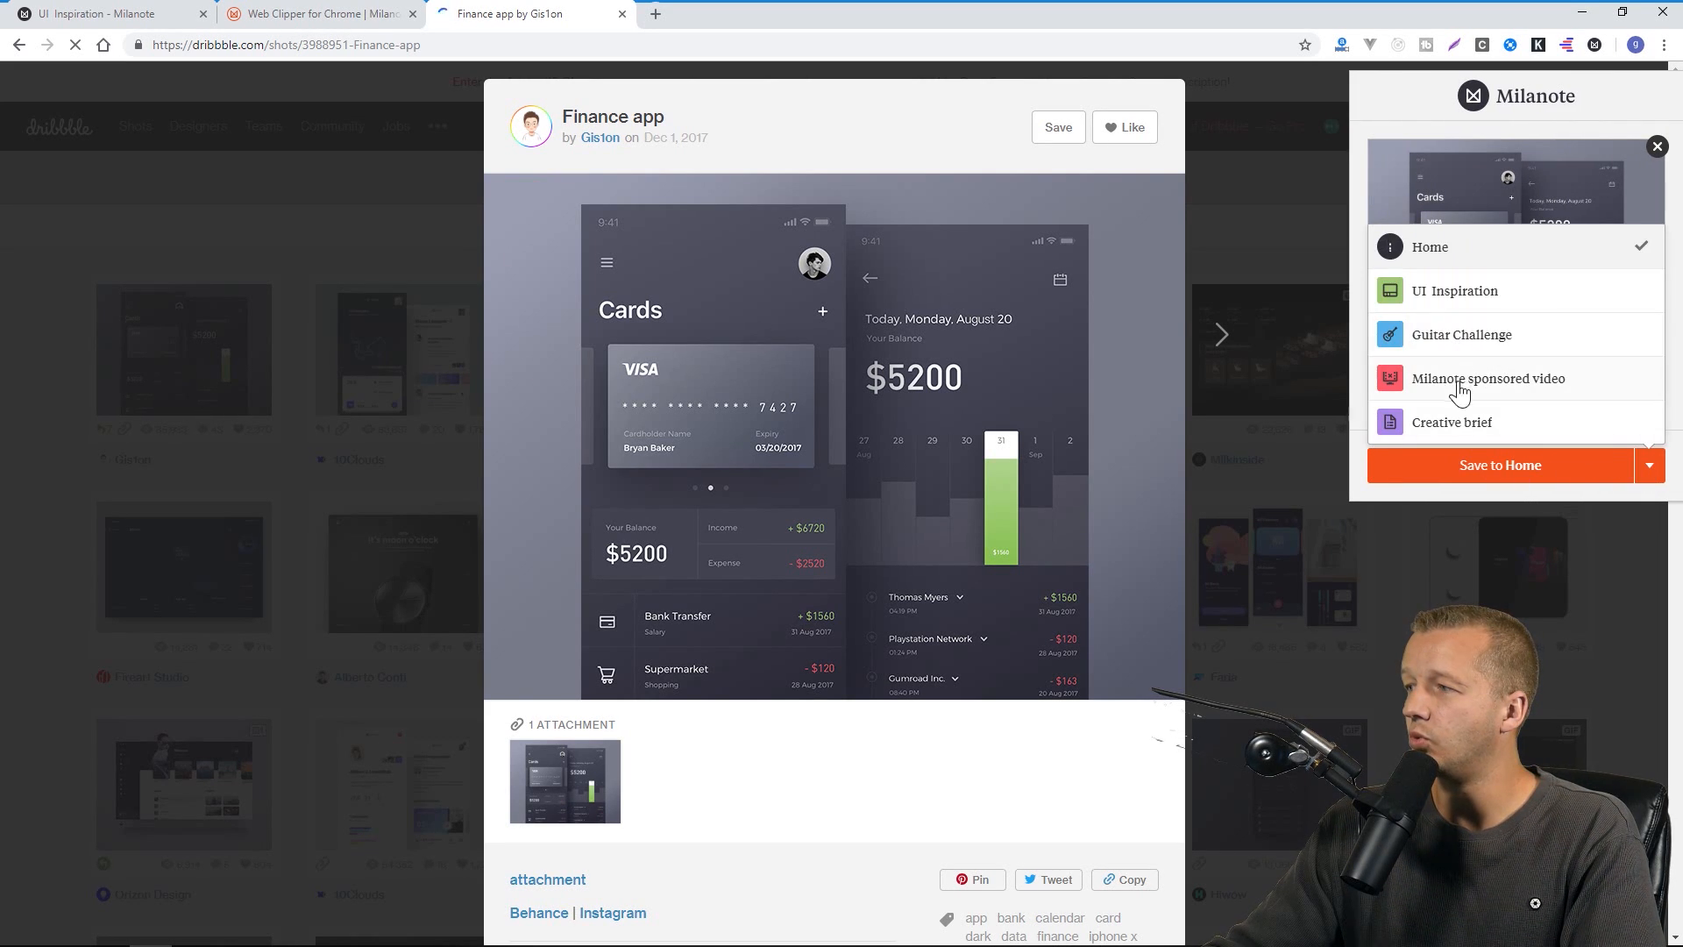
pyautogui.click(1455, 290)
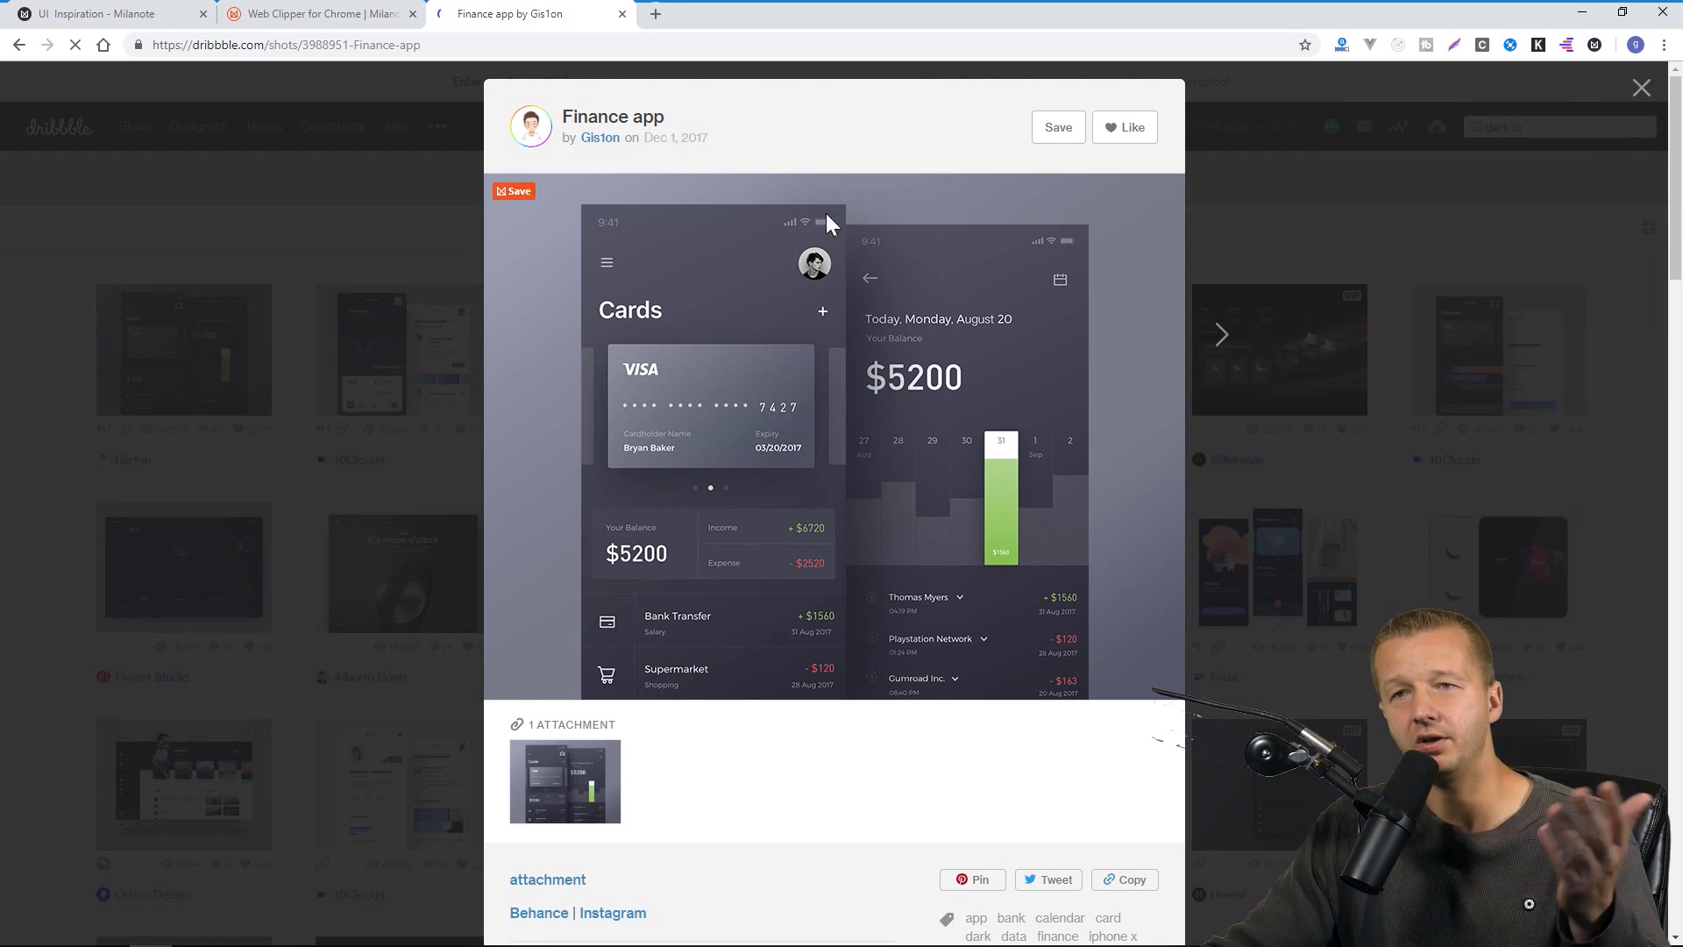
pyautogui.click(96, 14)
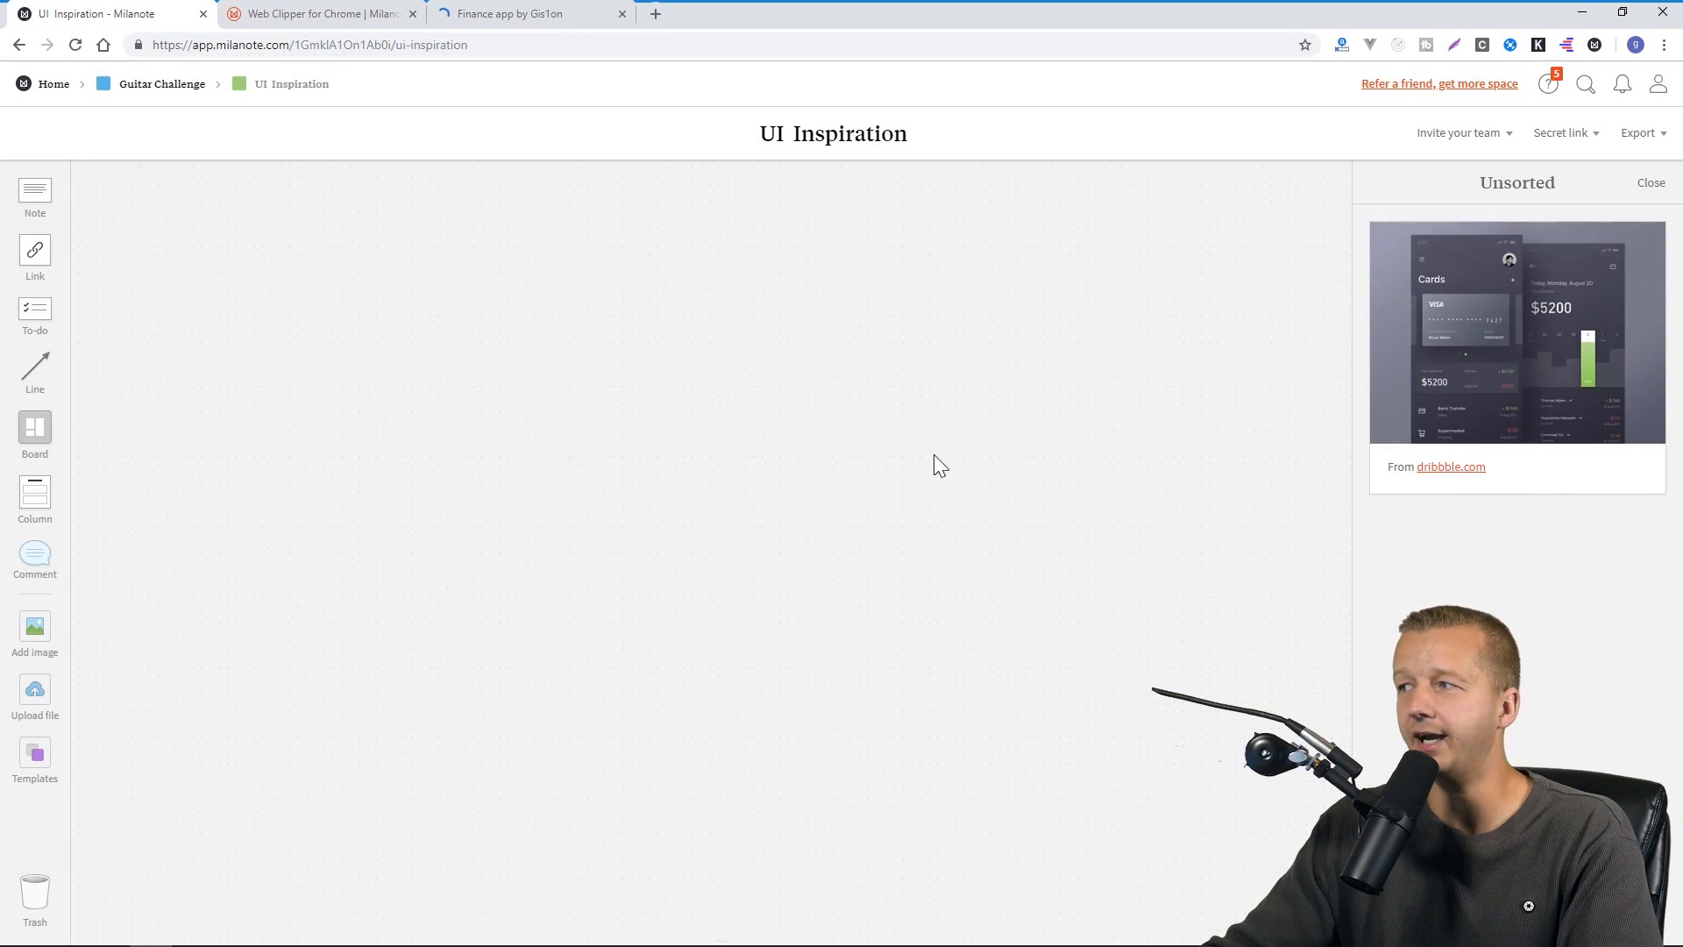
pyautogui.moveTo(1532, 344)
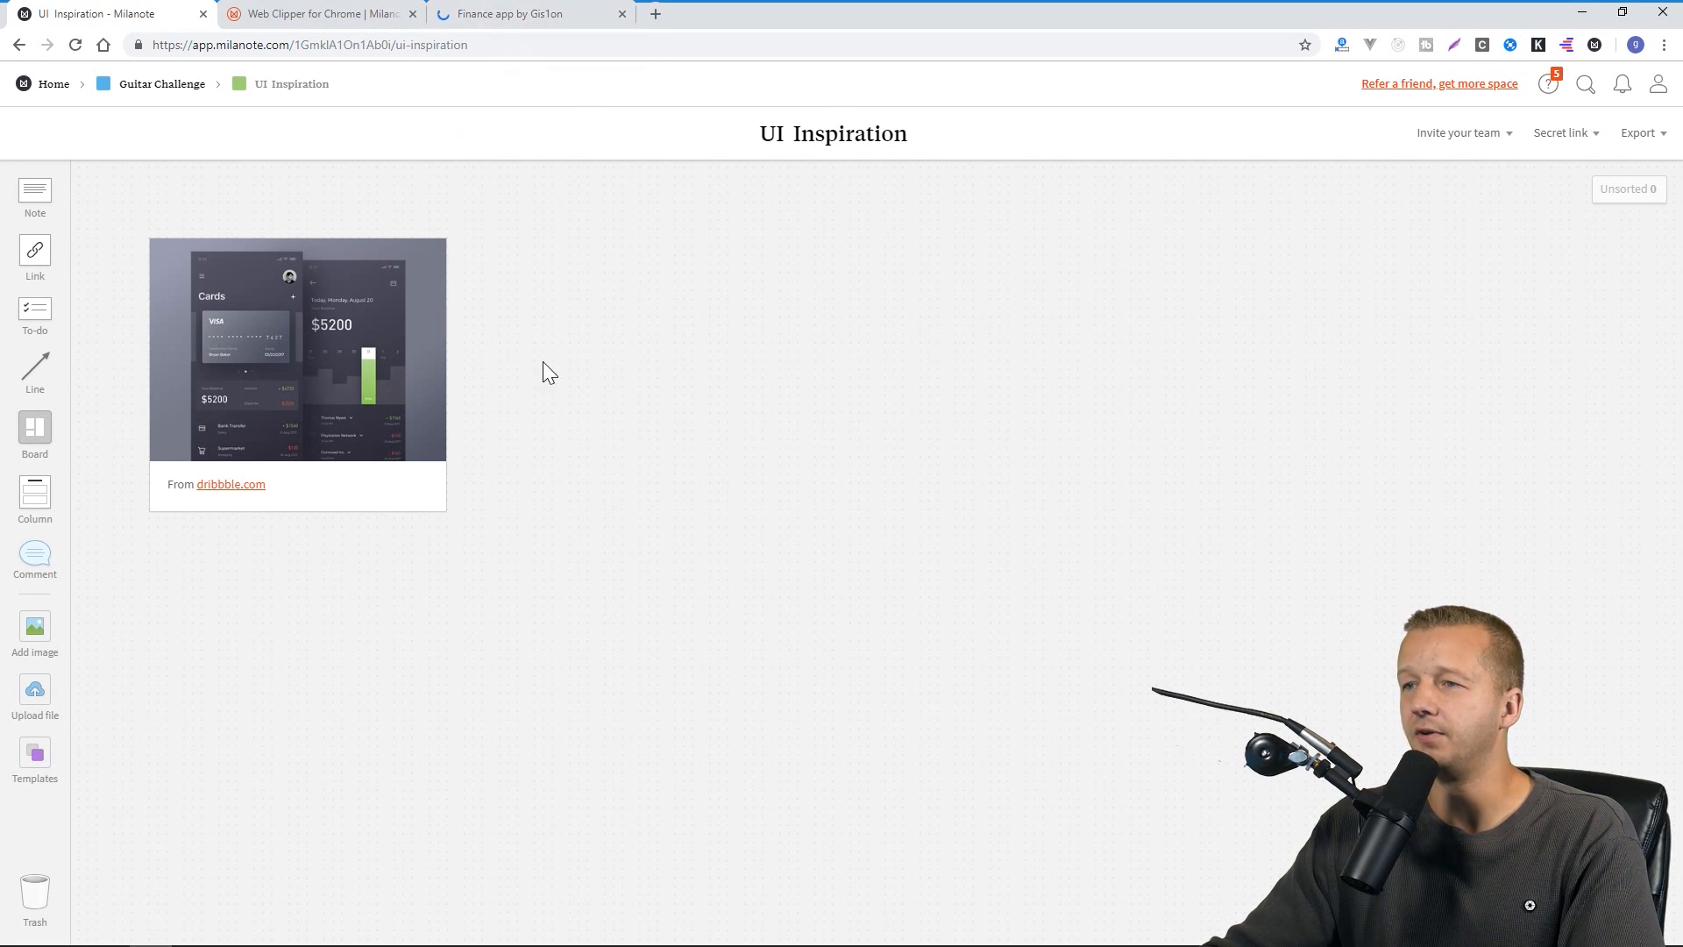
# Switch back to the Finance app shot on Dribbble
pyautogui.click(526, 14)
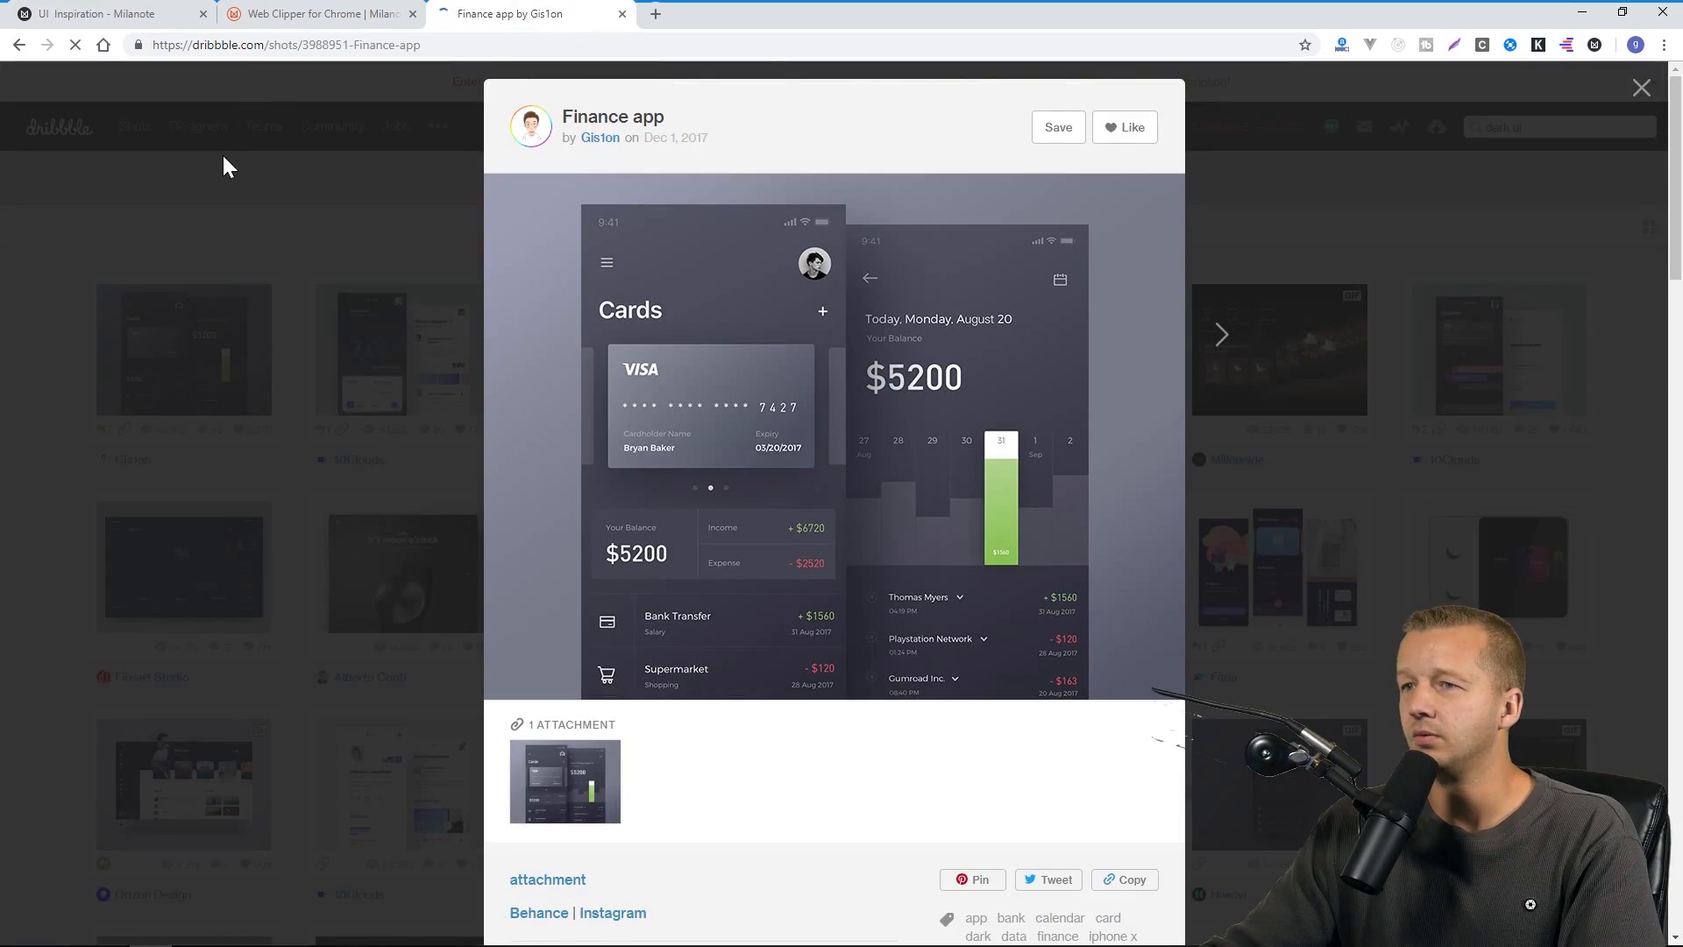
# Open another dark interface shot and clip it to UI Inspiration
pyautogui.click(1641, 88)
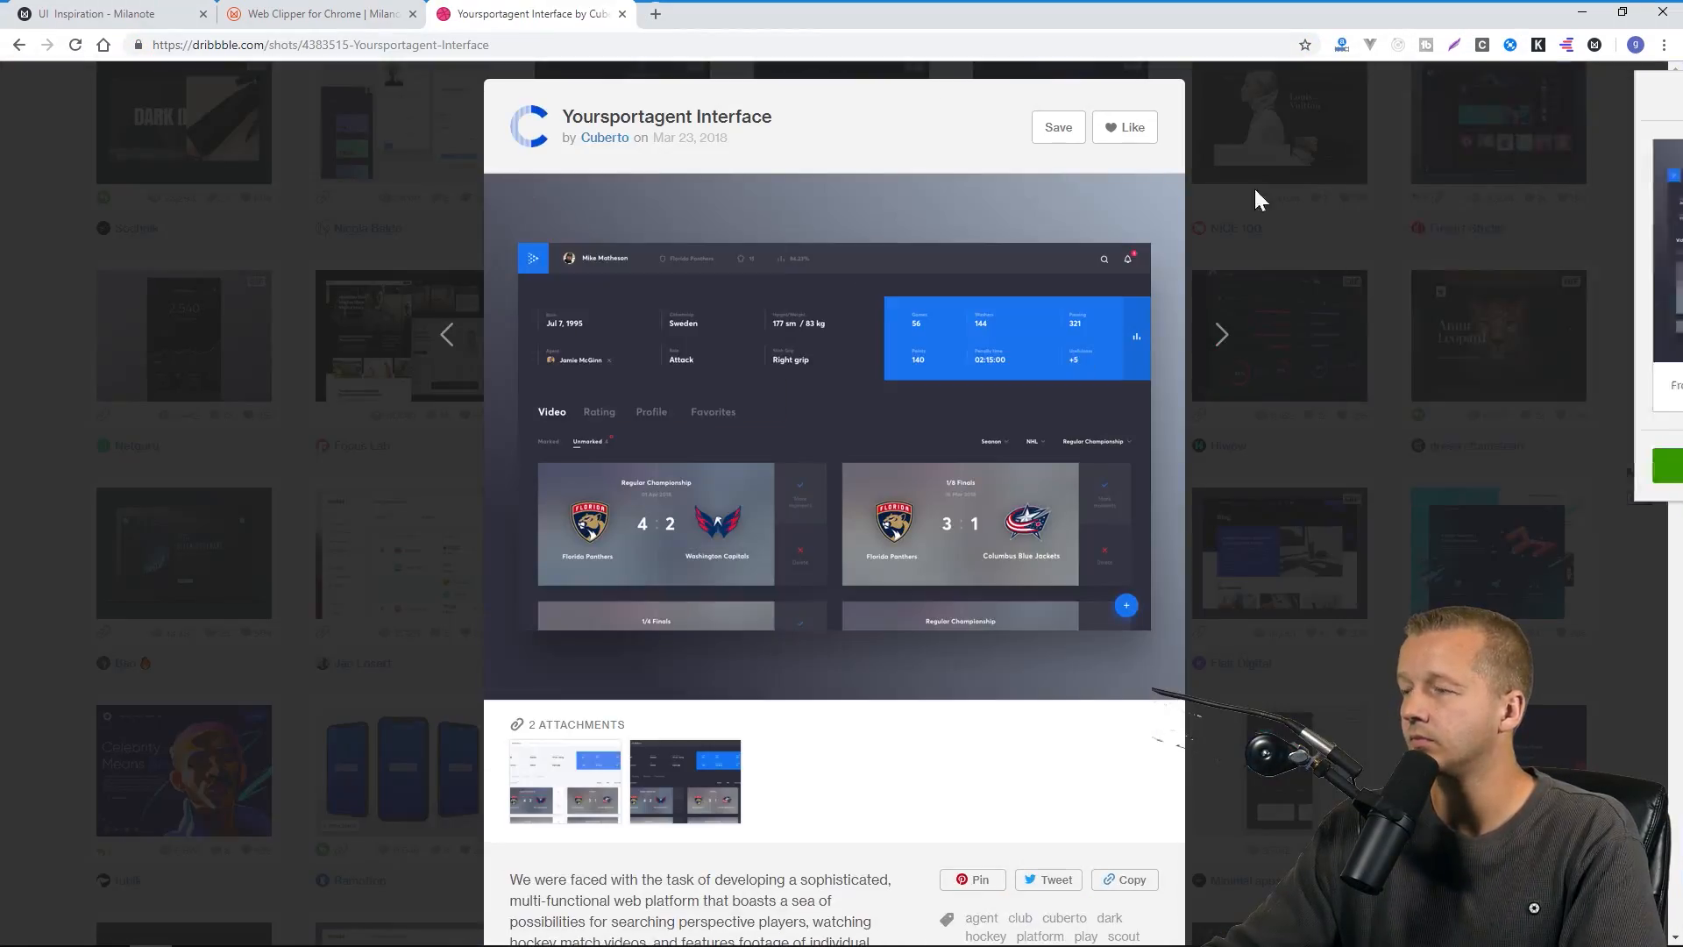
pyautogui.click(102, 13)
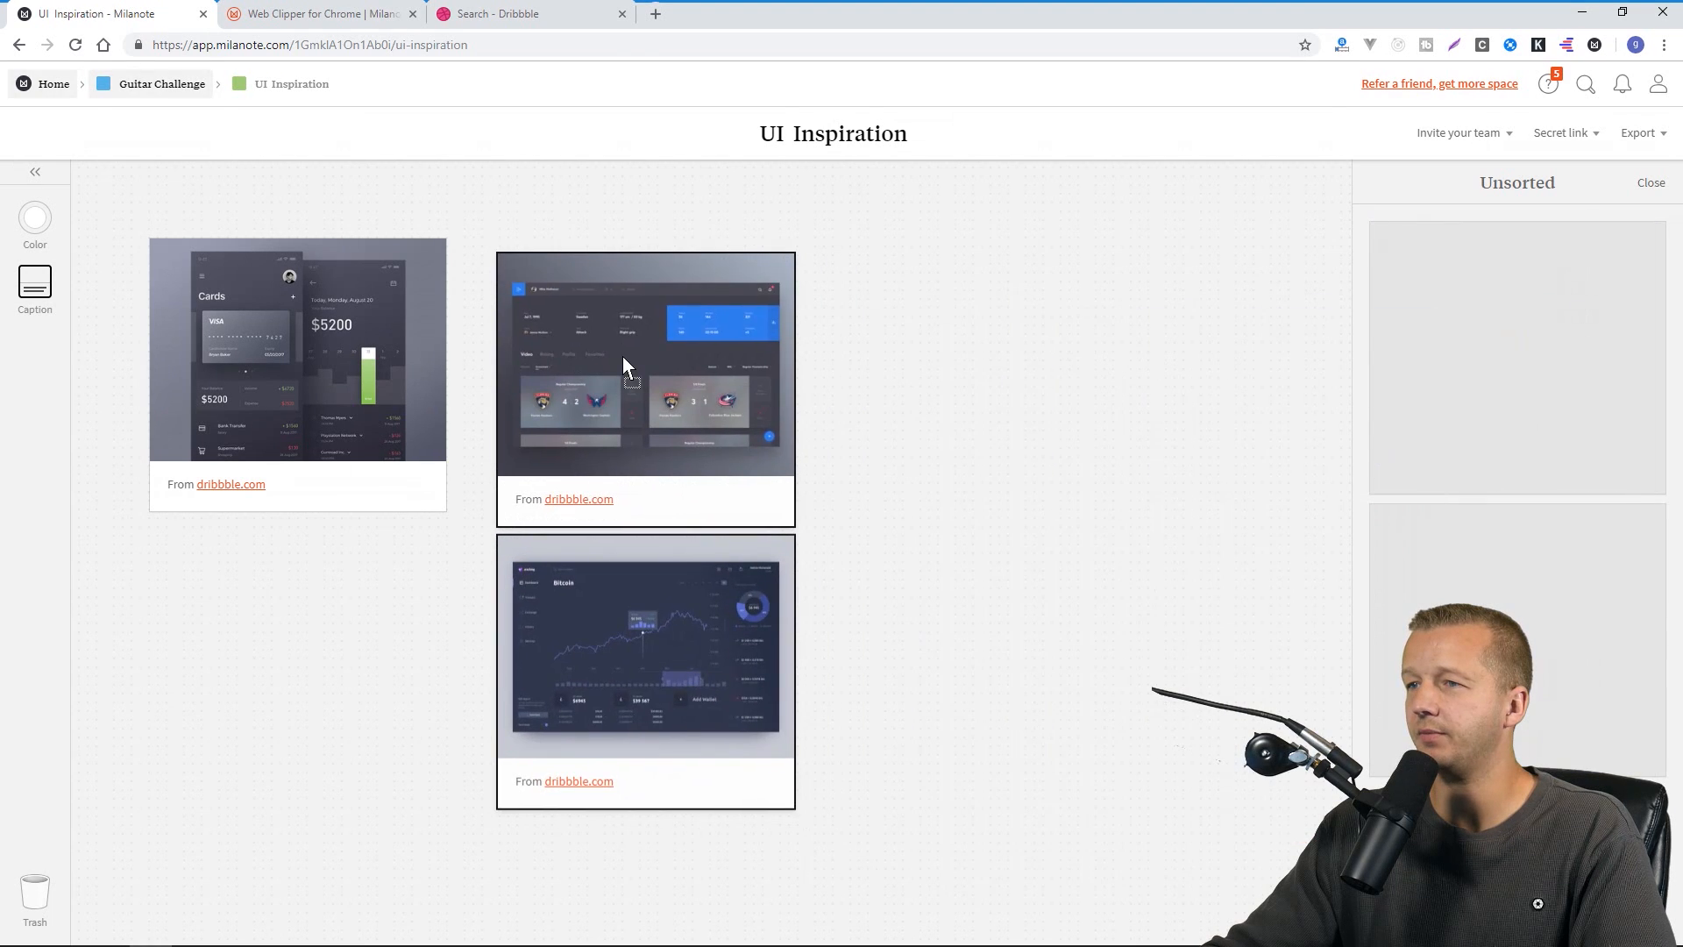
# Lay the new shot cards beside Finance app, then go up to Guitar Challenge and drag in a column
pyautogui.click(1650, 182)
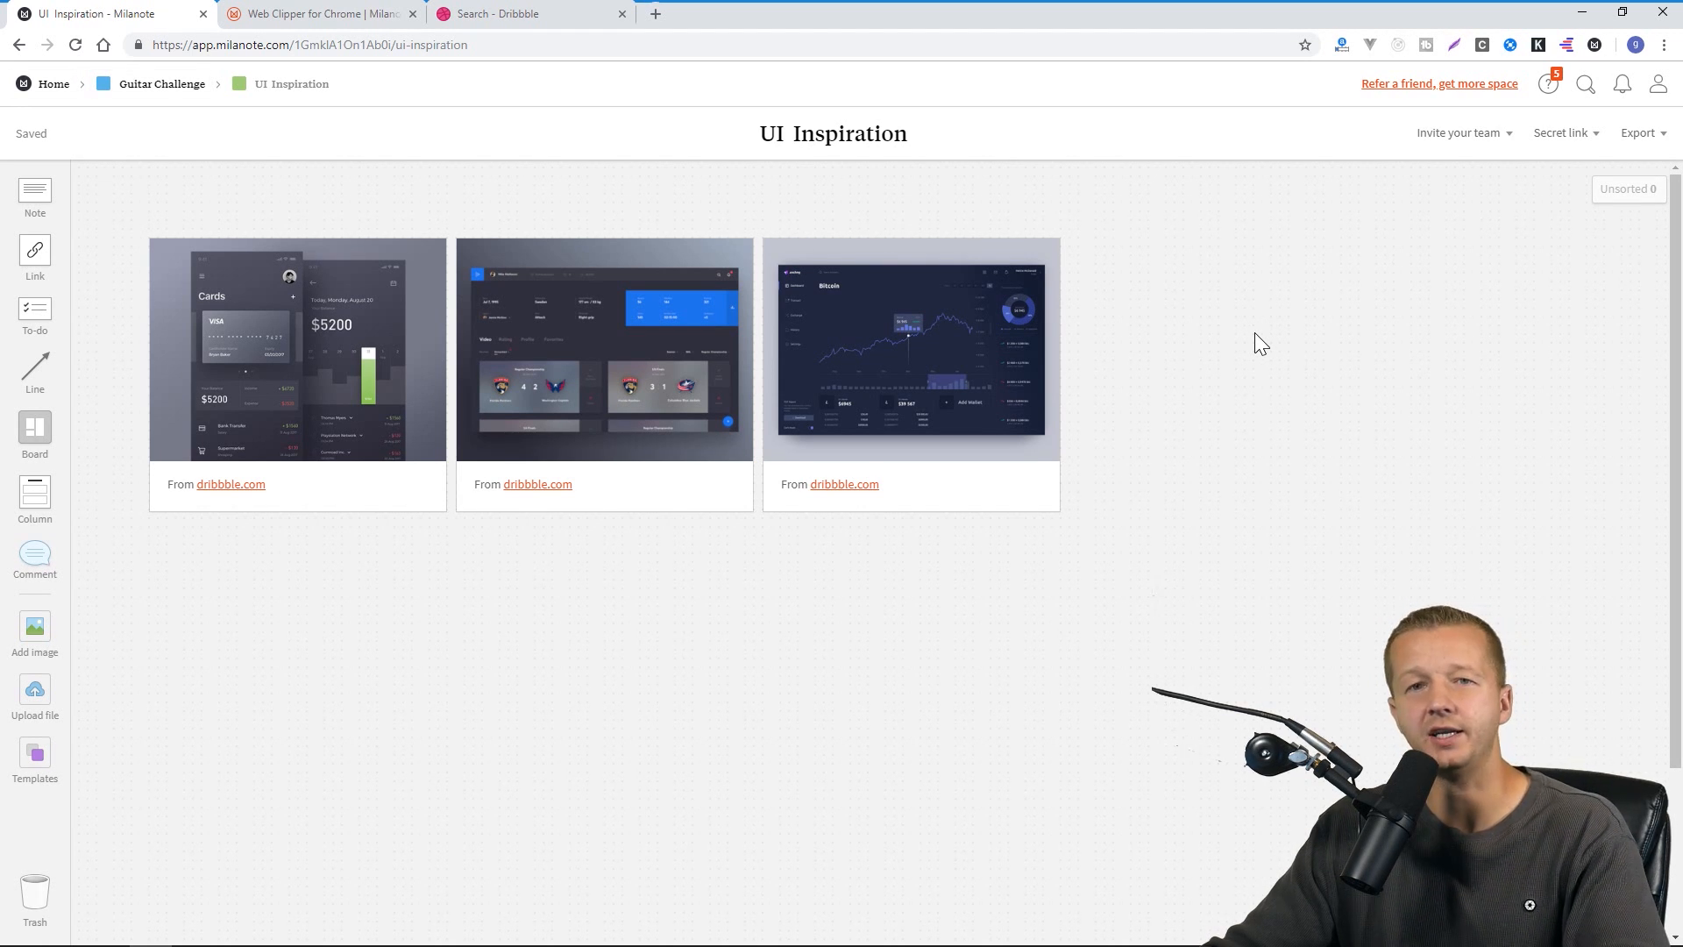
pyautogui.moveTo(242, 224)
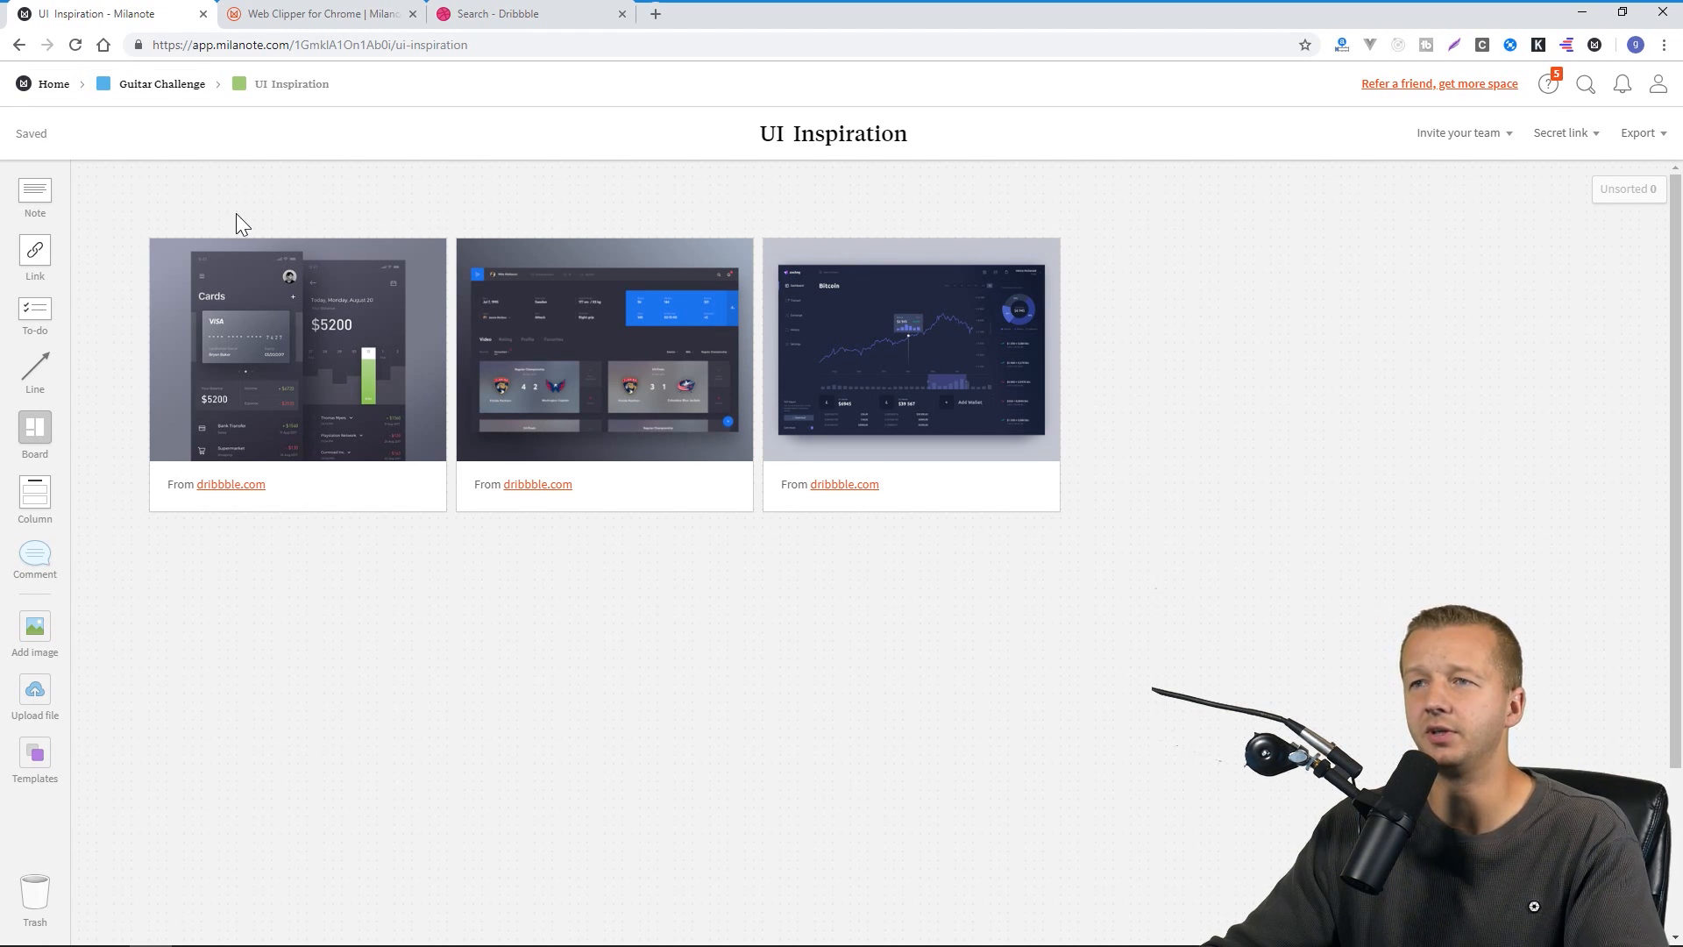
pyautogui.moveTo(163, 96)
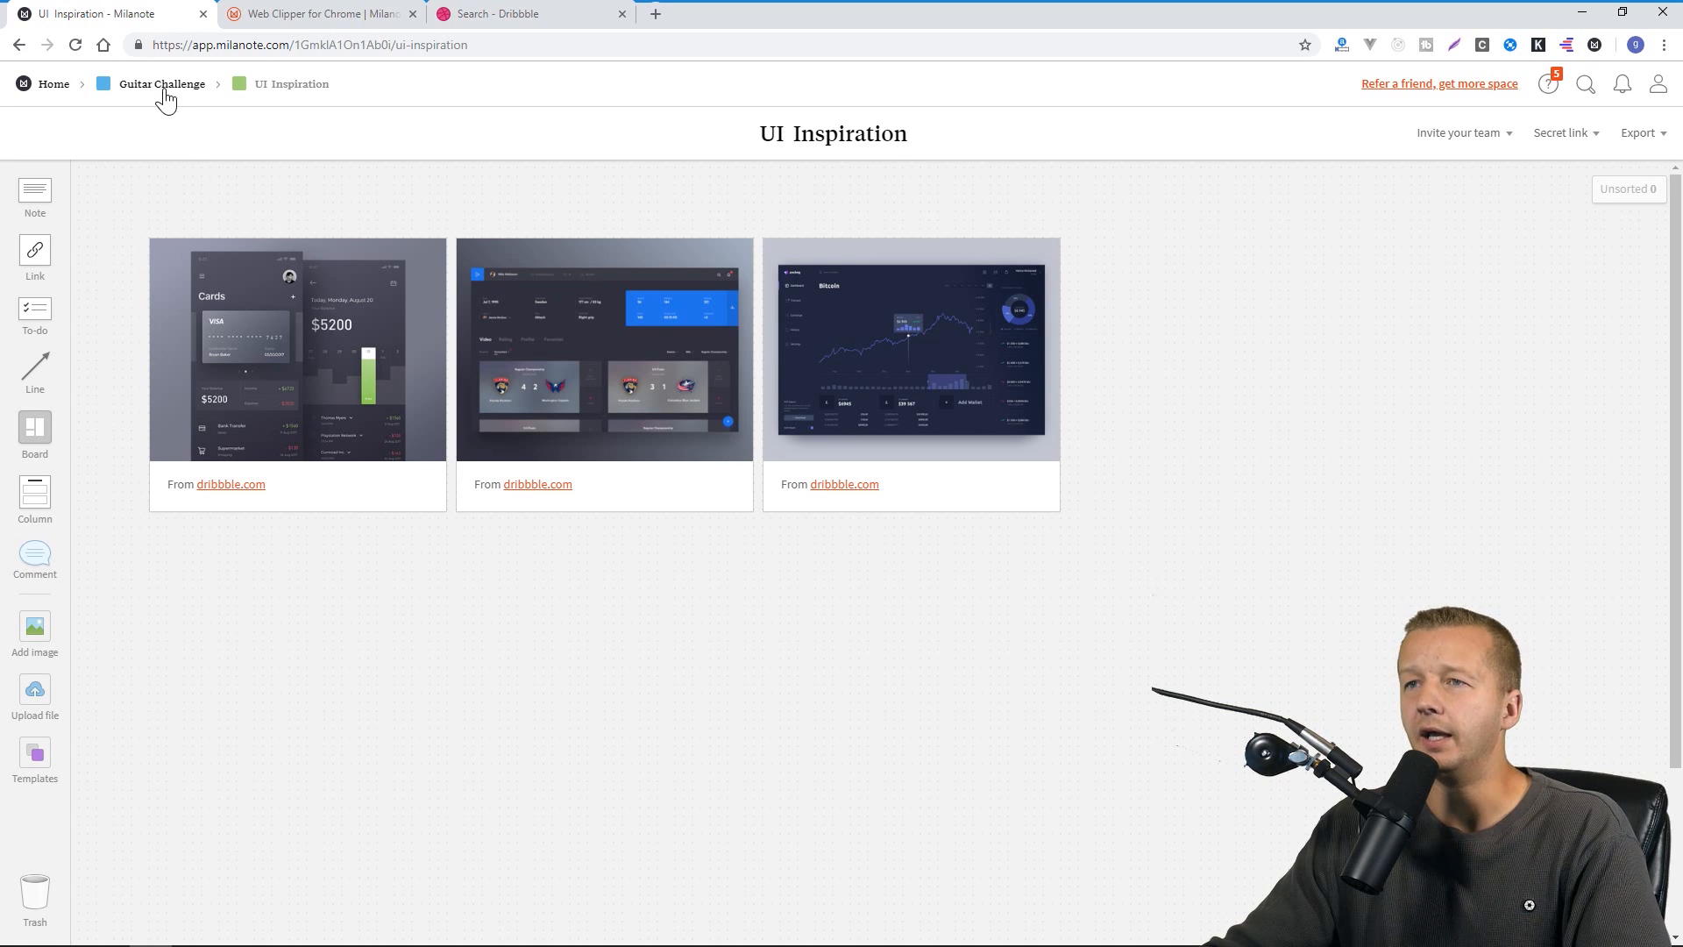
pyautogui.click(163, 85)
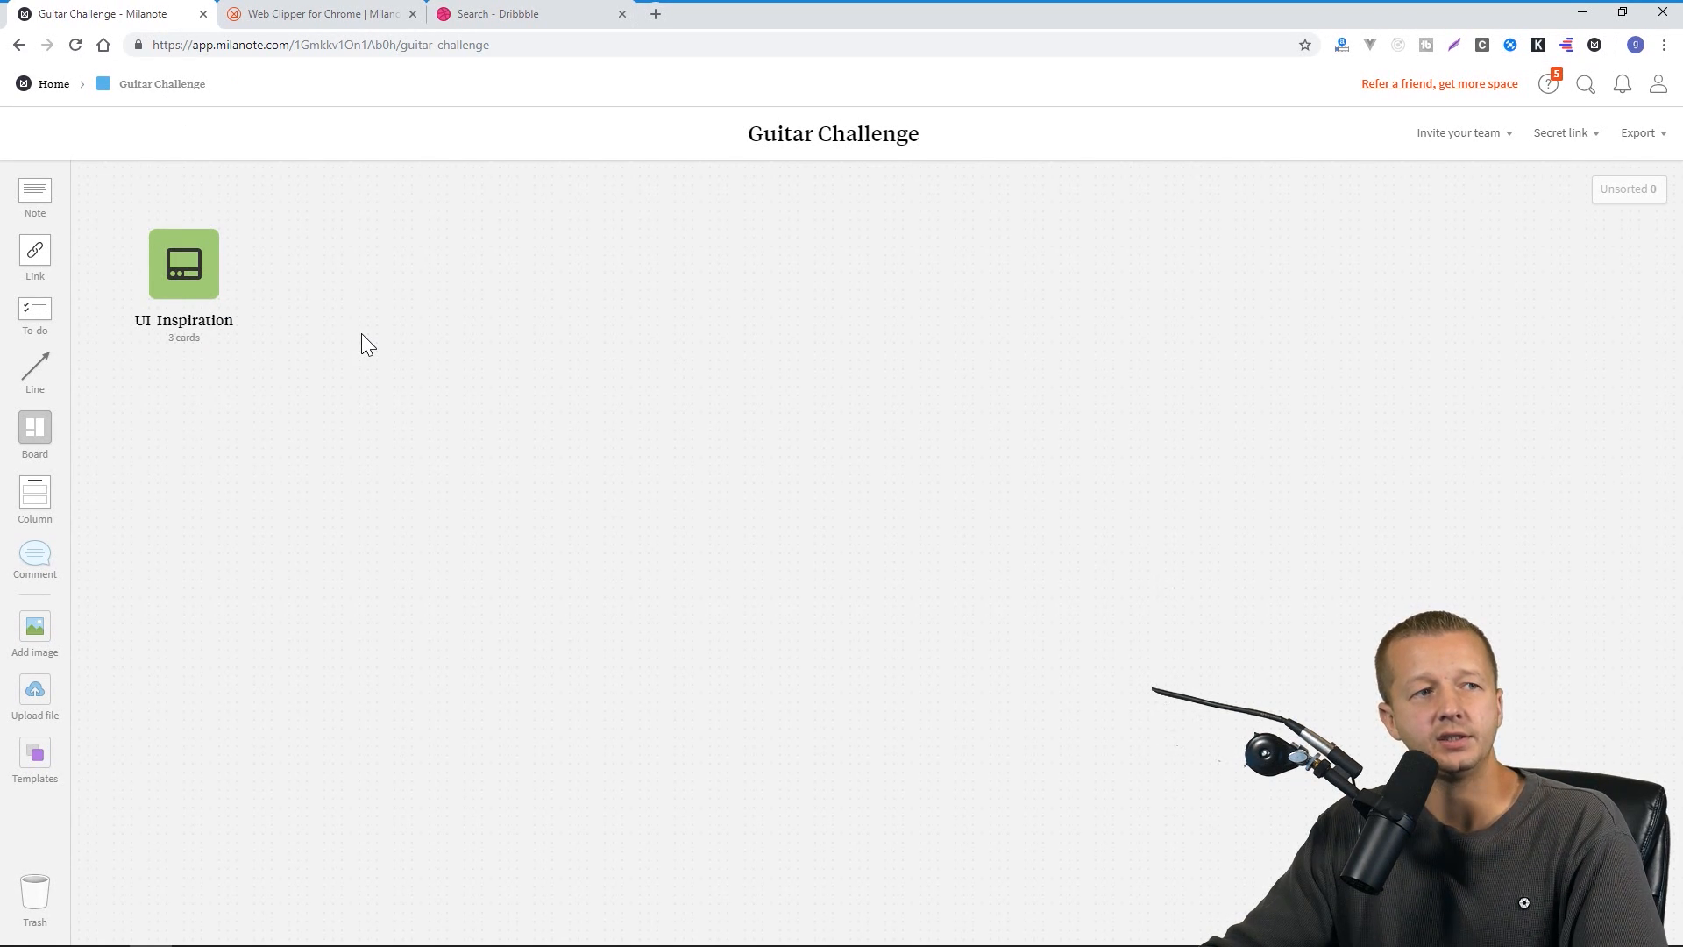
pyautogui.moveTo(90, 478)
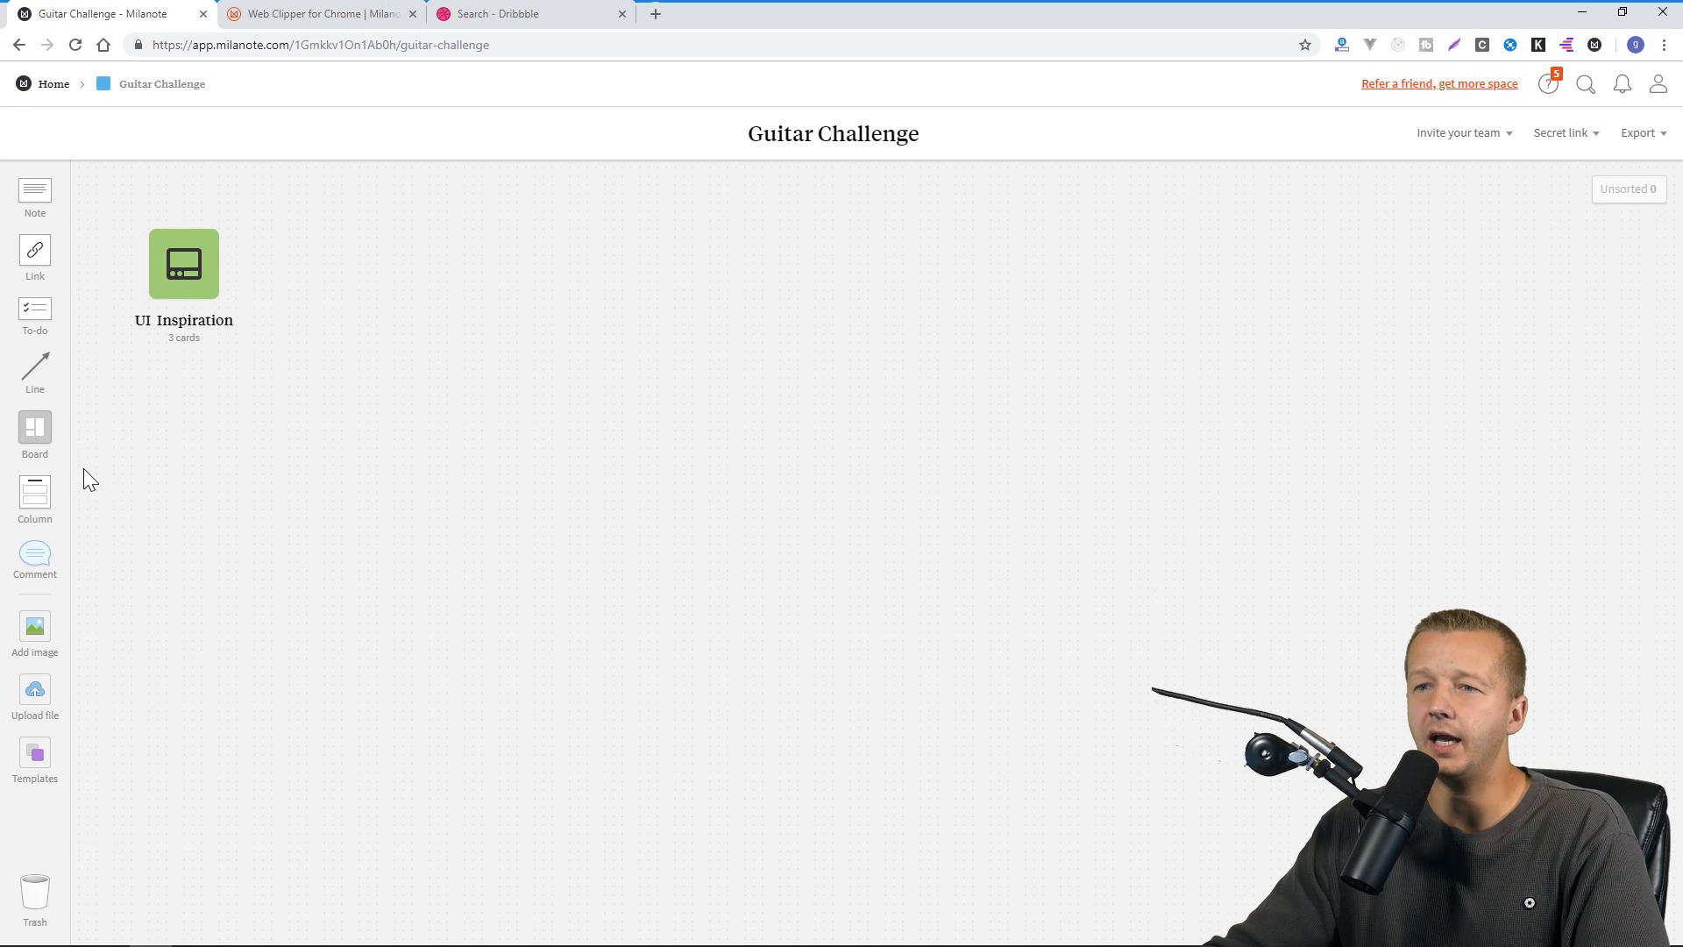
pyautogui.moveTo(184, 264); pyautogui.dragTo(508, 272)
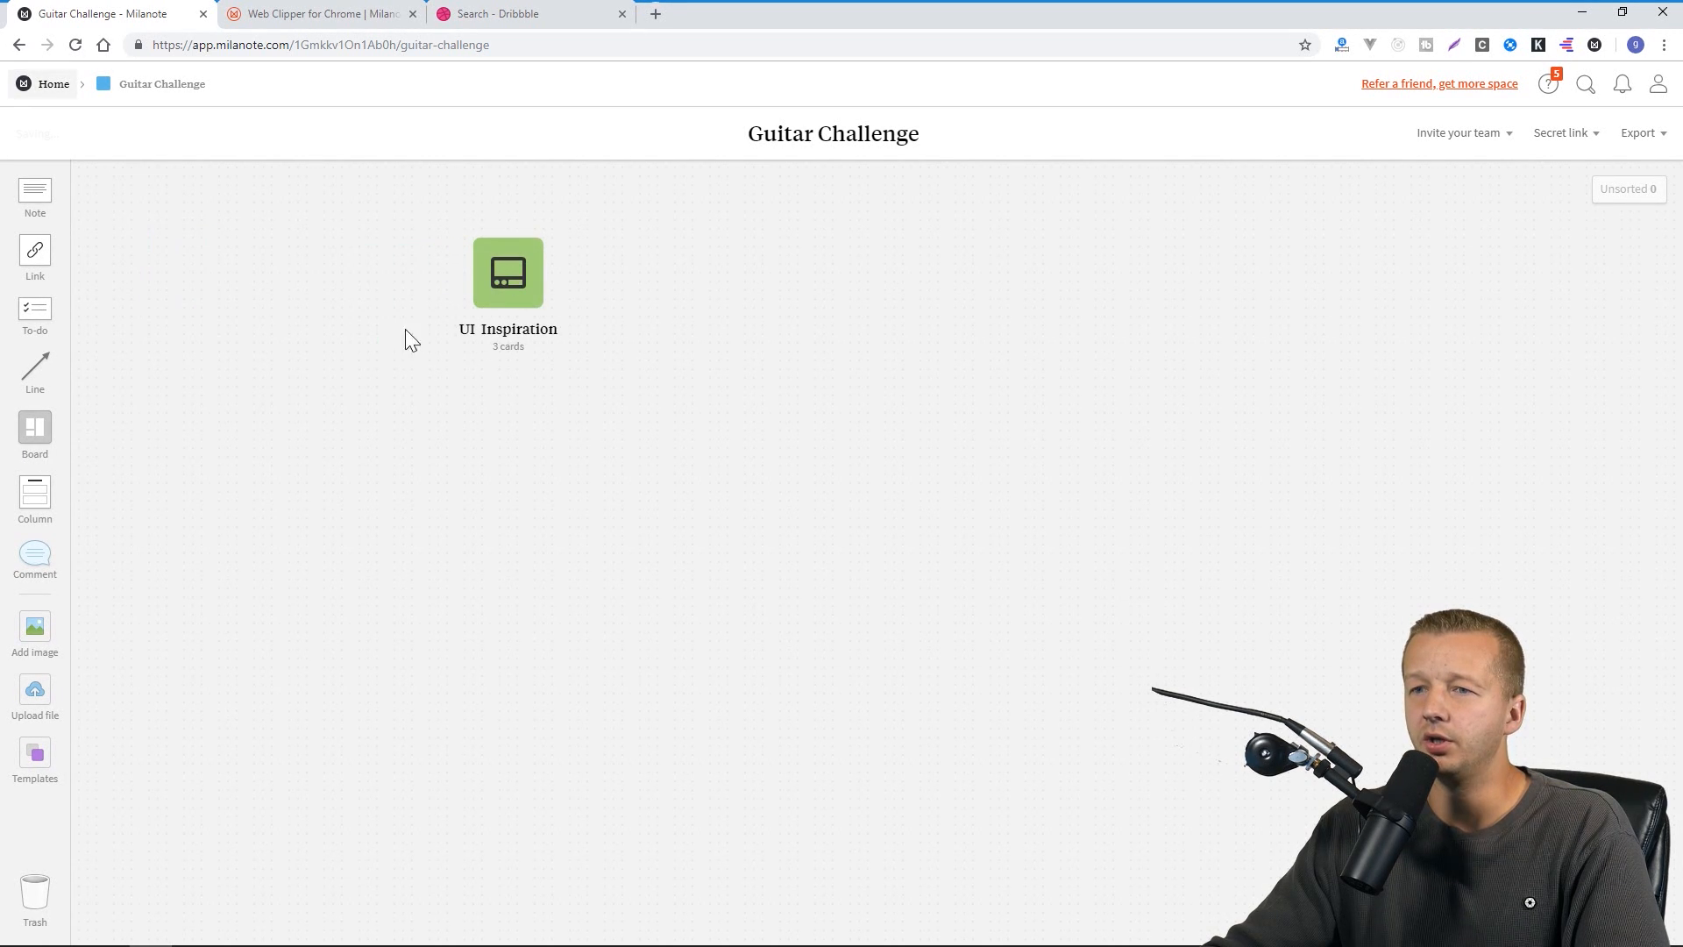
# Title the new column 'Domain Name Search Engines'
pyautogui.click(34, 497)
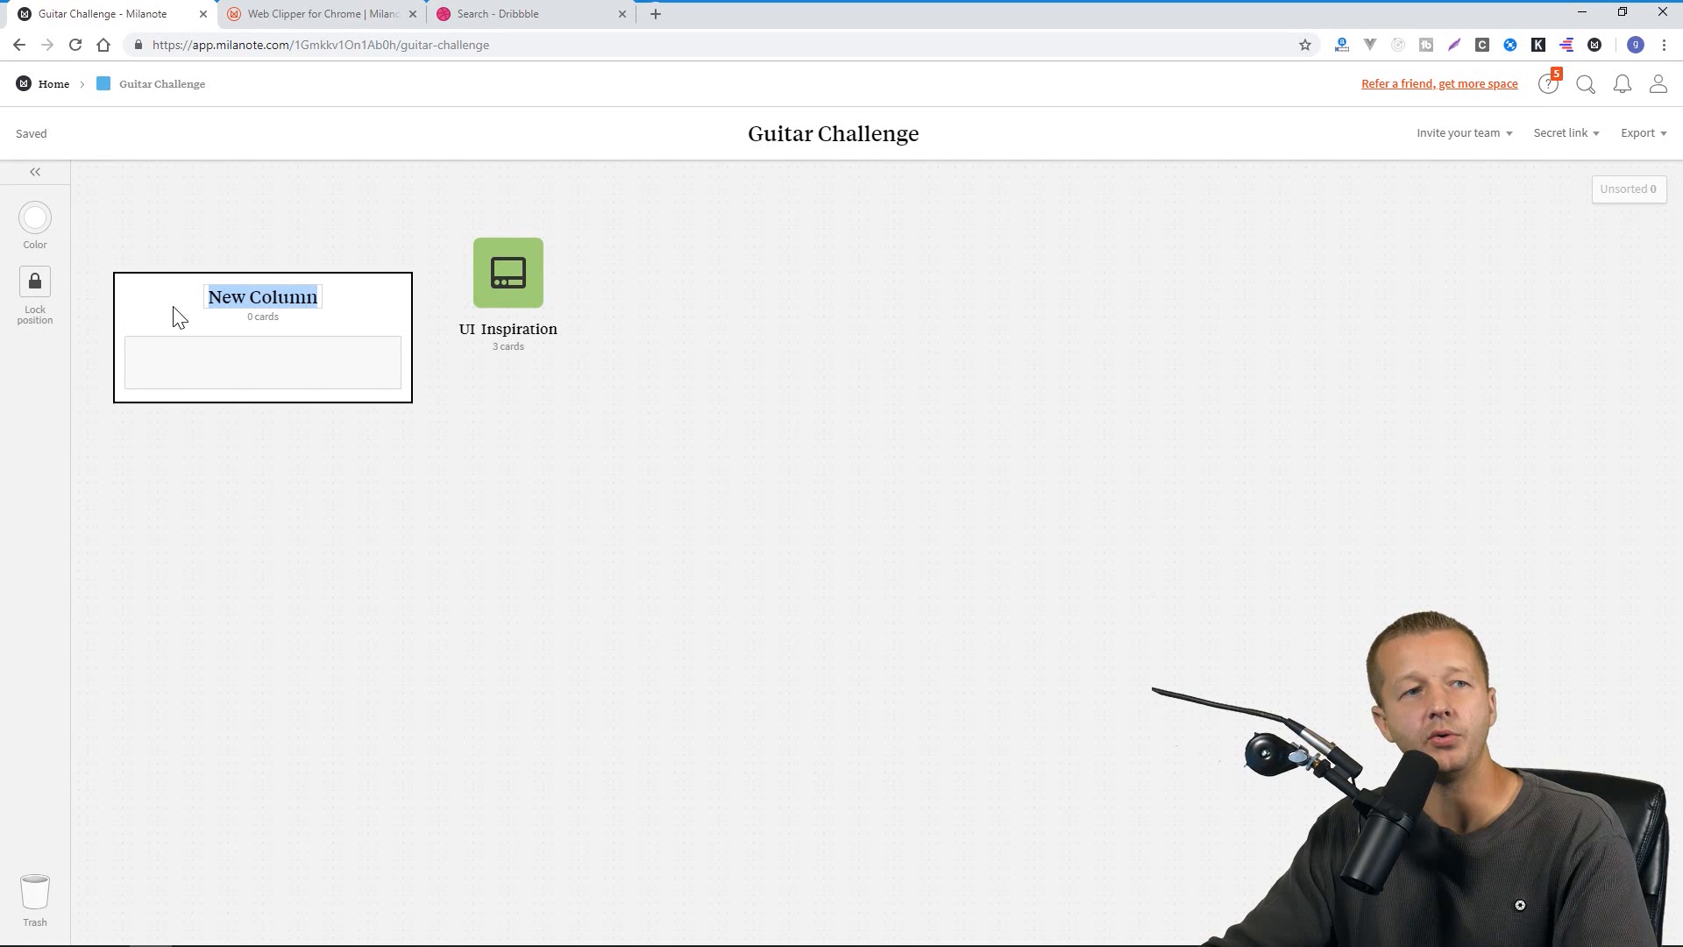
pyautogui.write('Doma')
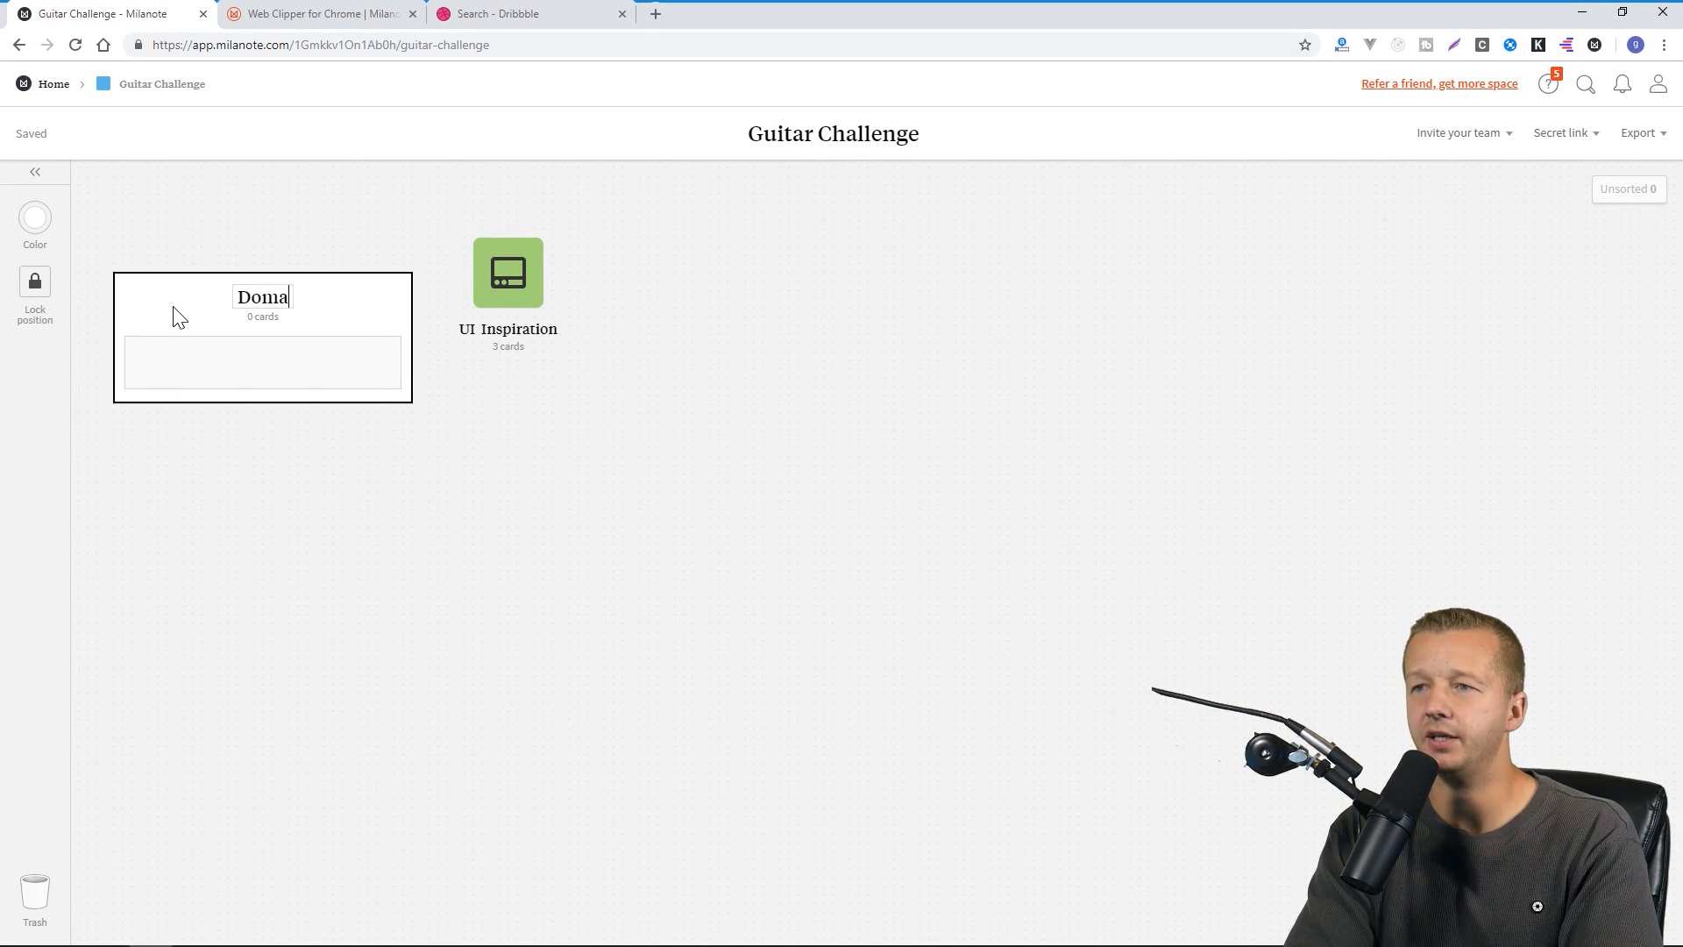
pyautogui.write('in Name Searc')
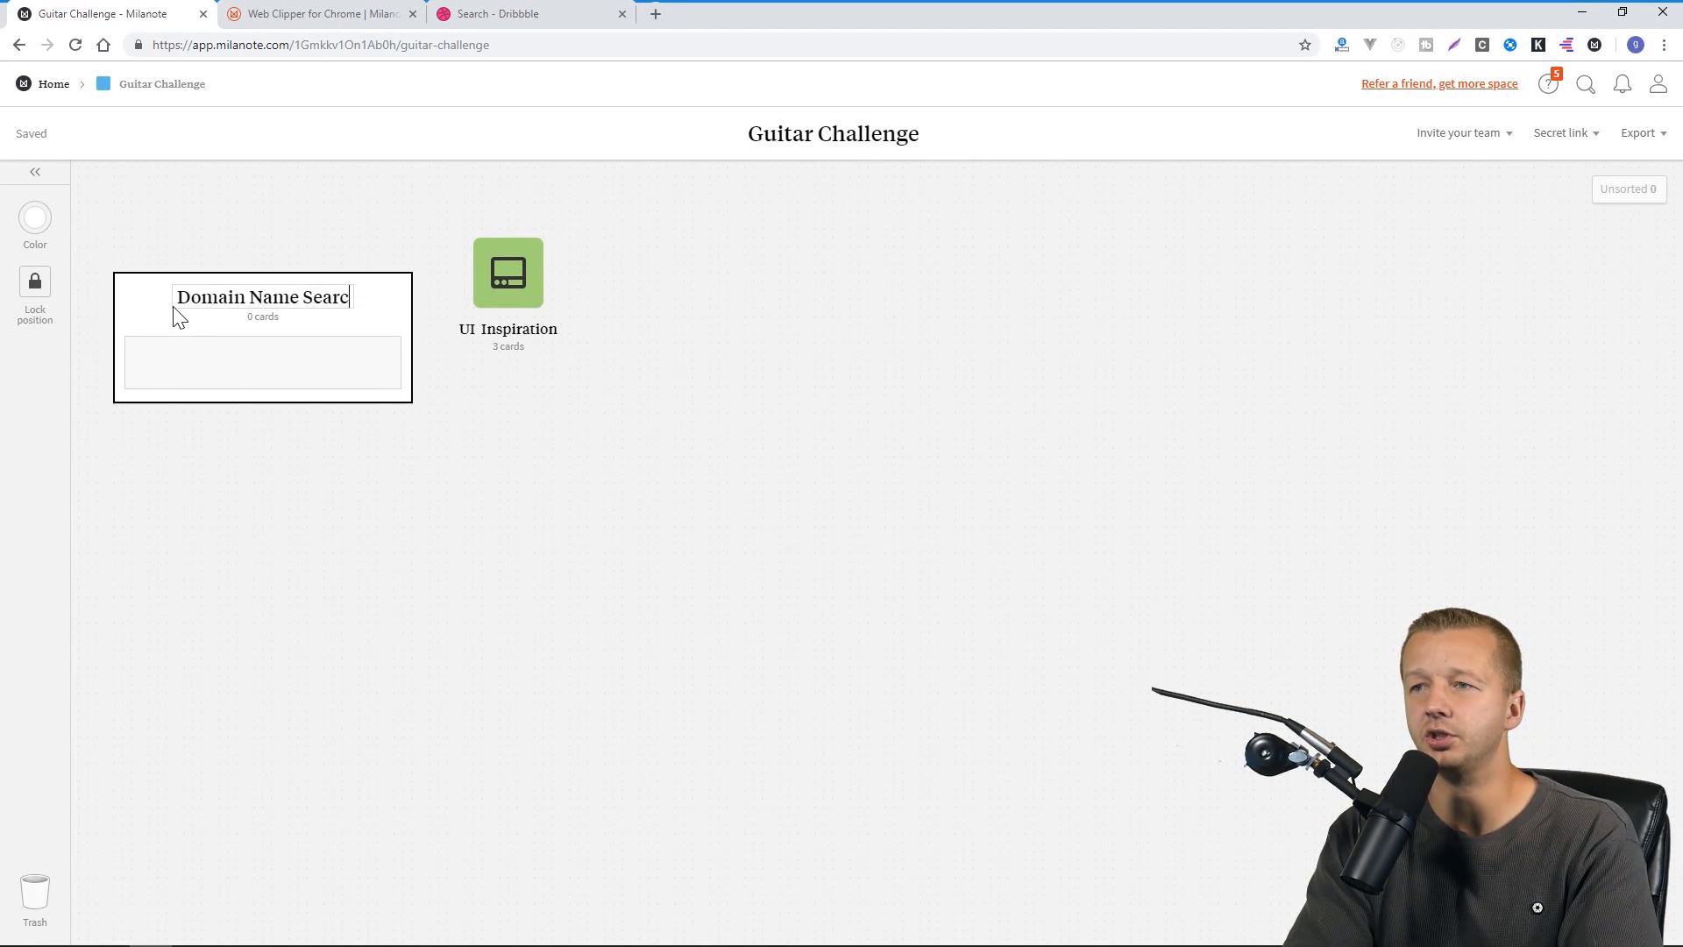
pyautogui.write('Engines')
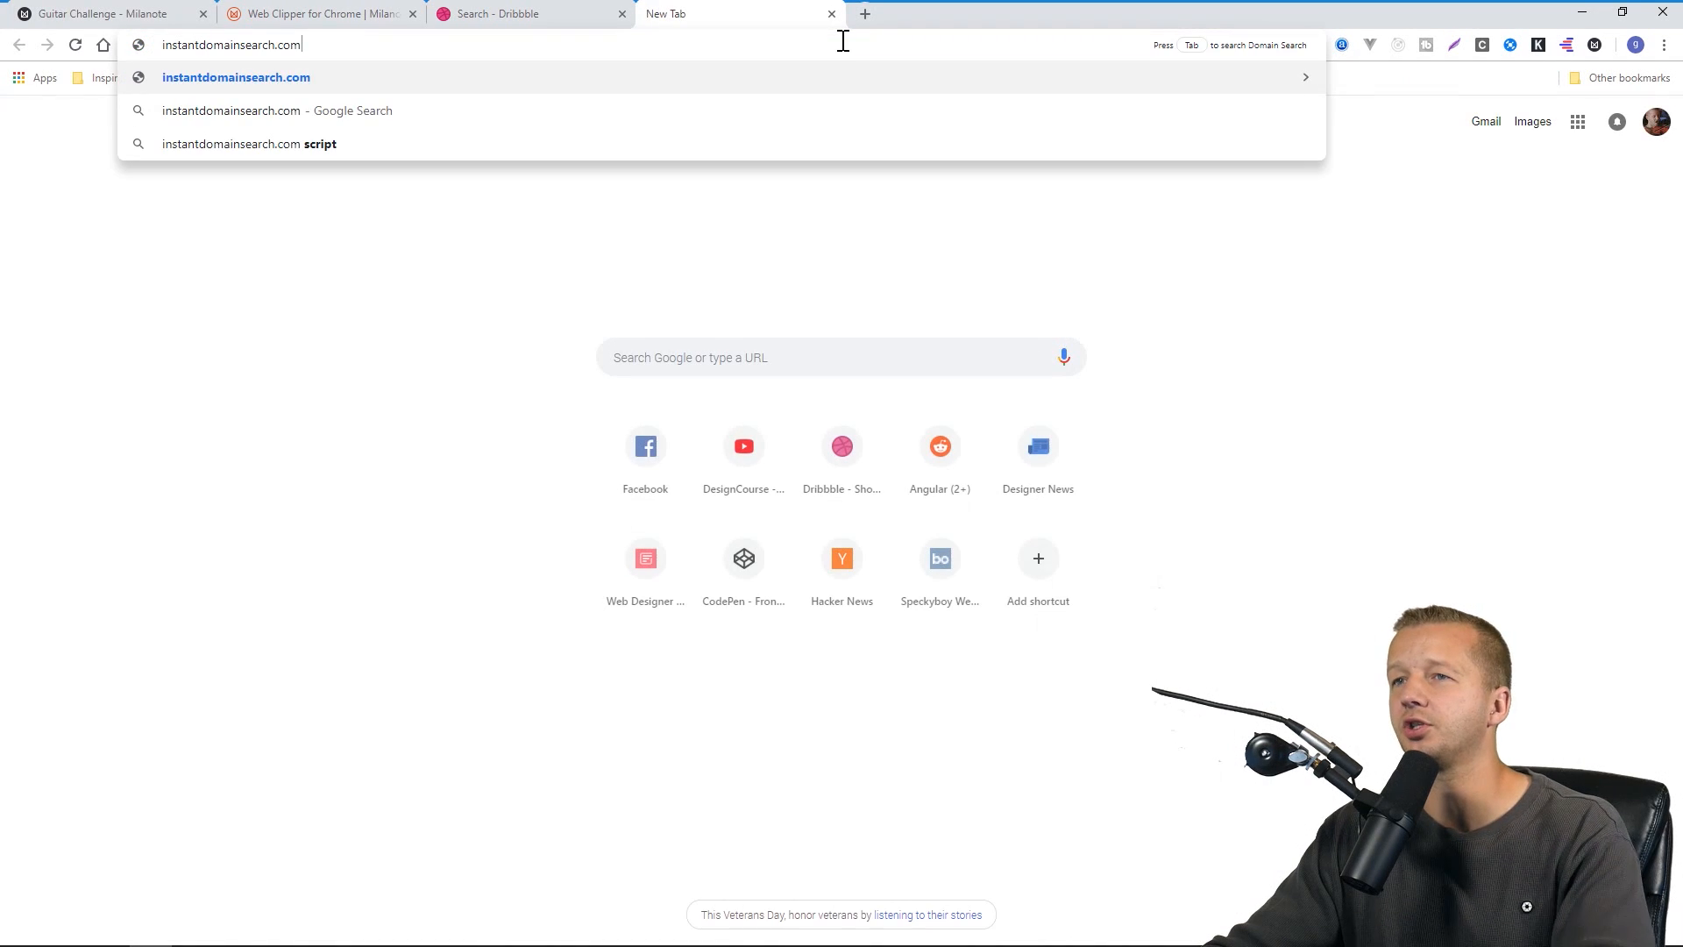
# Load the domain search sites, ending with the Domize page's context menu open
pyautogui.press('Return')
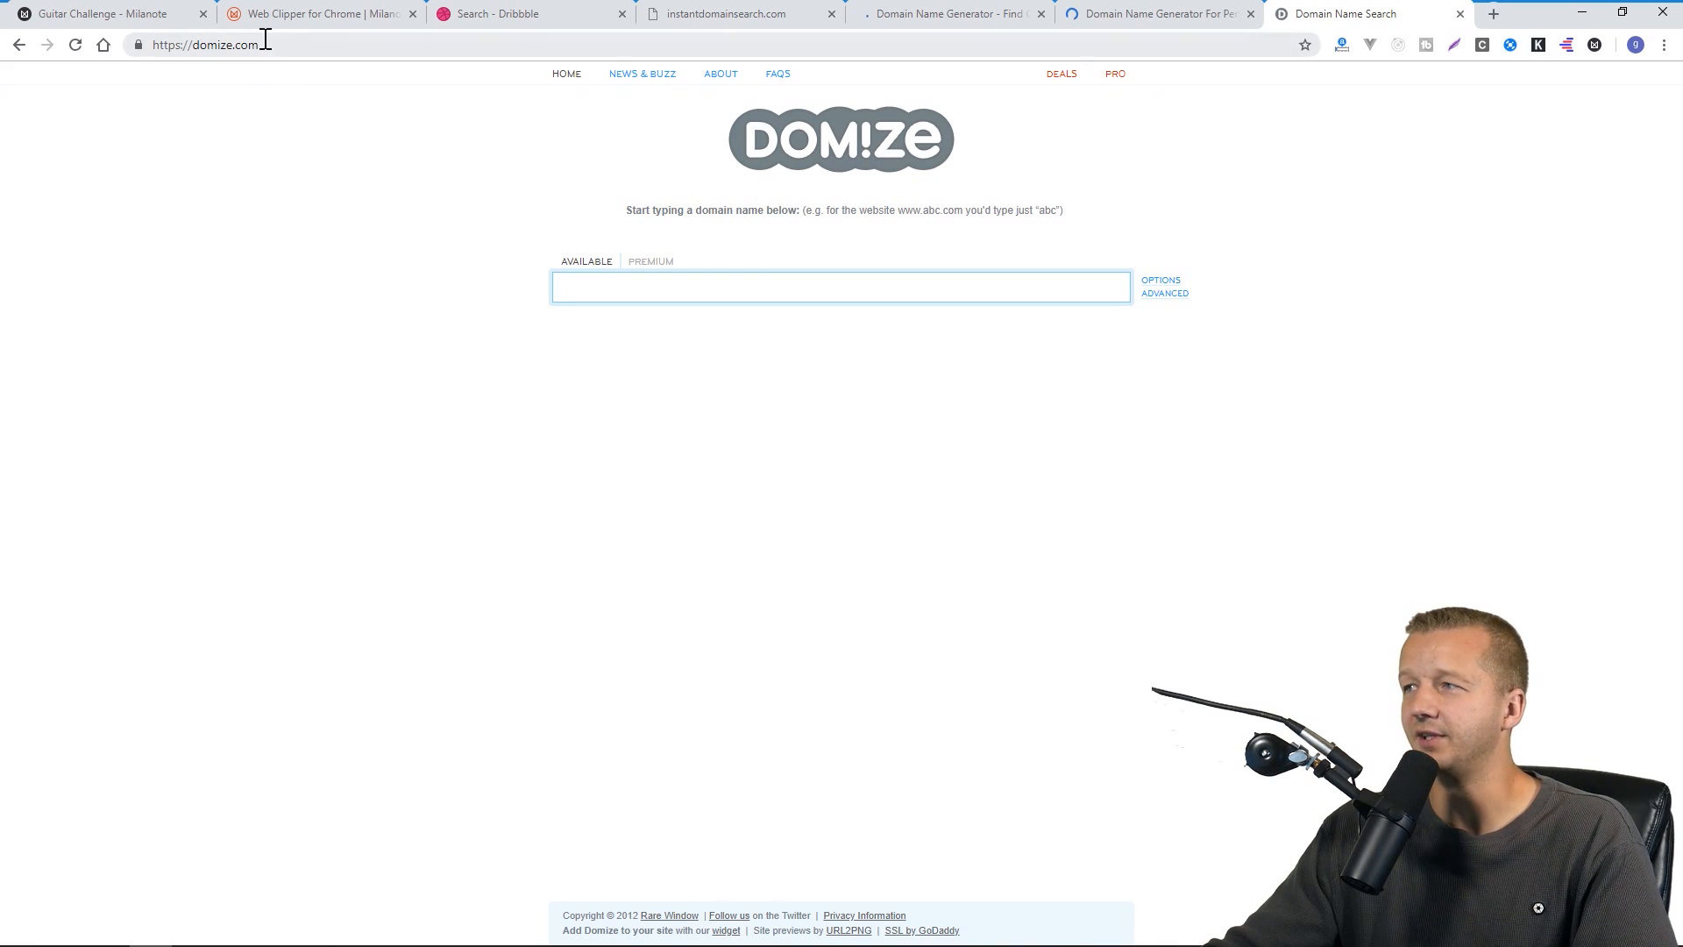
pyautogui.moveTo(359, 244)
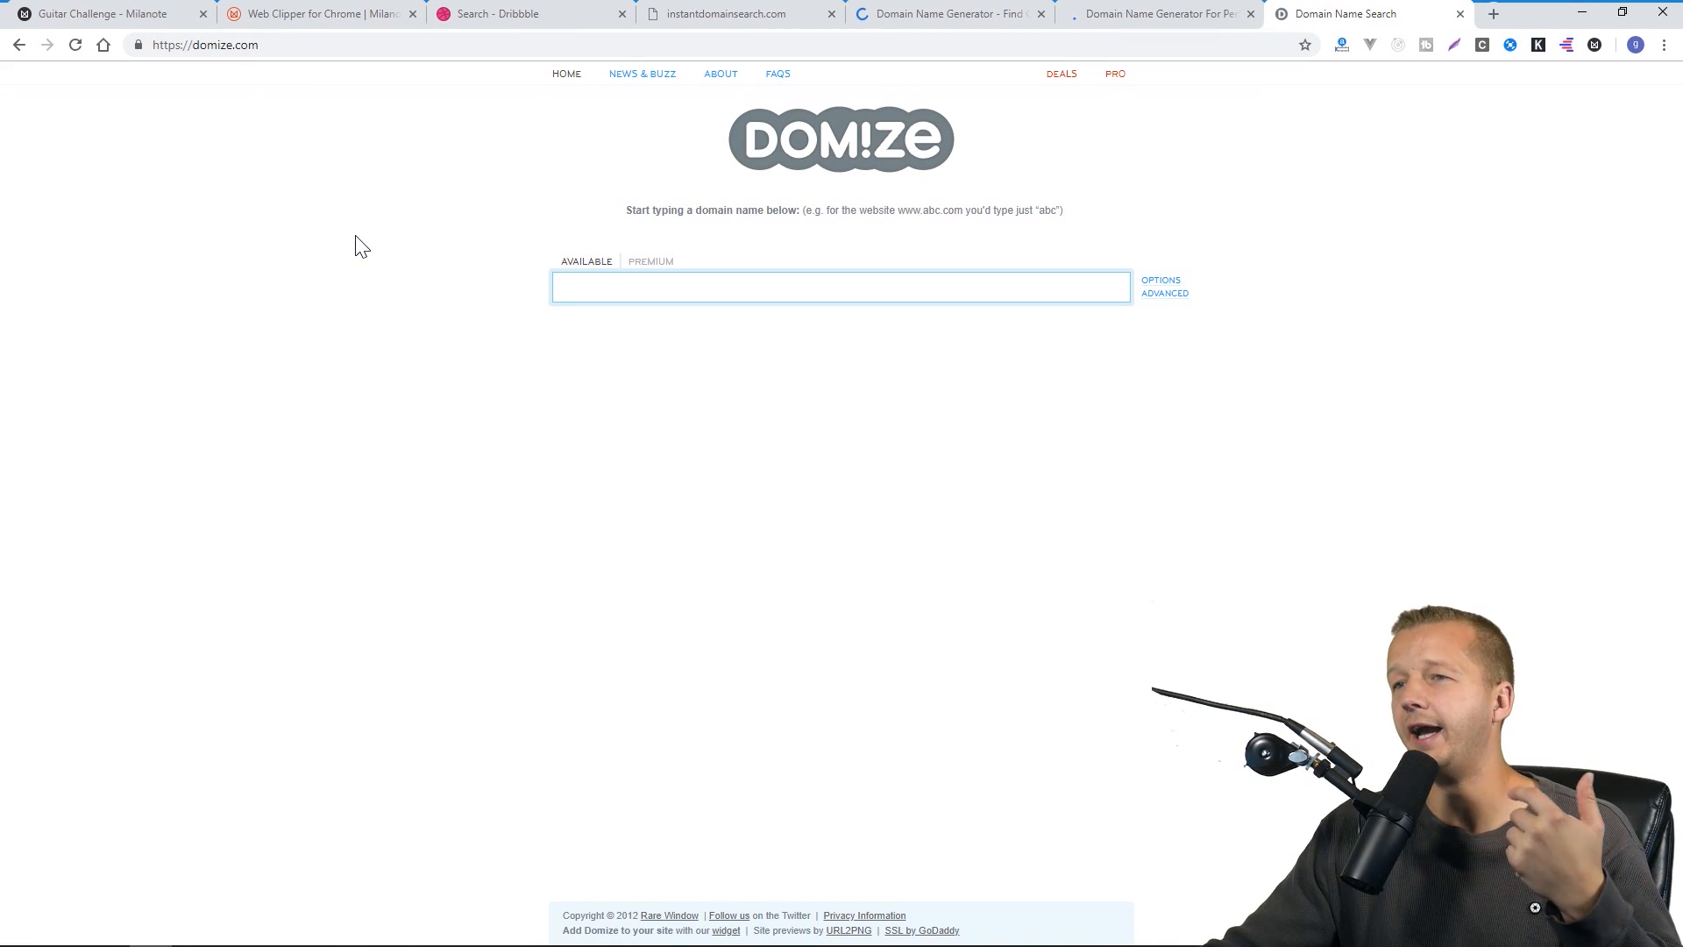
pyautogui.rightClick(359, 245)
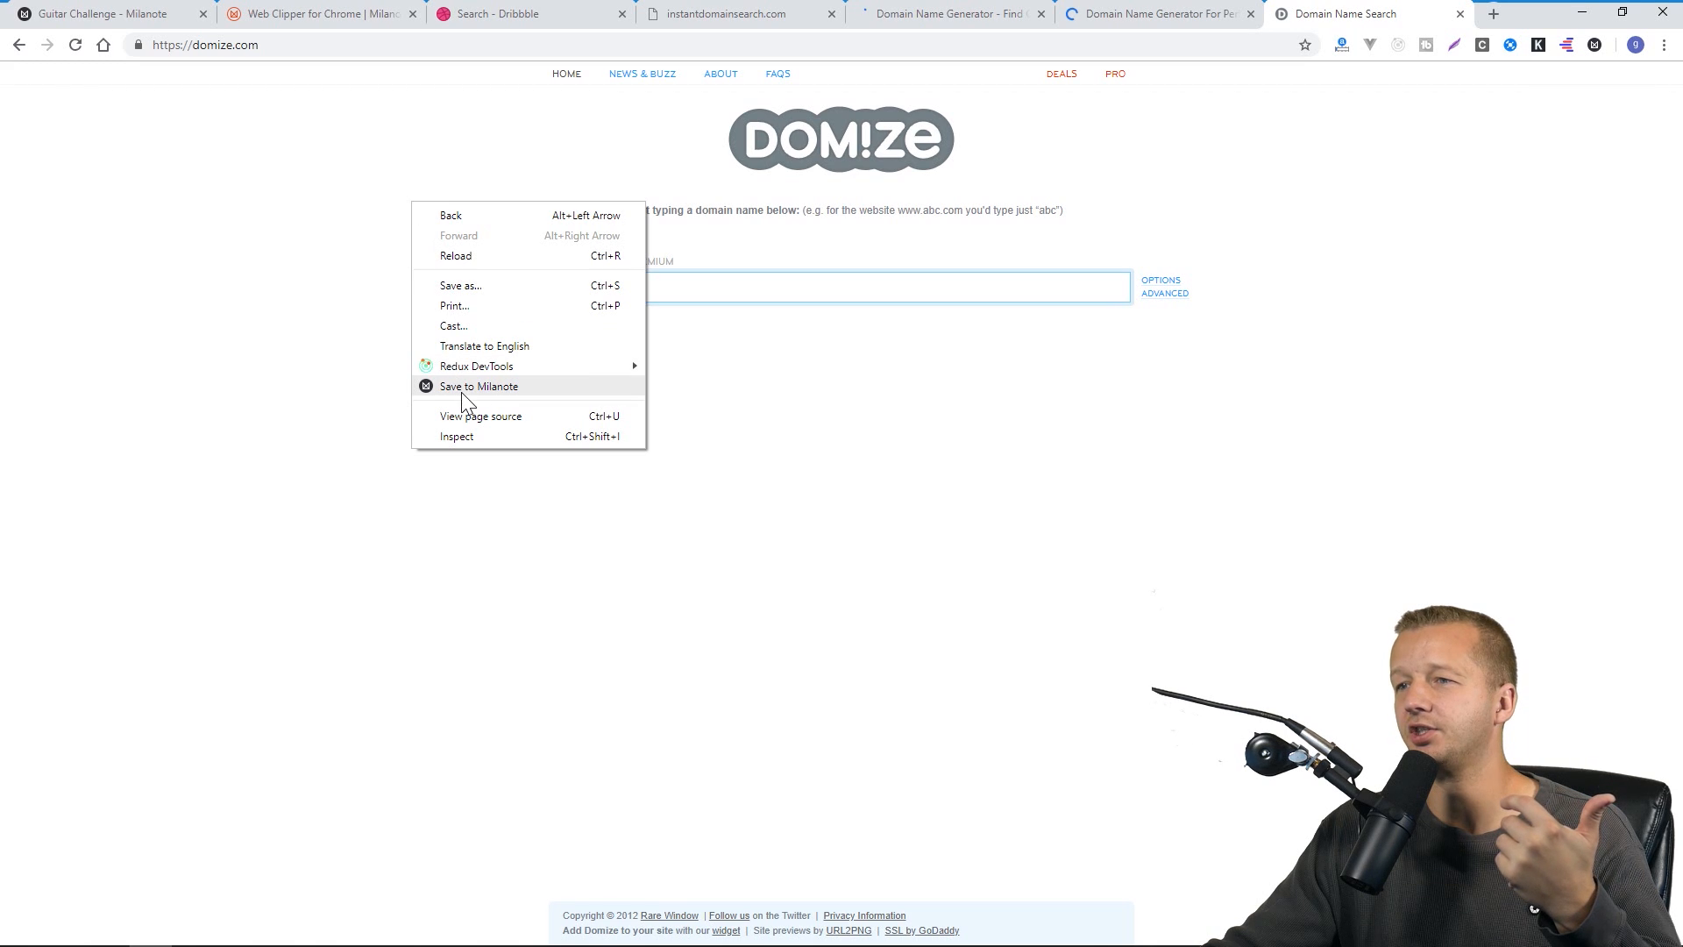
# Clip the Domize, Domain Wheel and namemesh pages into the Guitar Challenge board
pyautogui.click(479, 385)
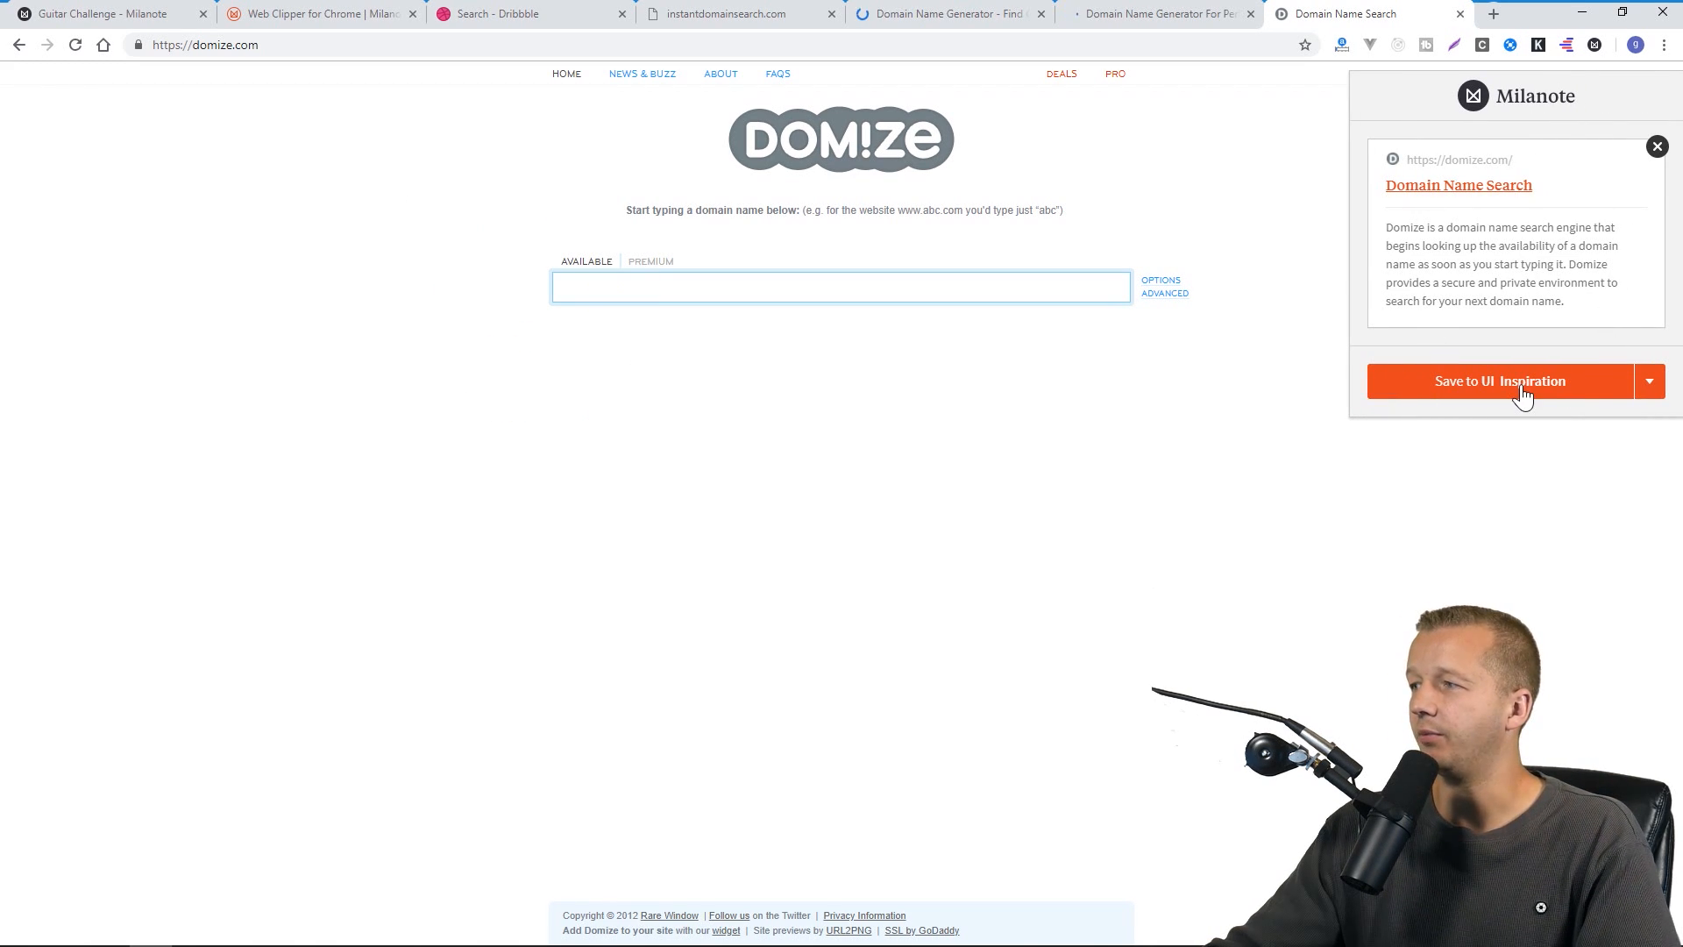
pyautogui.click(1650, 381)
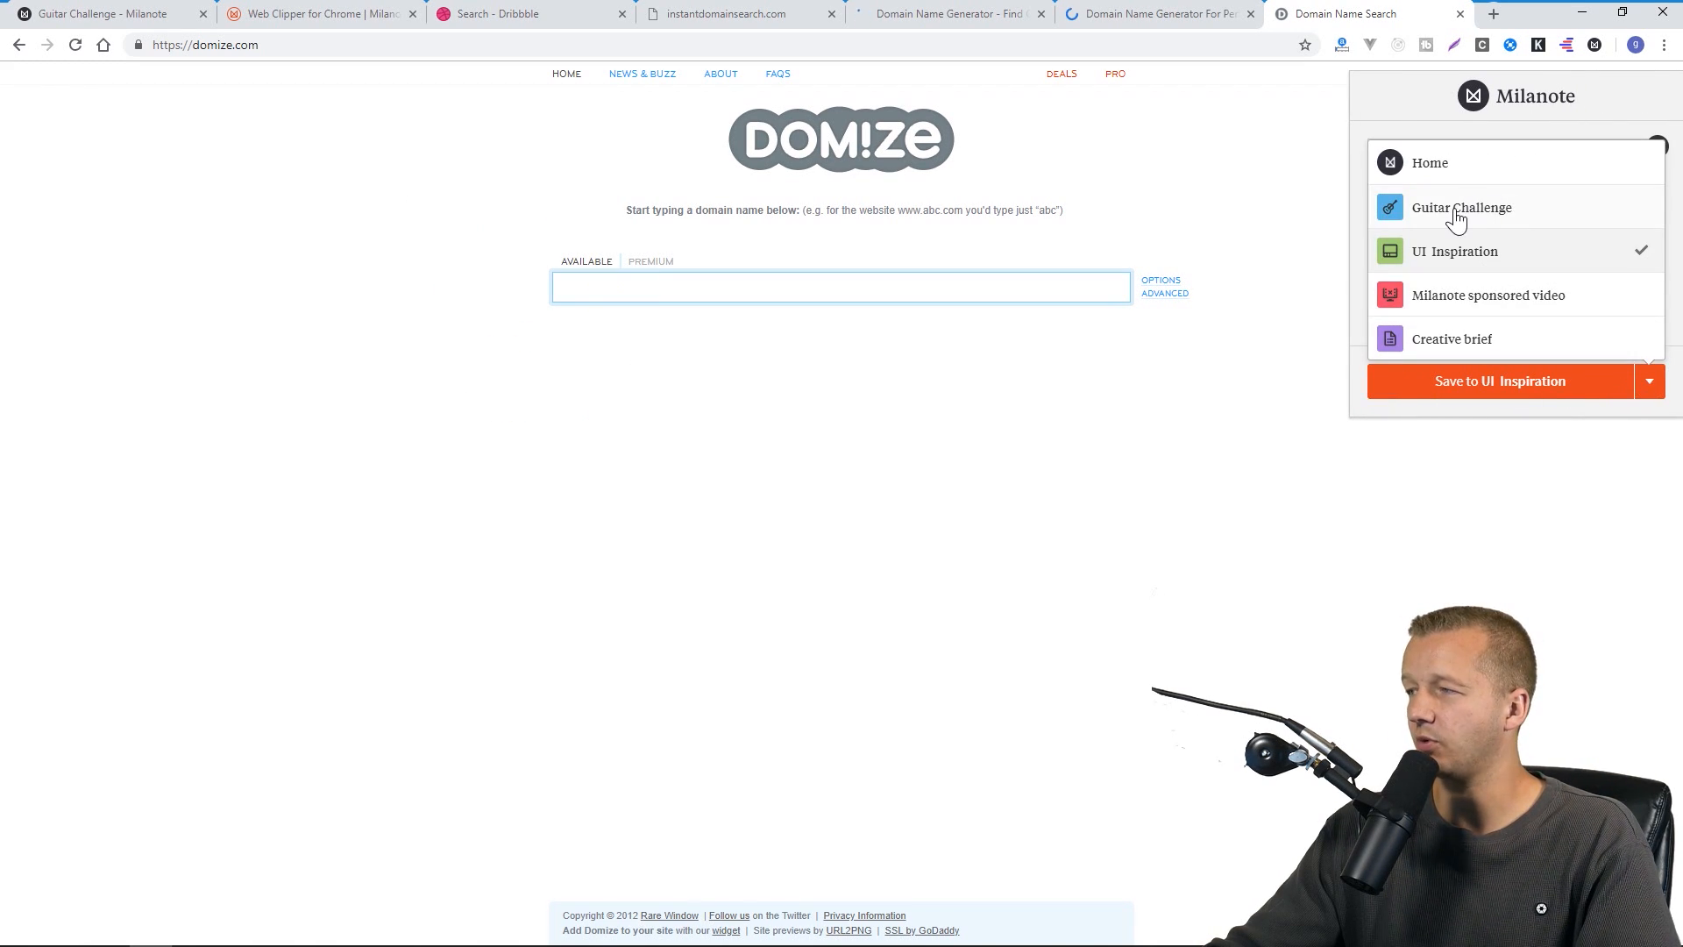
pyautogui.click(1462, 207)
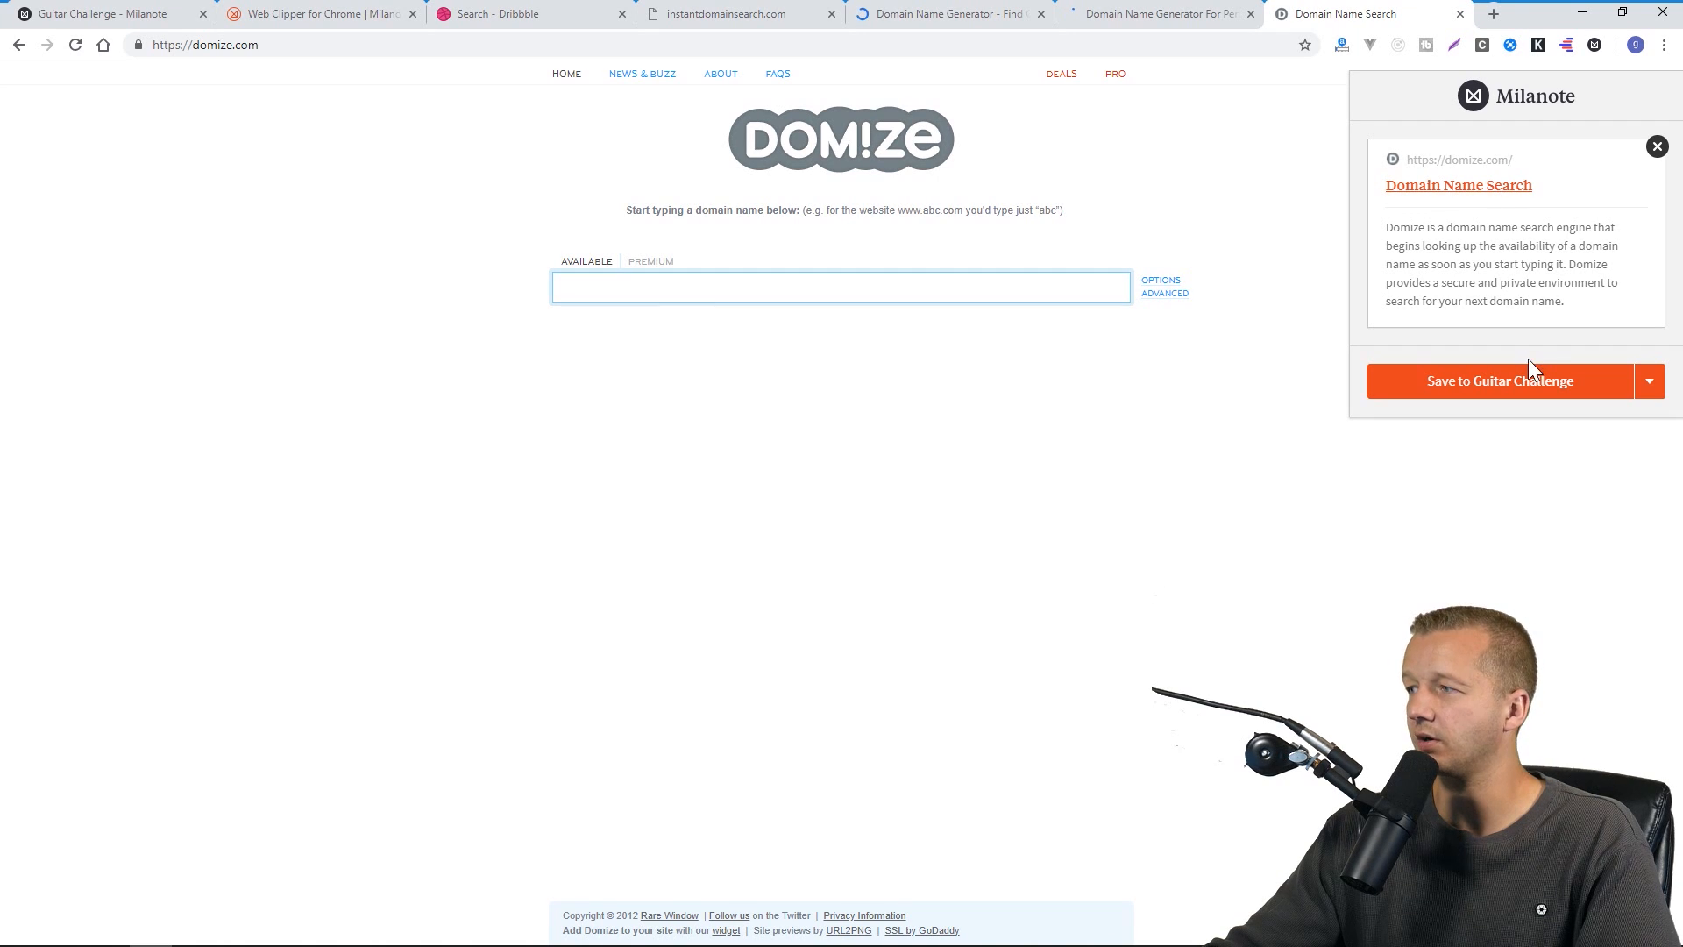
pyautogui.click(1502, 381)
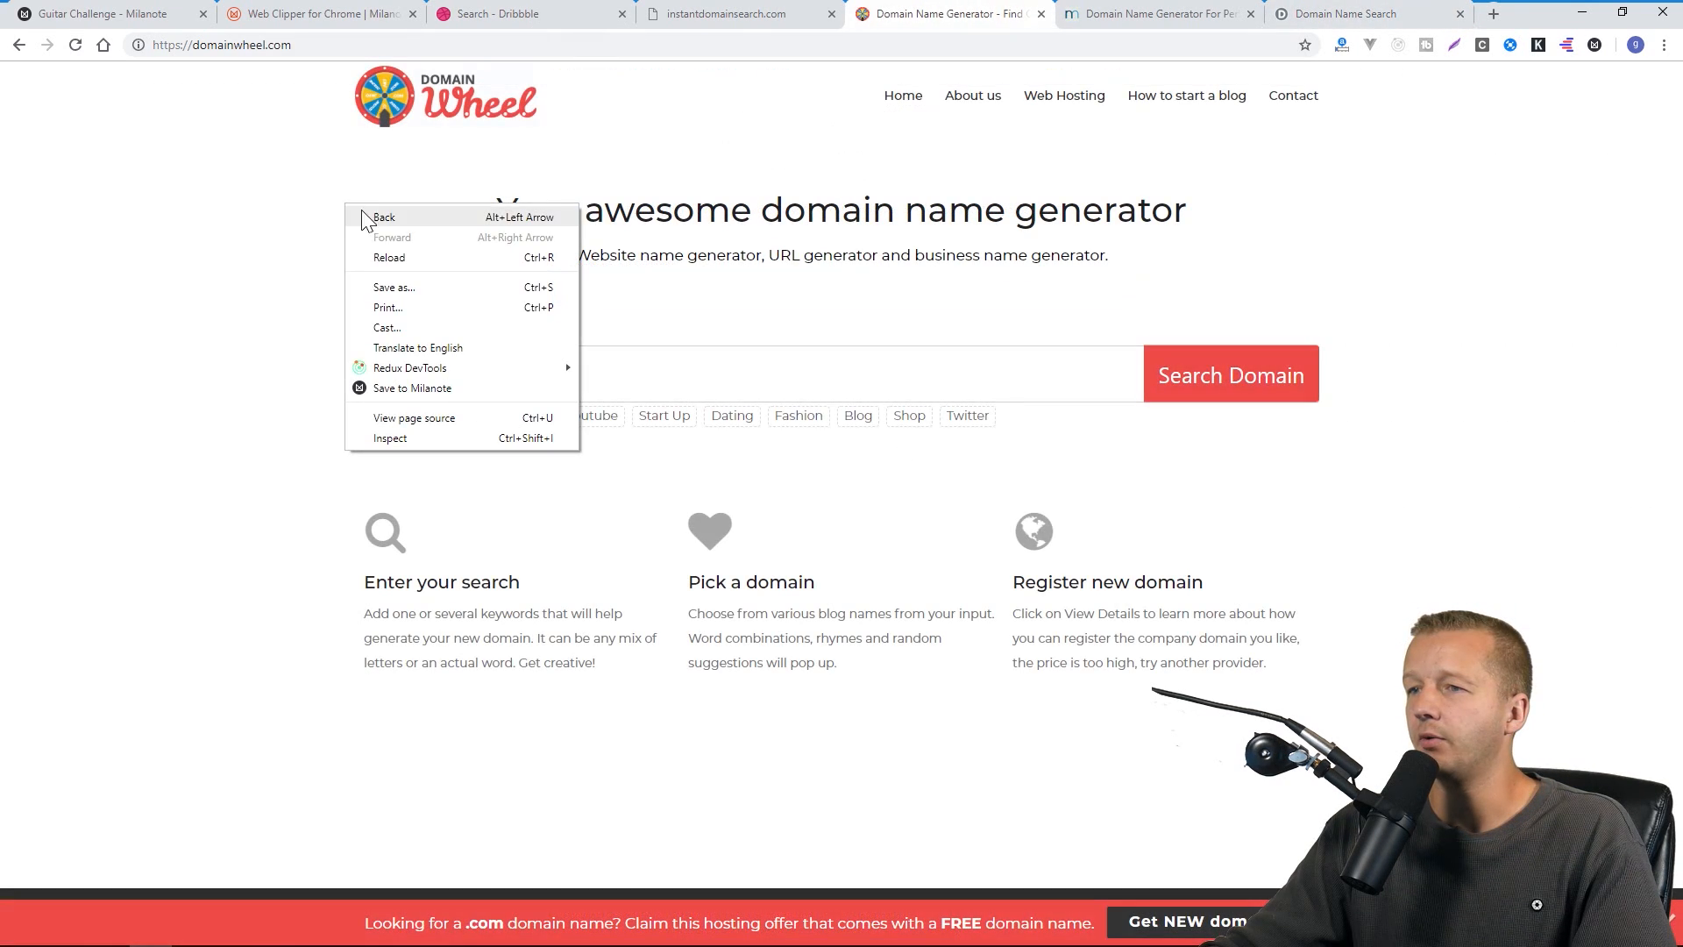
pyautogui.click(412, 387)
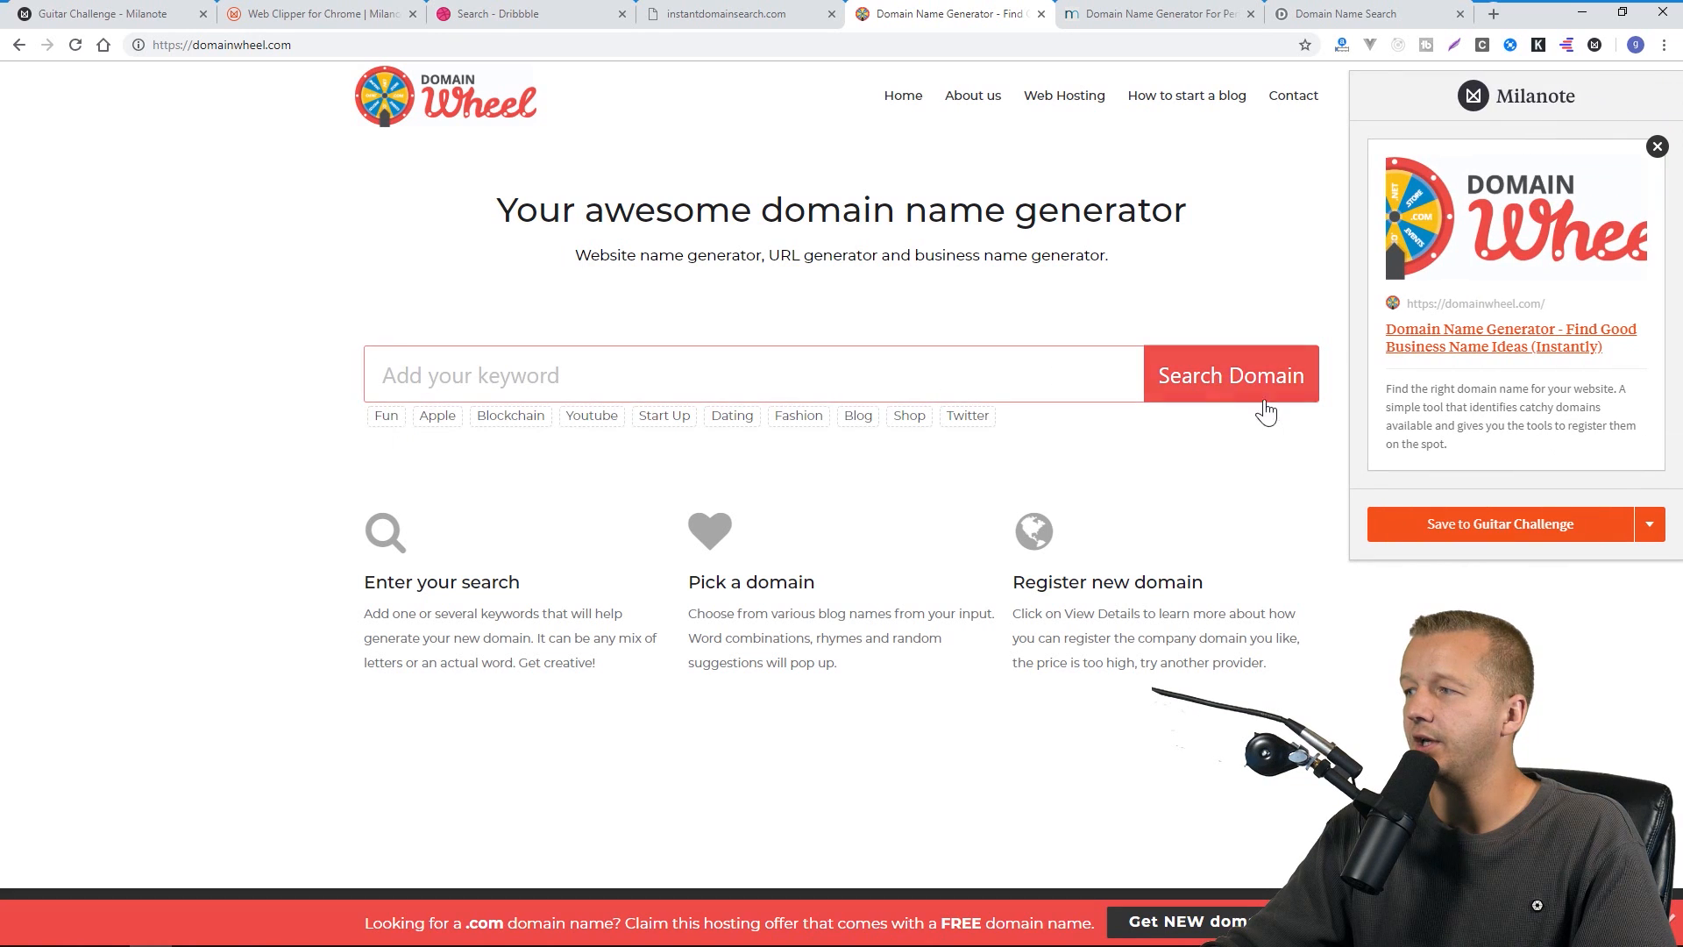
pyautogui.click(1500, 525)
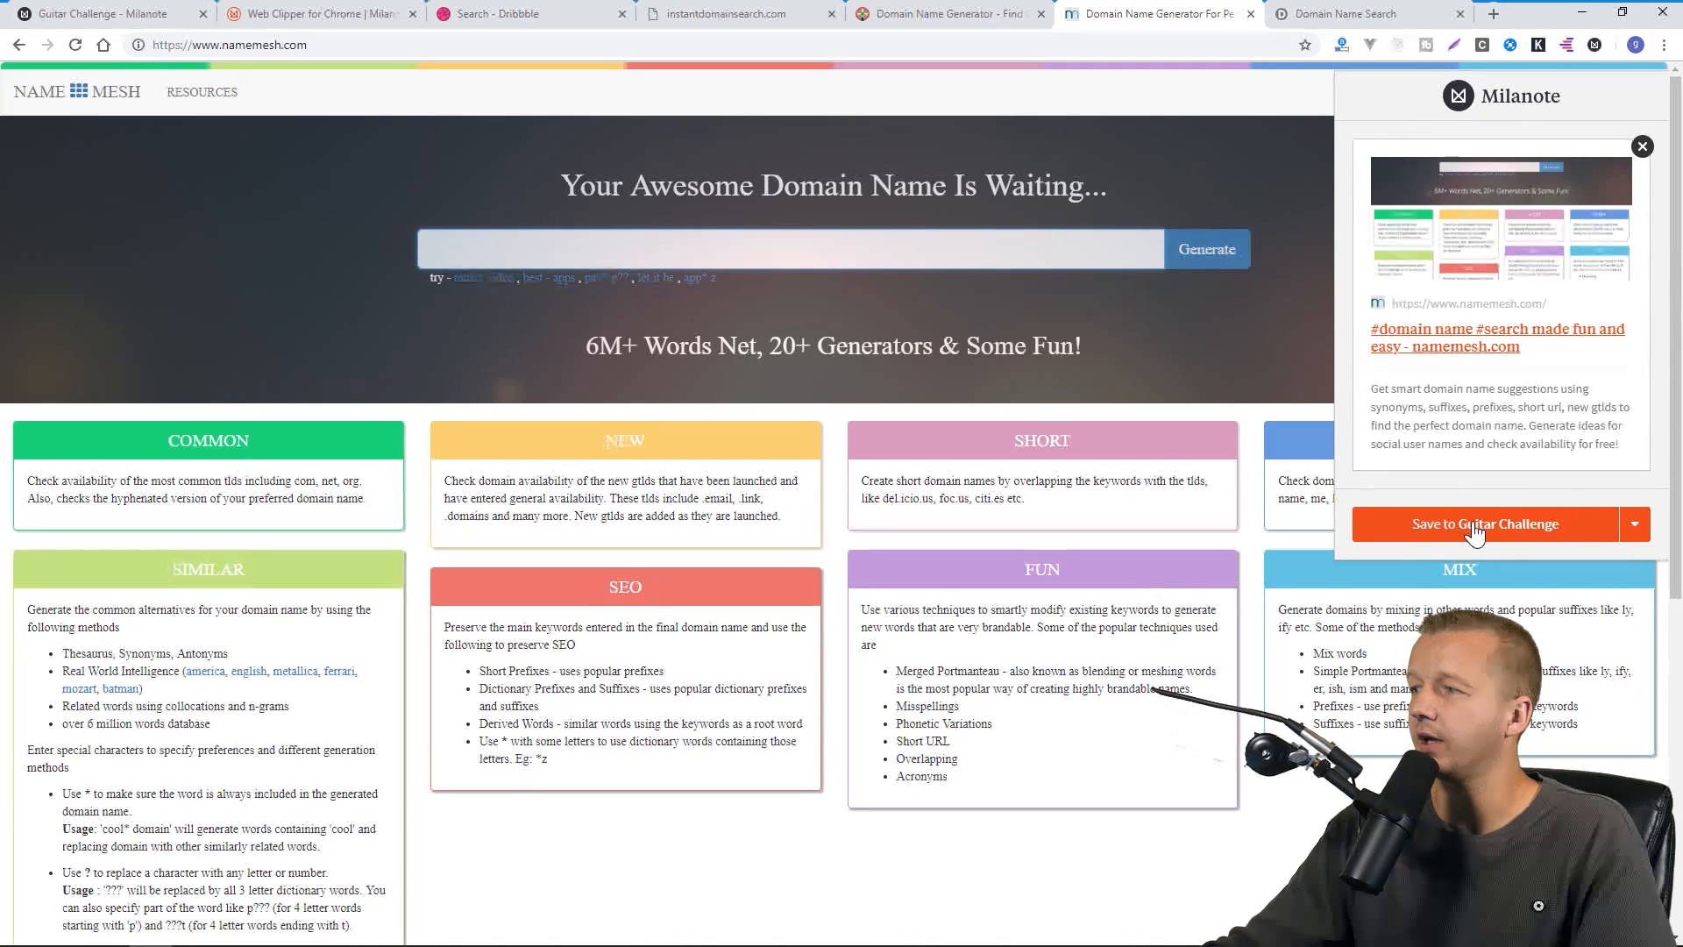
pyautogui.click(730, 13)
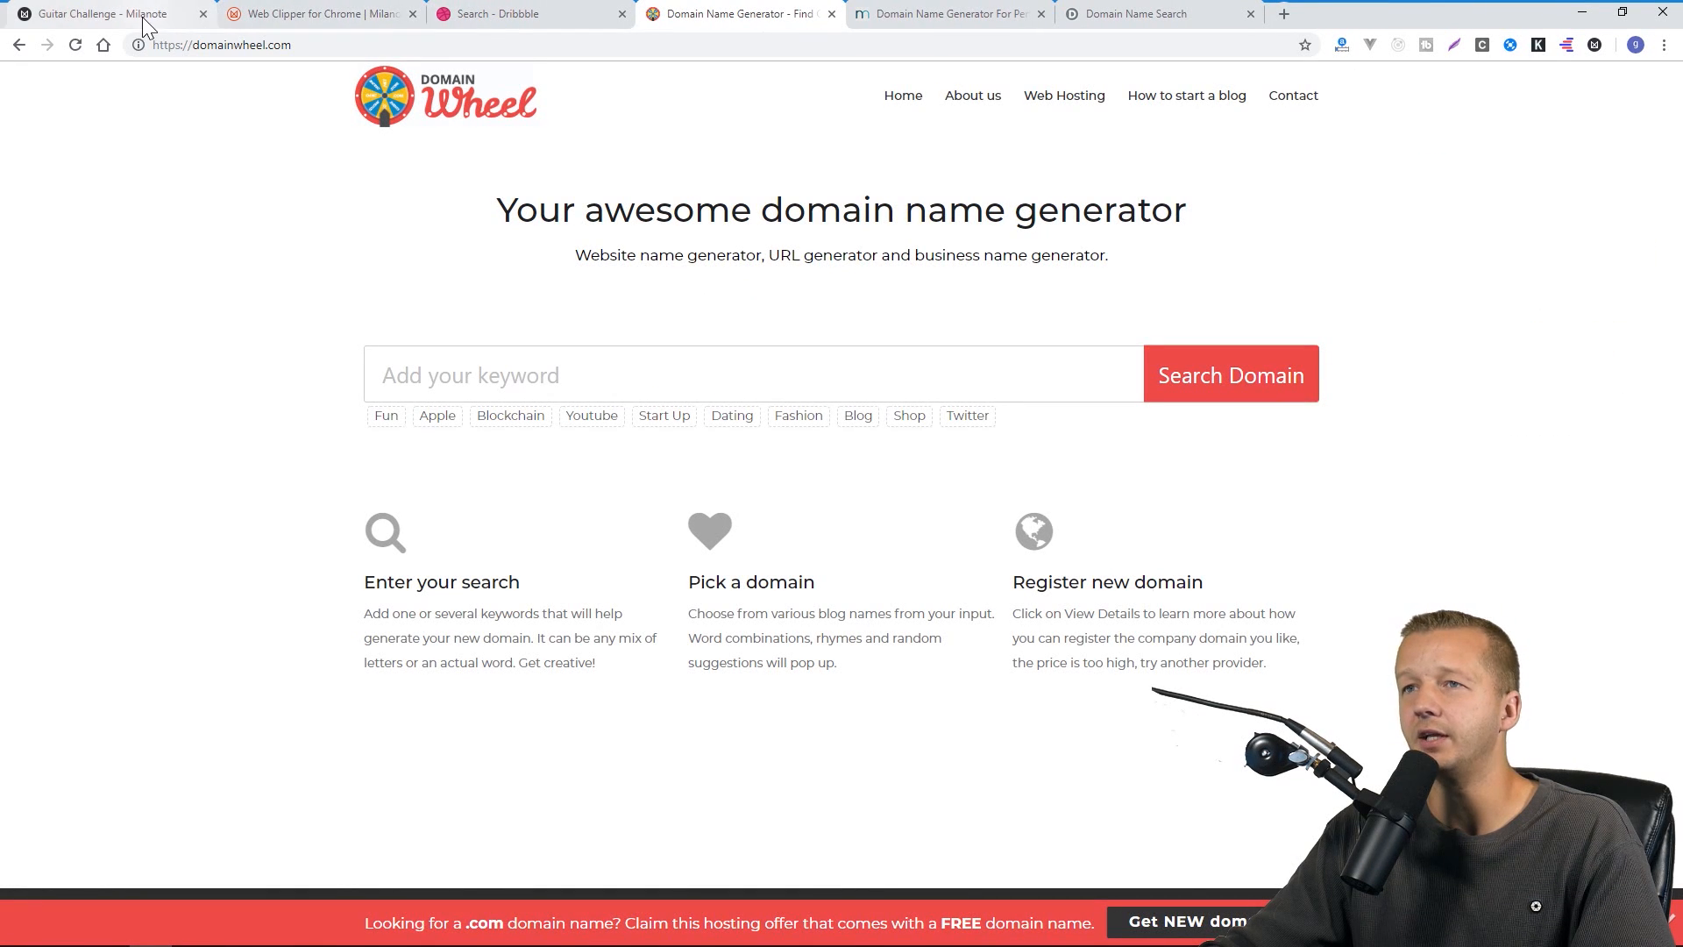
# Back on Guitar Challenge, drop the Domain Name Search Engines column beside UI Inspiration and deselect
pyautogui.click(101, 13)
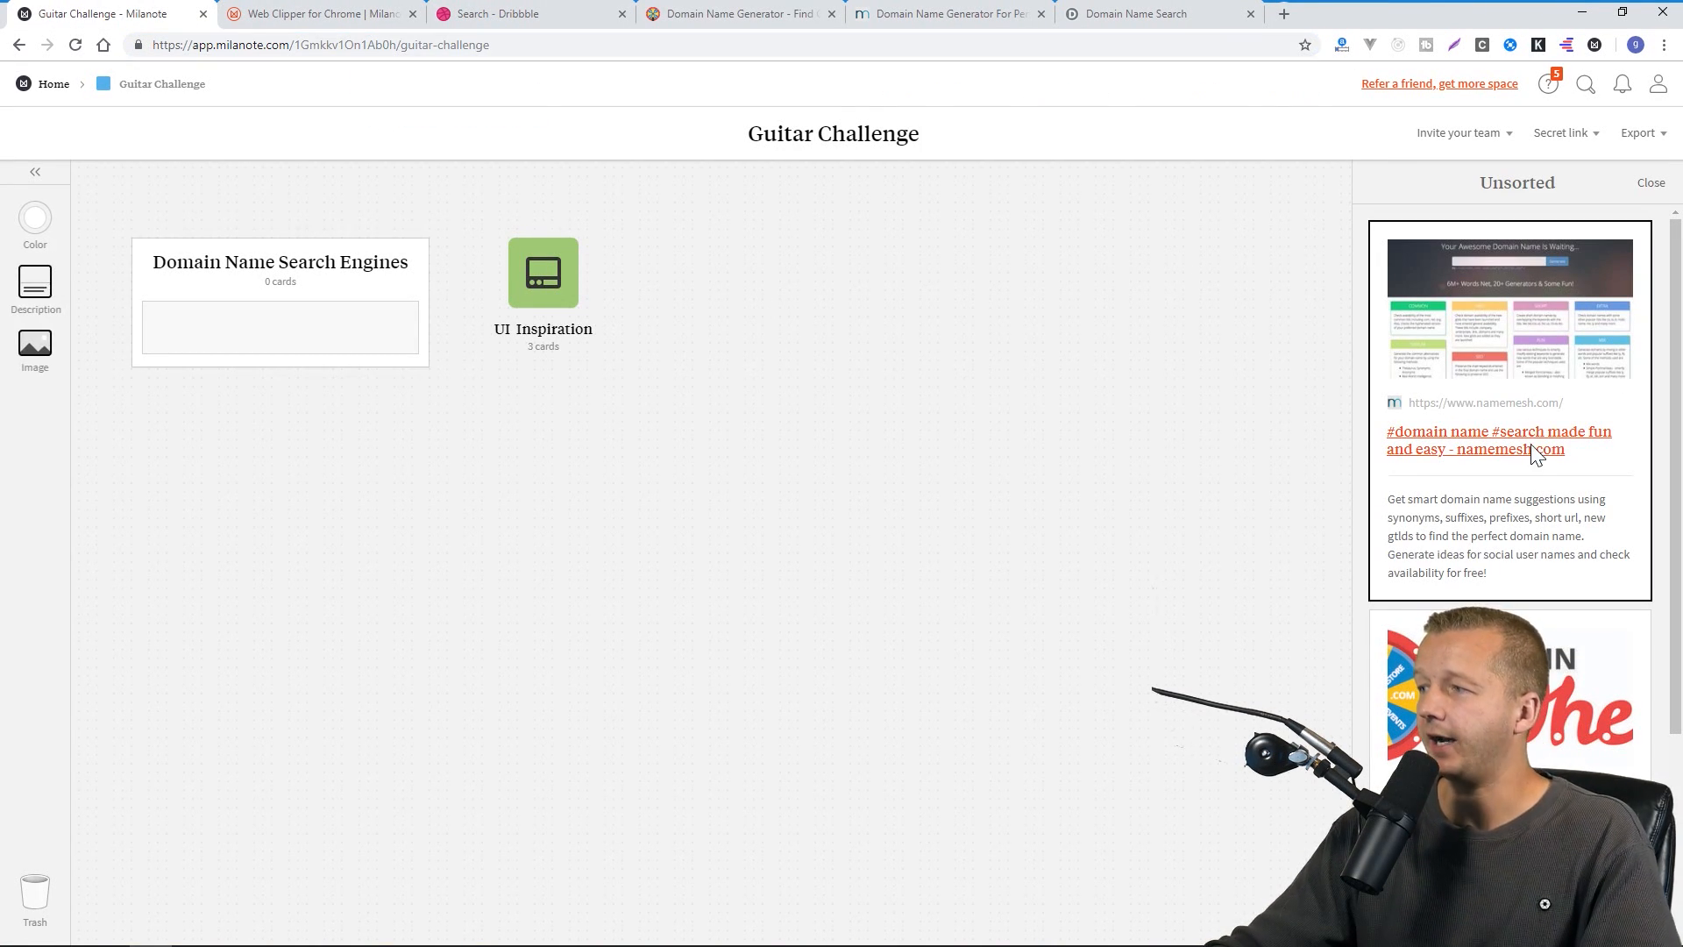
pyautogui.scroll(-3)
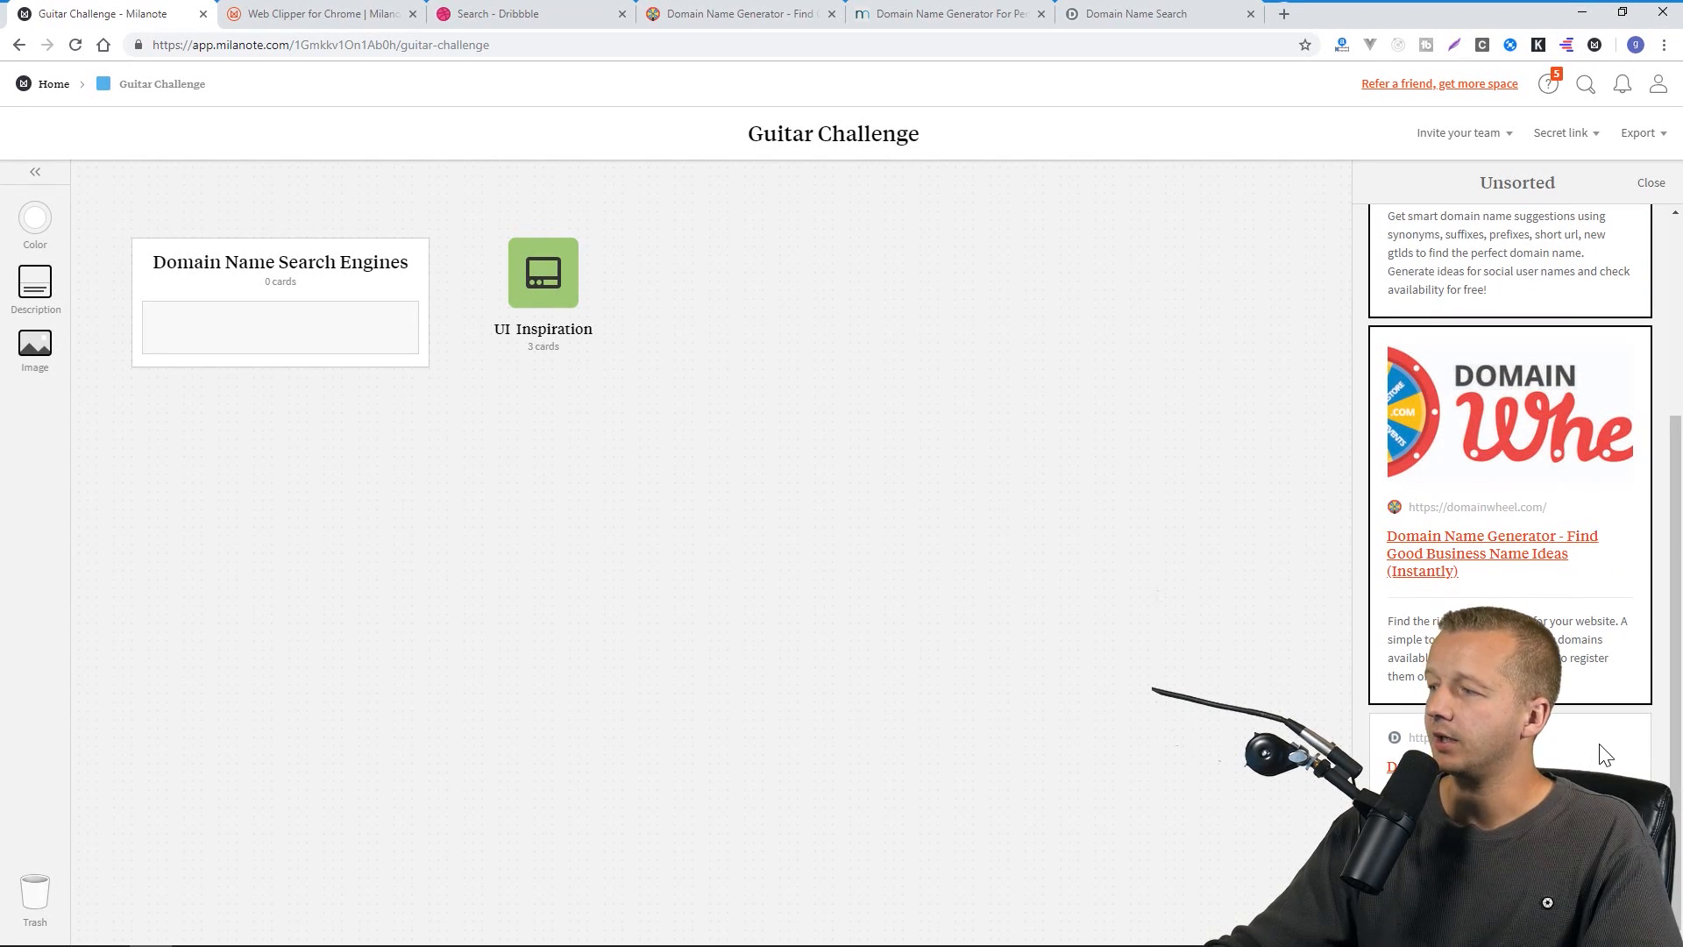
pyautogui.scroll(3)
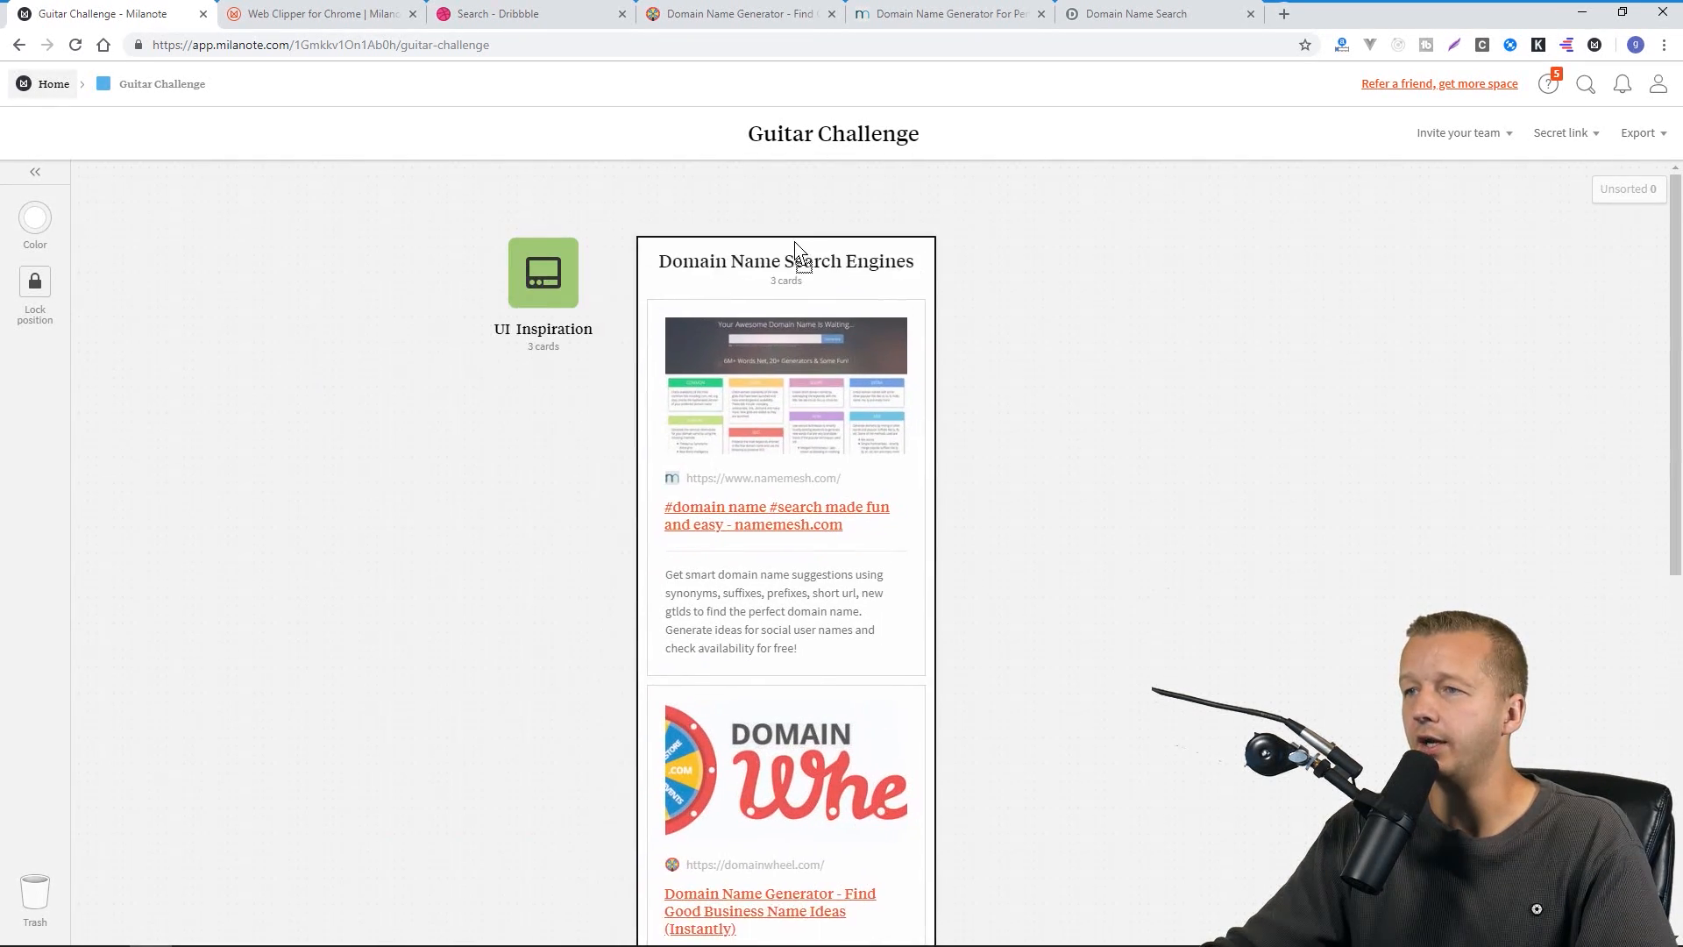
pyautogui.click(34, 172)
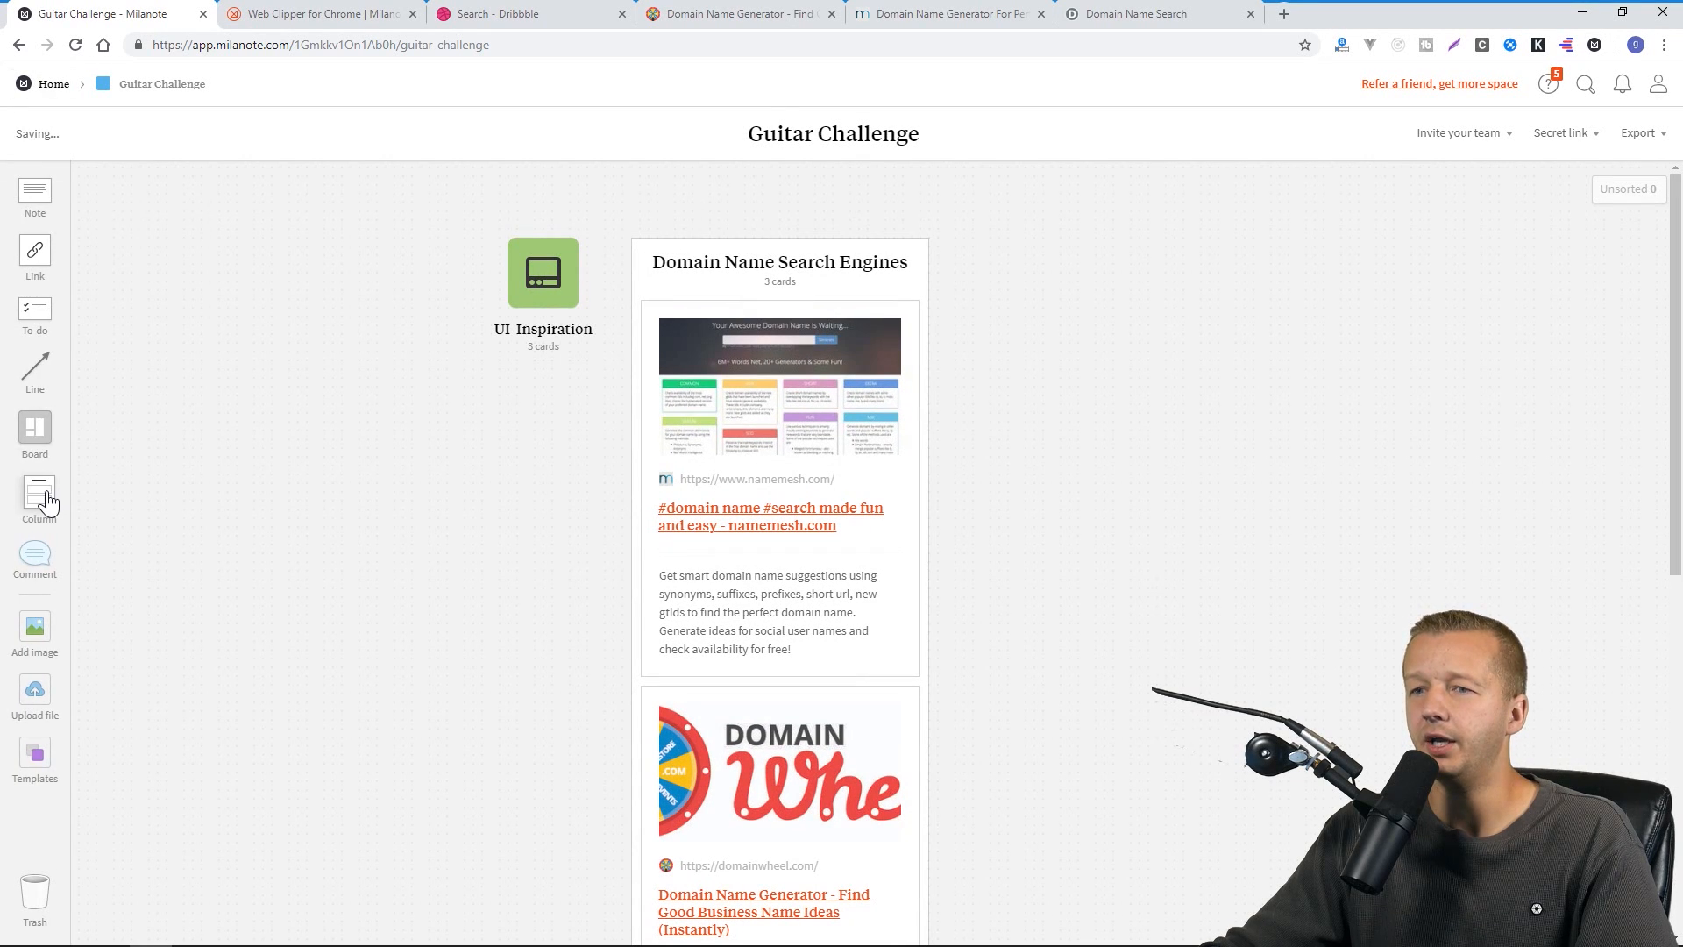
pyautogui.click(34, 320)
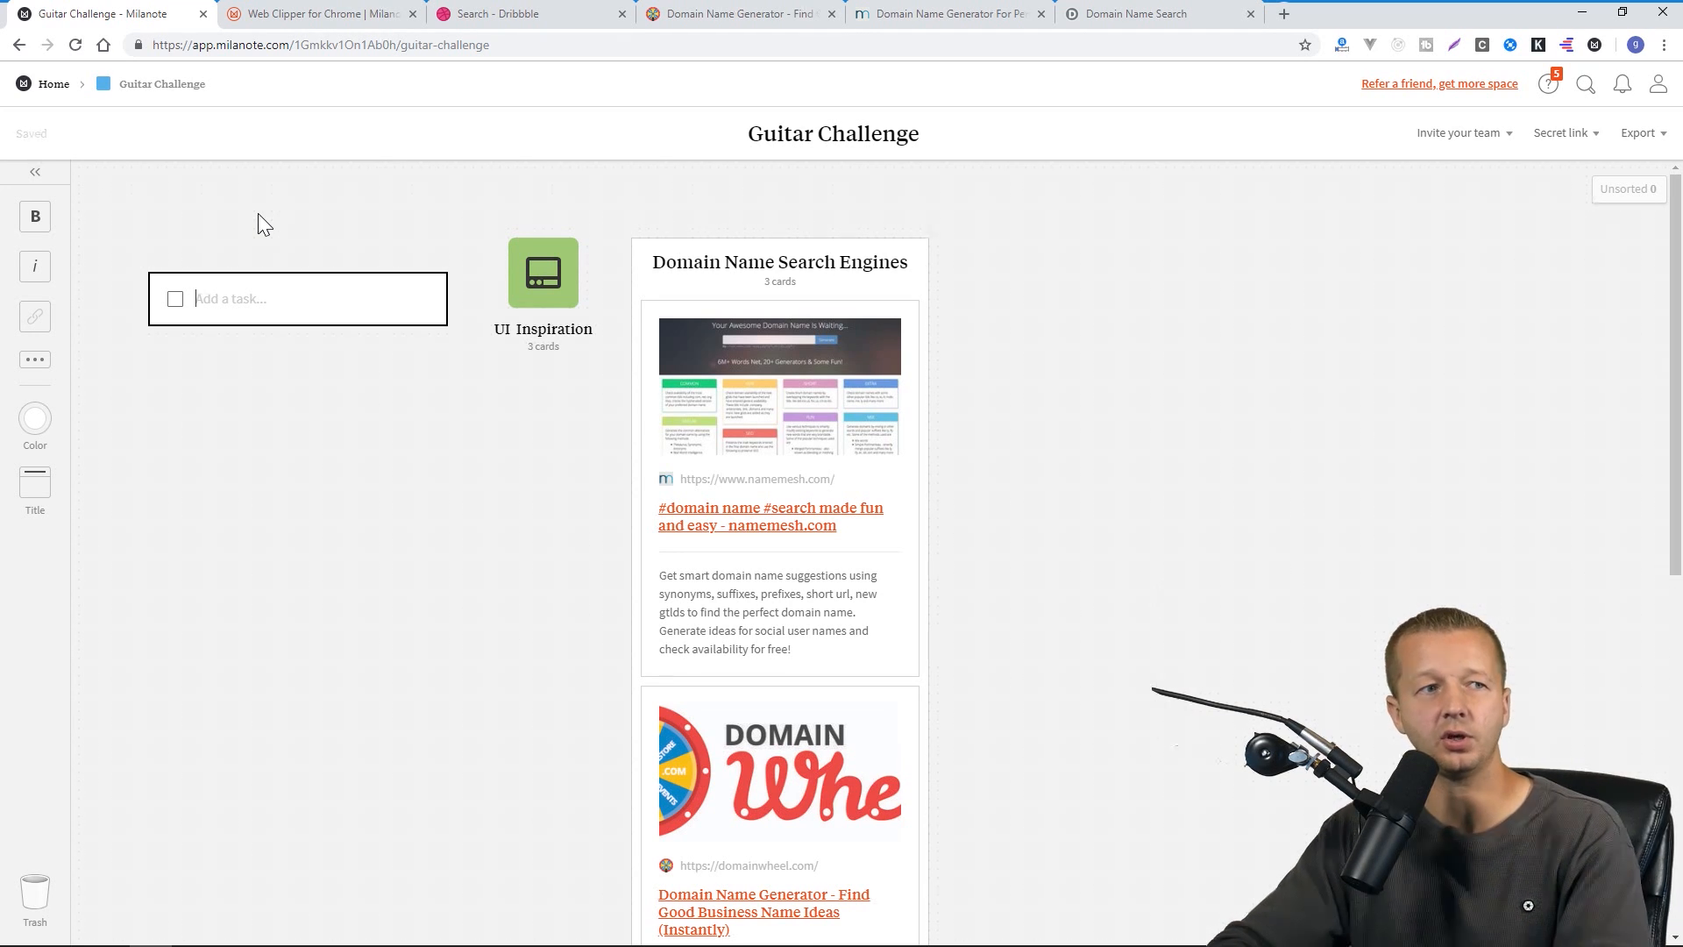
# List tasks 'Find & register a domain name', 'Design the logo', 'Create UI Design and Prototype in X'
pyautogui.write('F')
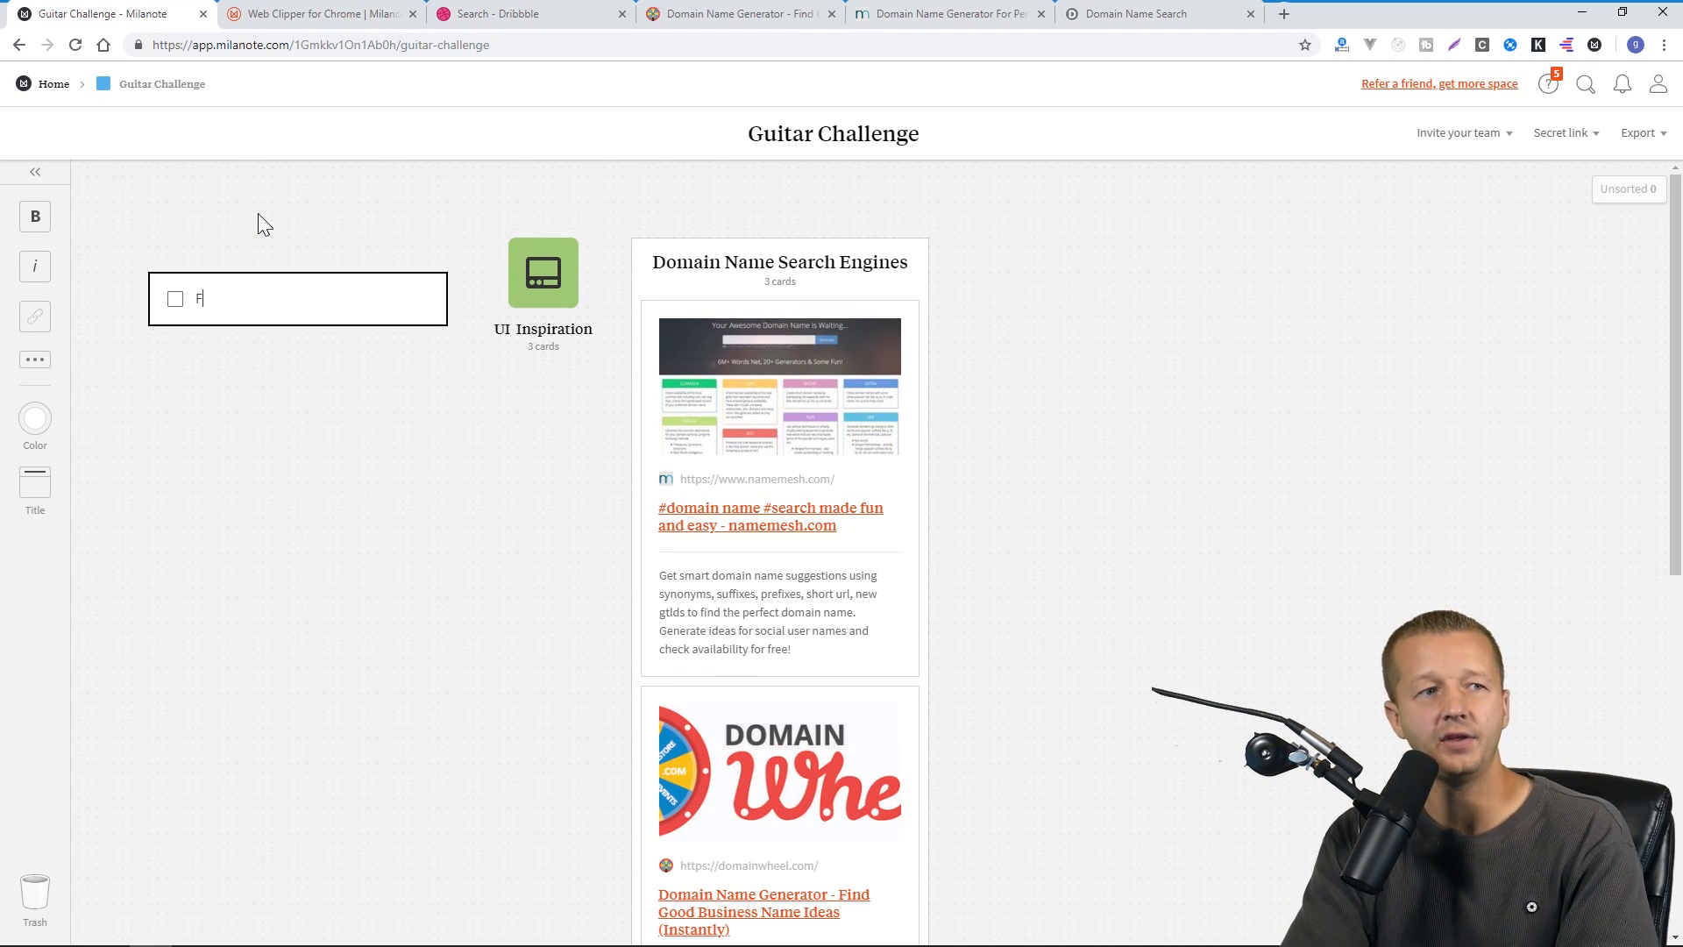
pyautogui.write('ind & regis')
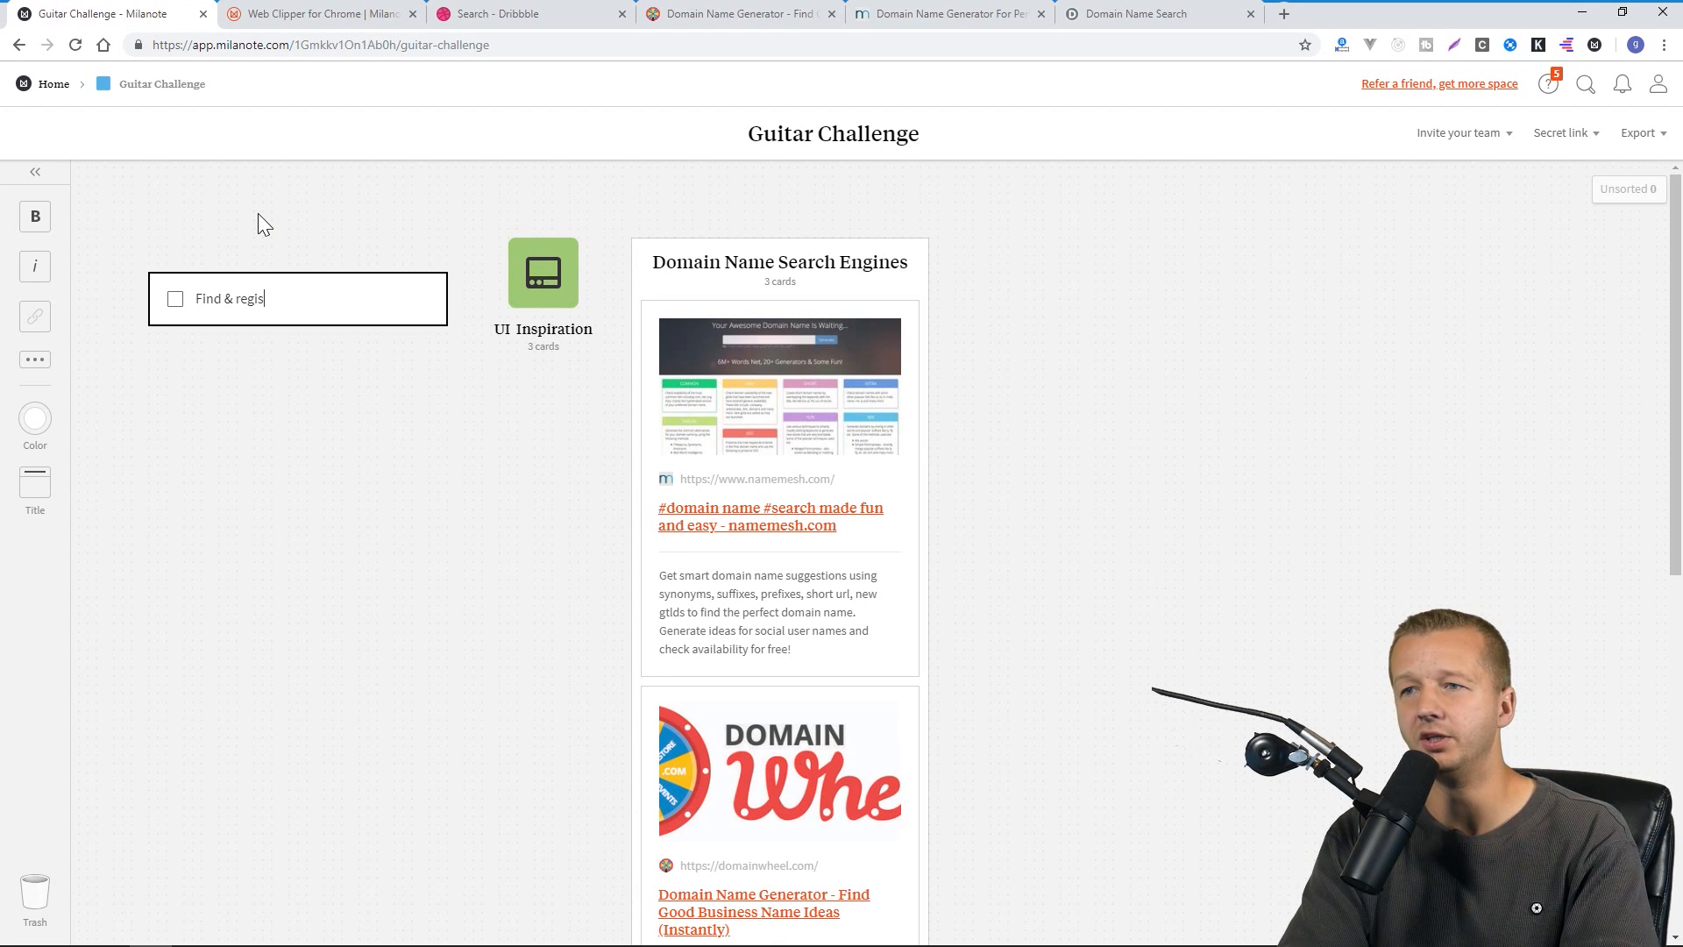
pyautogui.write('ter a domain name')
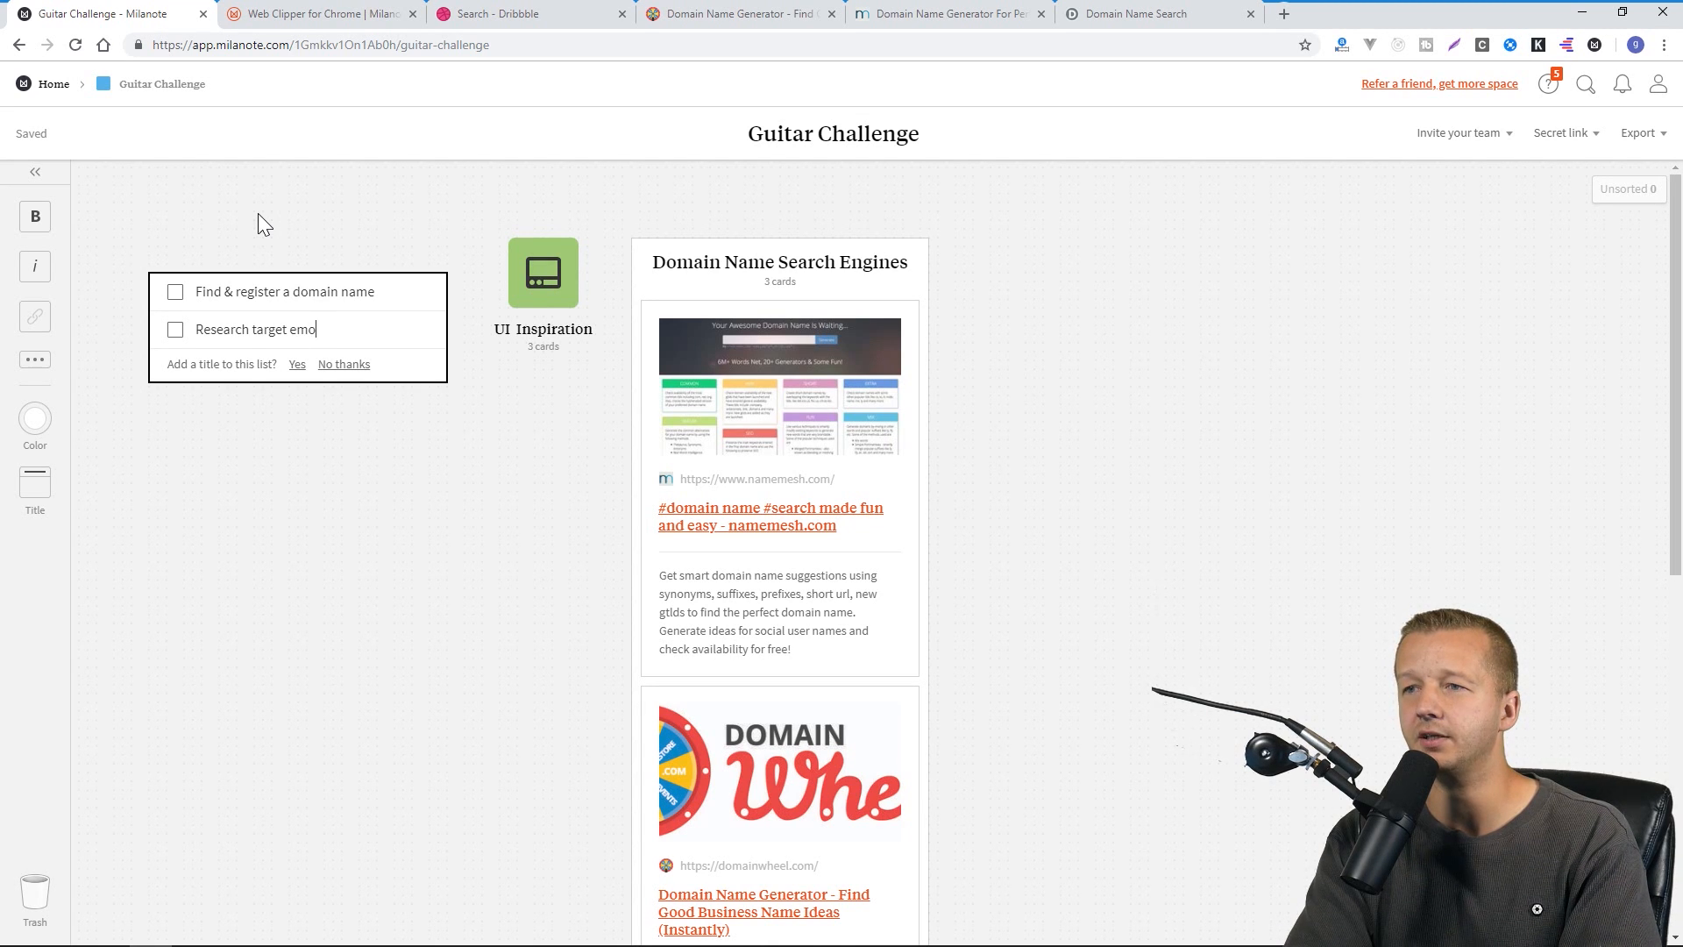
pyautogui.press('Return')
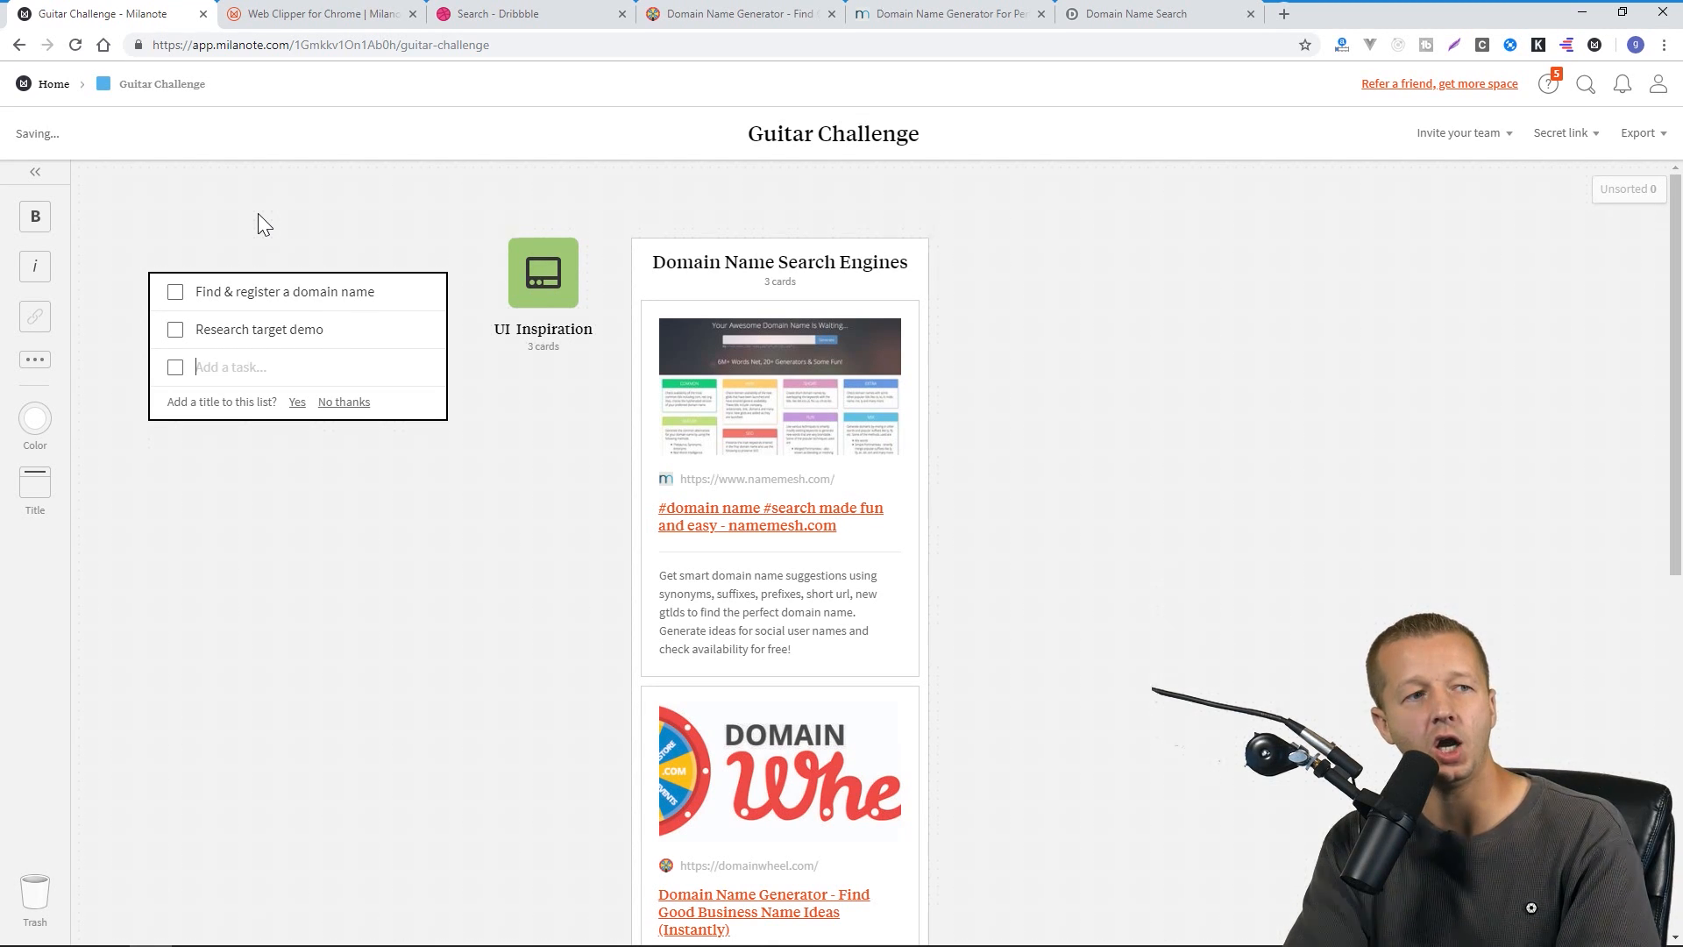
pyautogui.write('Design the logo')
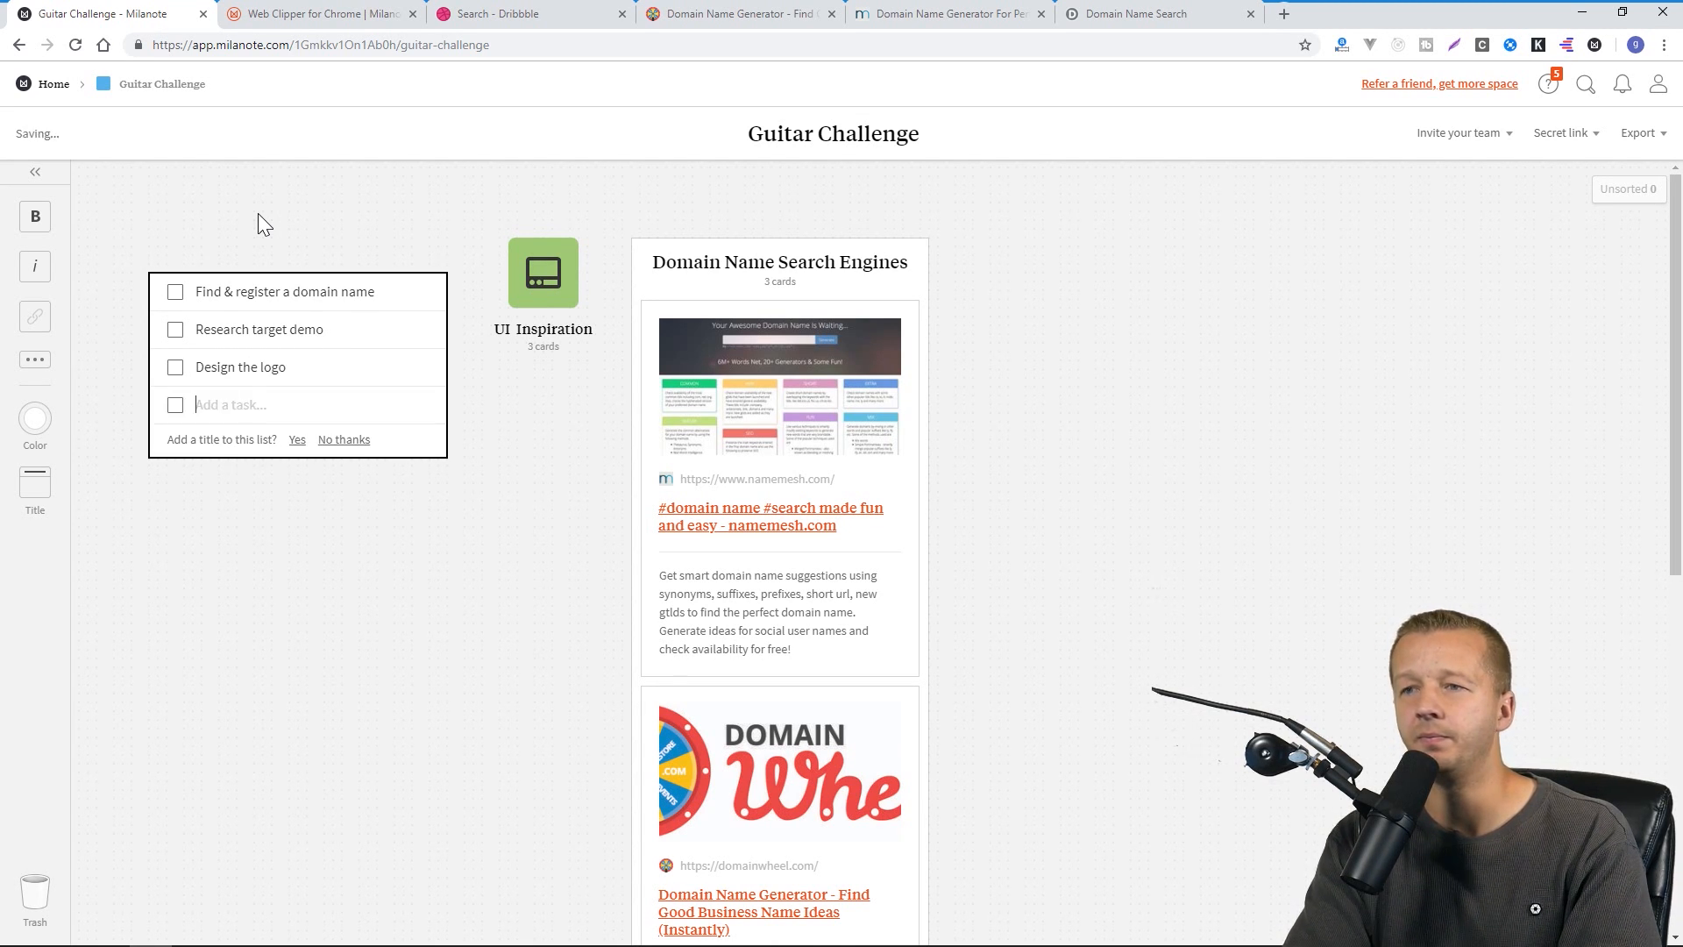
pyautogui.write('Create UI')
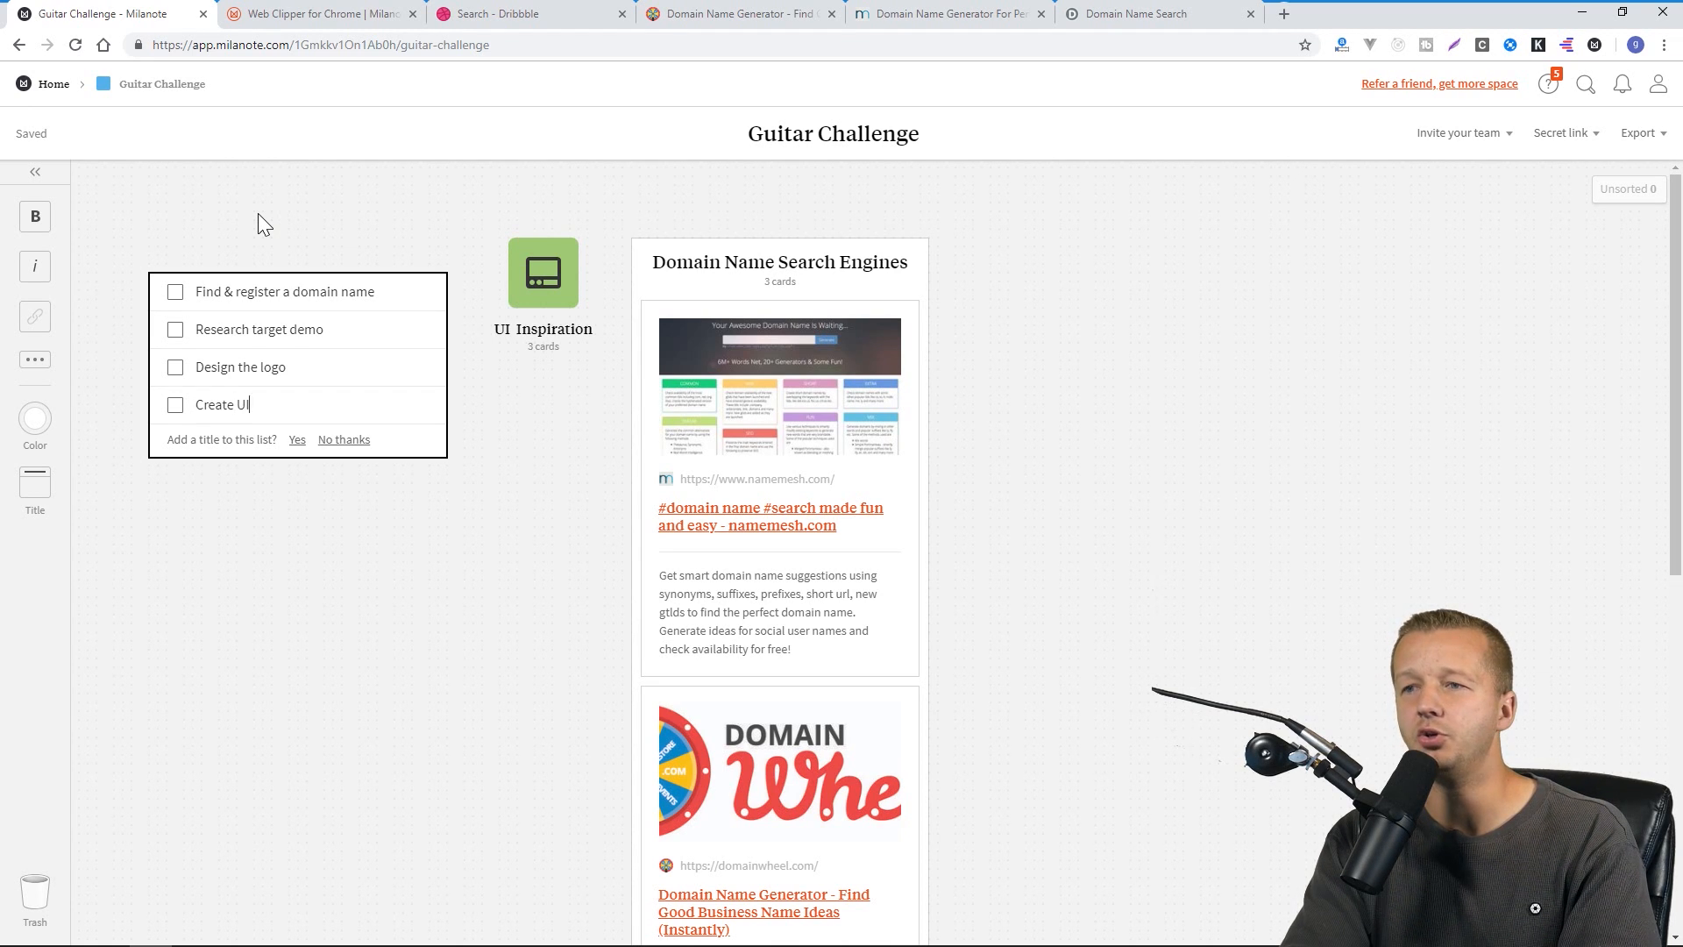
pyautogui.write('Design a')
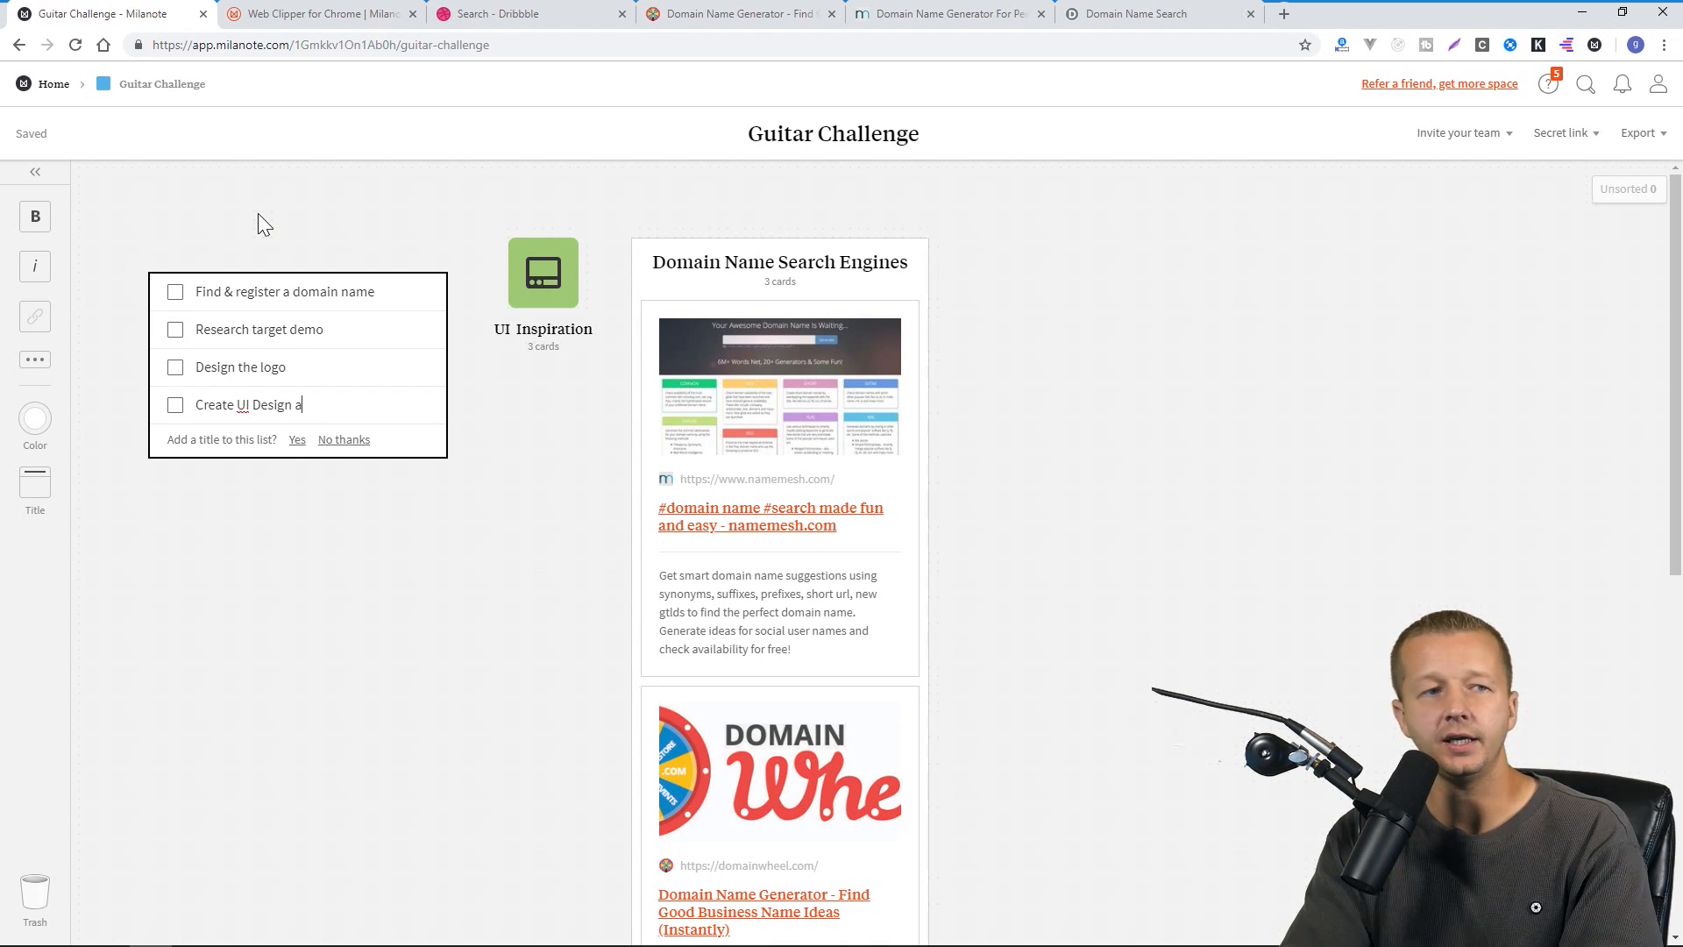
pyautogui.write('nd Prototype in X')
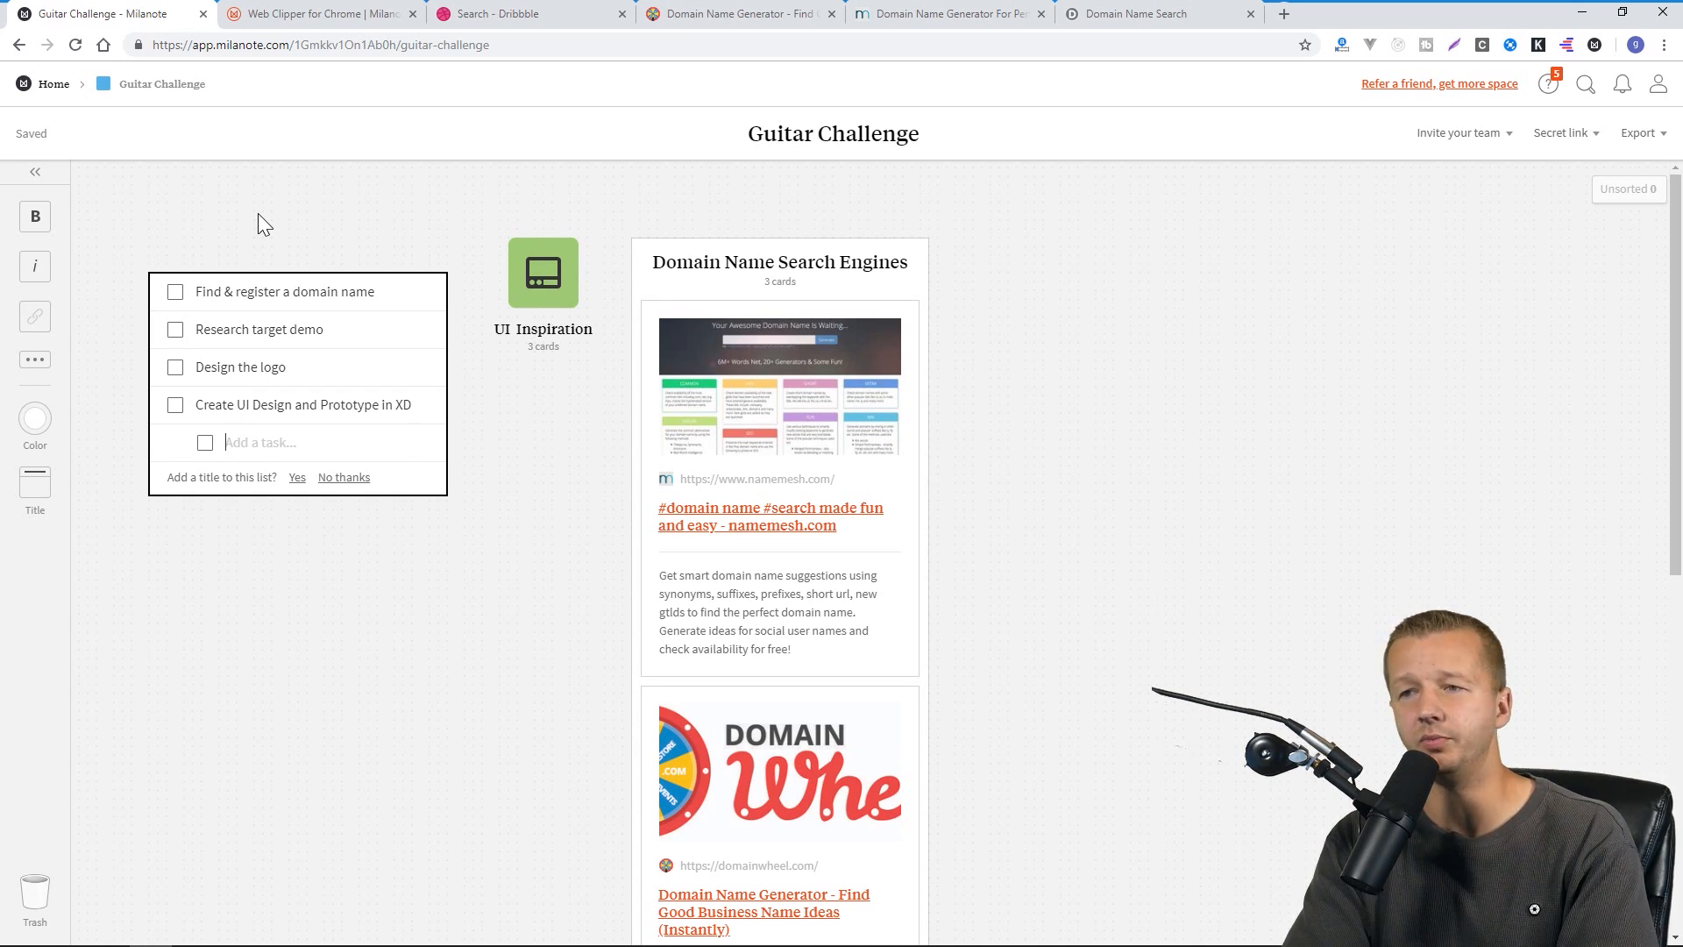
# Add color scheme, landing page, login and challenge UI, 'Build app', marketing plan tasks; toggle 'Design the logo'
pyautogui.write('Determine color scheme')
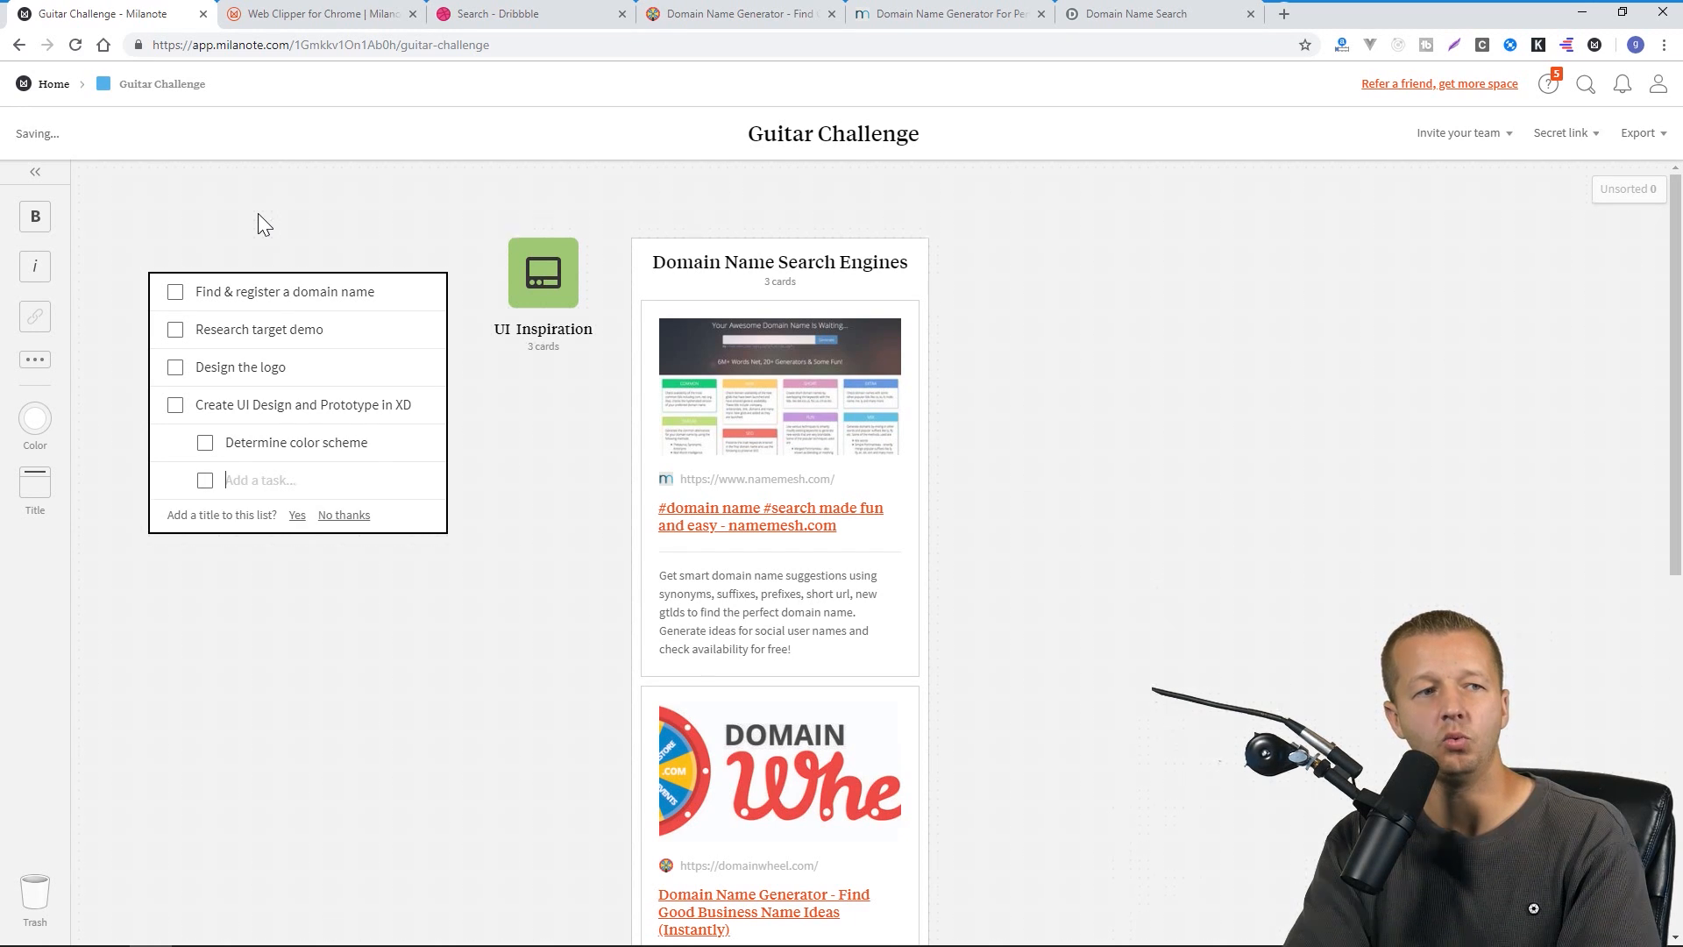
pyautogui.write('Design')
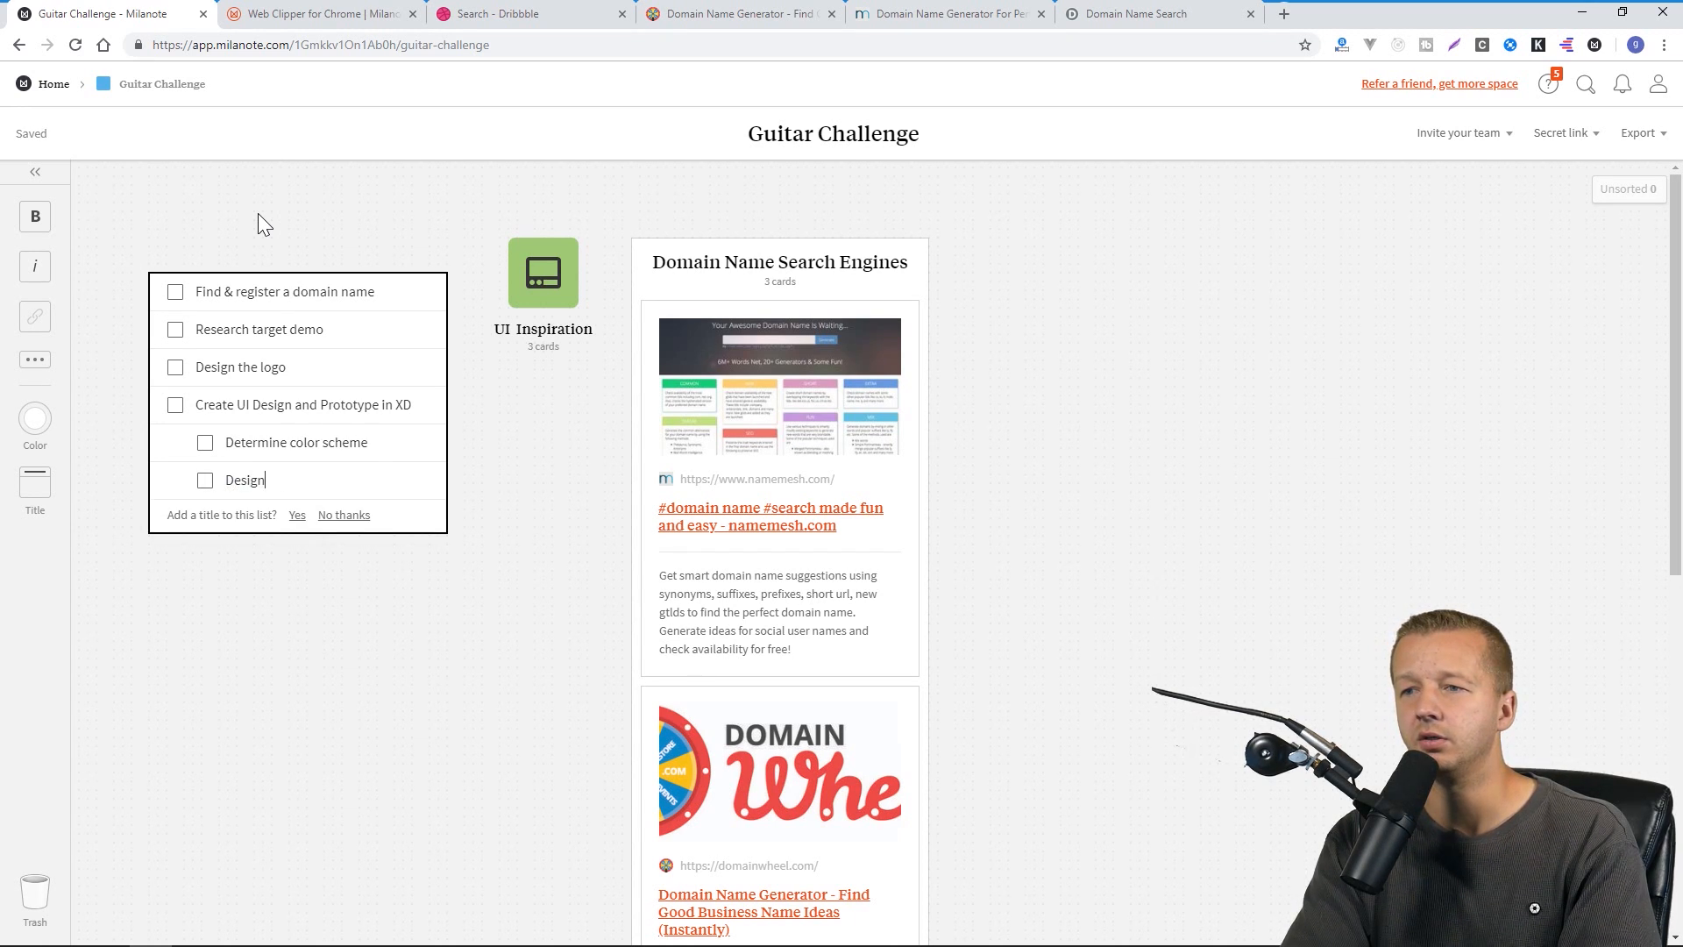
pyautogui.write('the landing page')
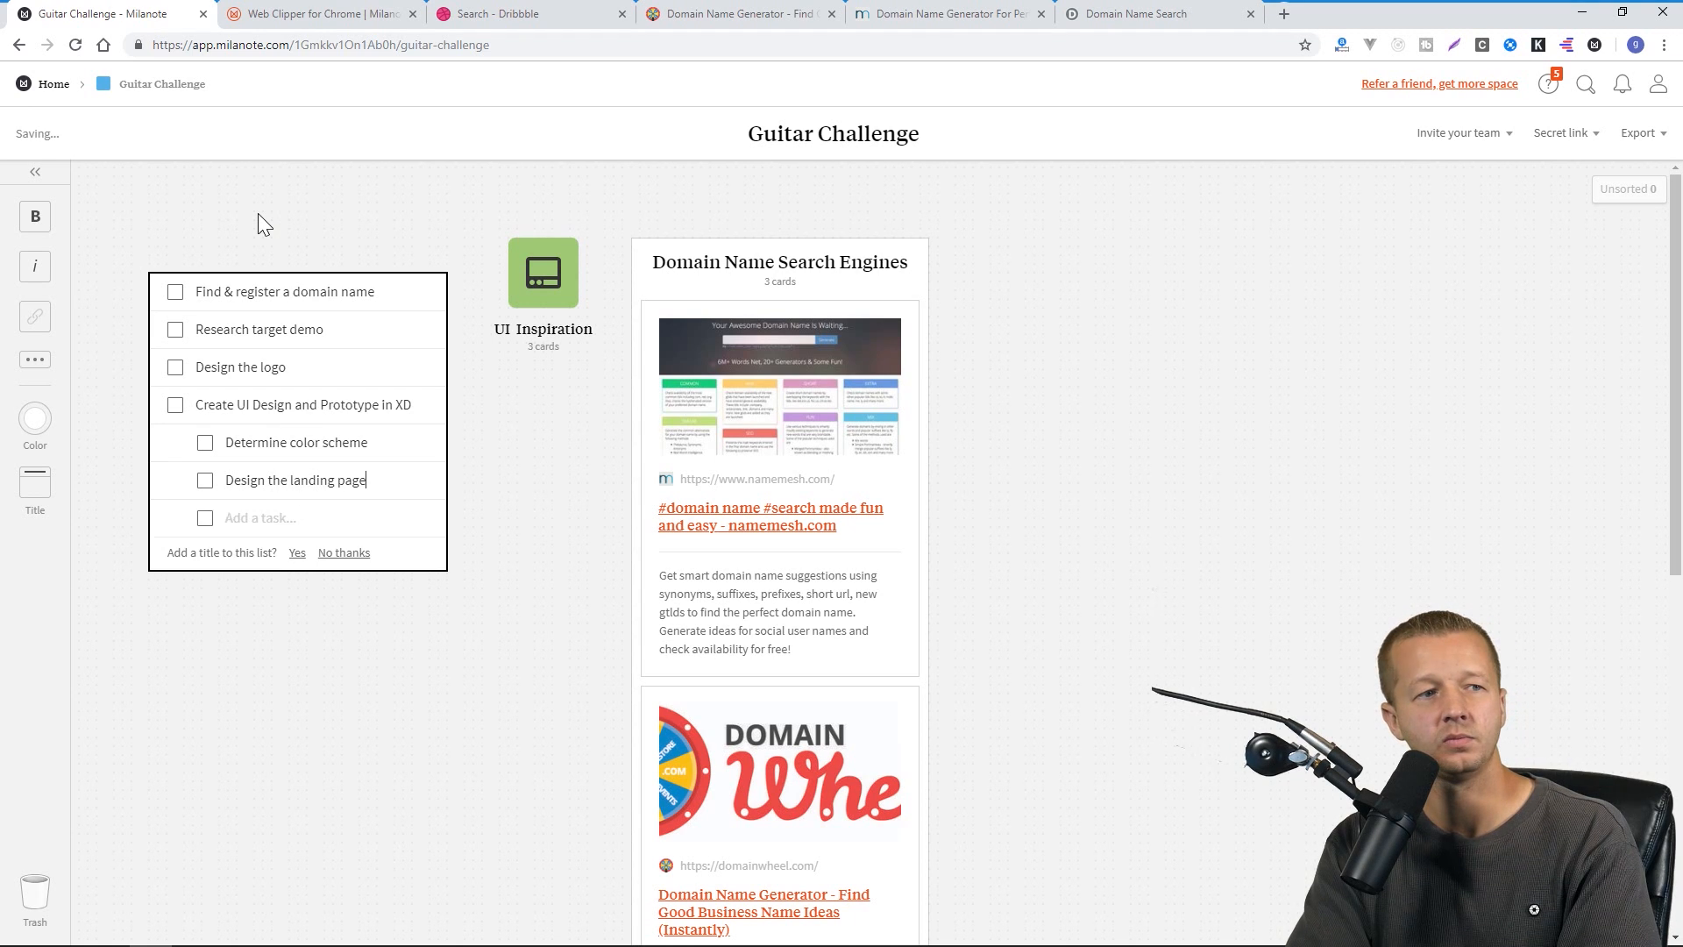
pyautogui.write('Design the login/join page')
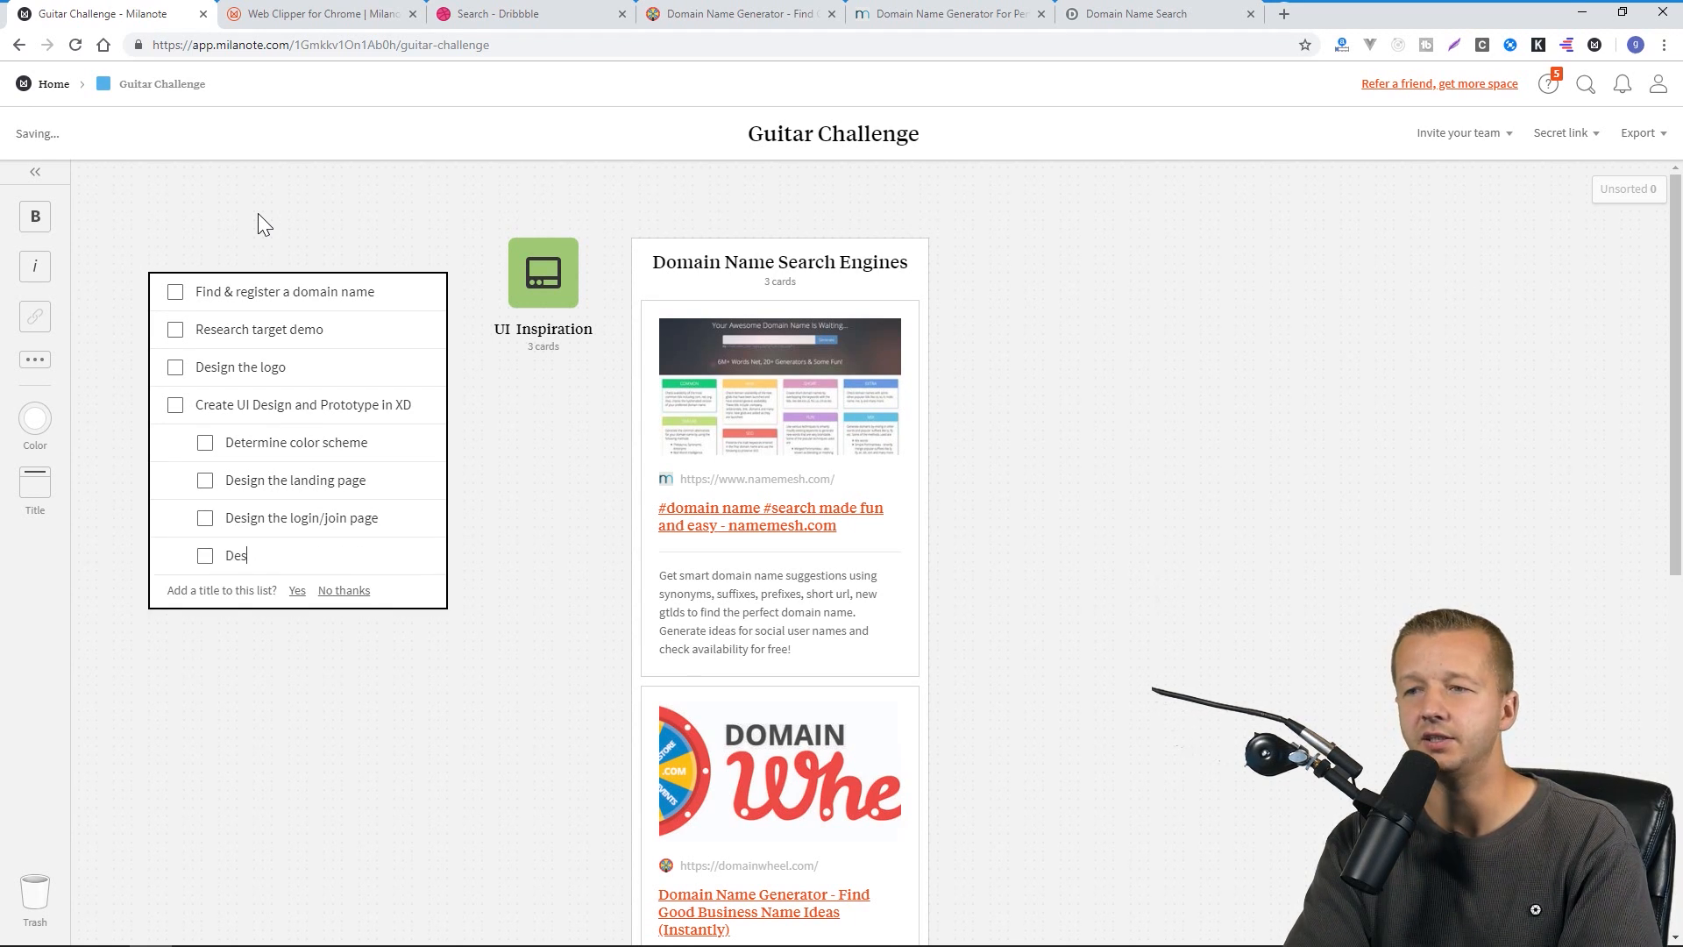
pyautogui.write('ign the challenge UI')
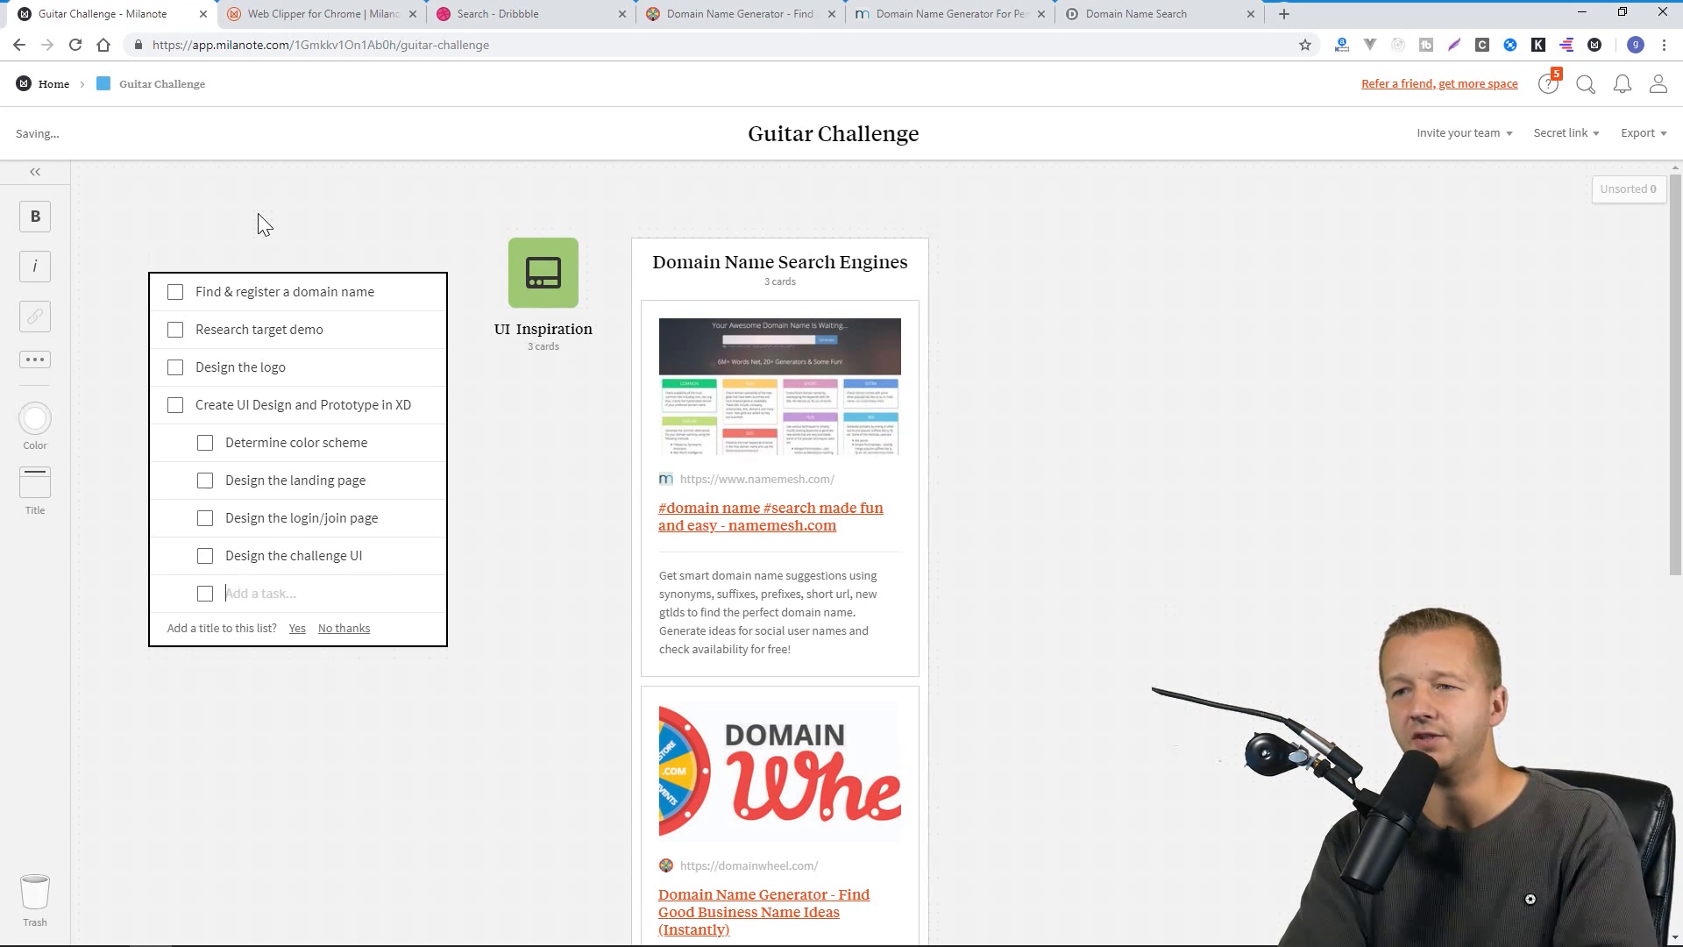
pyautogui.write('B')
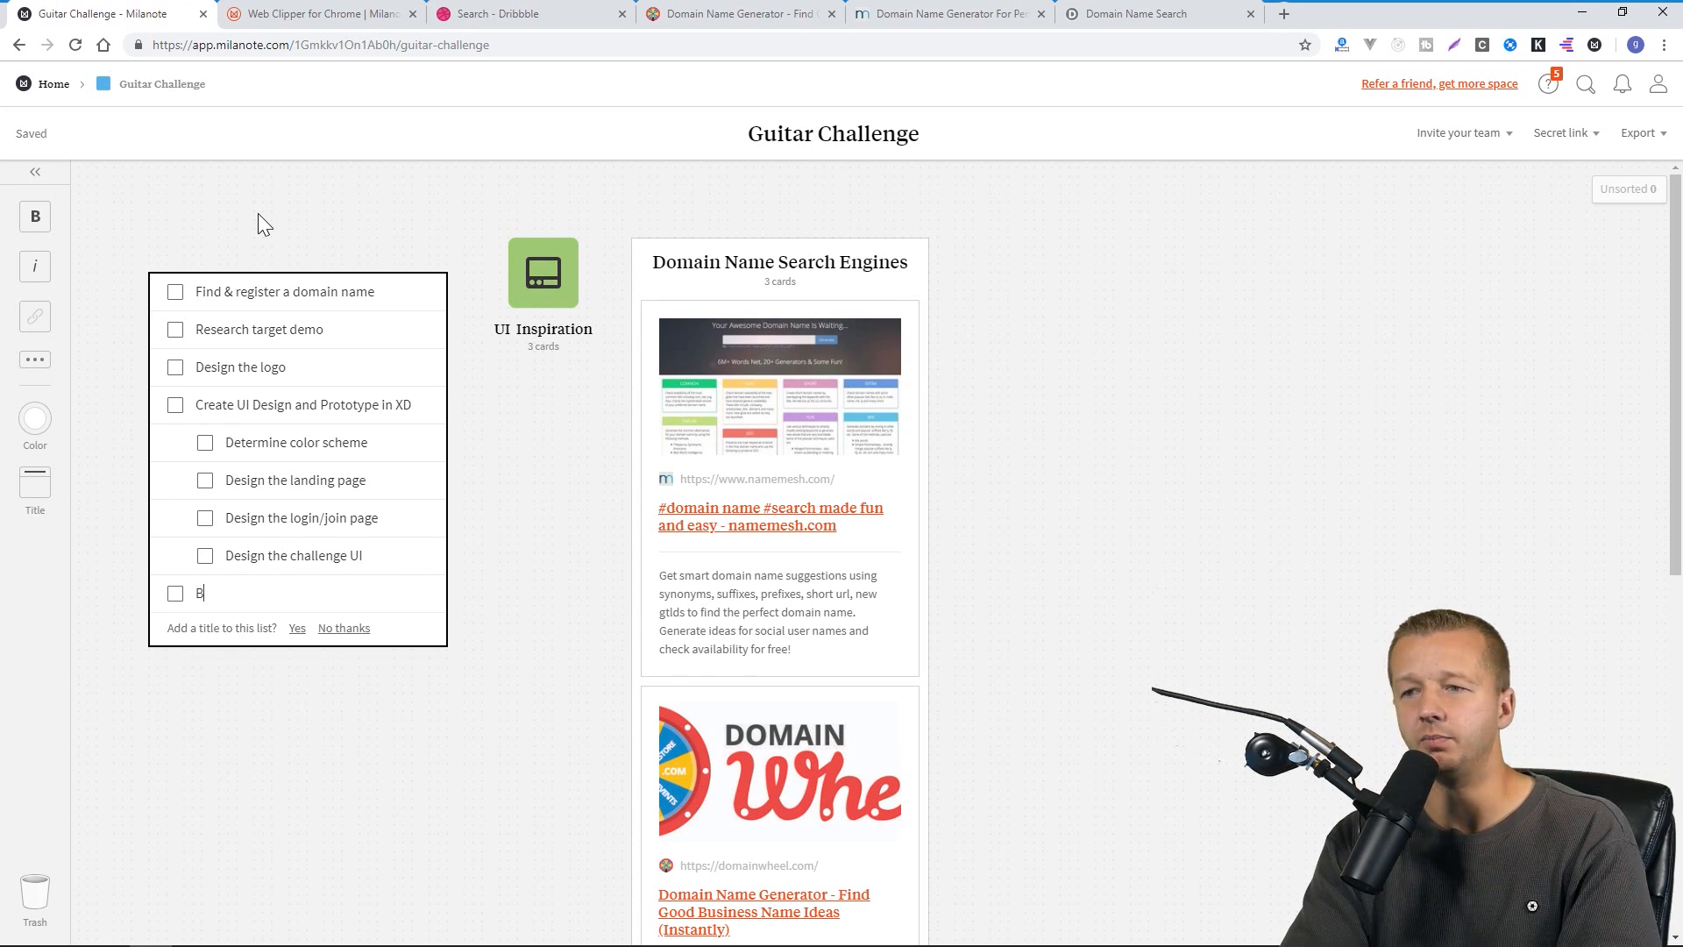
pyautogui.write('uild app')
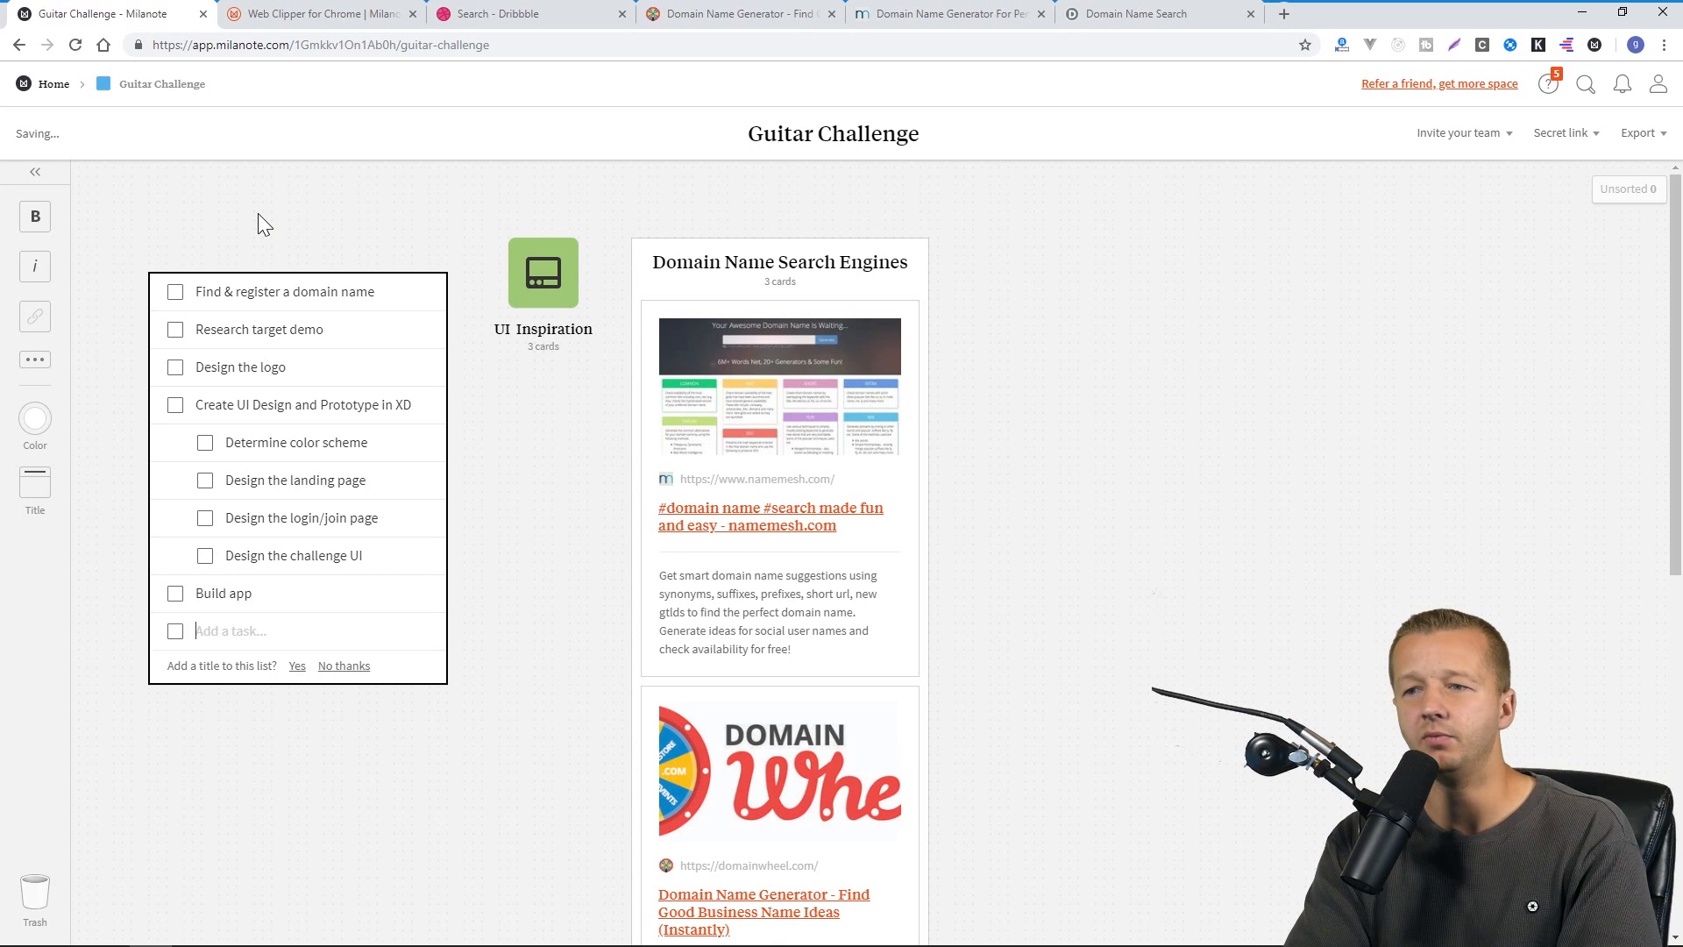
pyautogui.write('Create marketing')
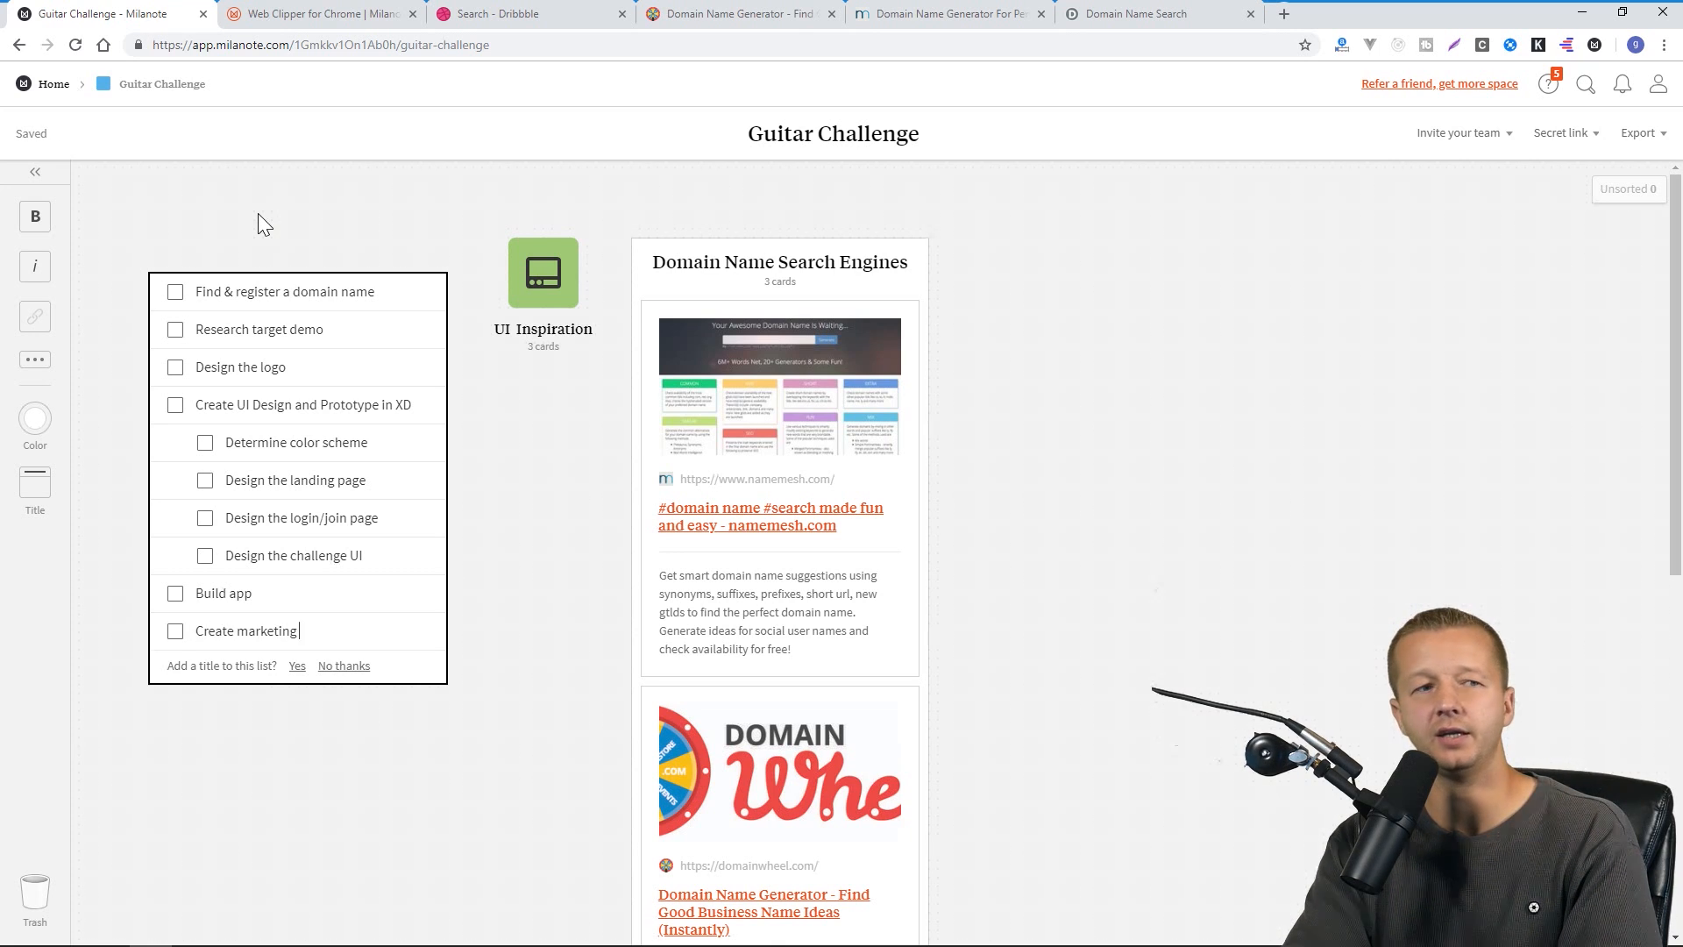
pyautogui.write('plan with established')
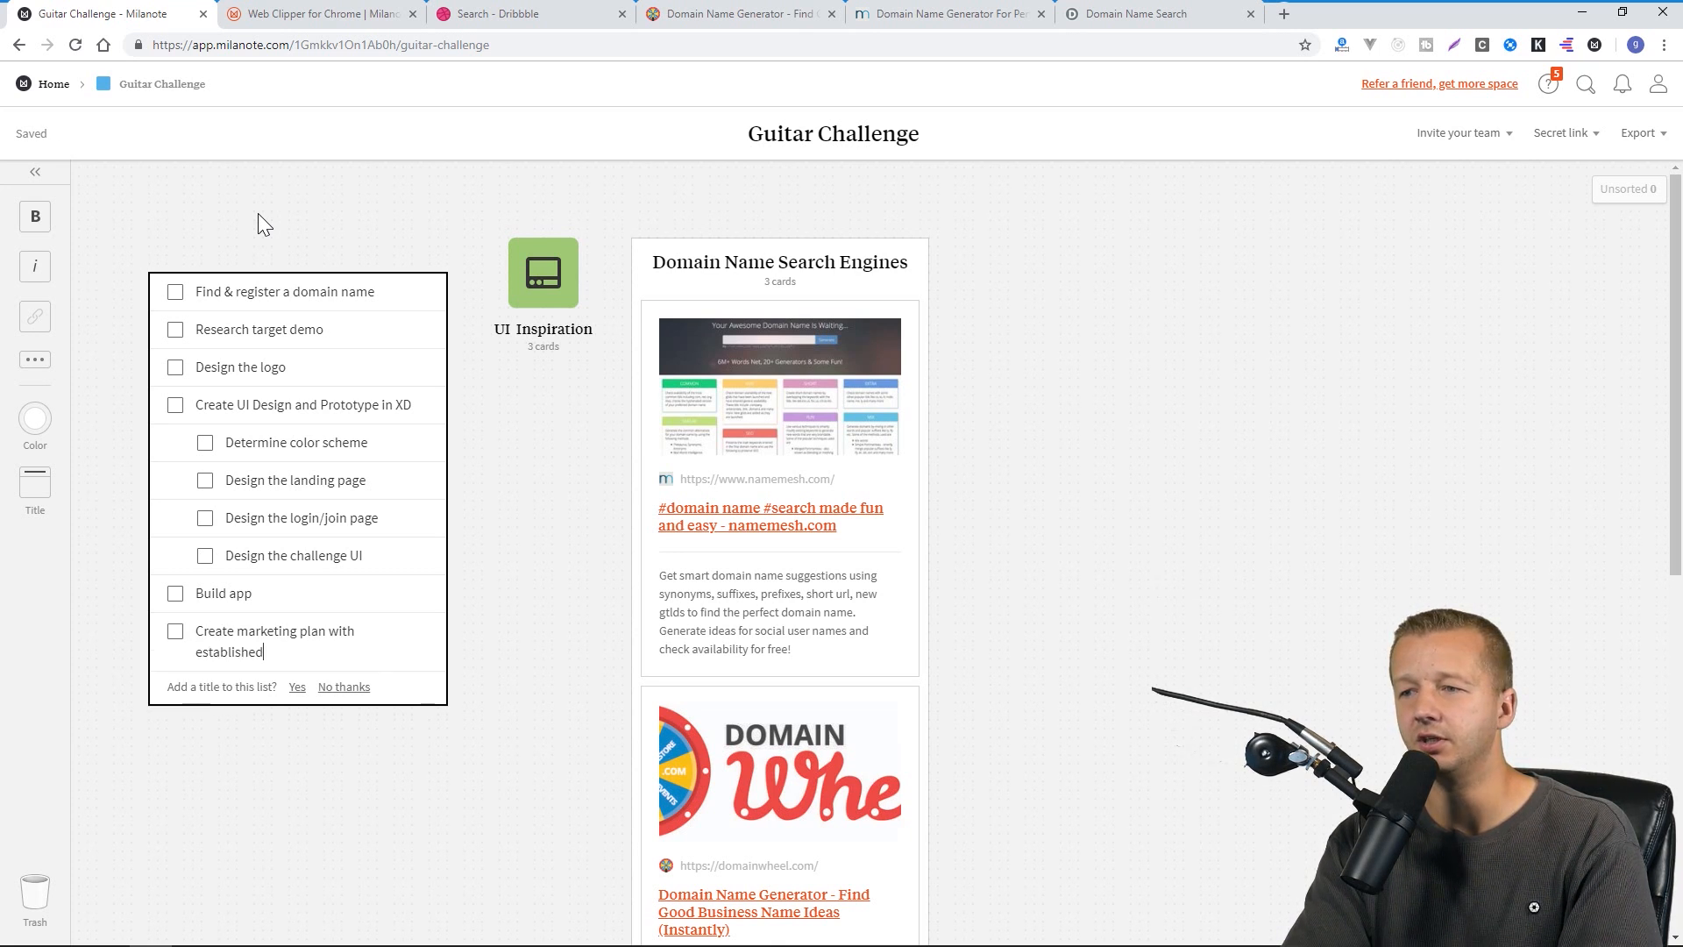
pyautogui.write('guitarists.')
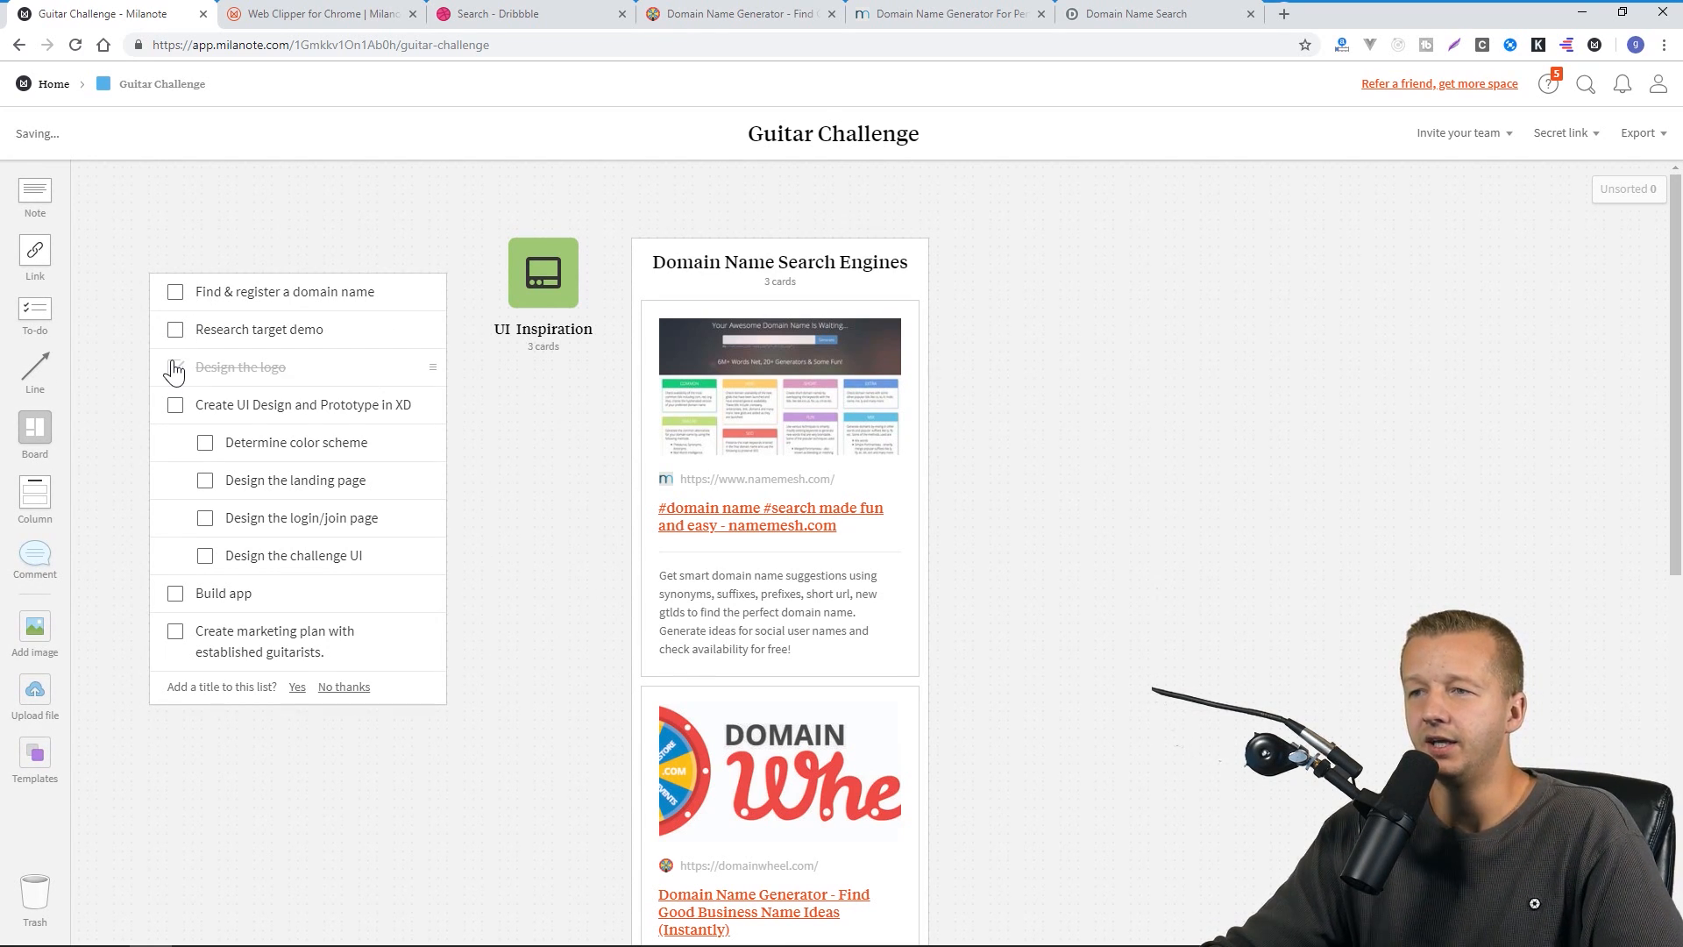
pyautogui.click(175, 366)
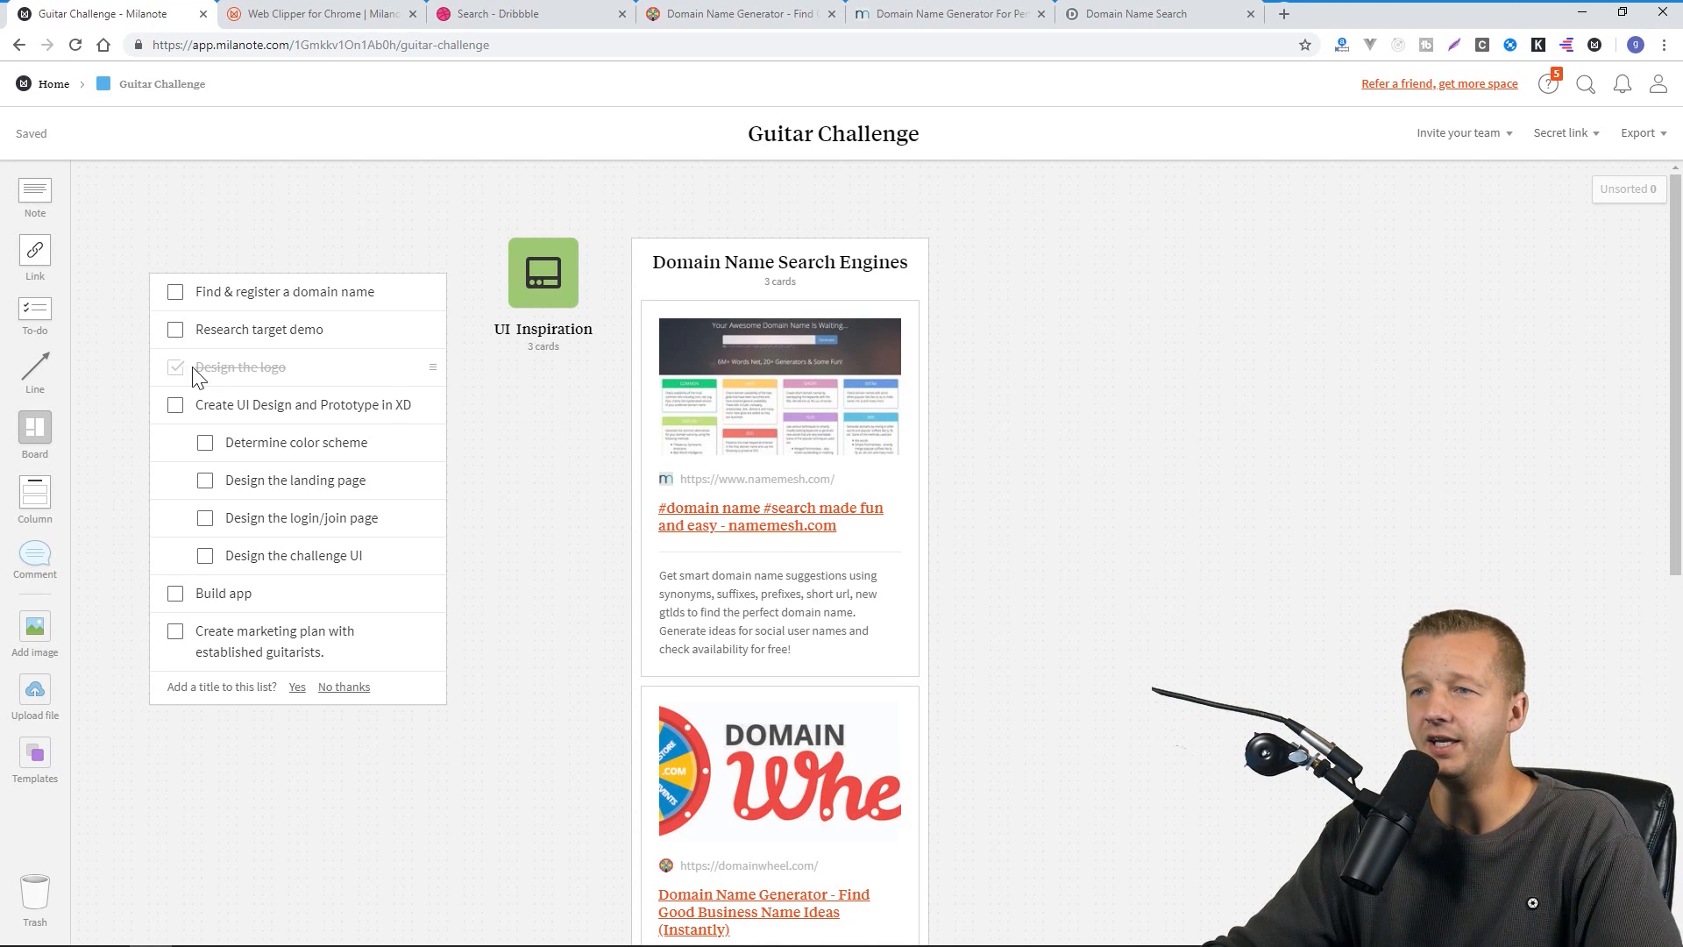
pyautogui.click(175, 366)
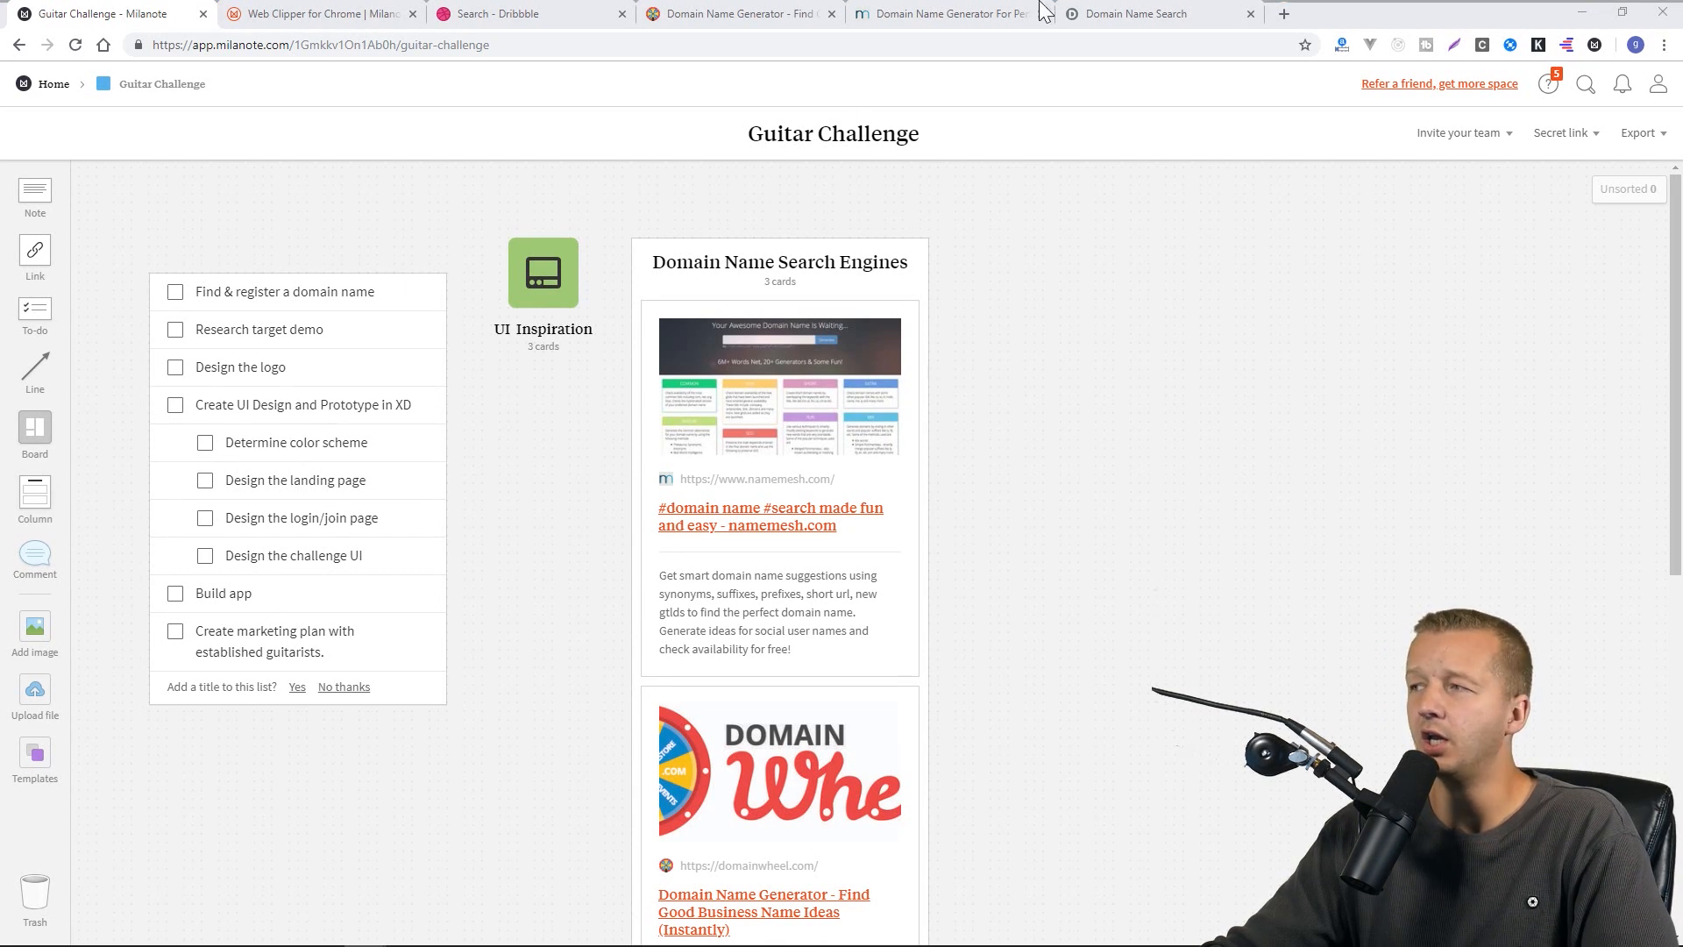
pyautogui.click(1457, 133)
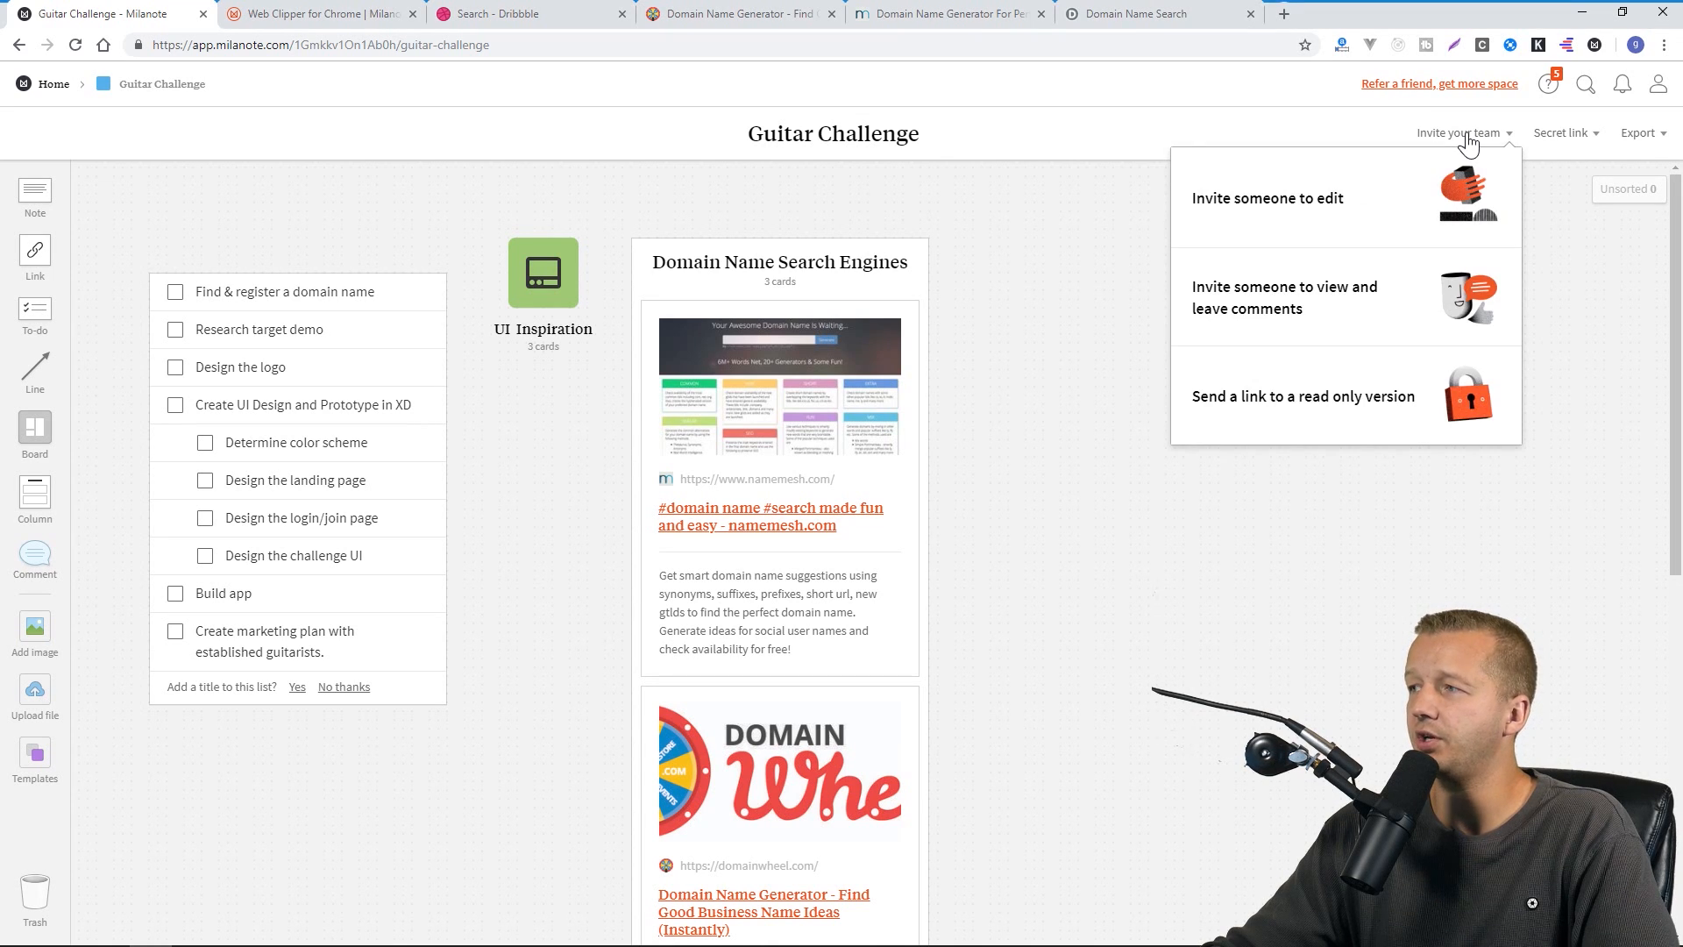
pyautogui.moveTo(1121, 259)
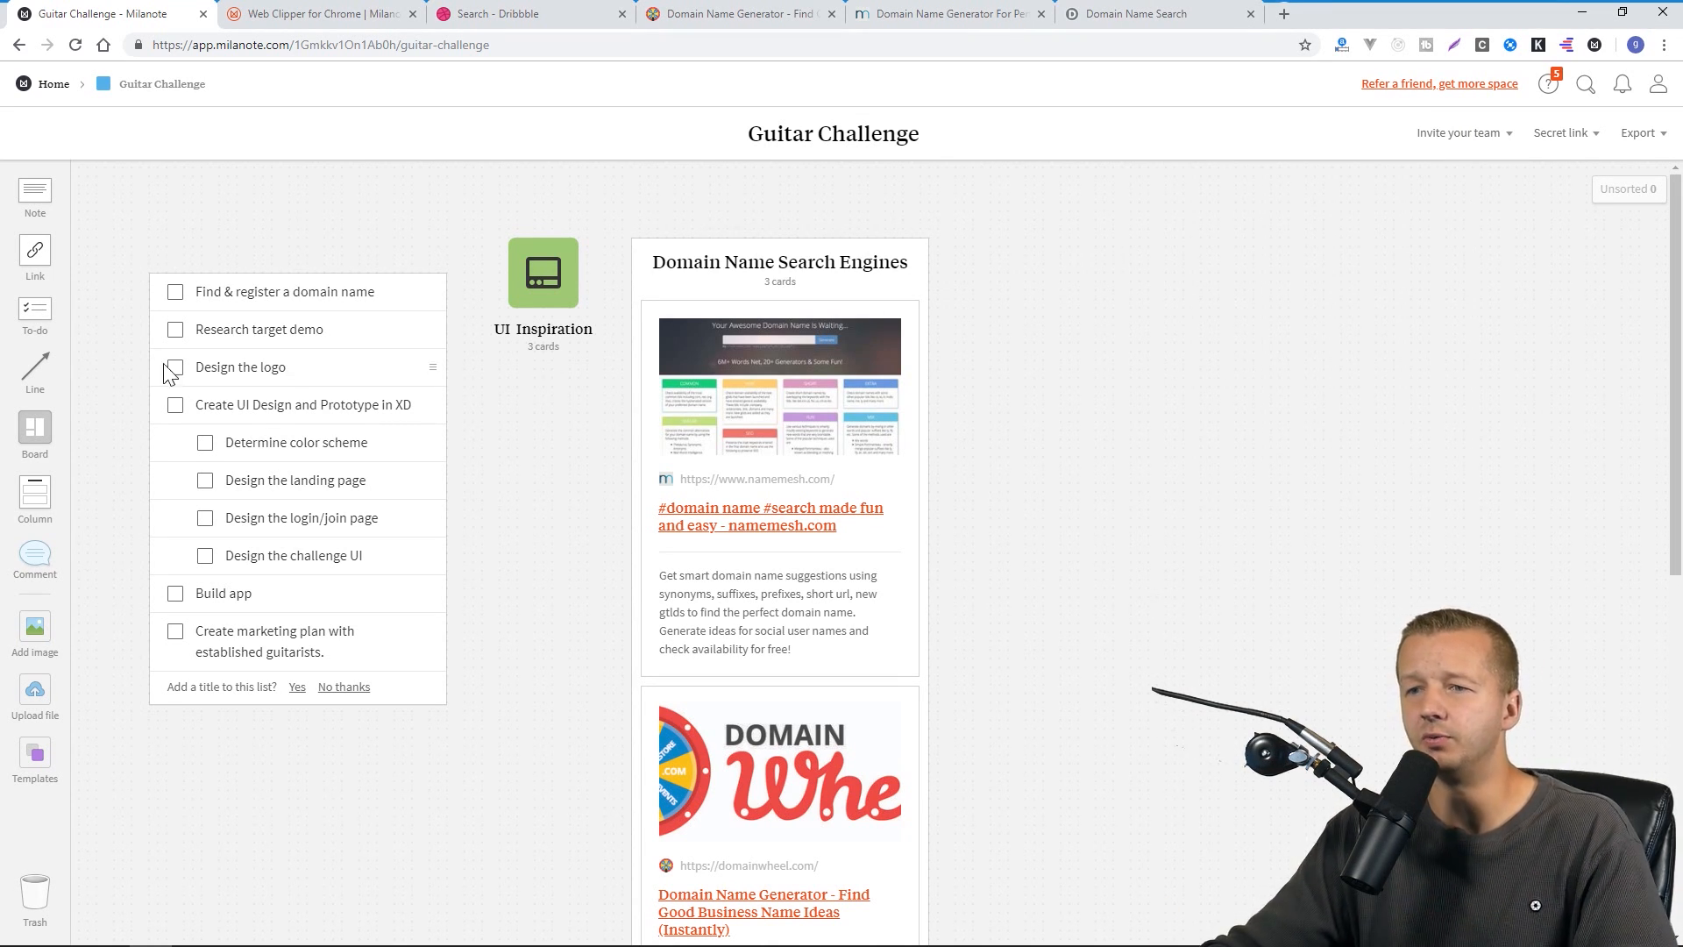
pyautogui.moveTo(34, 551)
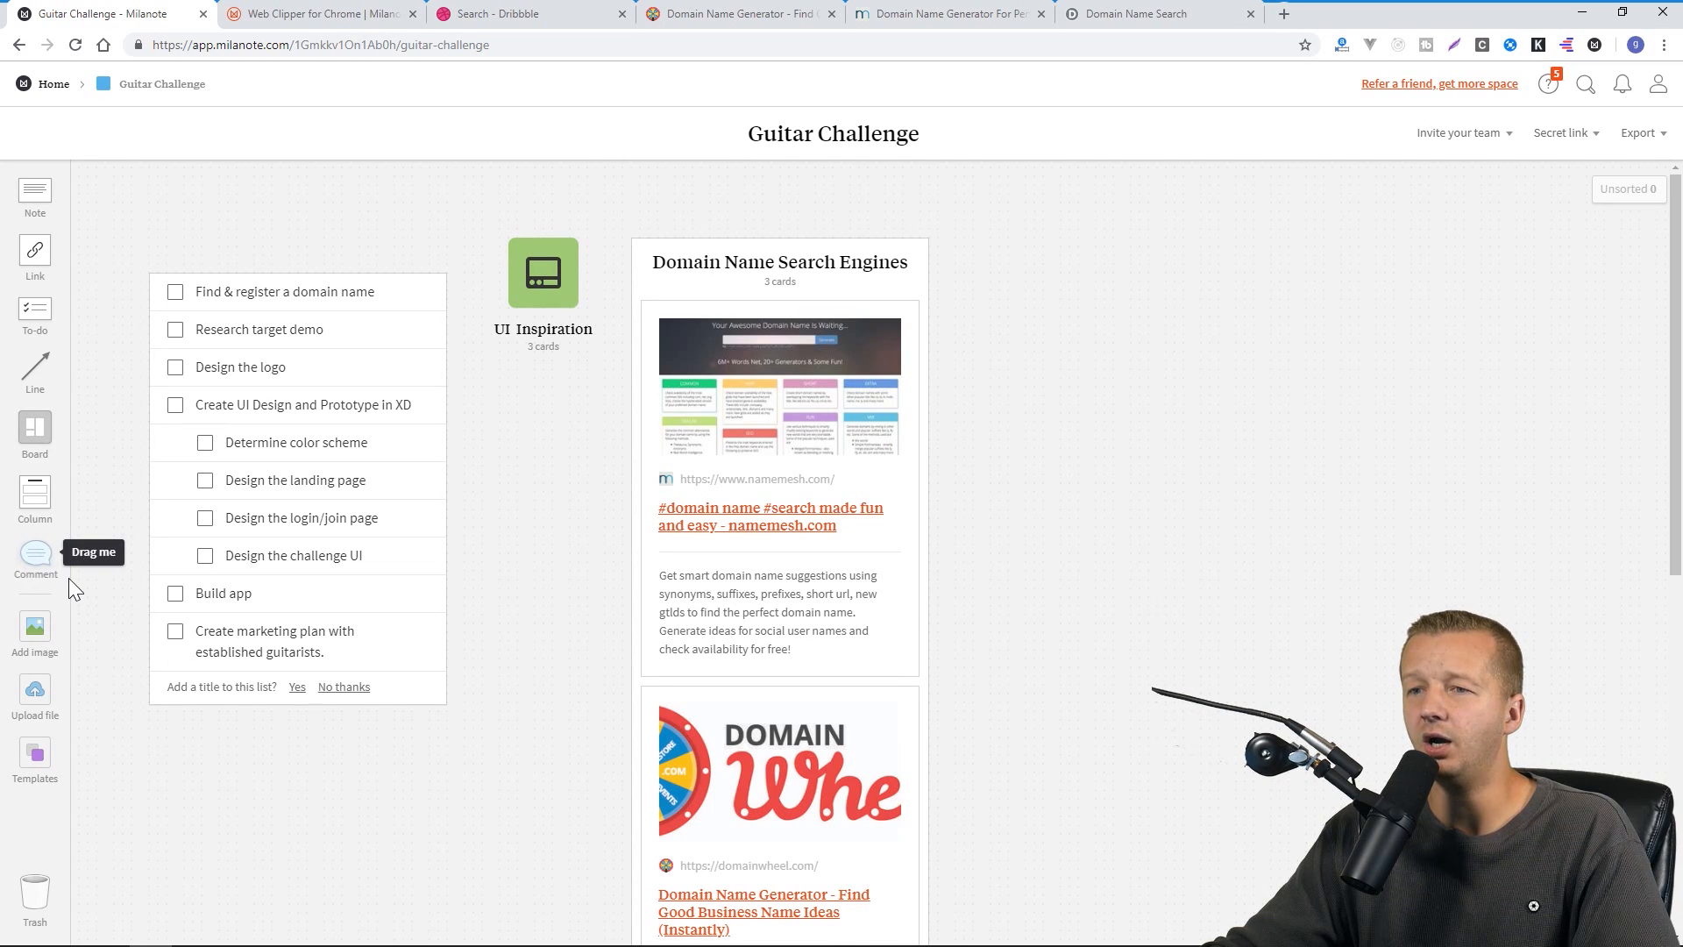
pyautogui.click(35, 558)
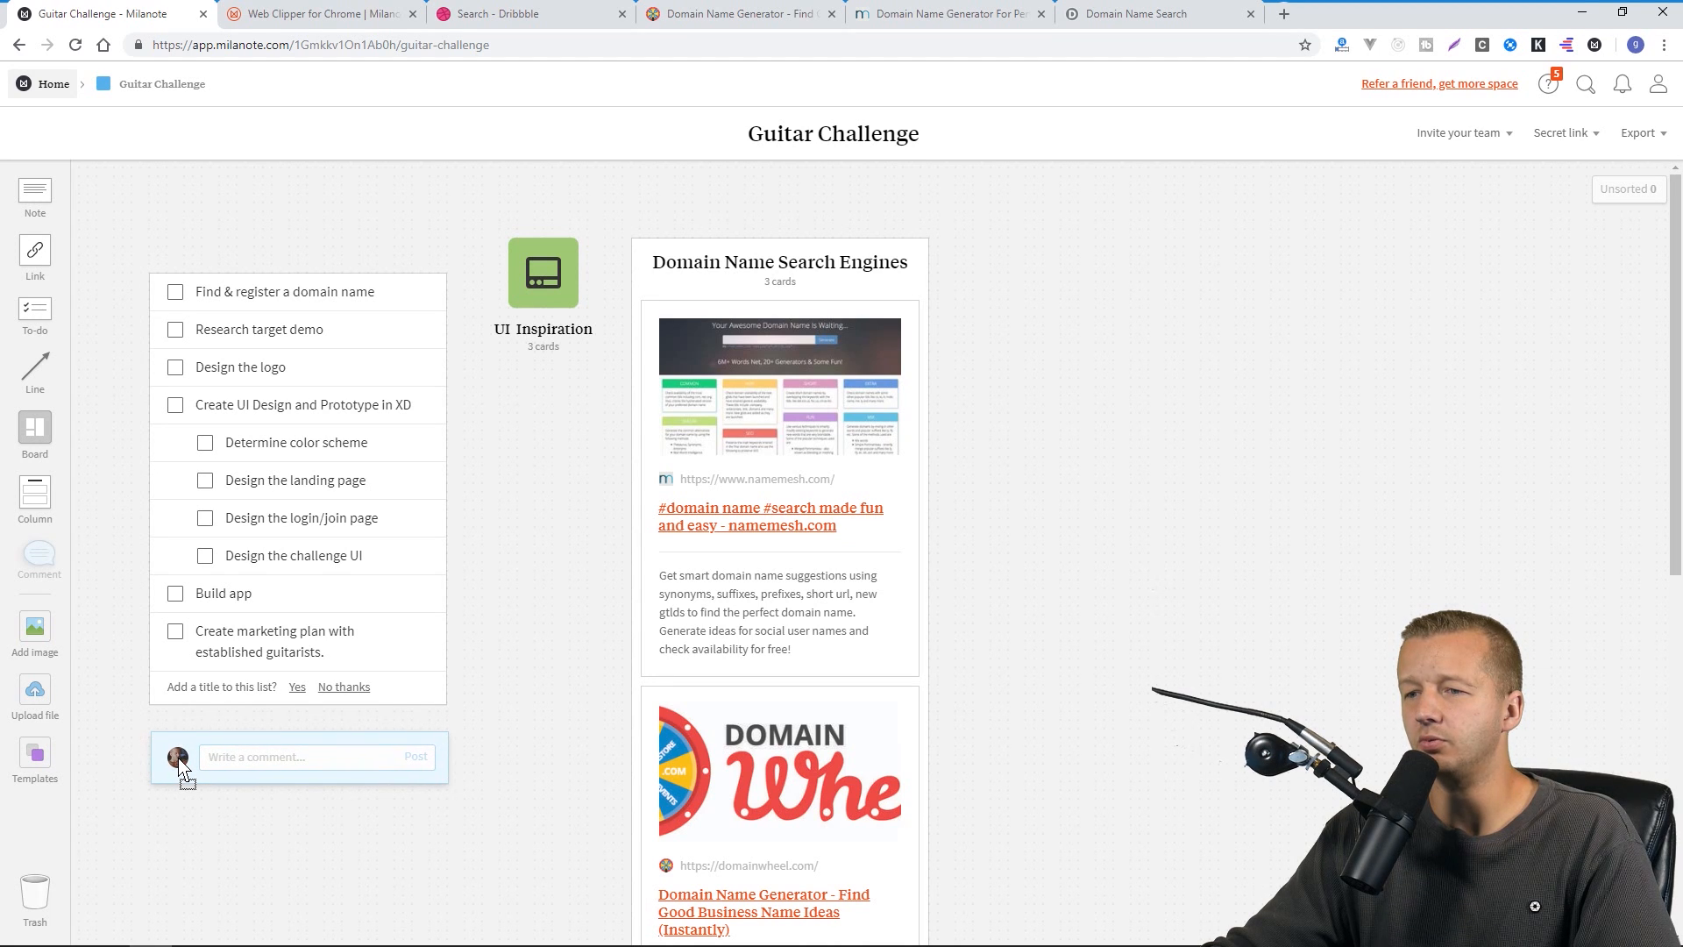
pyautogui.click(311, 755)
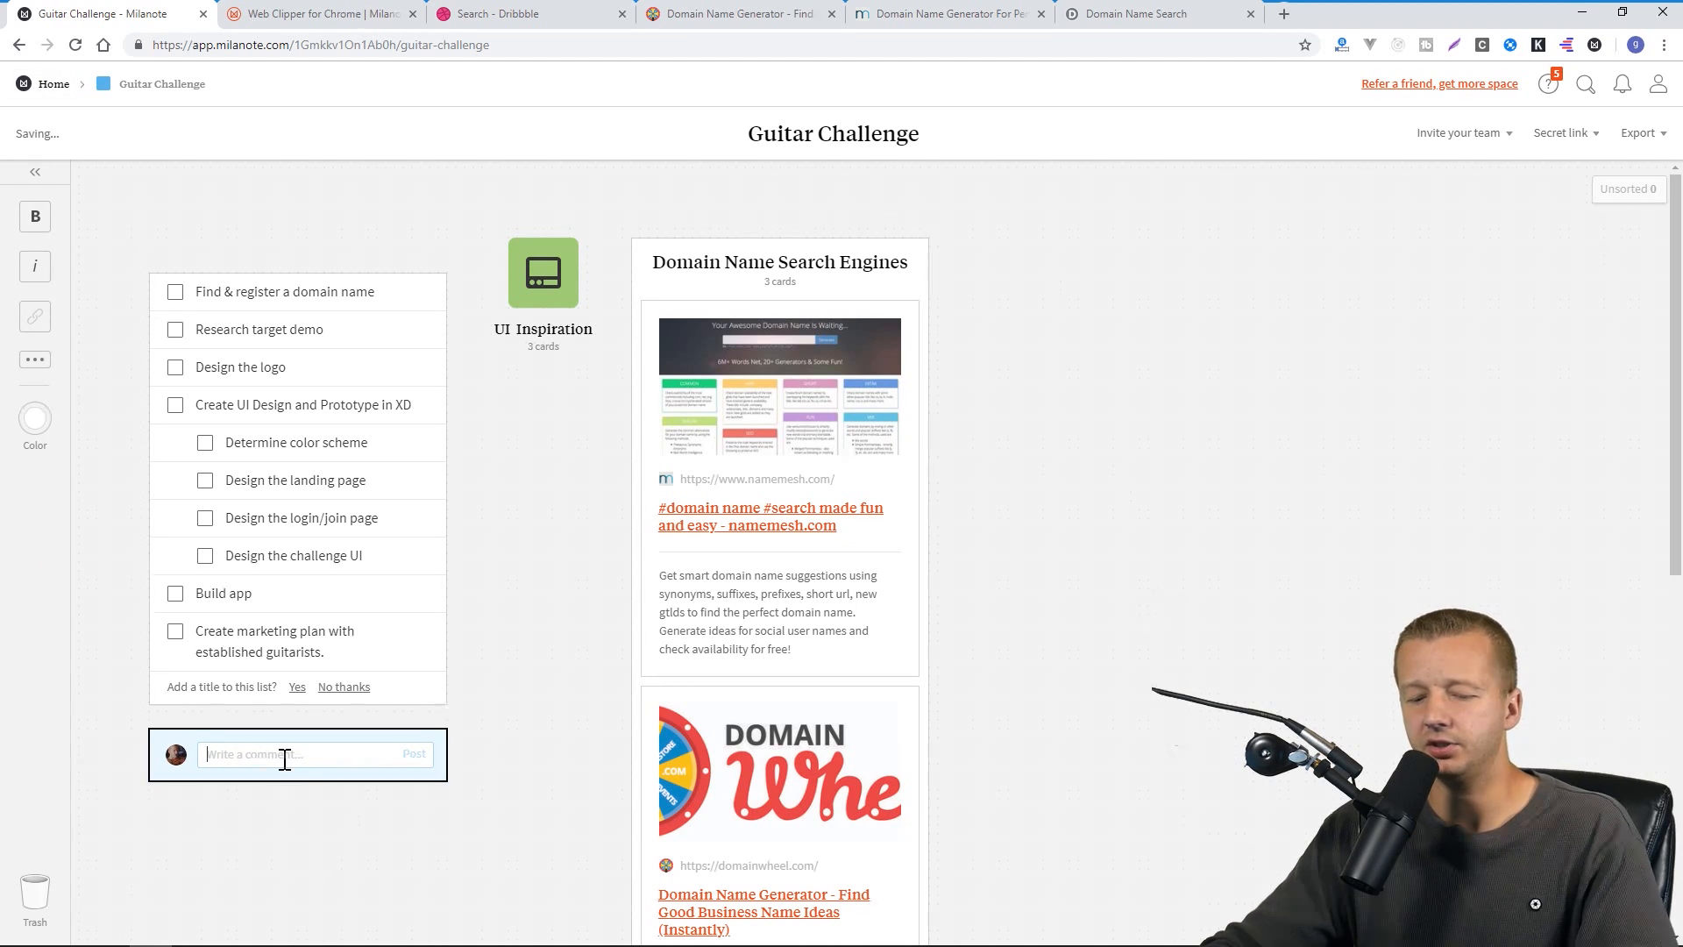
pyautogui.write('@')
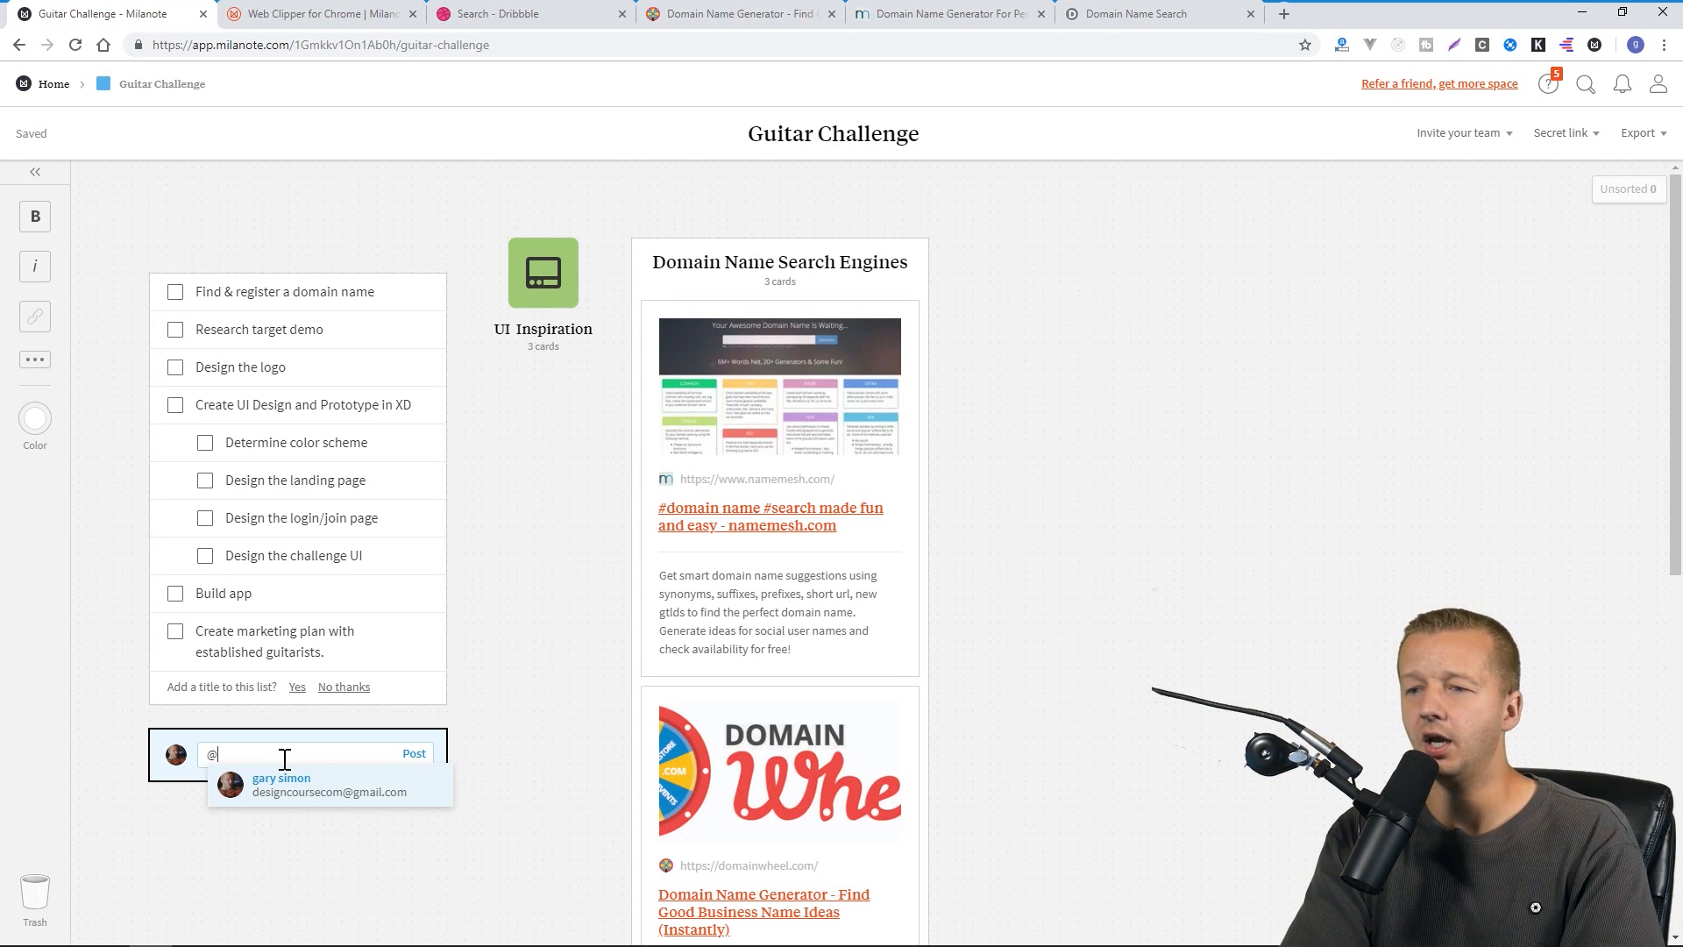
pyautogui.write('jon')
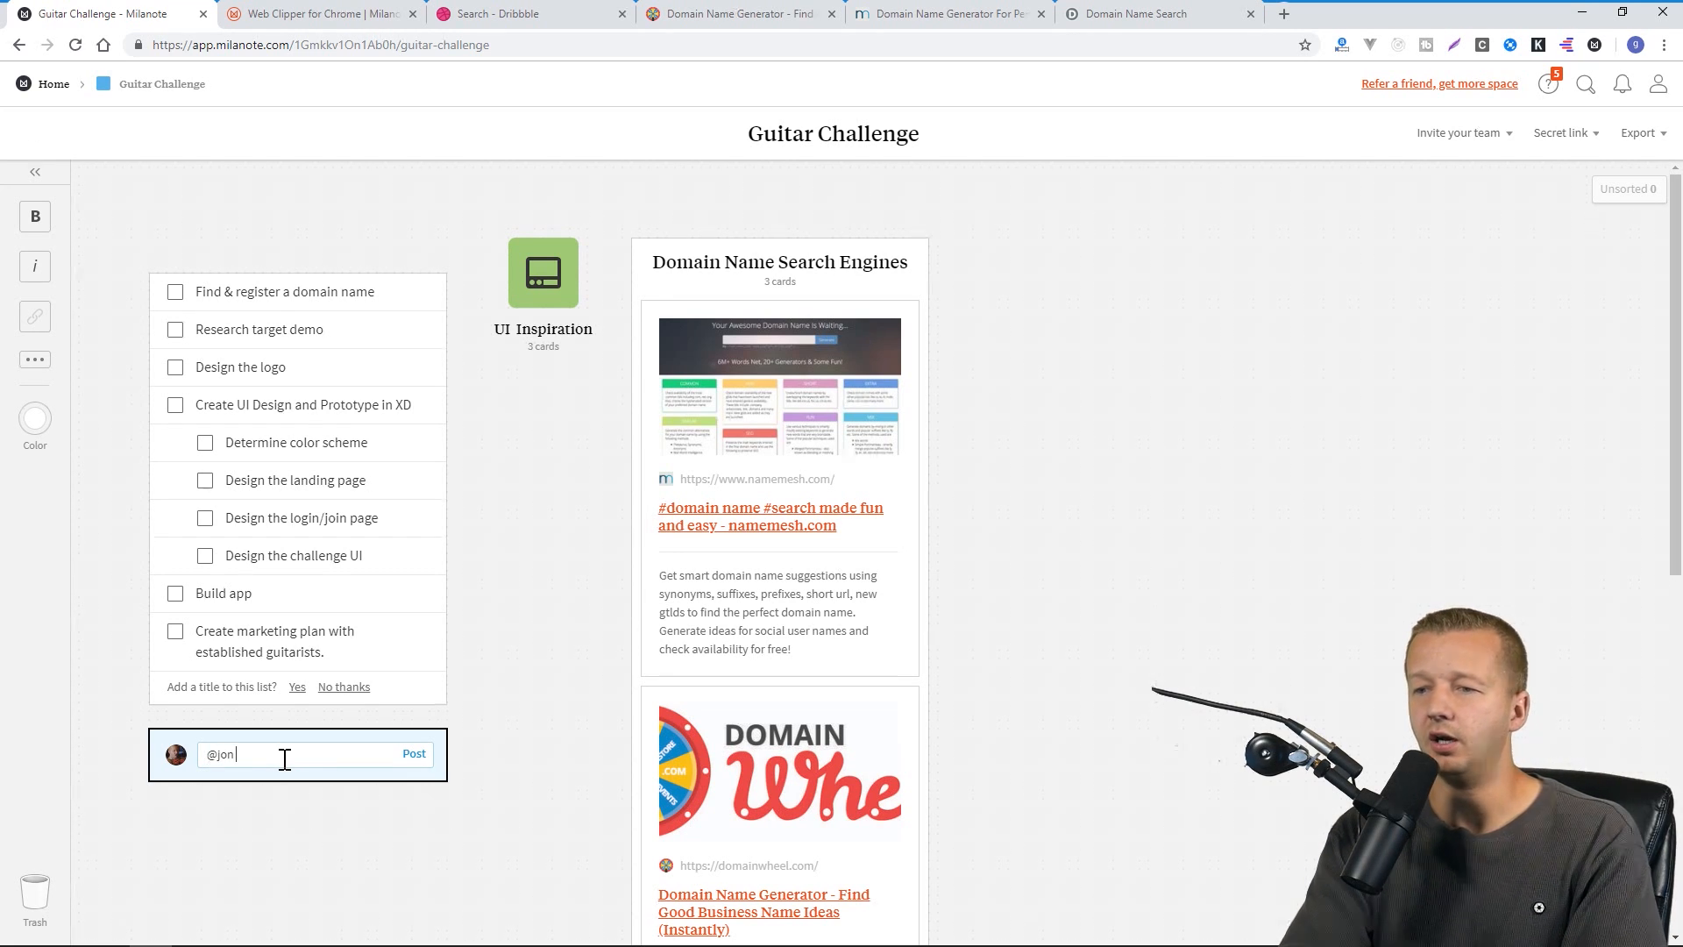
pyautogui.write('GET THIS DONE')
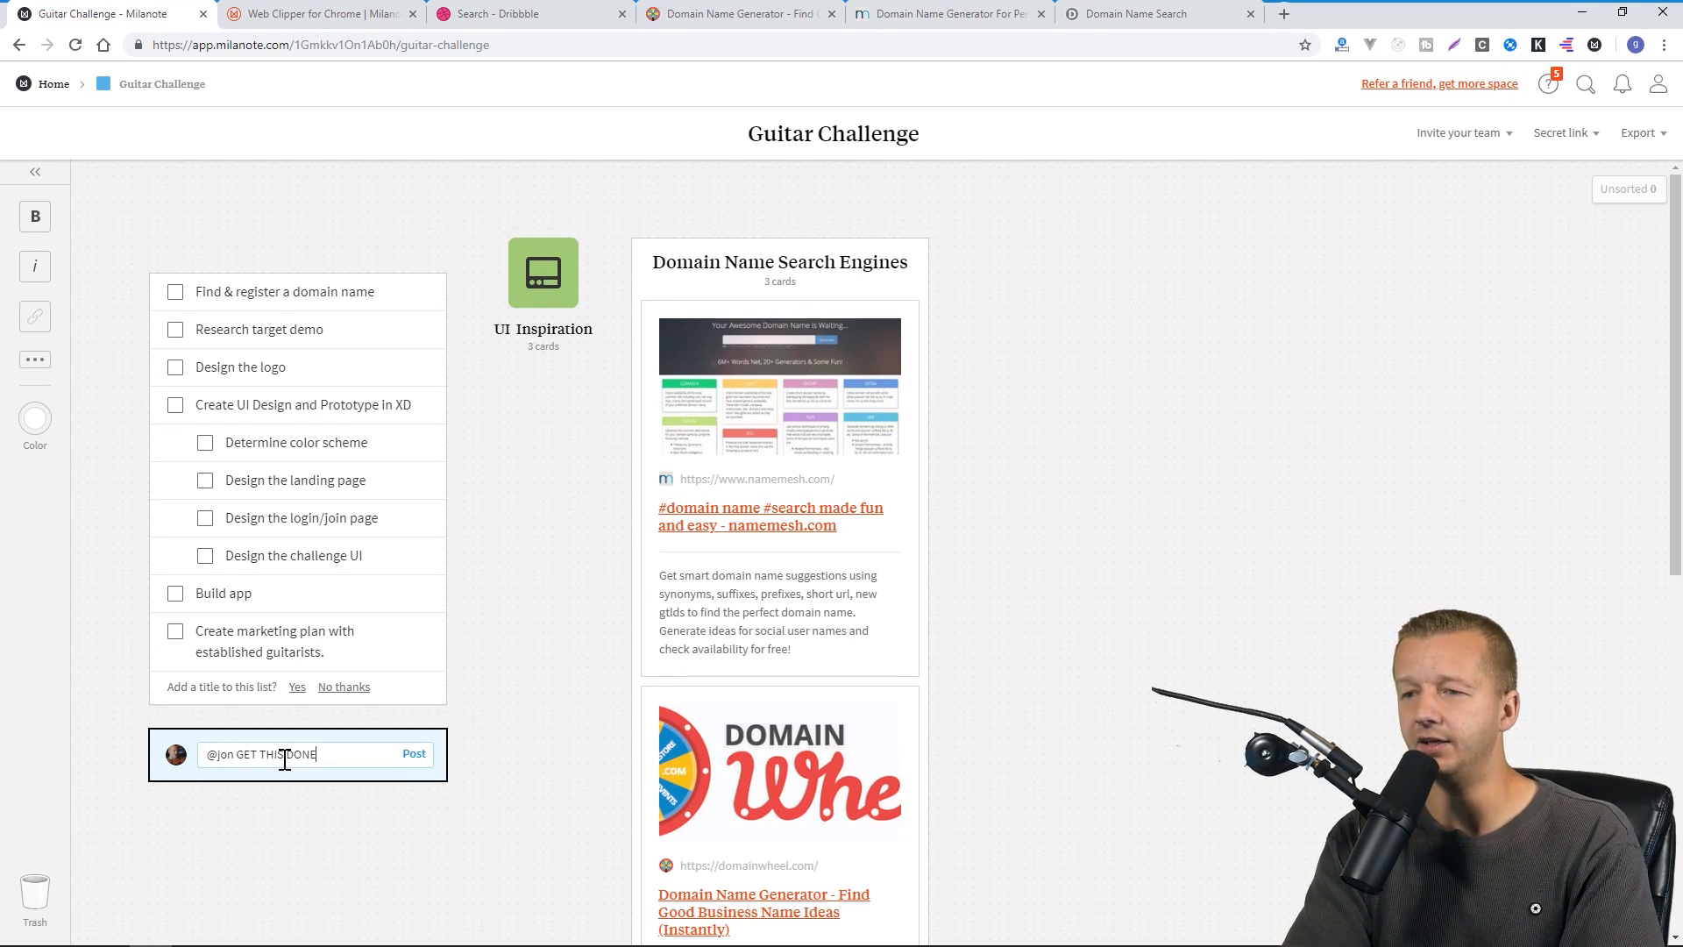
pyautogui.write('ASAP!')
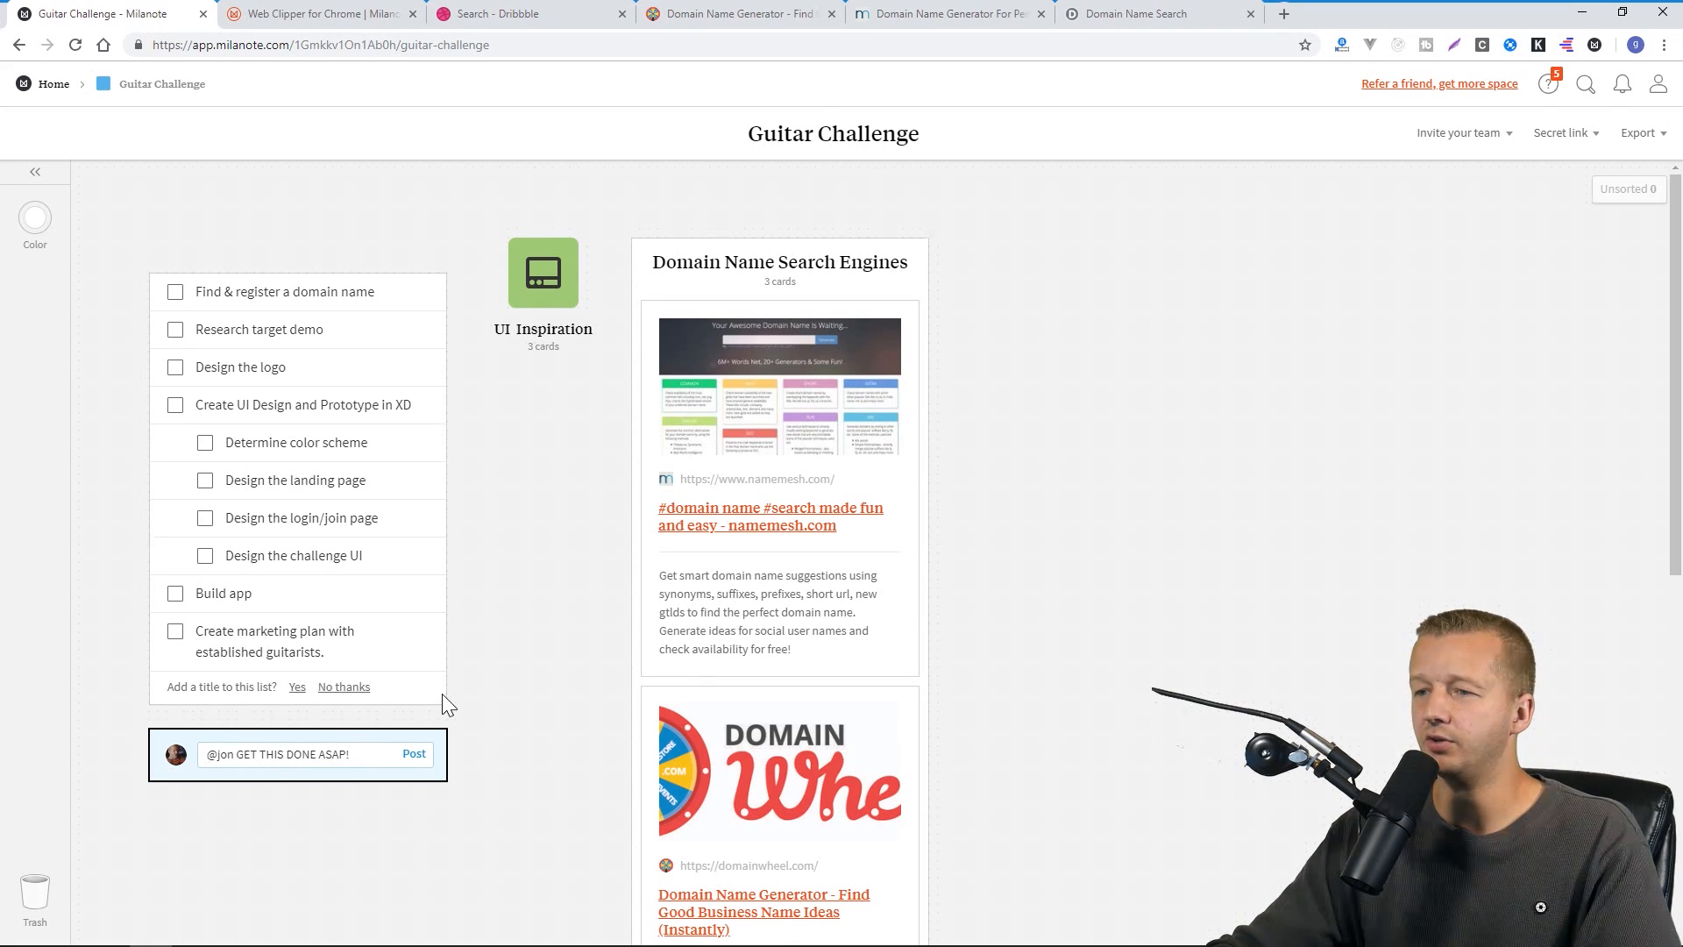
# Choose Connect with Lines from the to-do list's context menu
pyautogui.rightClick(297, 483)
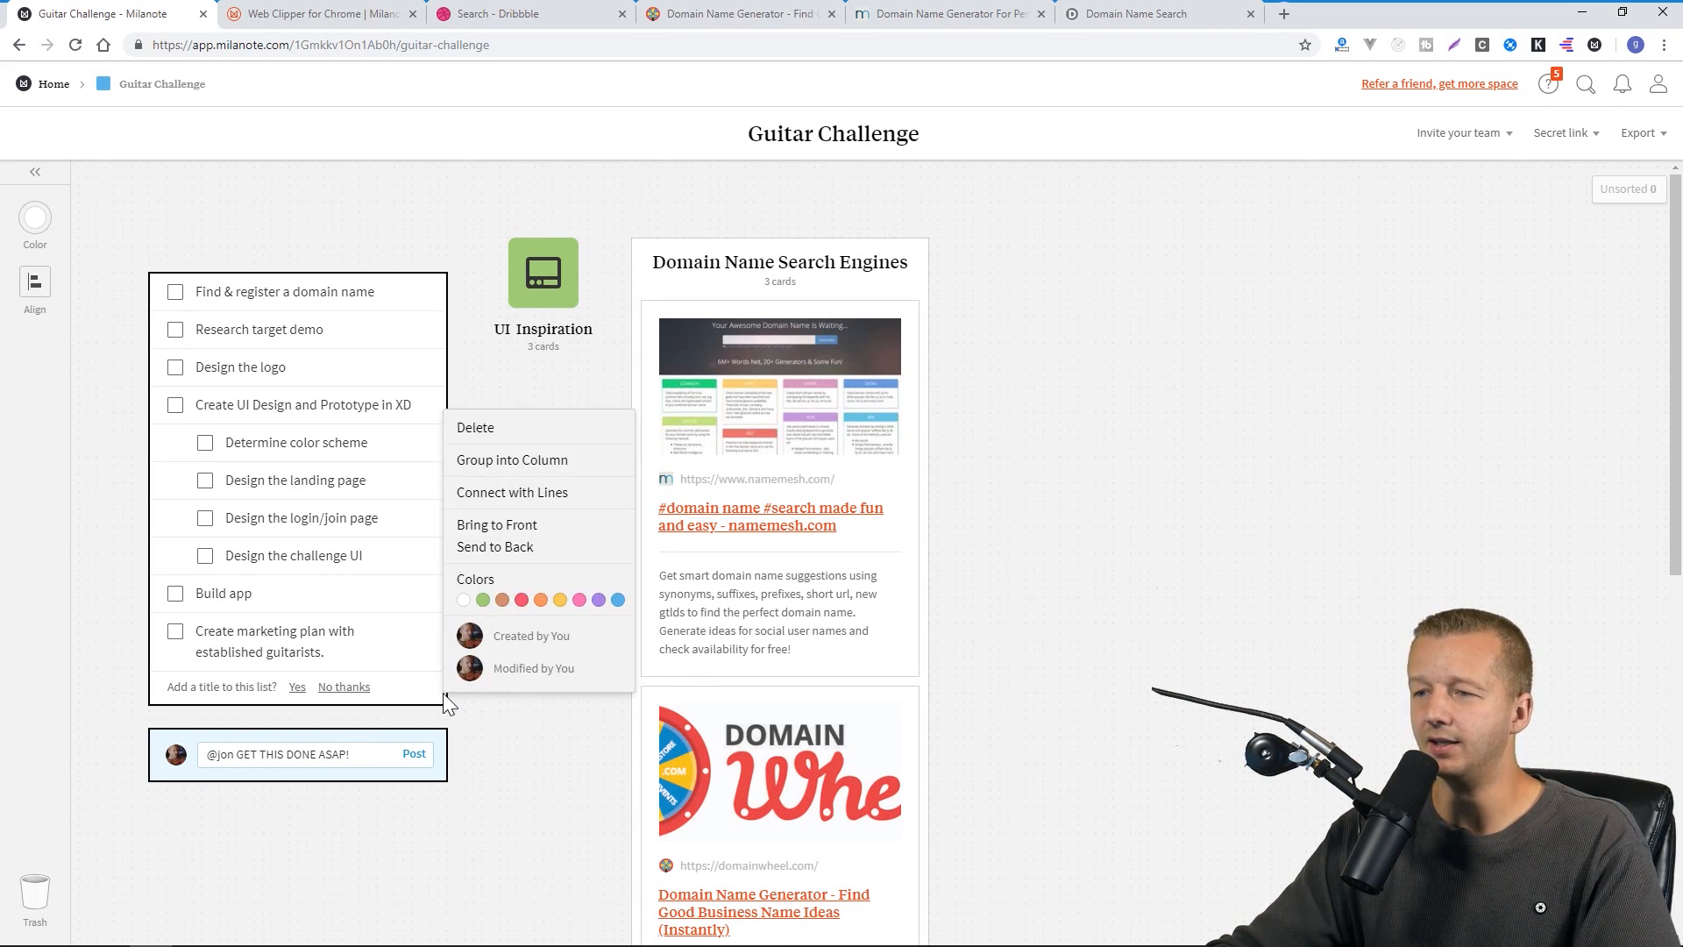
pyautogui.moveTo(512, 492)
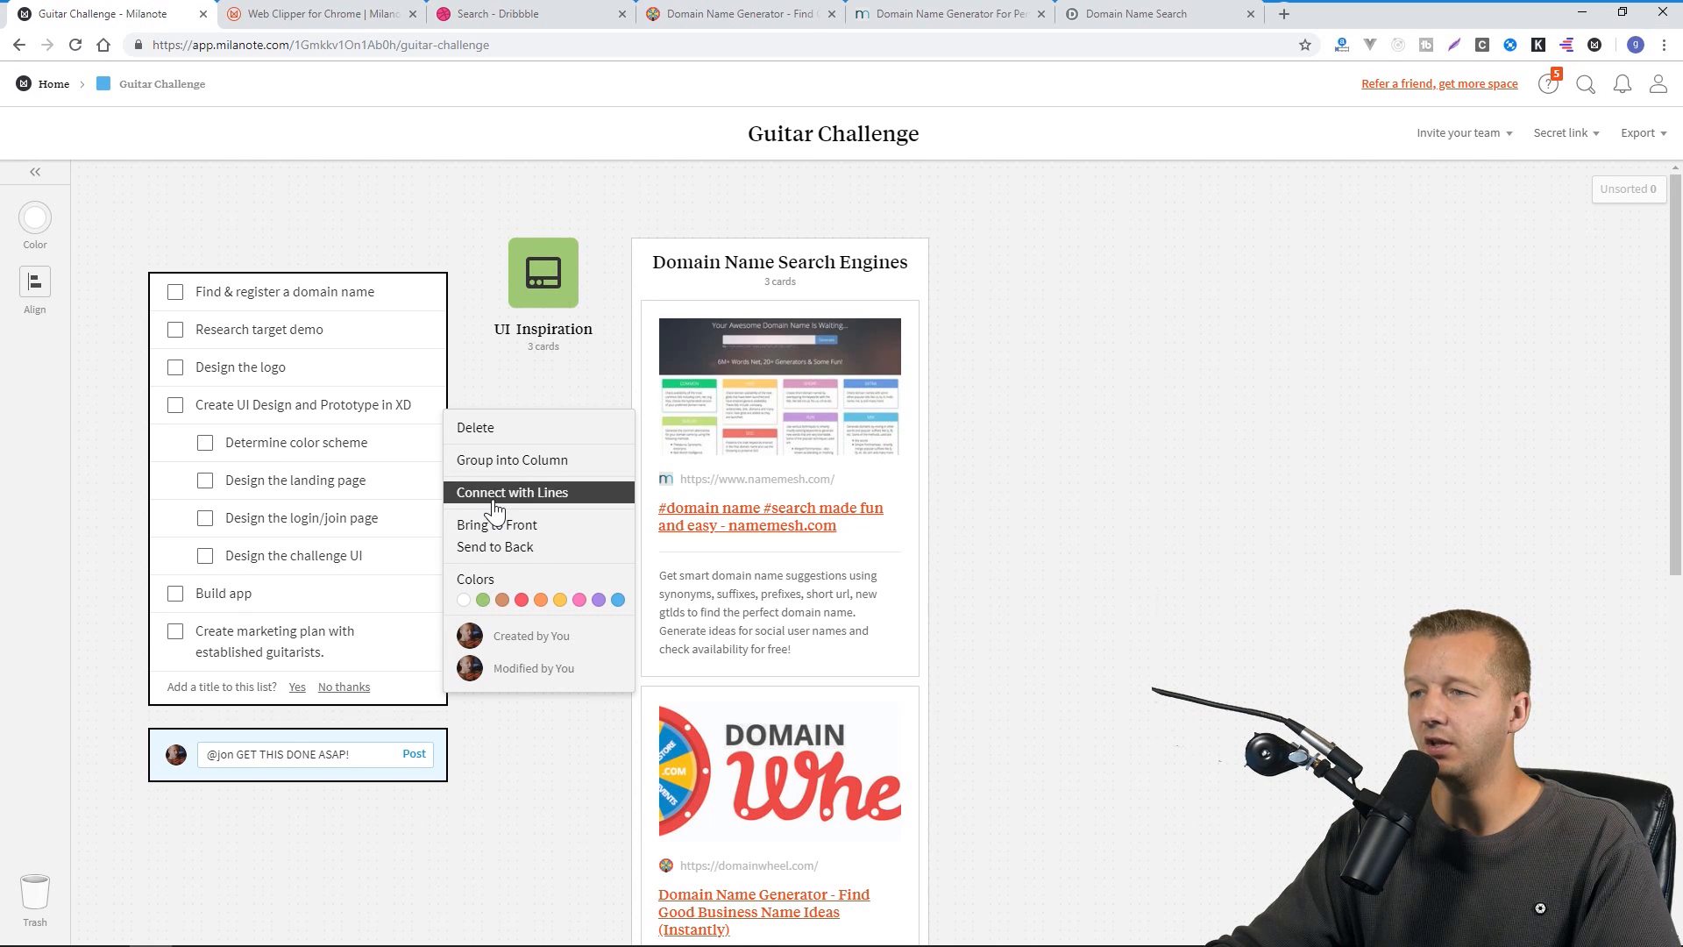
pyautogui.click(511, 492)
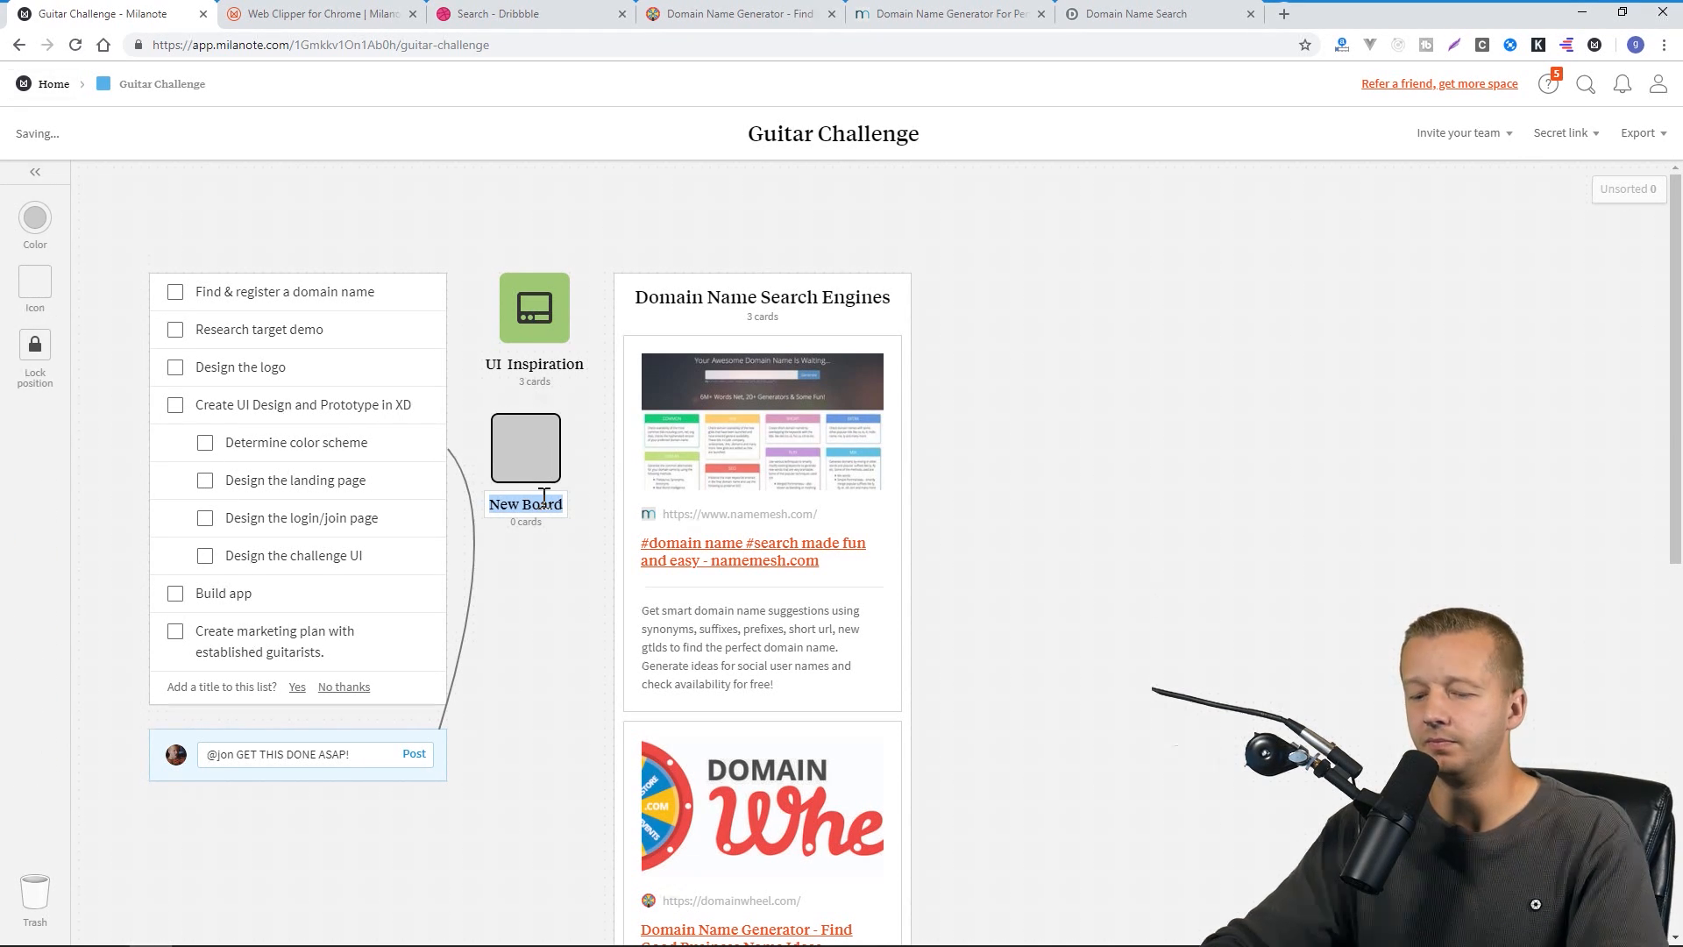
# Name the new board 'Mood board' and select its card
pyautogui.write('Moood')
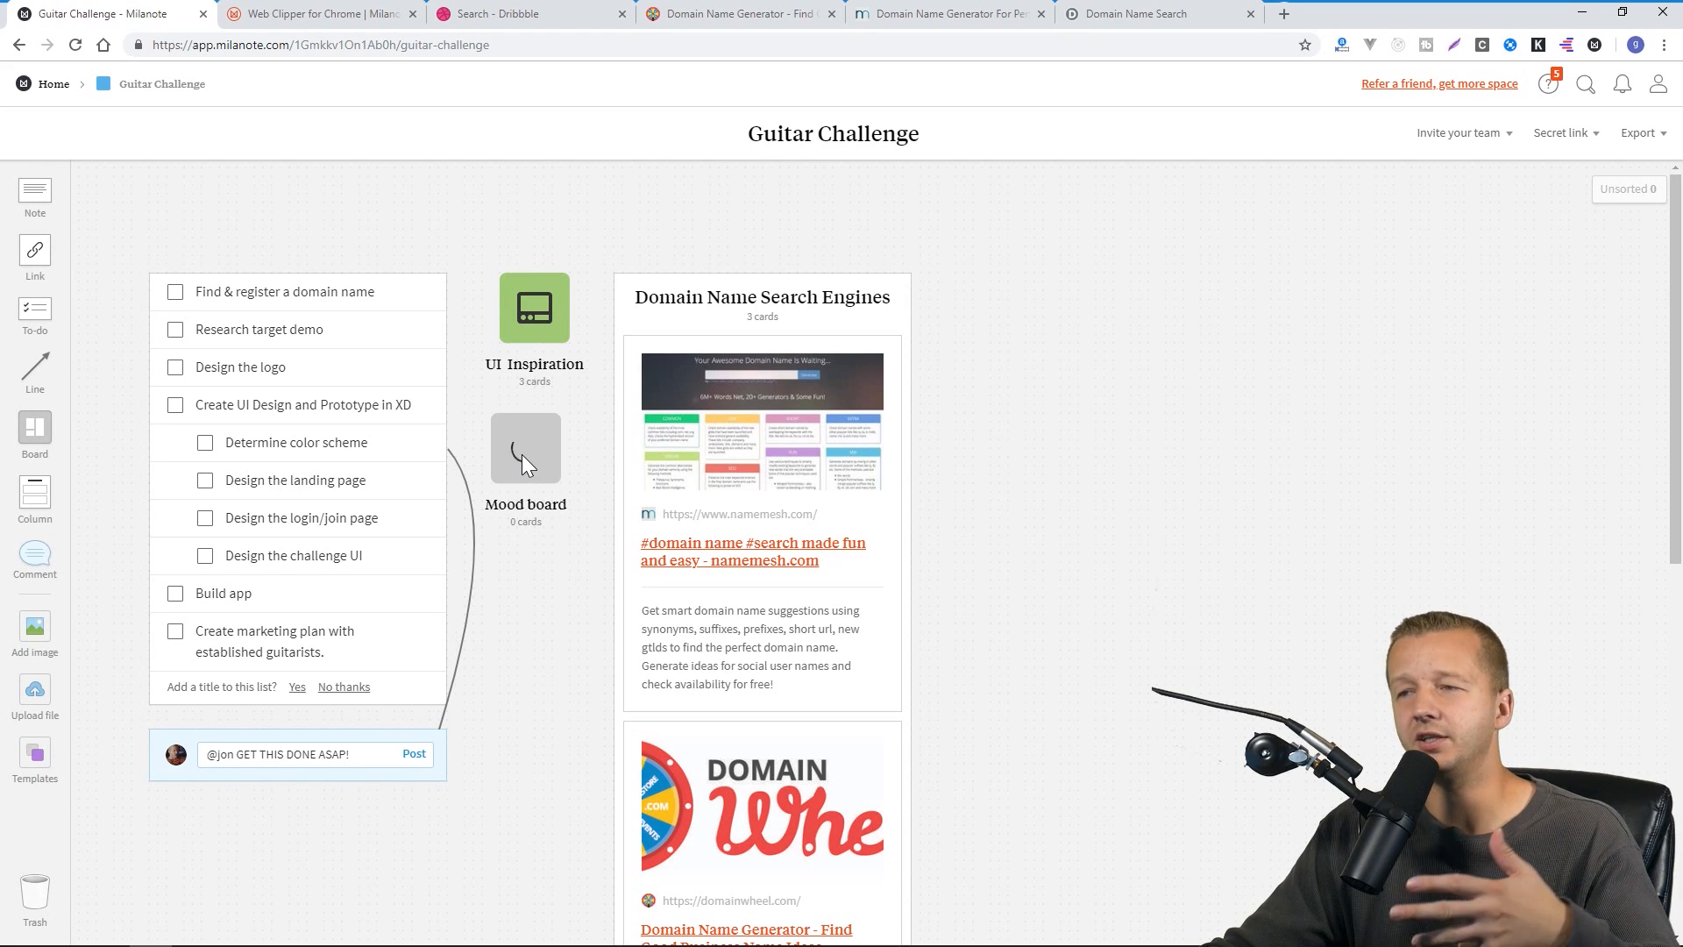
pyautogui.moveTo(526, 449)
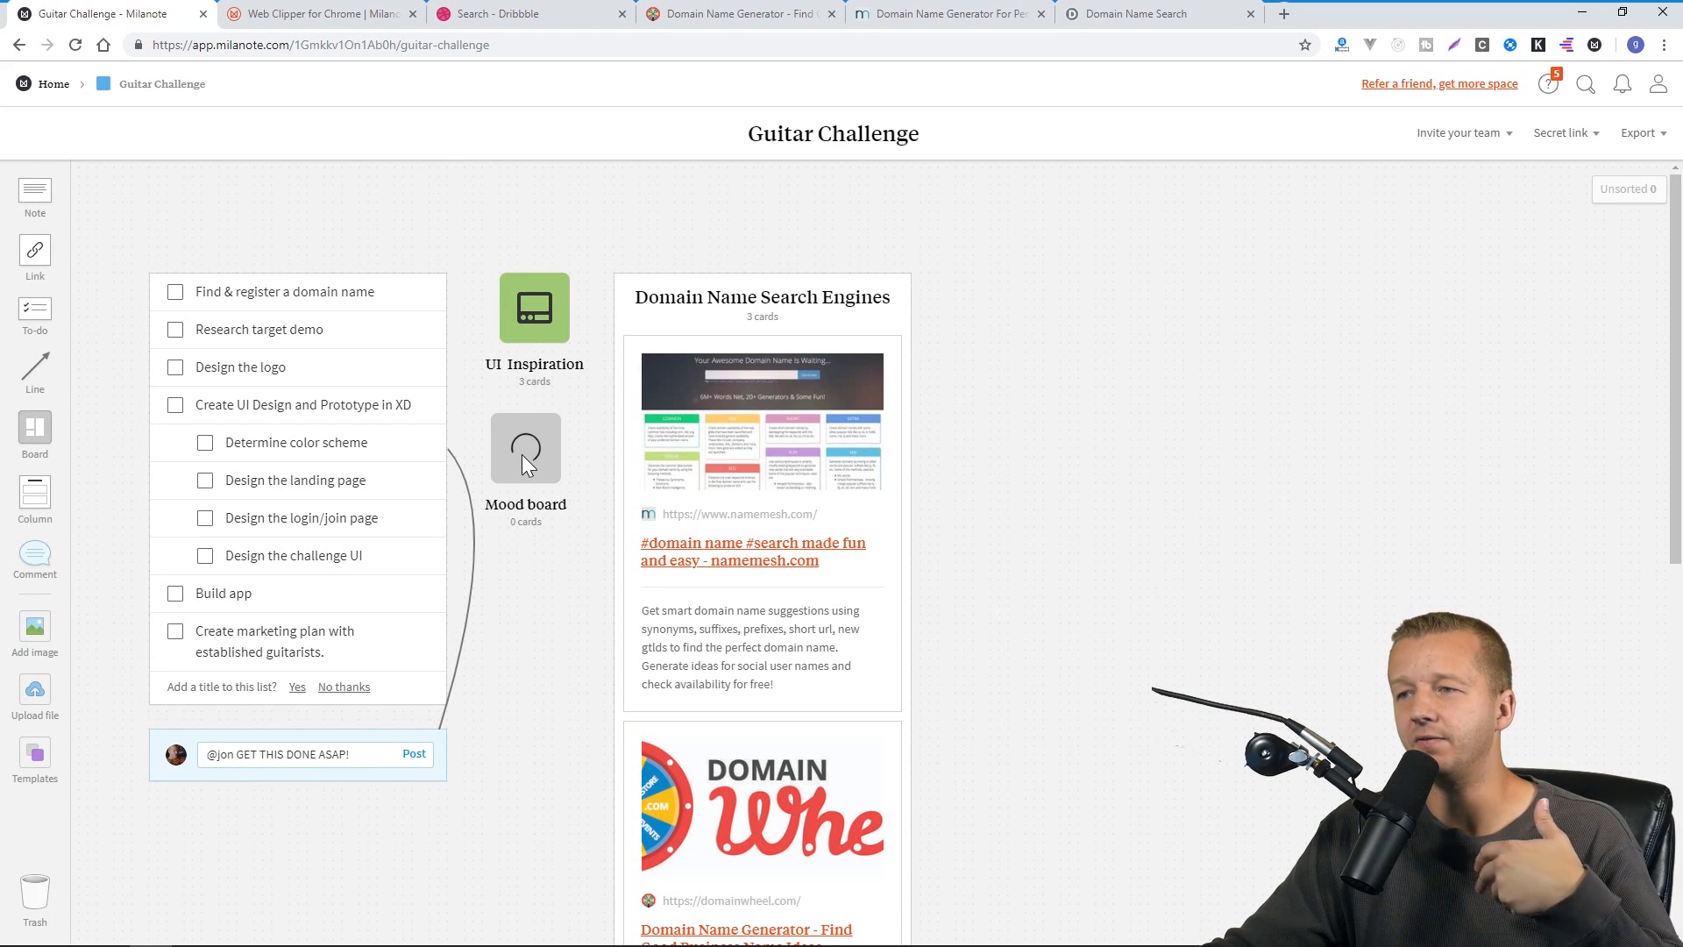
pyautogui.click(525, 448)
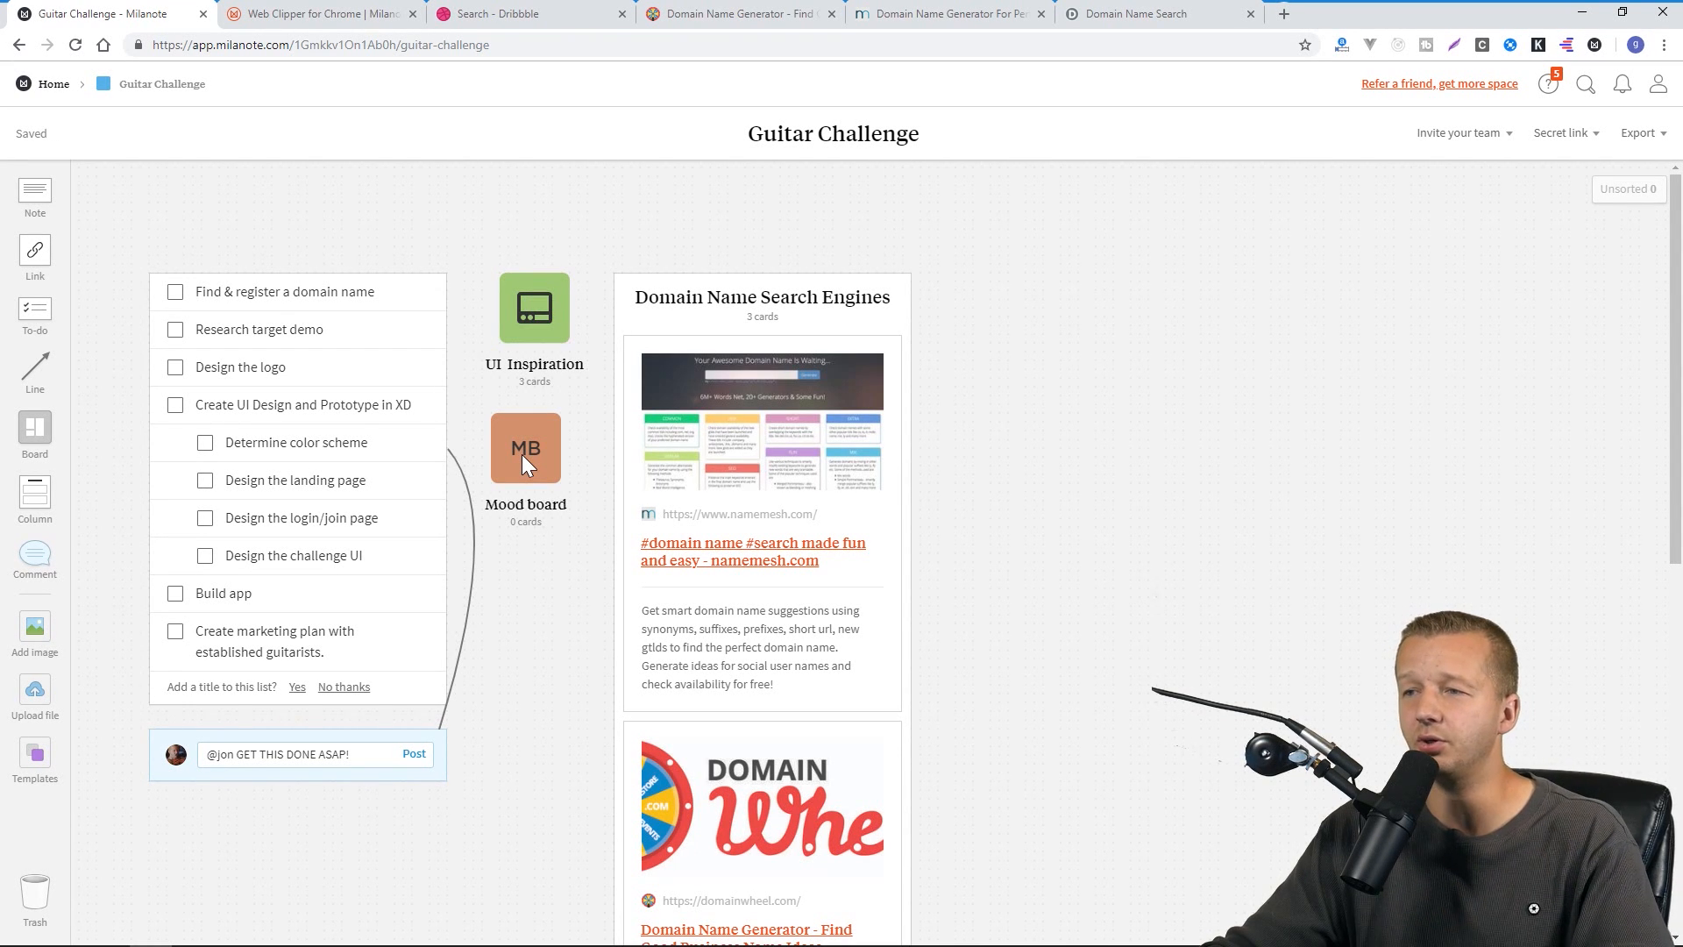
pyautogui.click(525, 447)
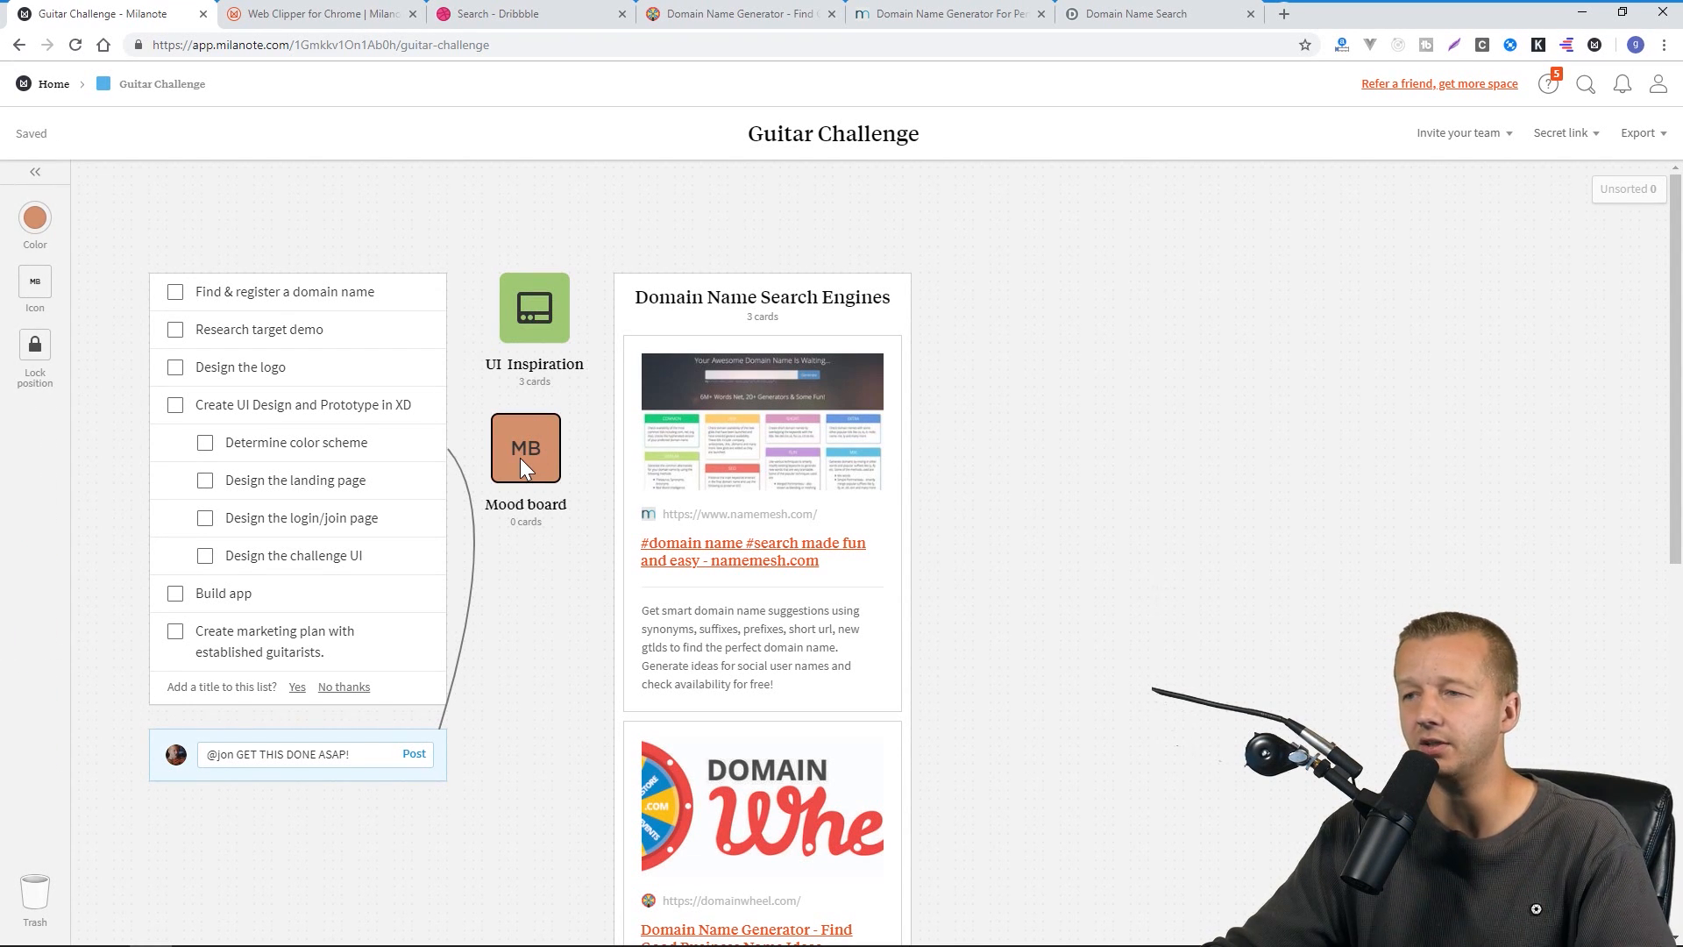
pyautogui.moveTo(531, 460)
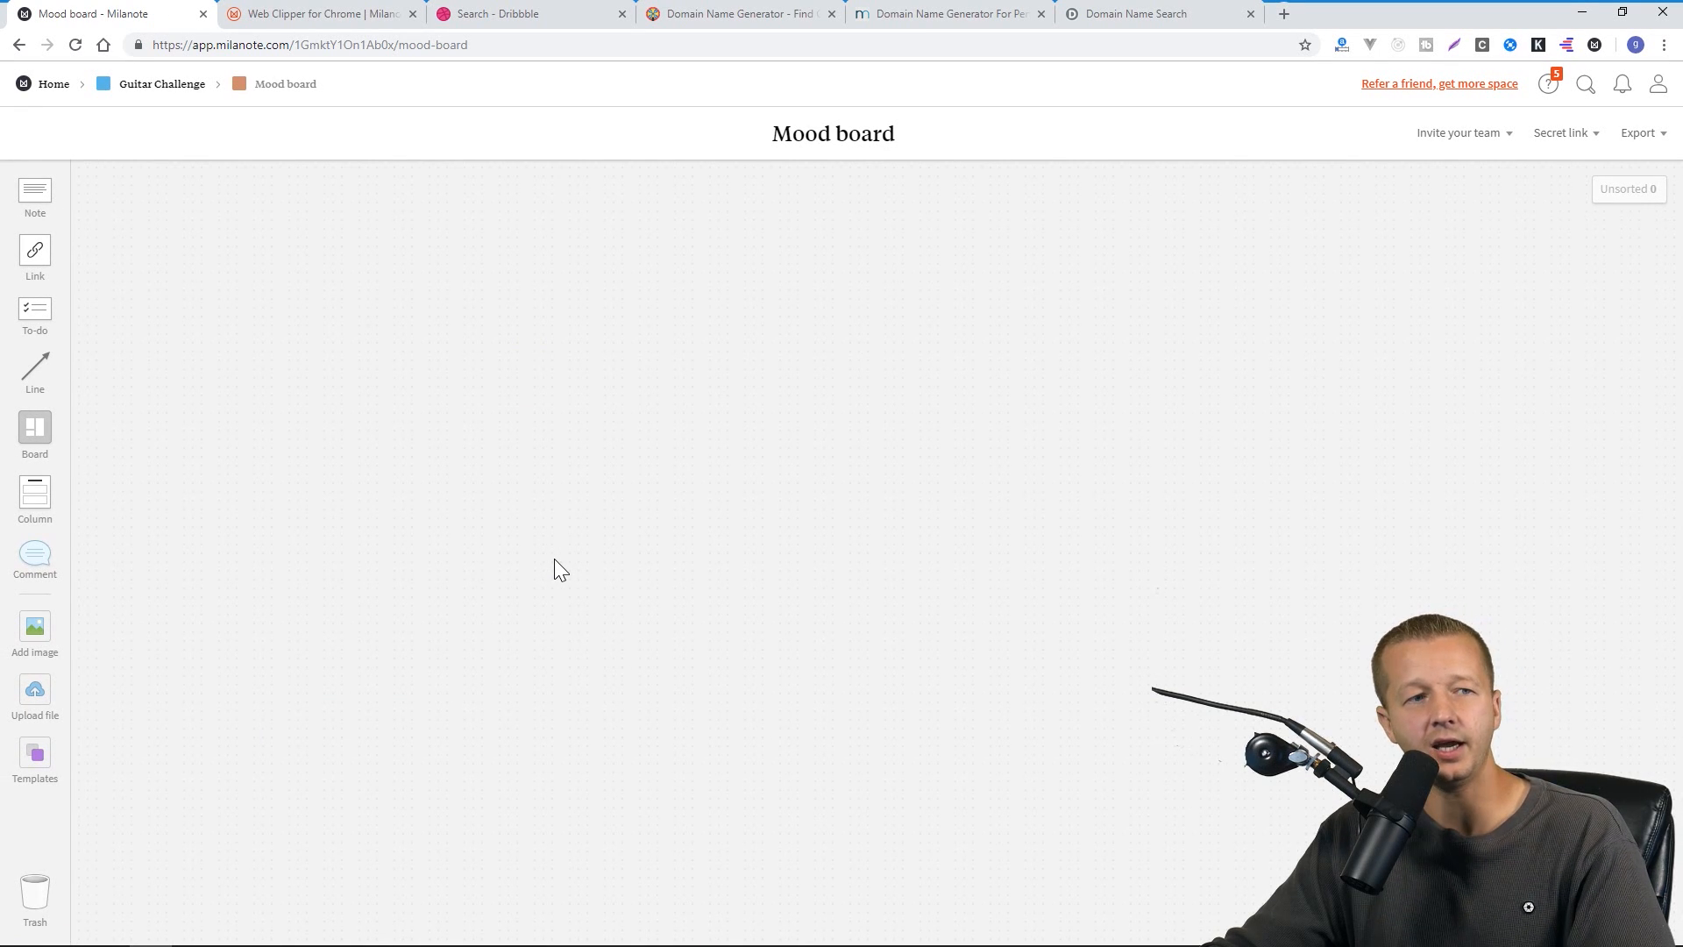
pyautogui.moveTo(535, 470)
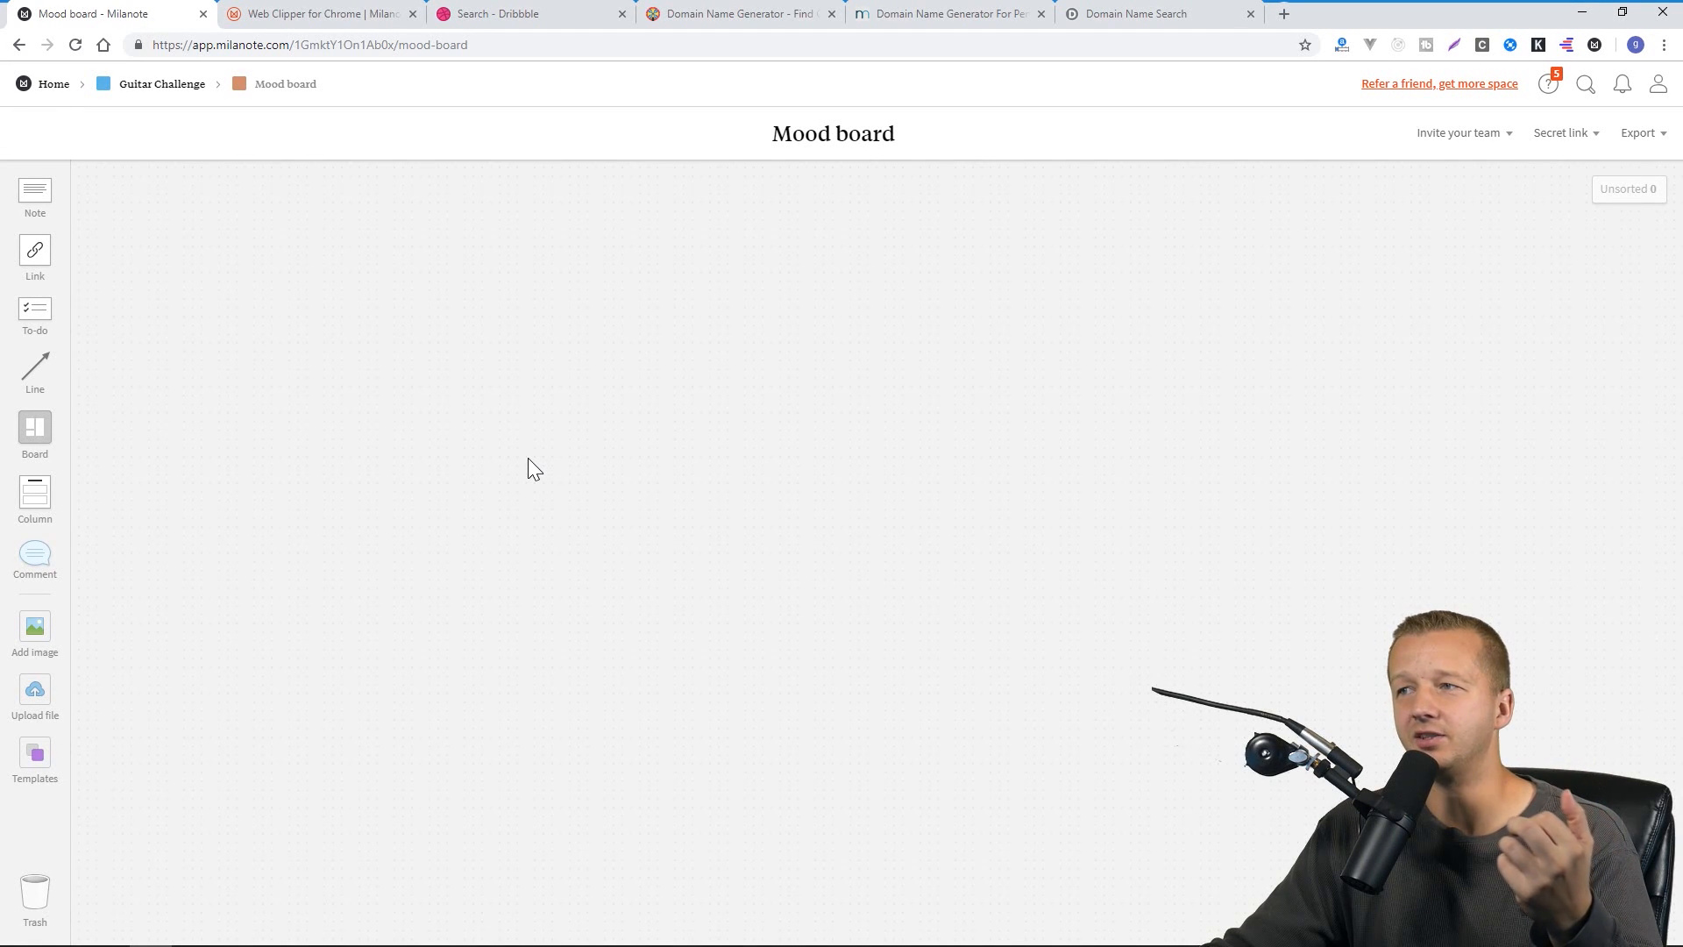
pyautogui.moveTo(567, 387)
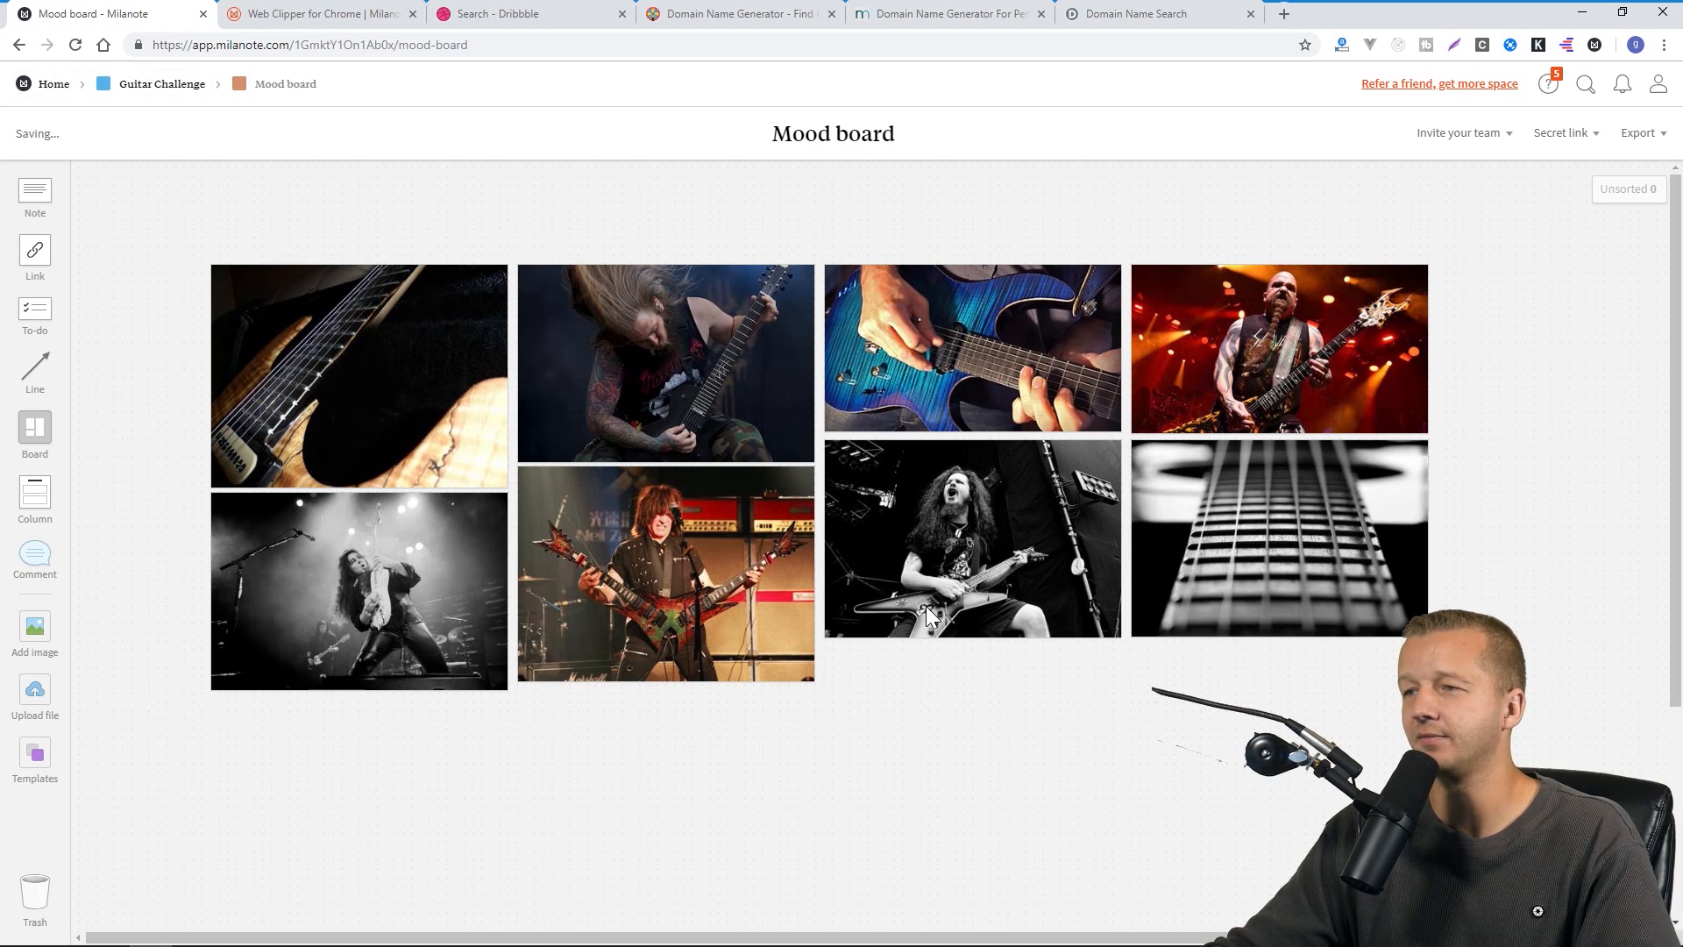
pyautogui.moveTo(137, 181)
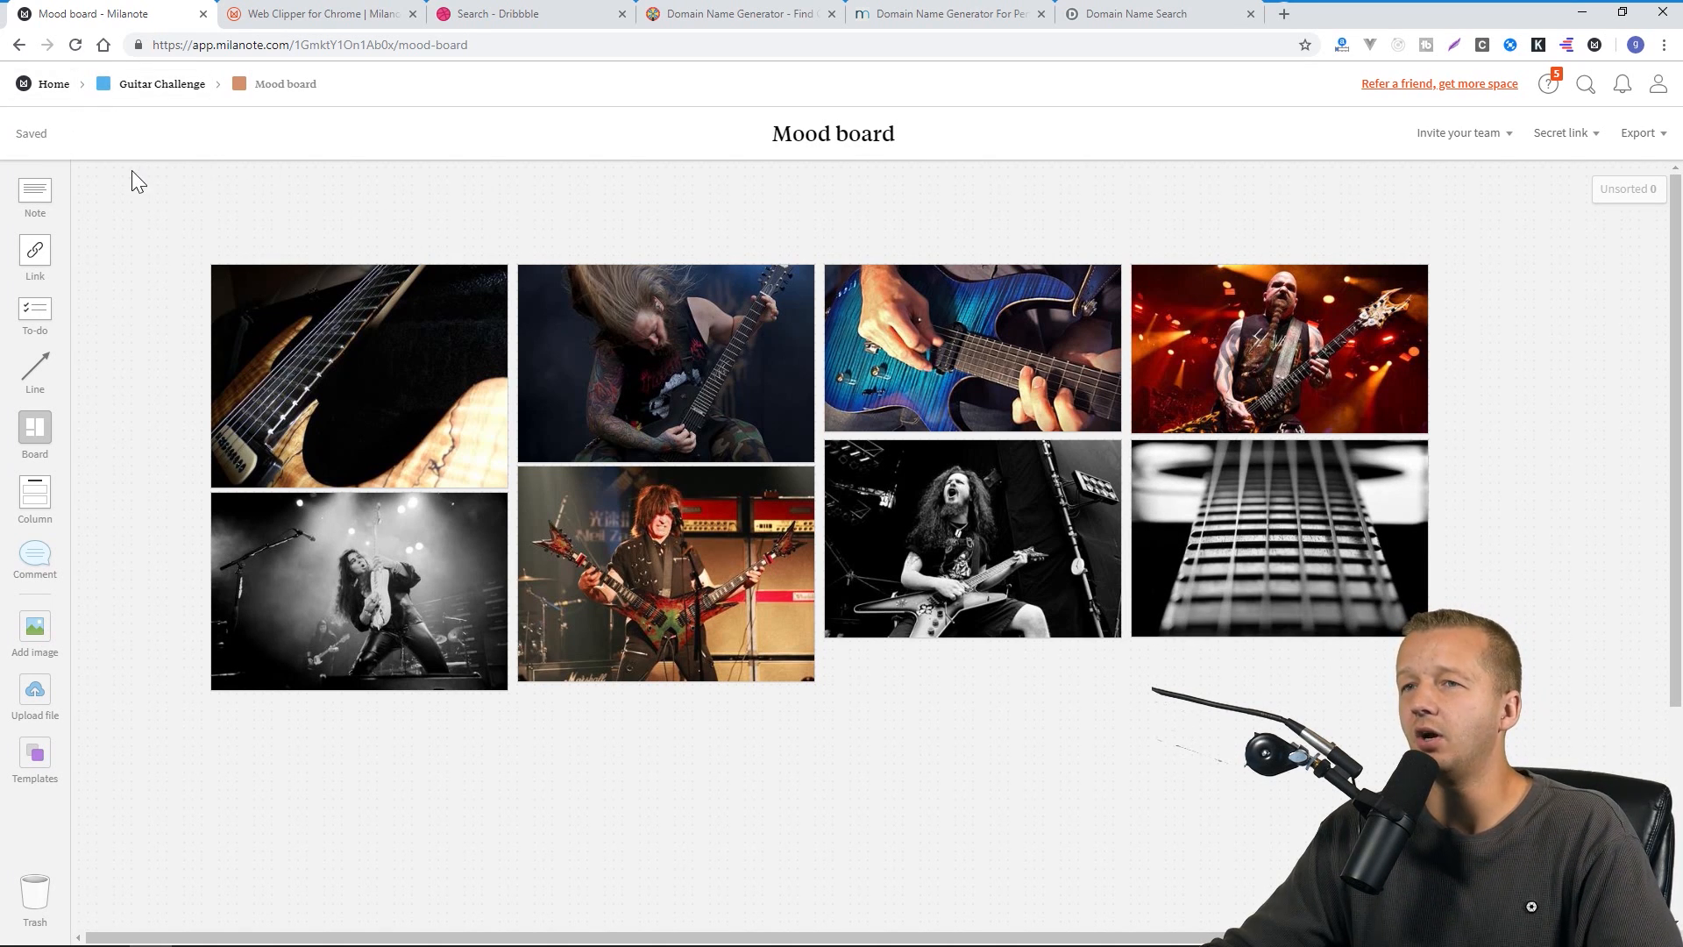
# Return from the Mood board to Guitar Challenge via the breadcrumb
pyautogui.click(161, 84)
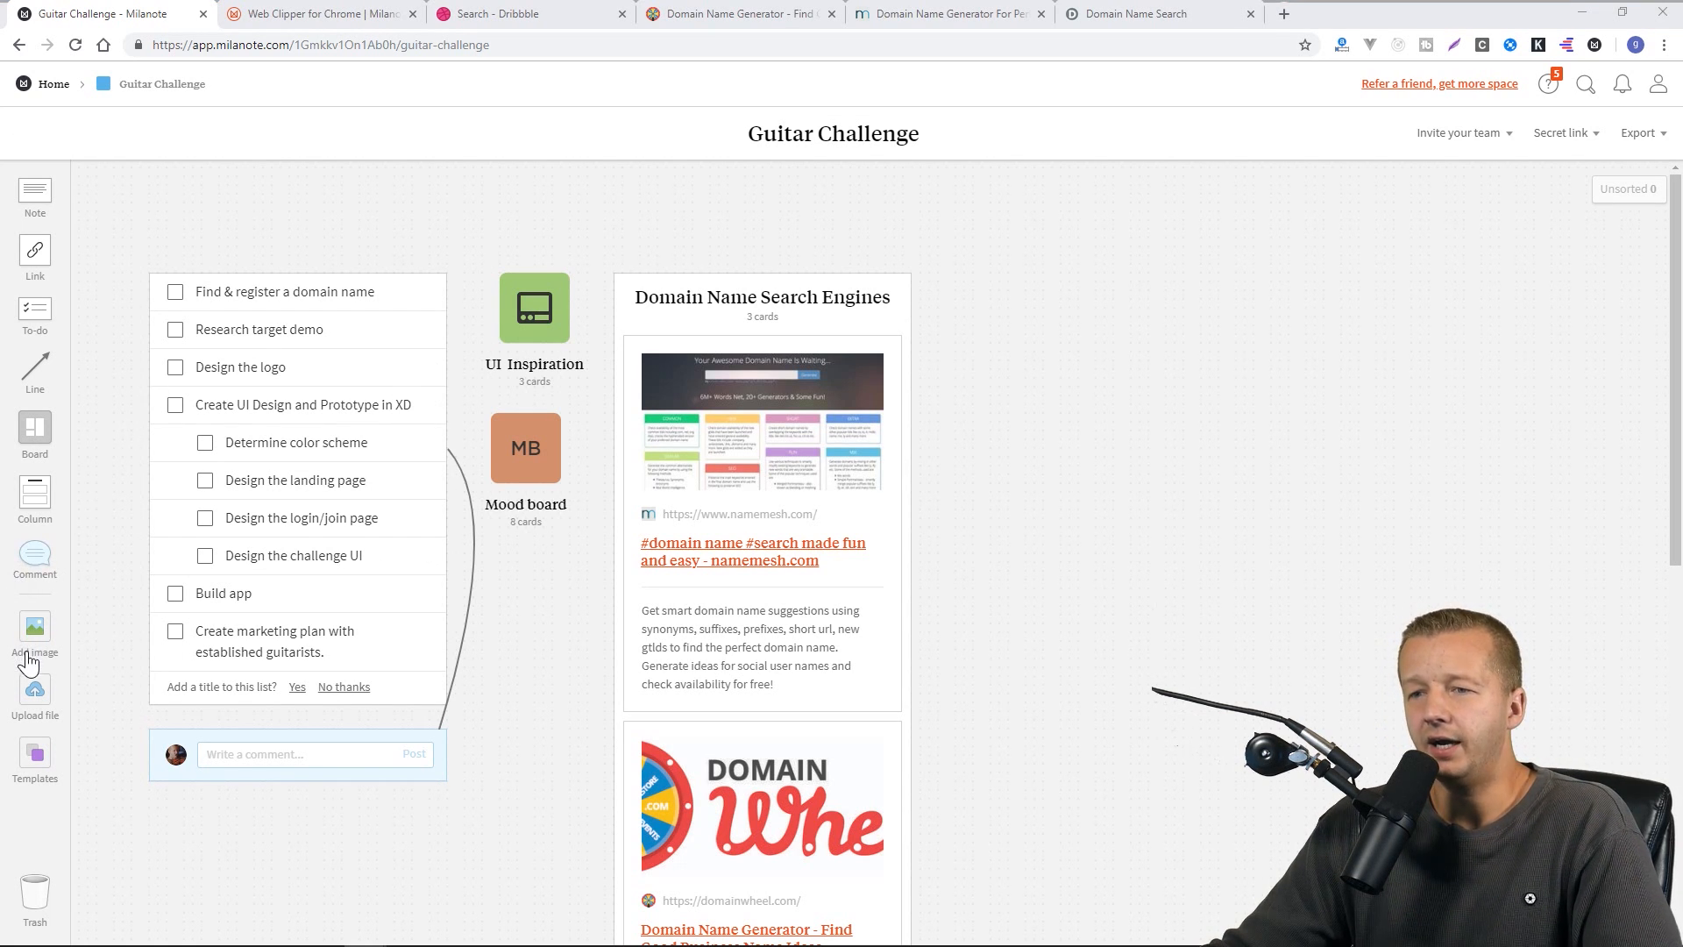
pyautogui.click(34, 693)
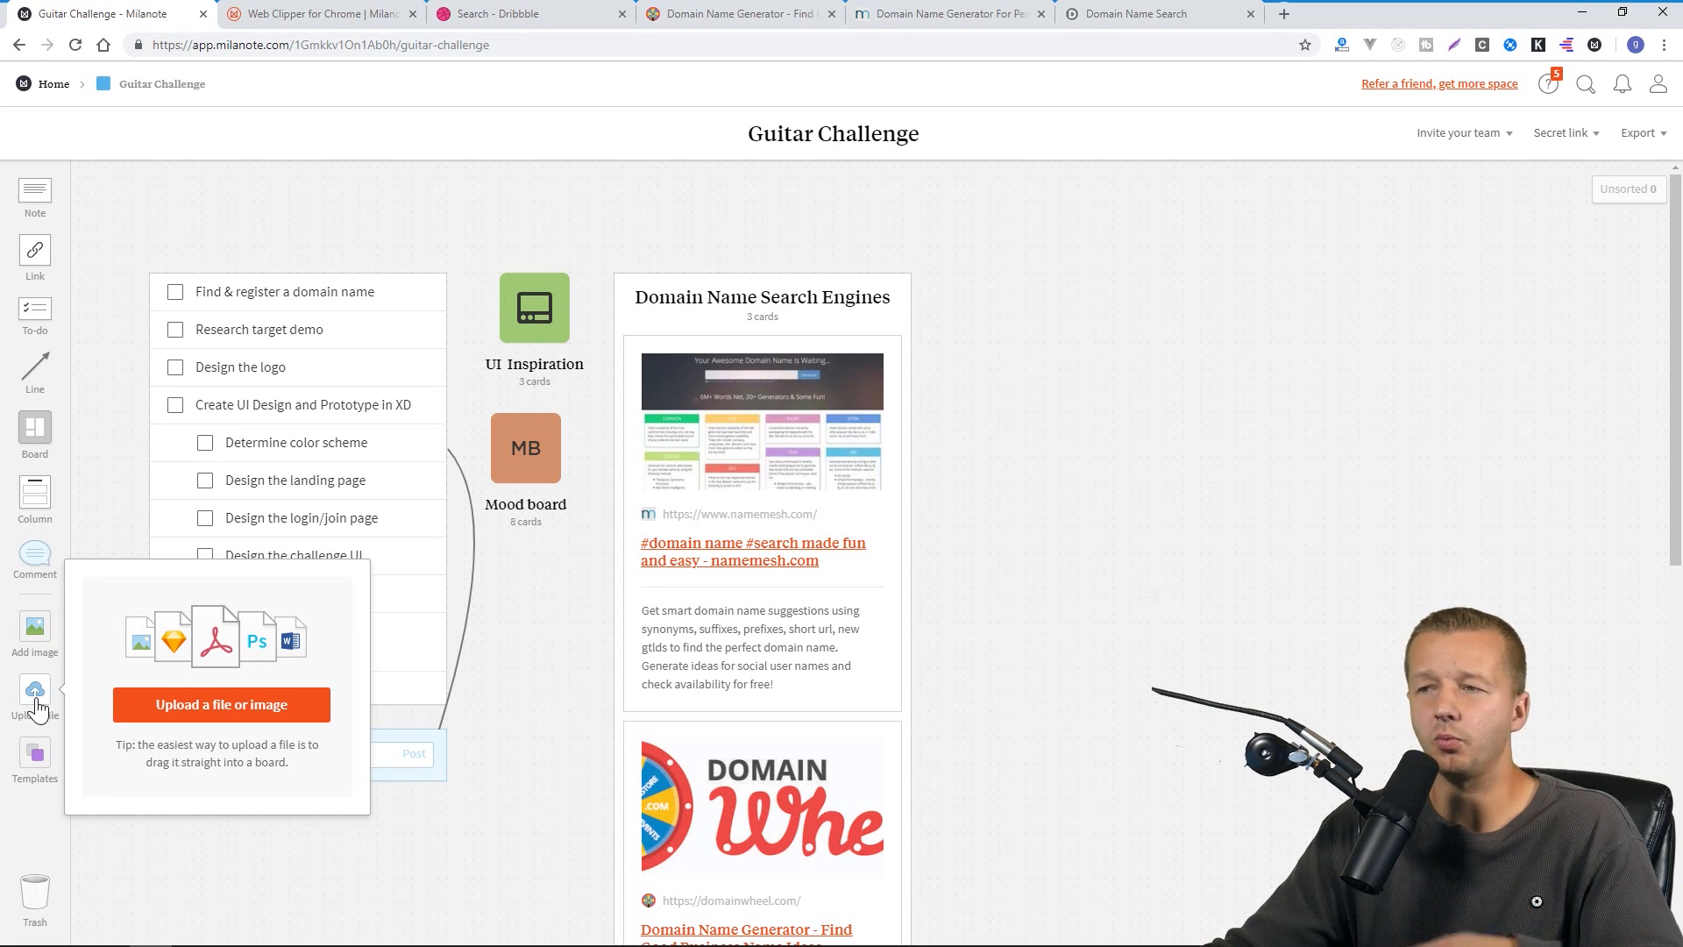
pyautogui.moveTo(206, 704)
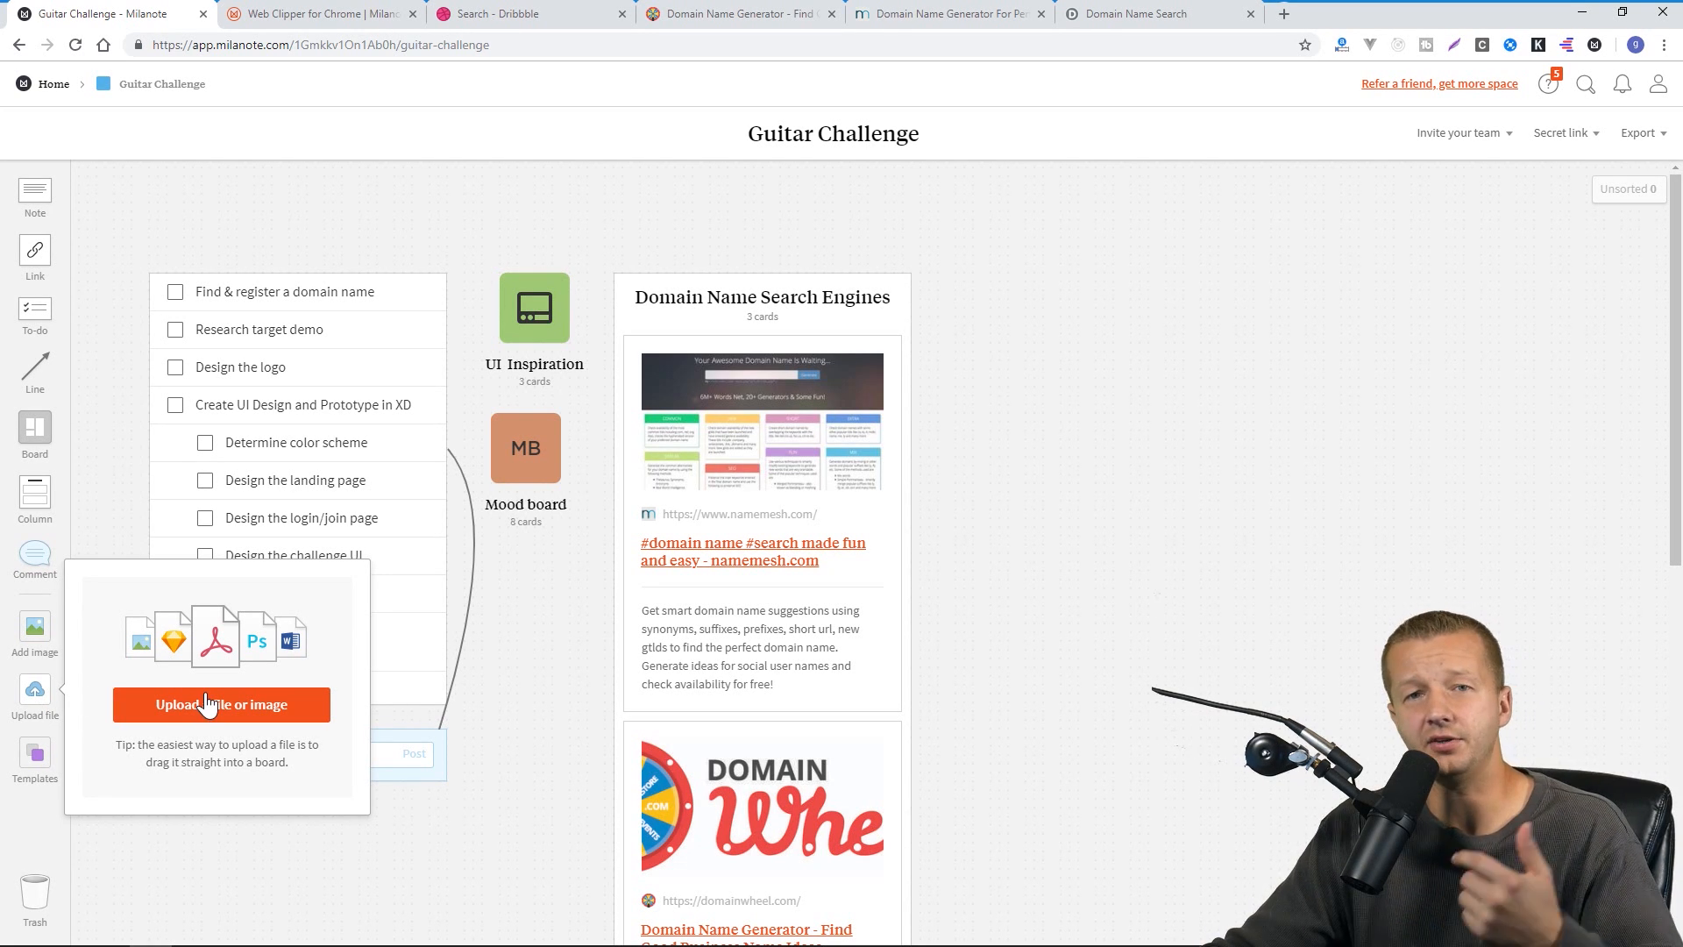
pyautogui.moveTo(218, 708)
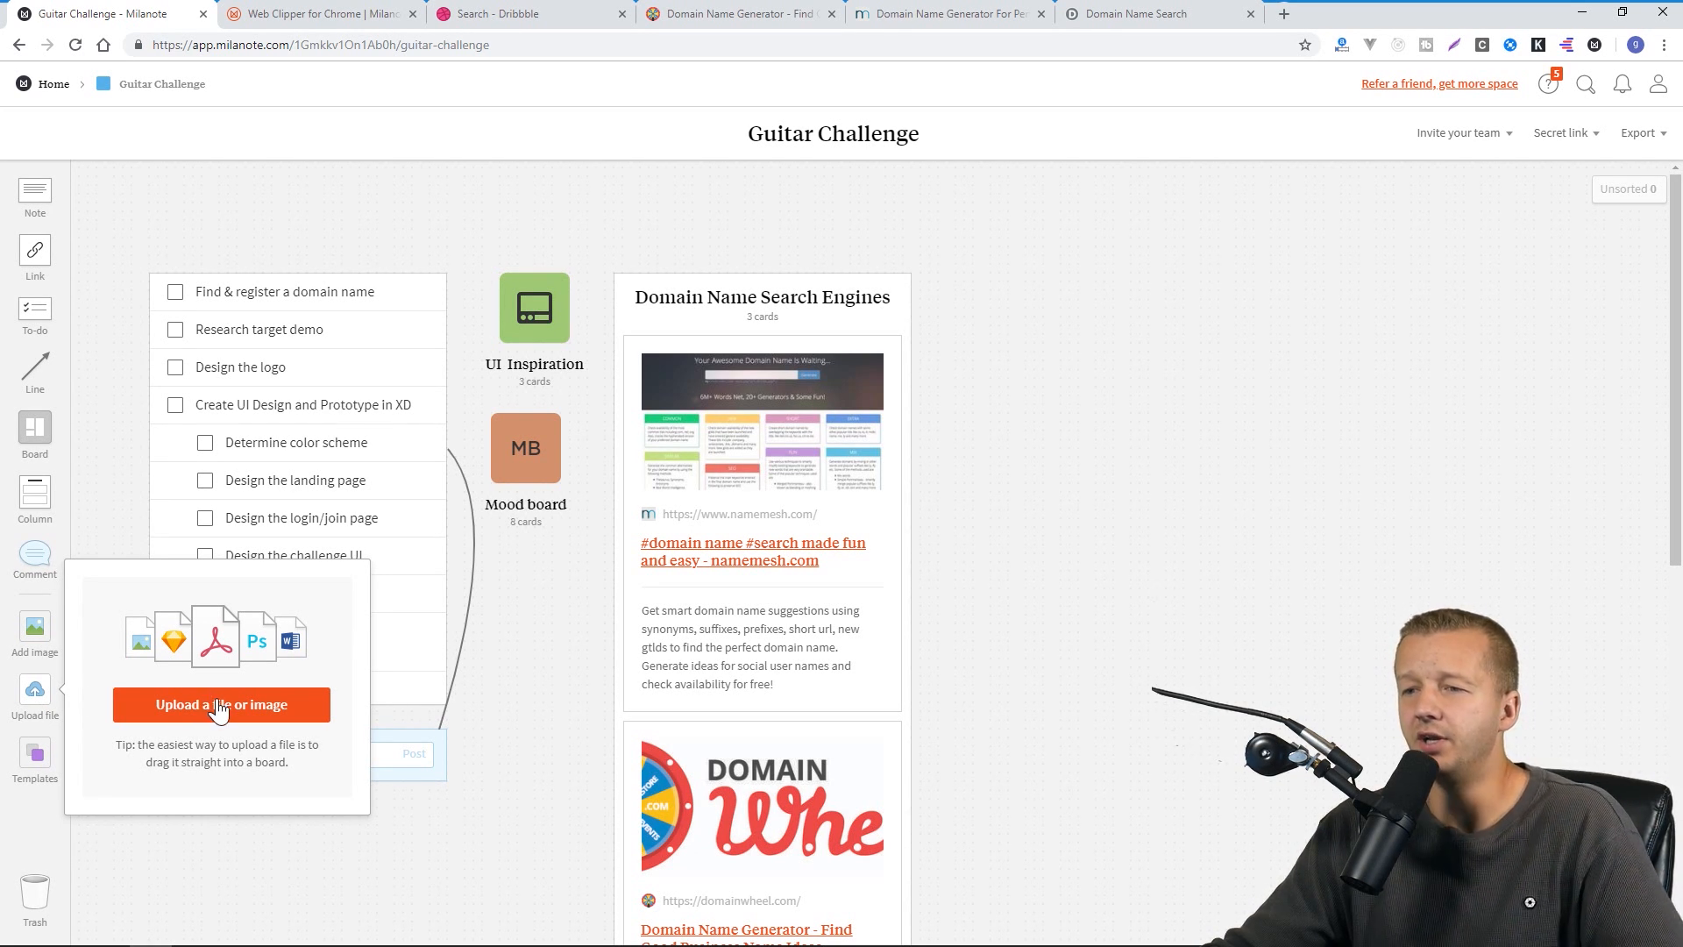
pyautogui.click(1056, 387)
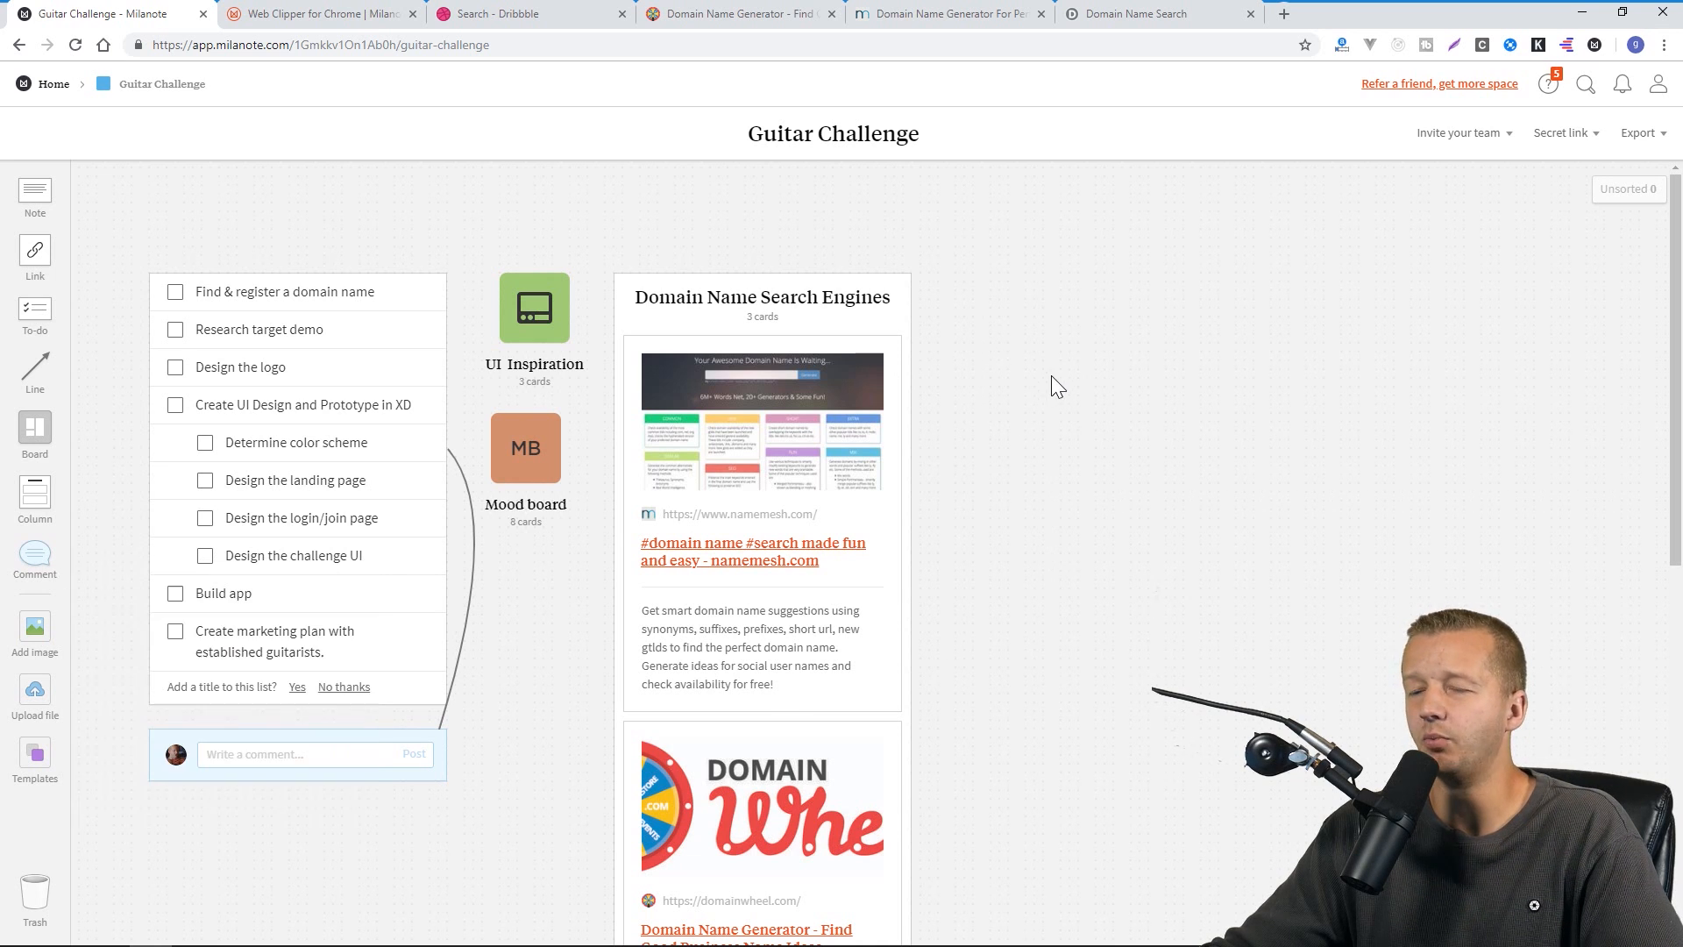
pyautogui.moveTo(75, 751)
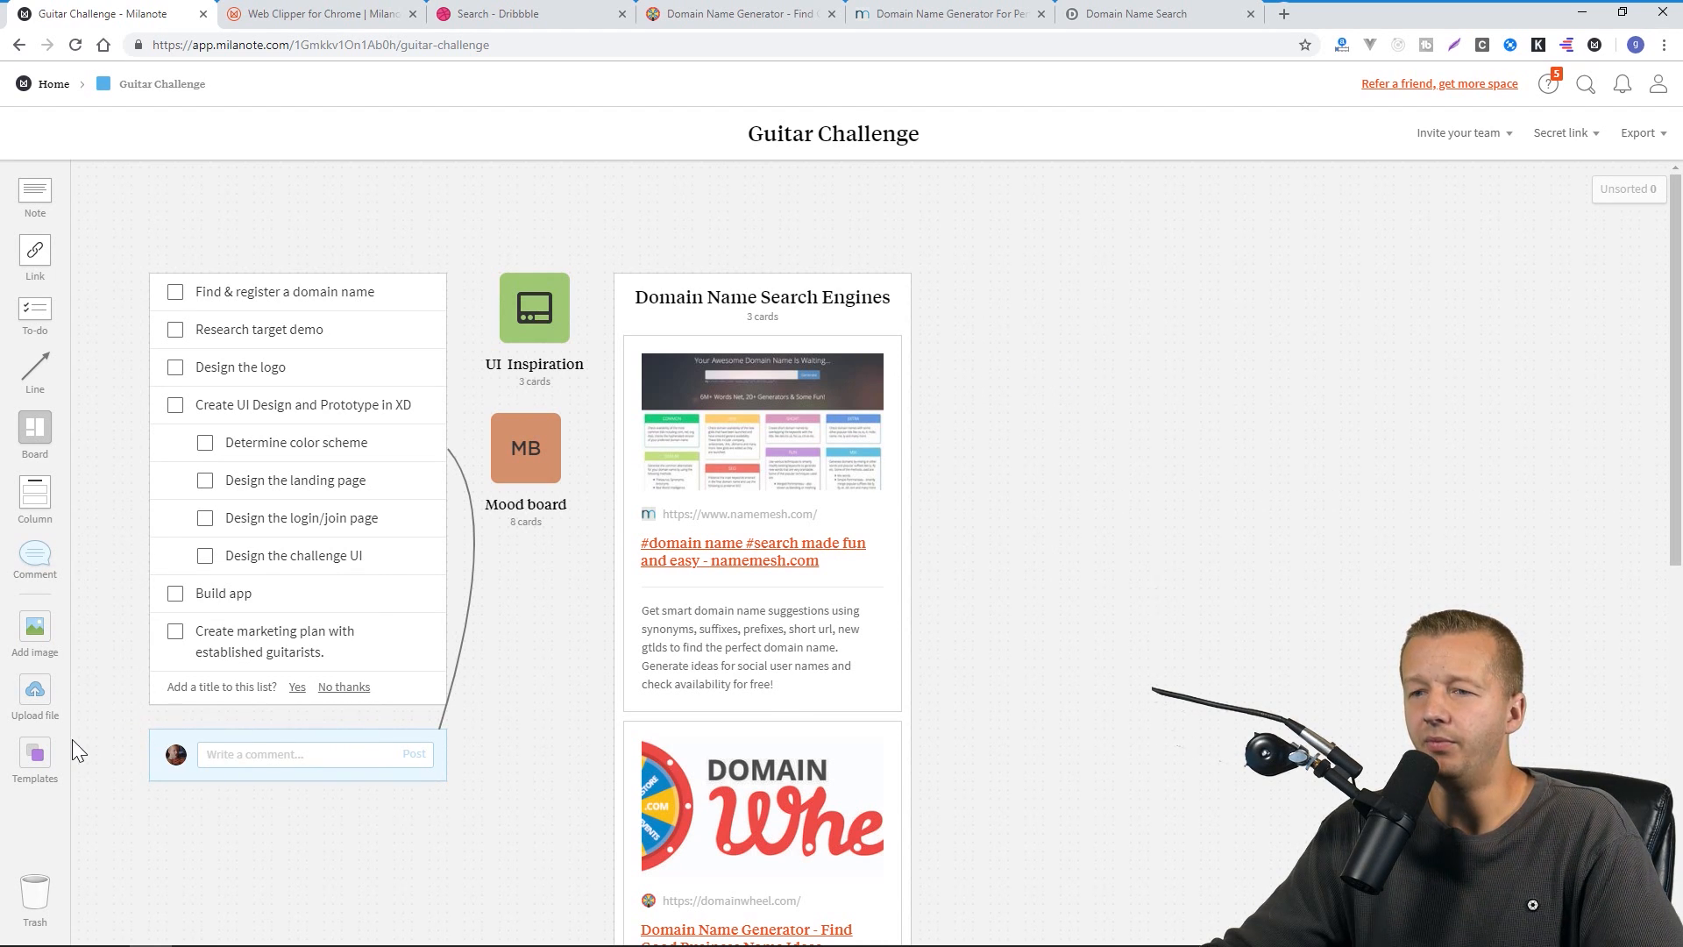
pyautogui.moveTo(42, 756)
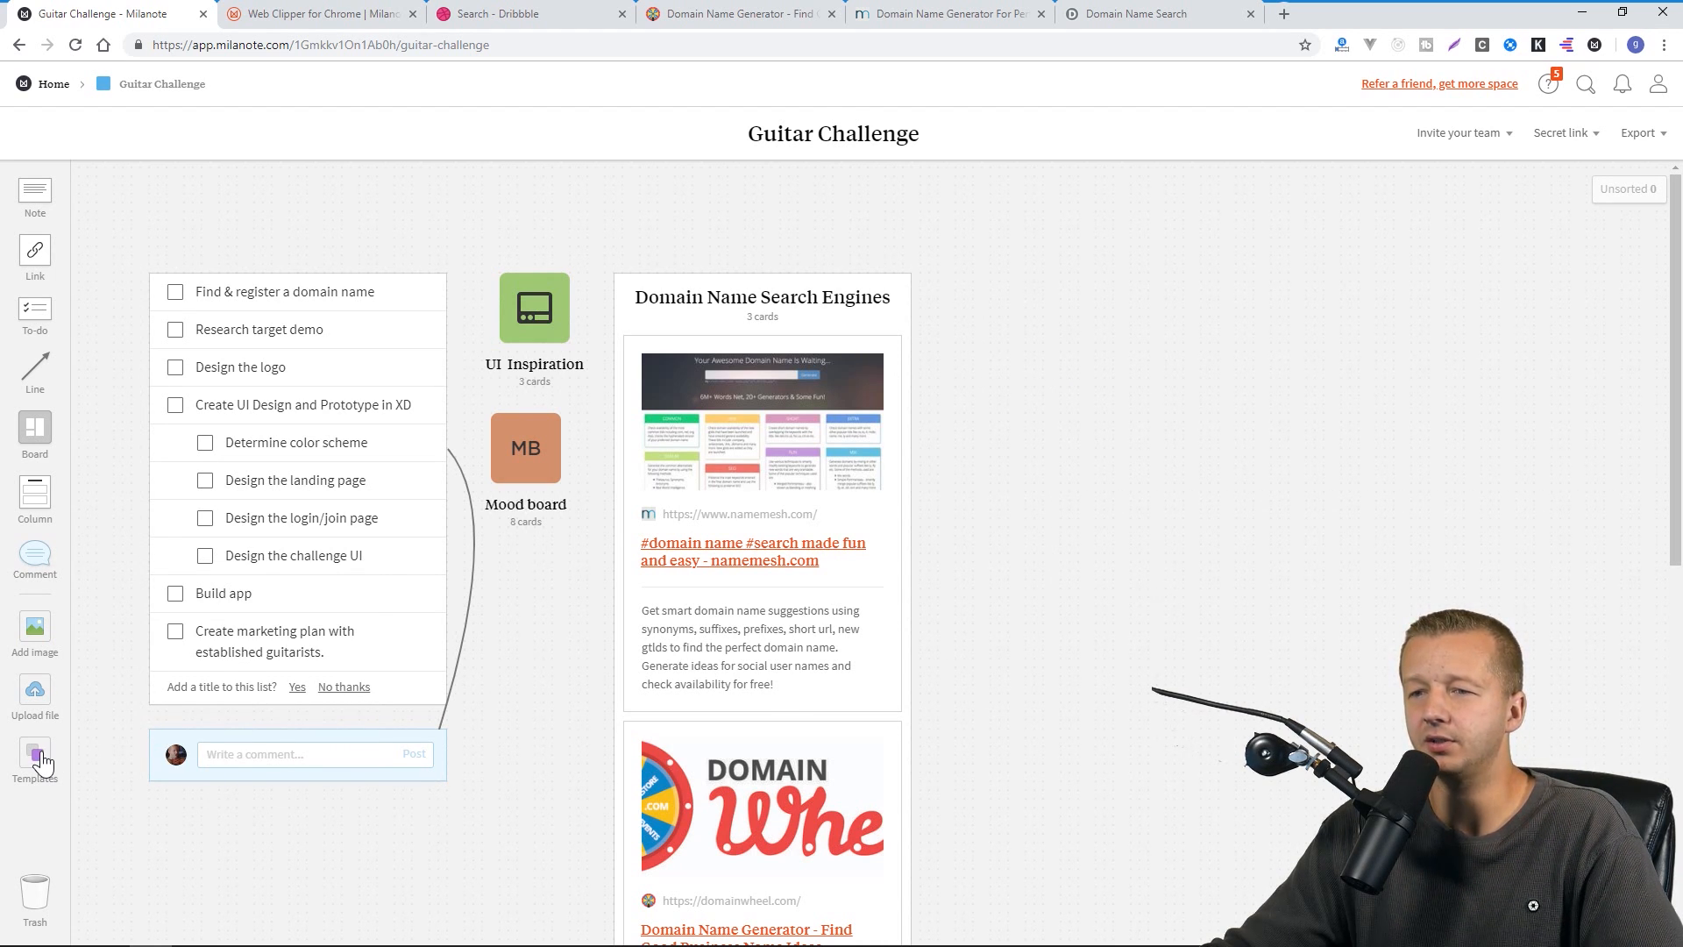
# Browse Templates, add the Weekly plan board, then return to Guitar Challenge
pyautogui.click(34, 756)
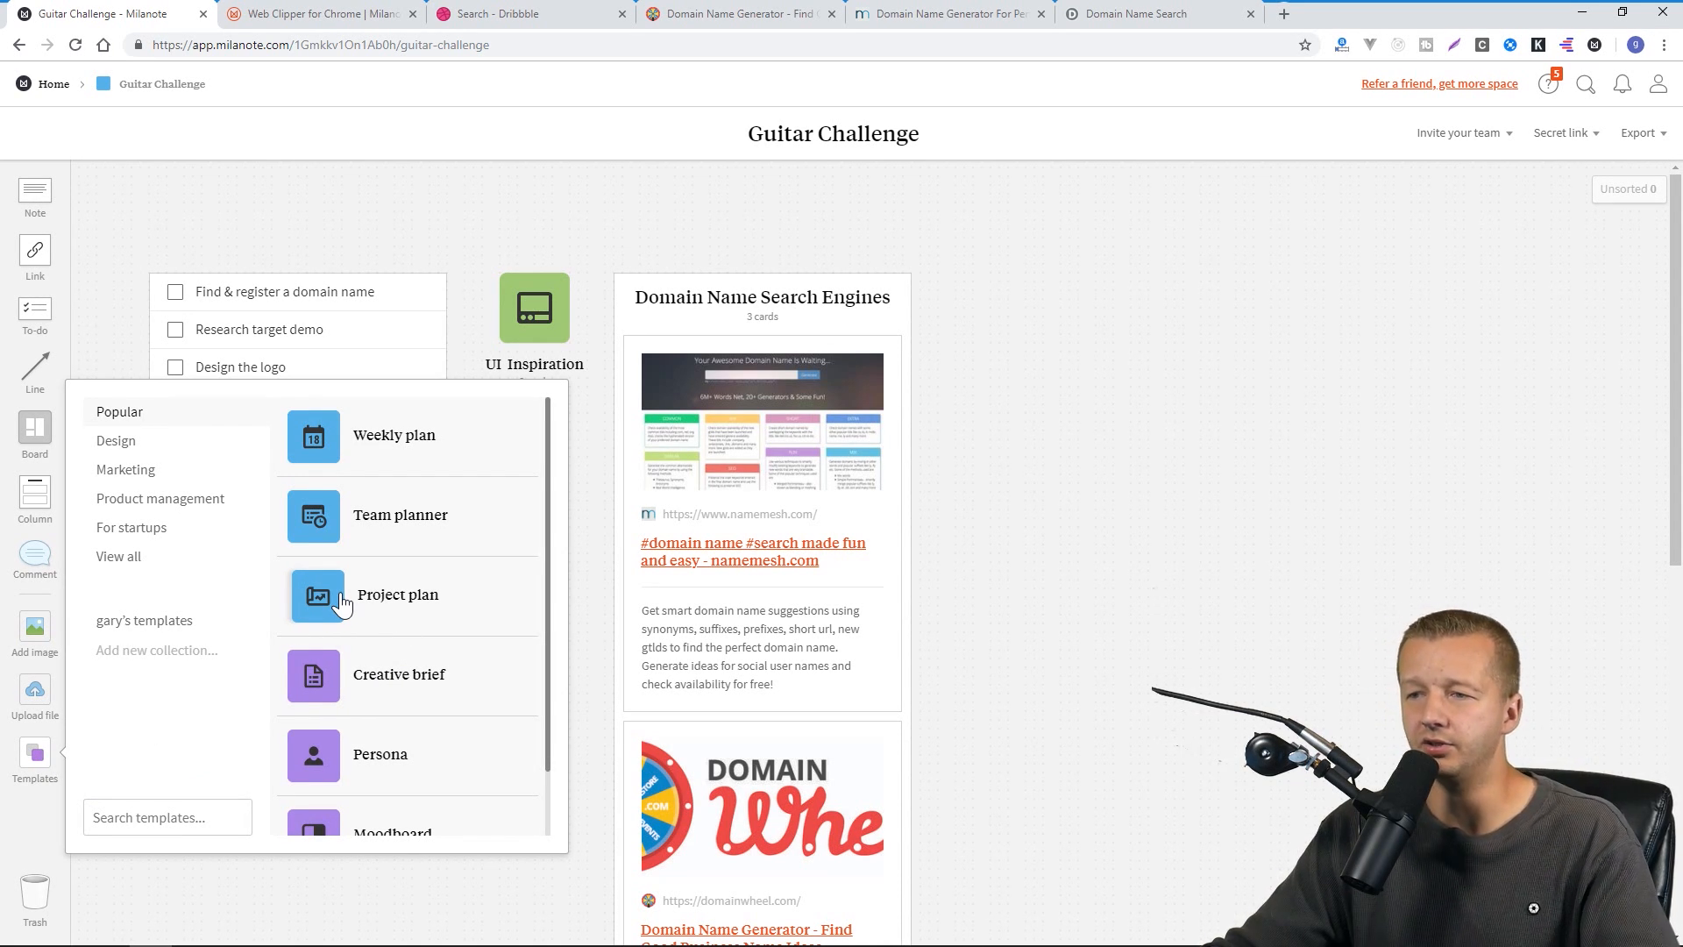
pyautogui.scroll(-3)
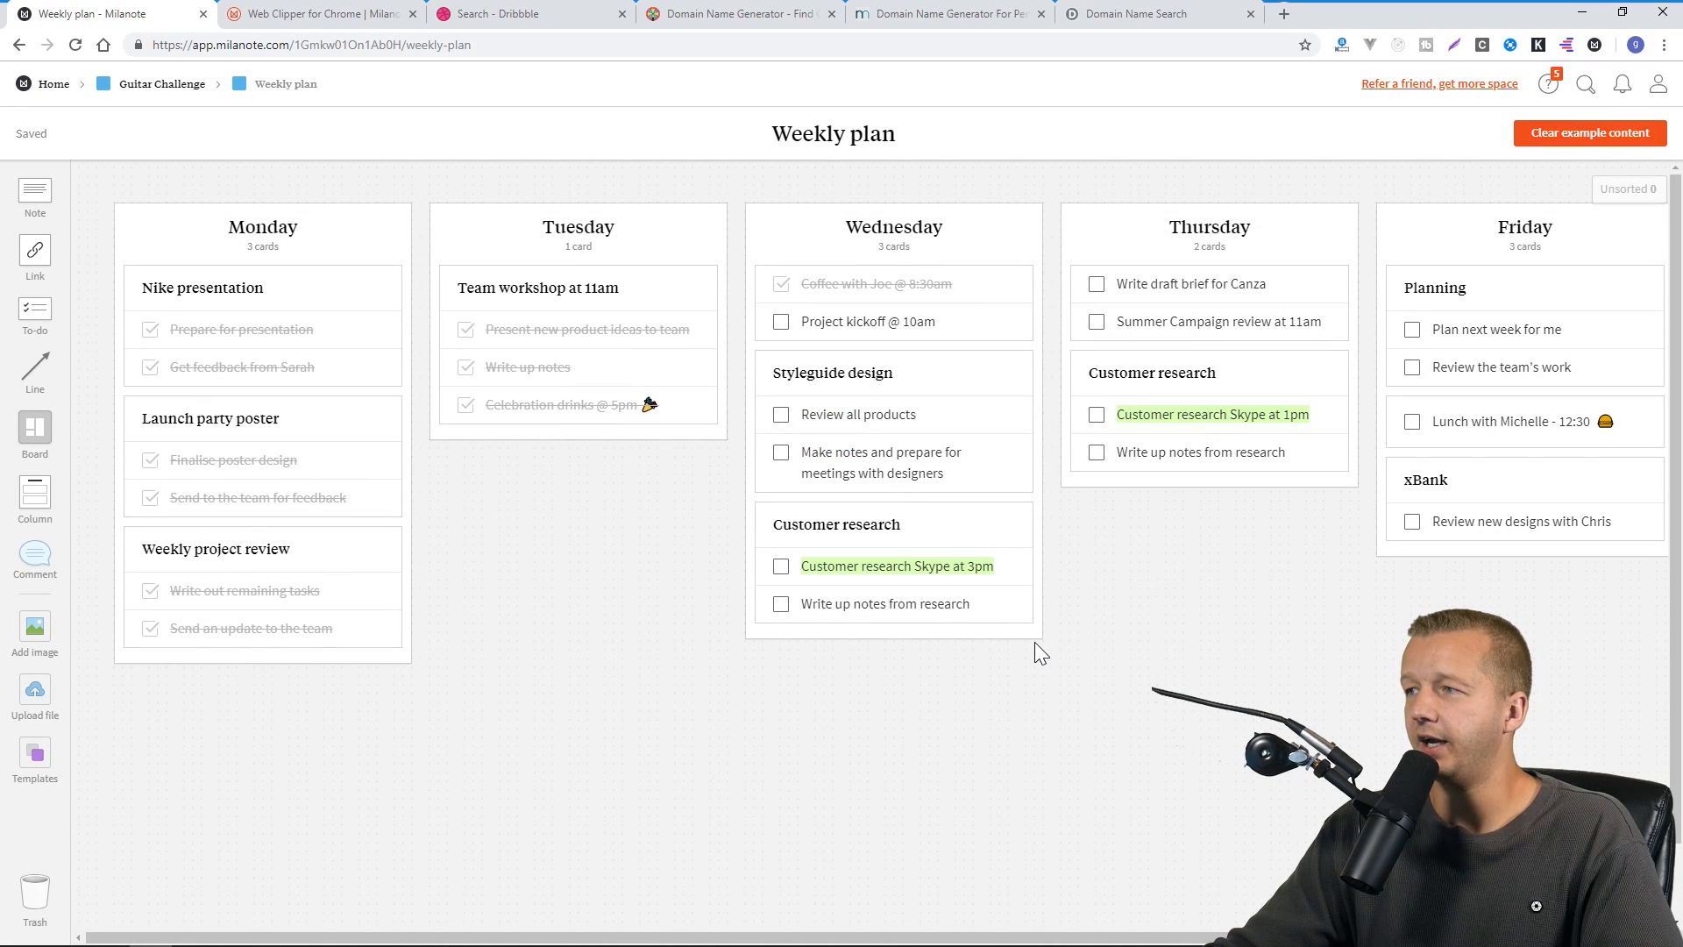
pyautogui.moveTo(617, 570)
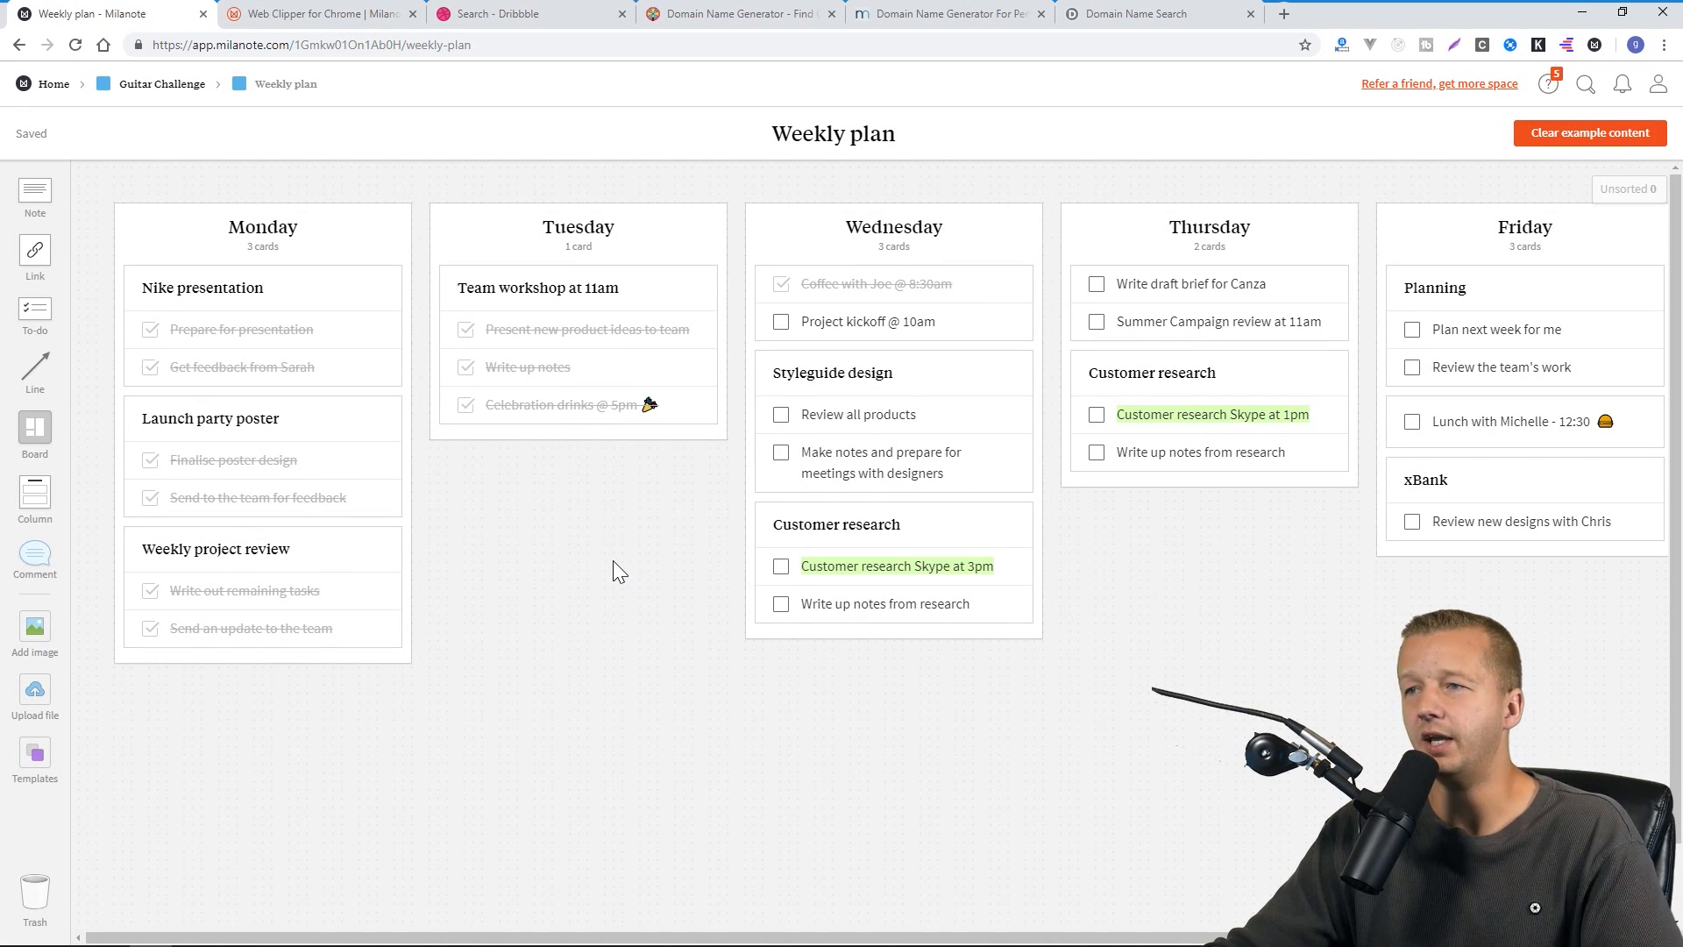
pyautogui.moveTo(735, 527)
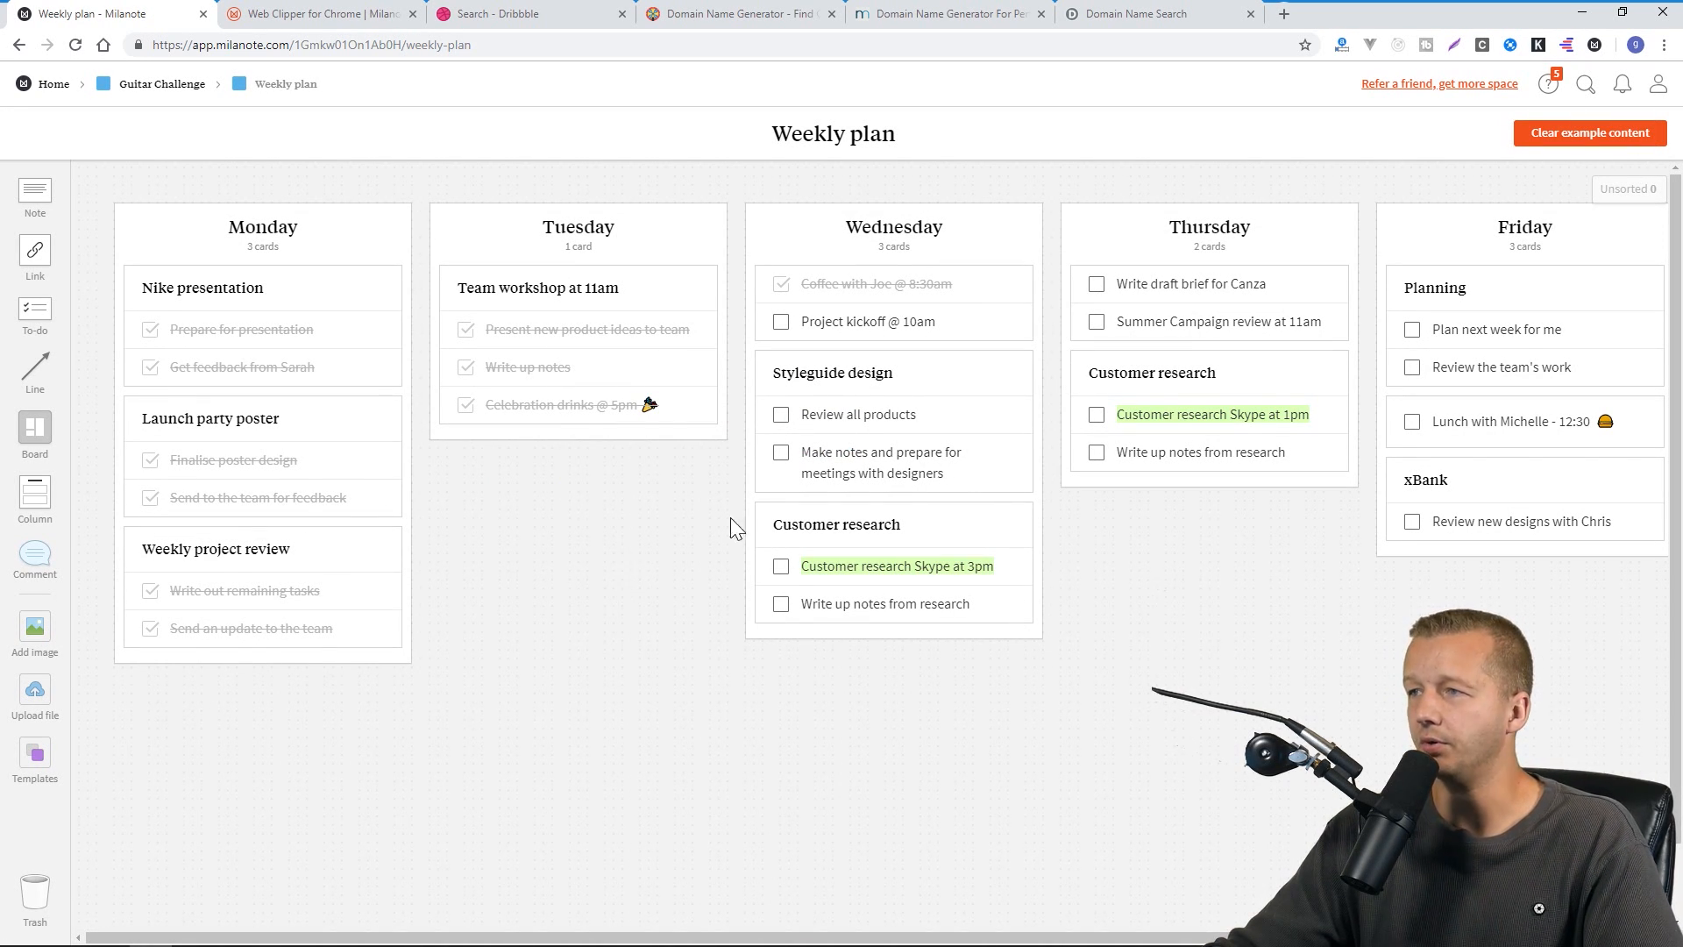
pyautogui.moveTo(179, 97)
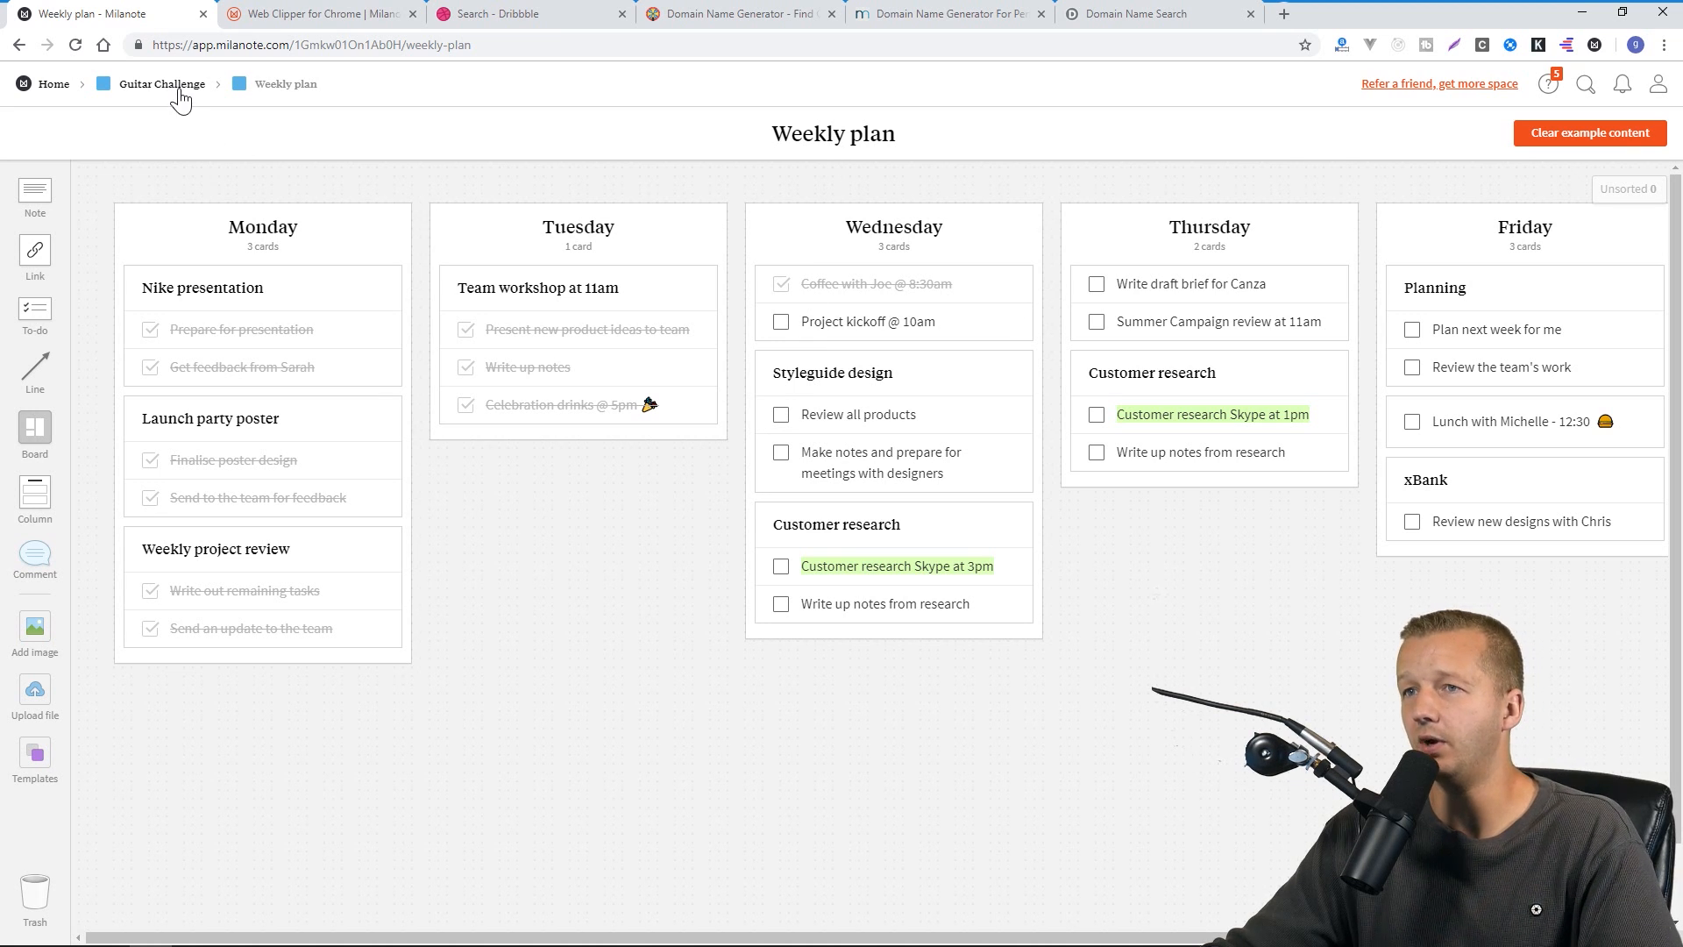
pyautogui.click(160, 84)
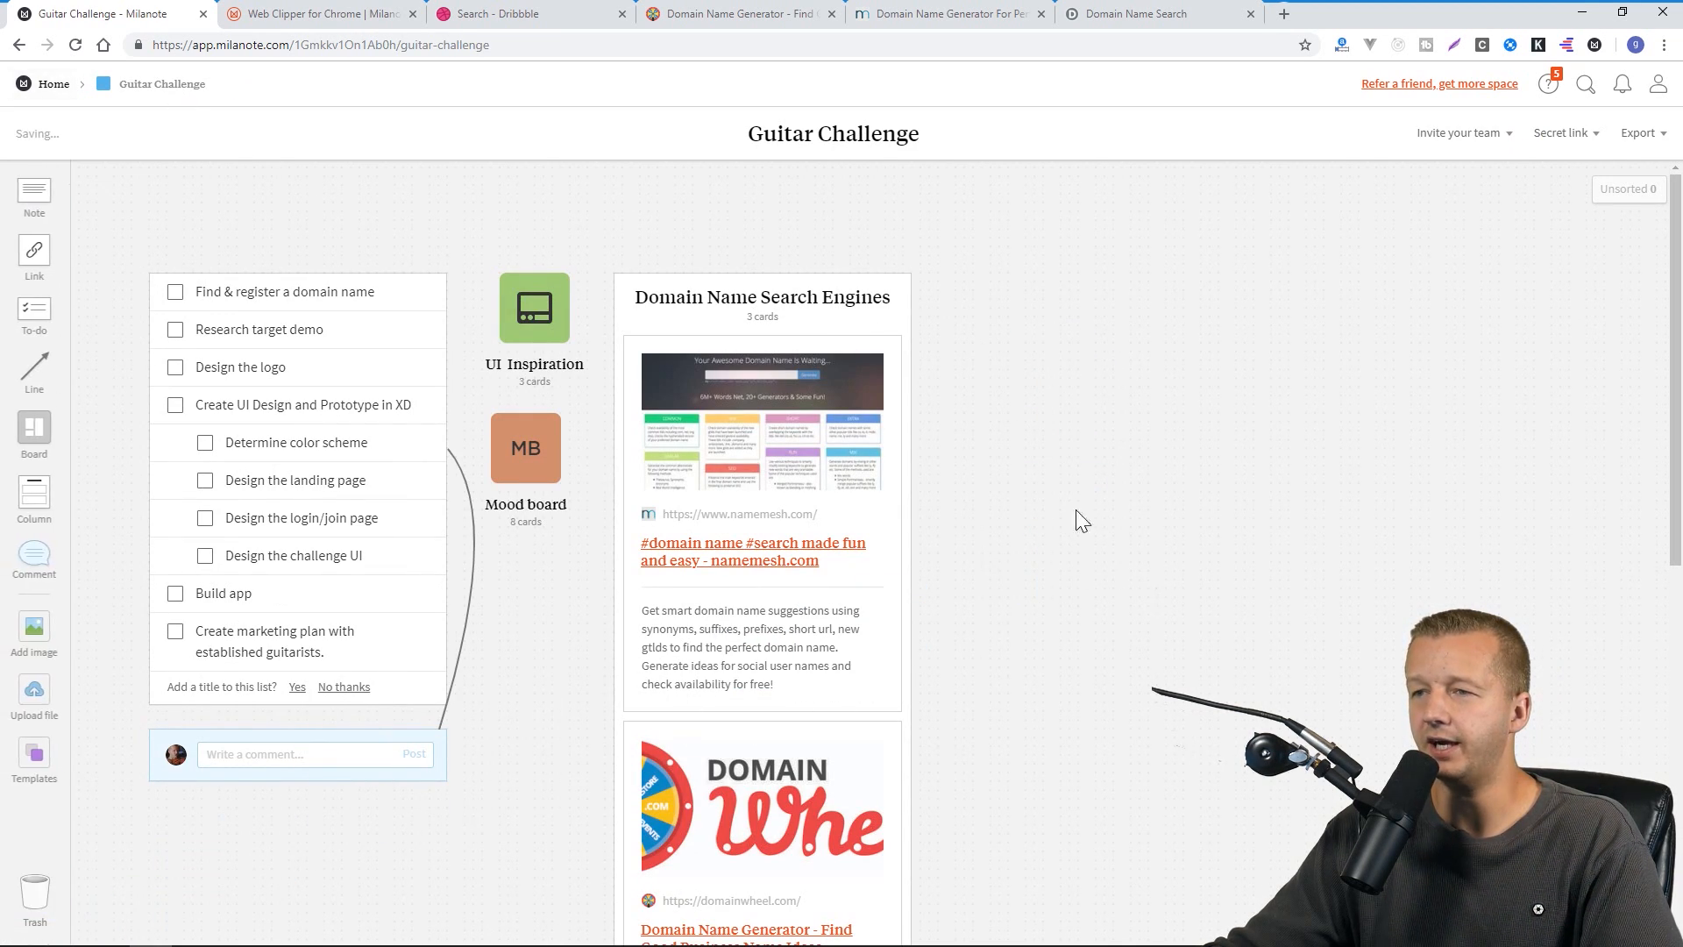
pyautogui.moveTo(1286, 430)
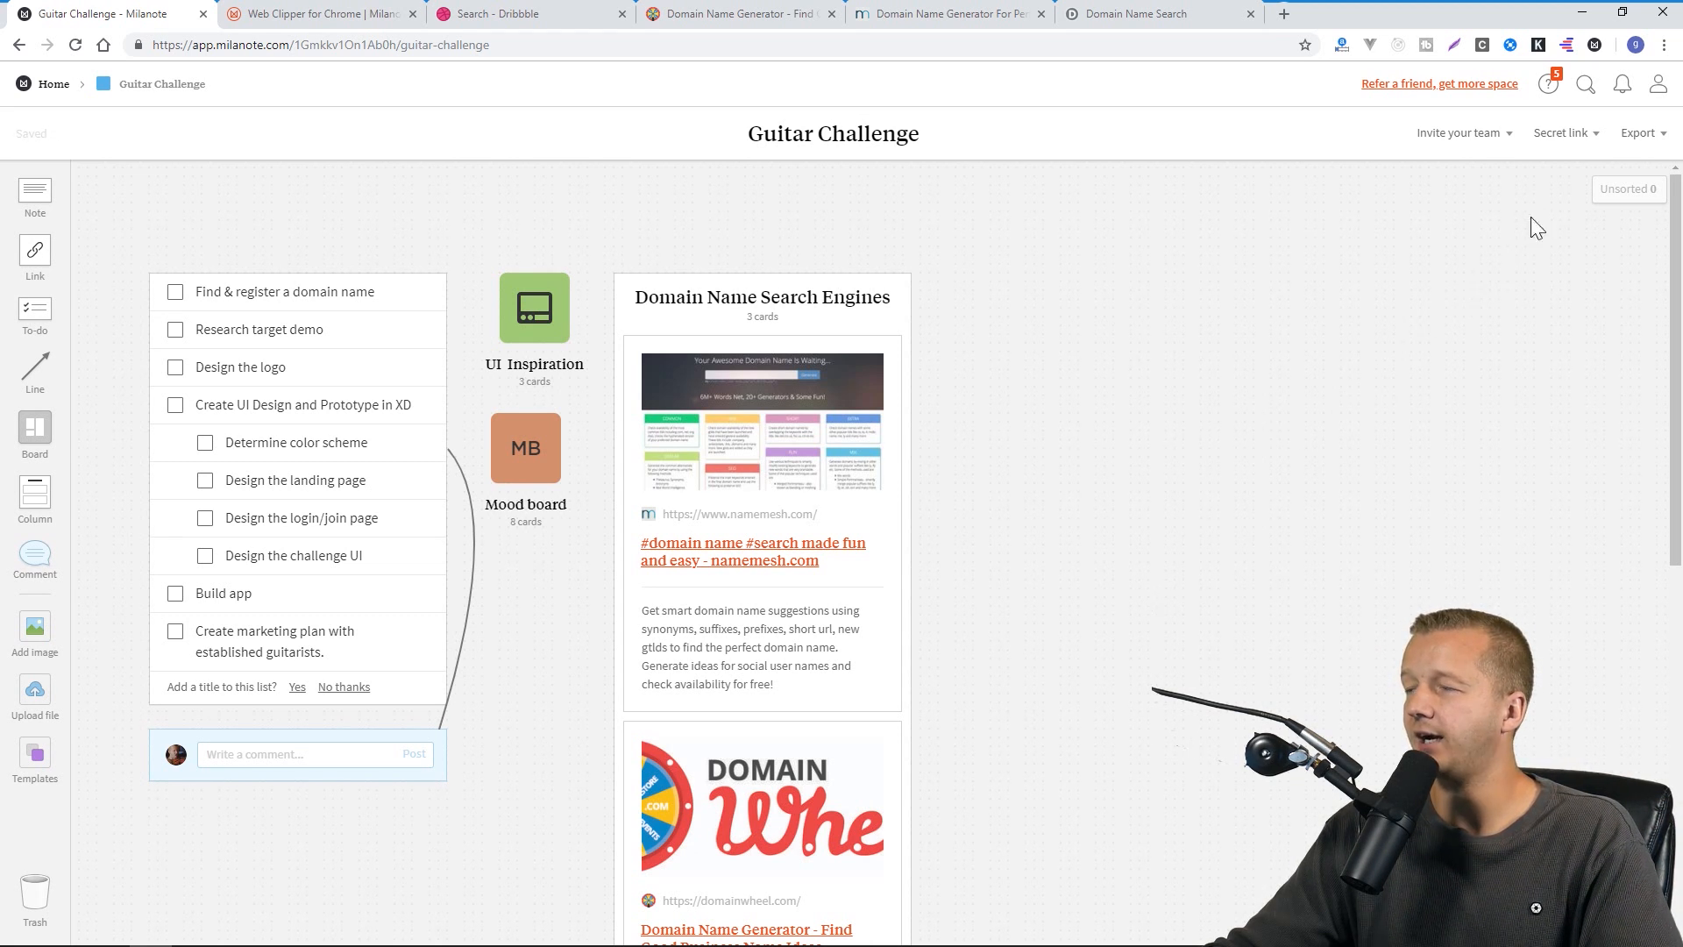
# View the Invite your team and Secret link options, then the Export menu
pyautogui.click(1459, 133)
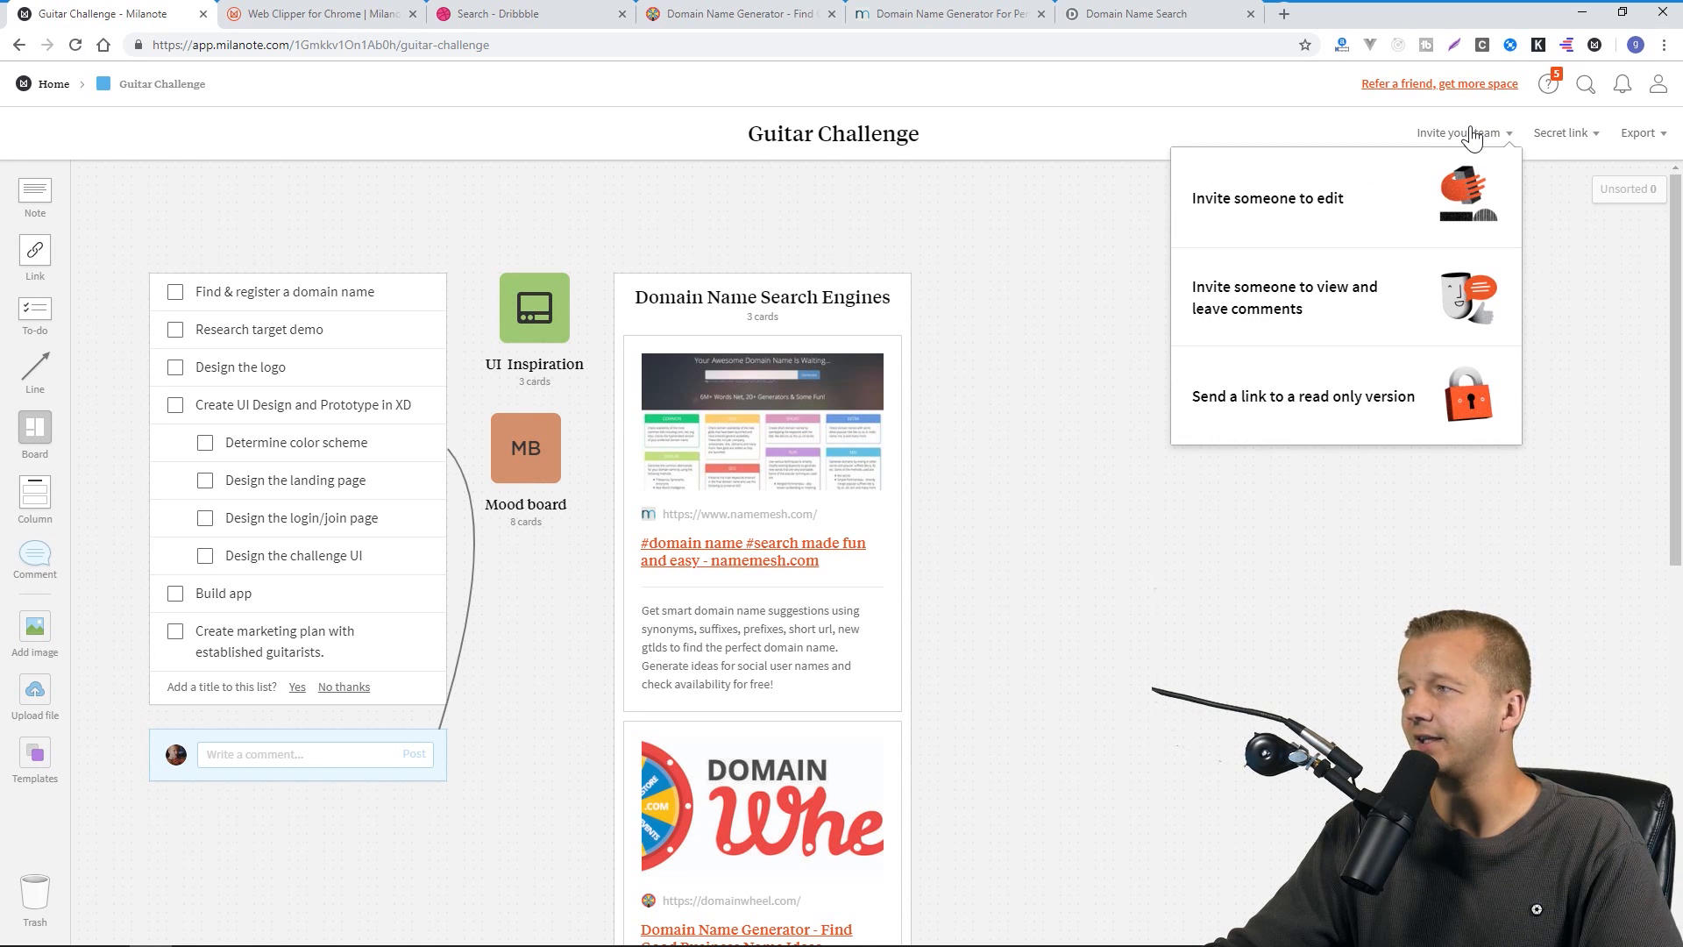
pyautogui.moveTo(1559, 143)
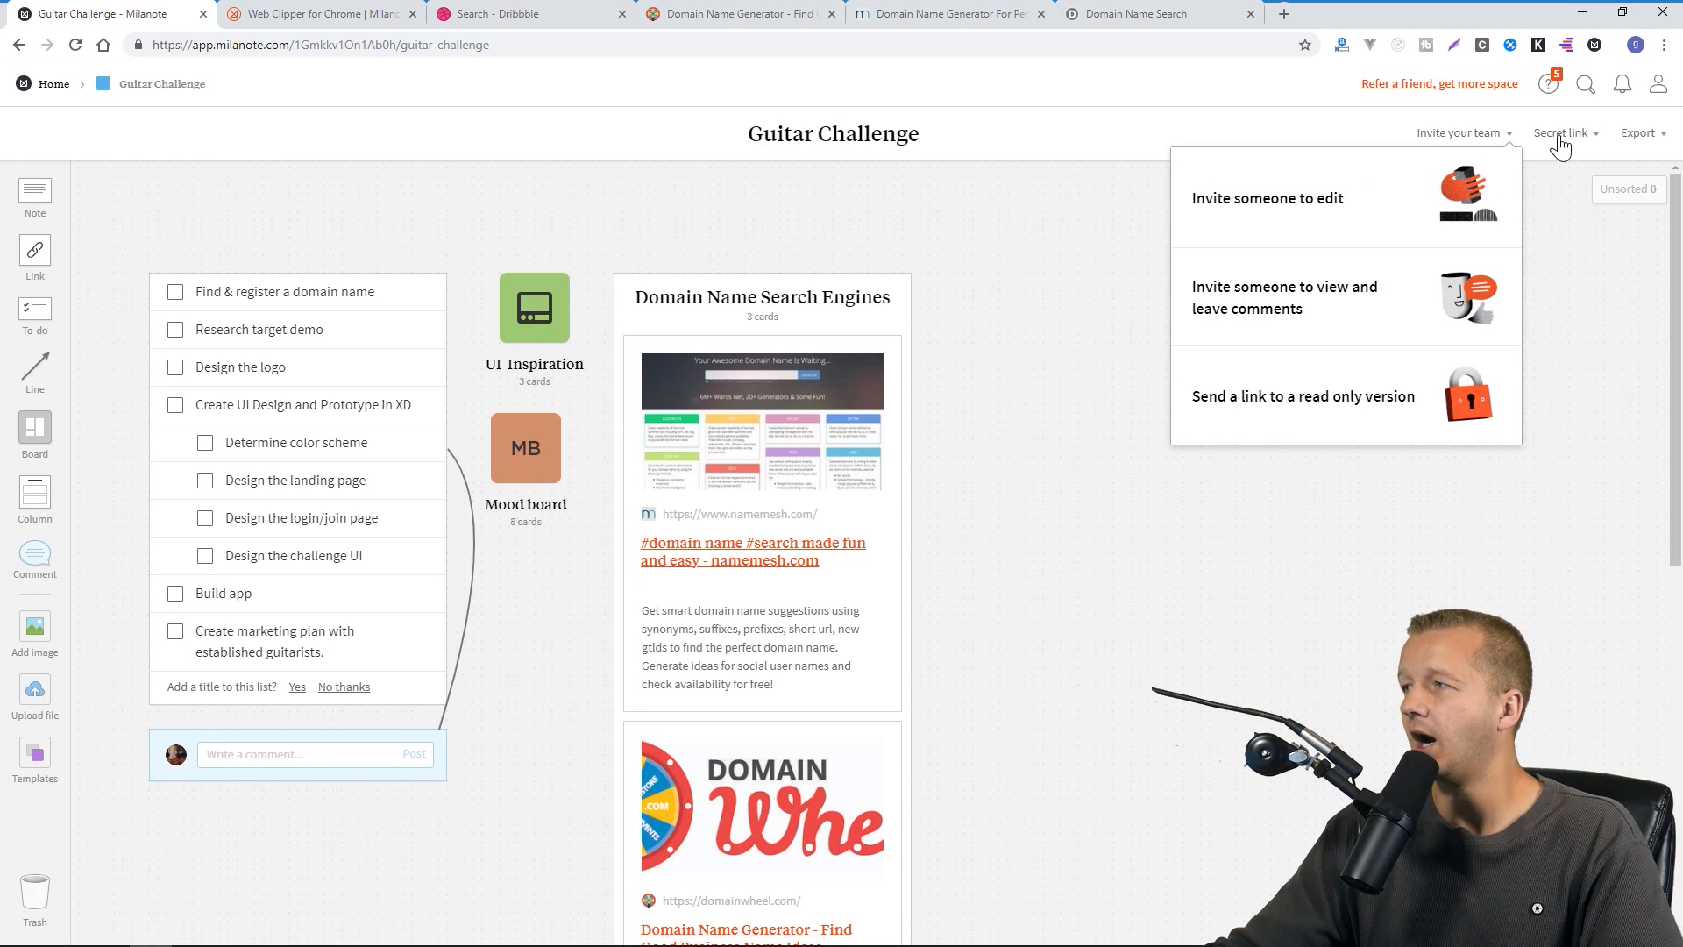
pyautogui.click(1304, 396)
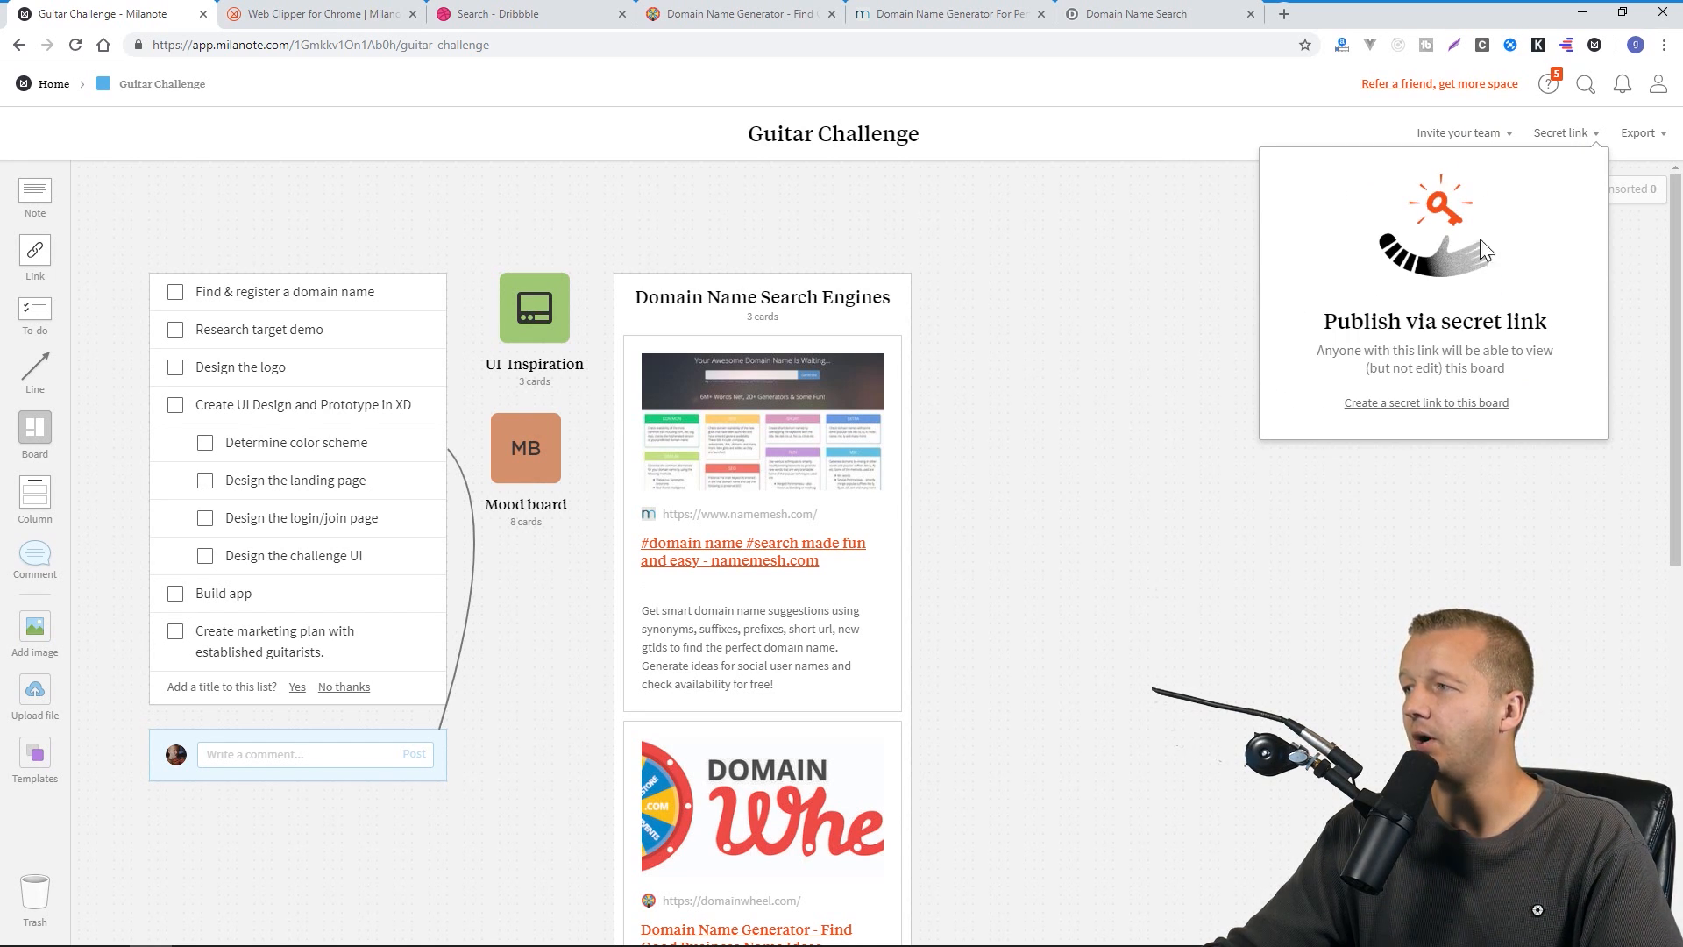
pyautogui.moveTo(1428, 362)
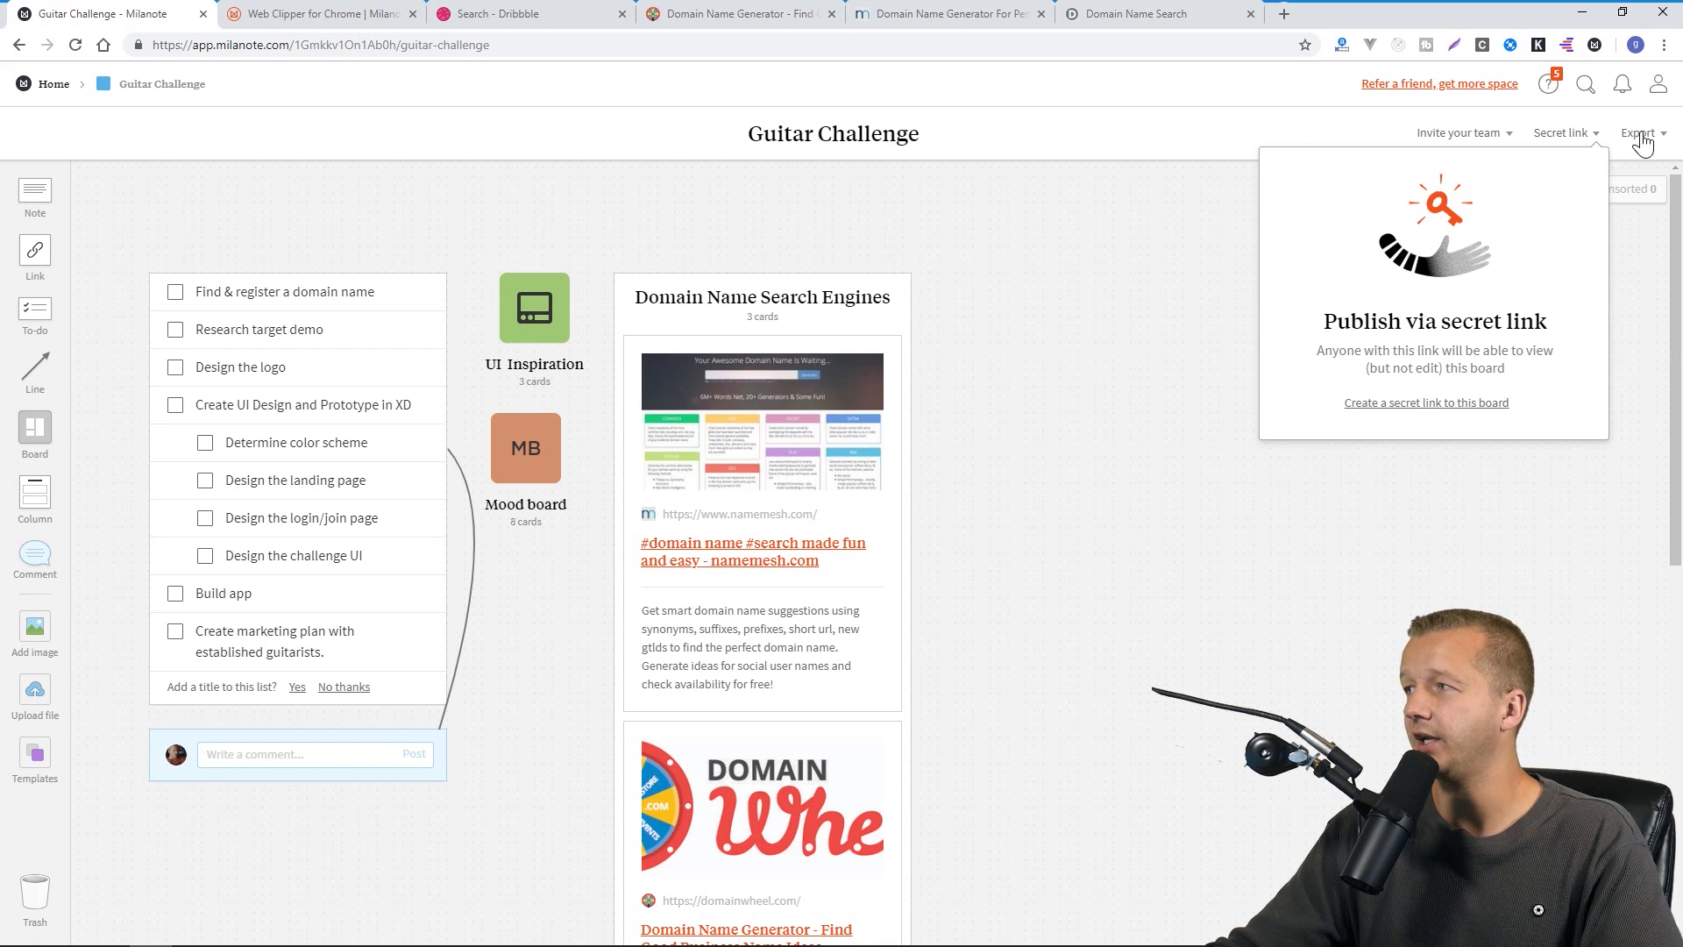
pyautogui.click(1637, 133)
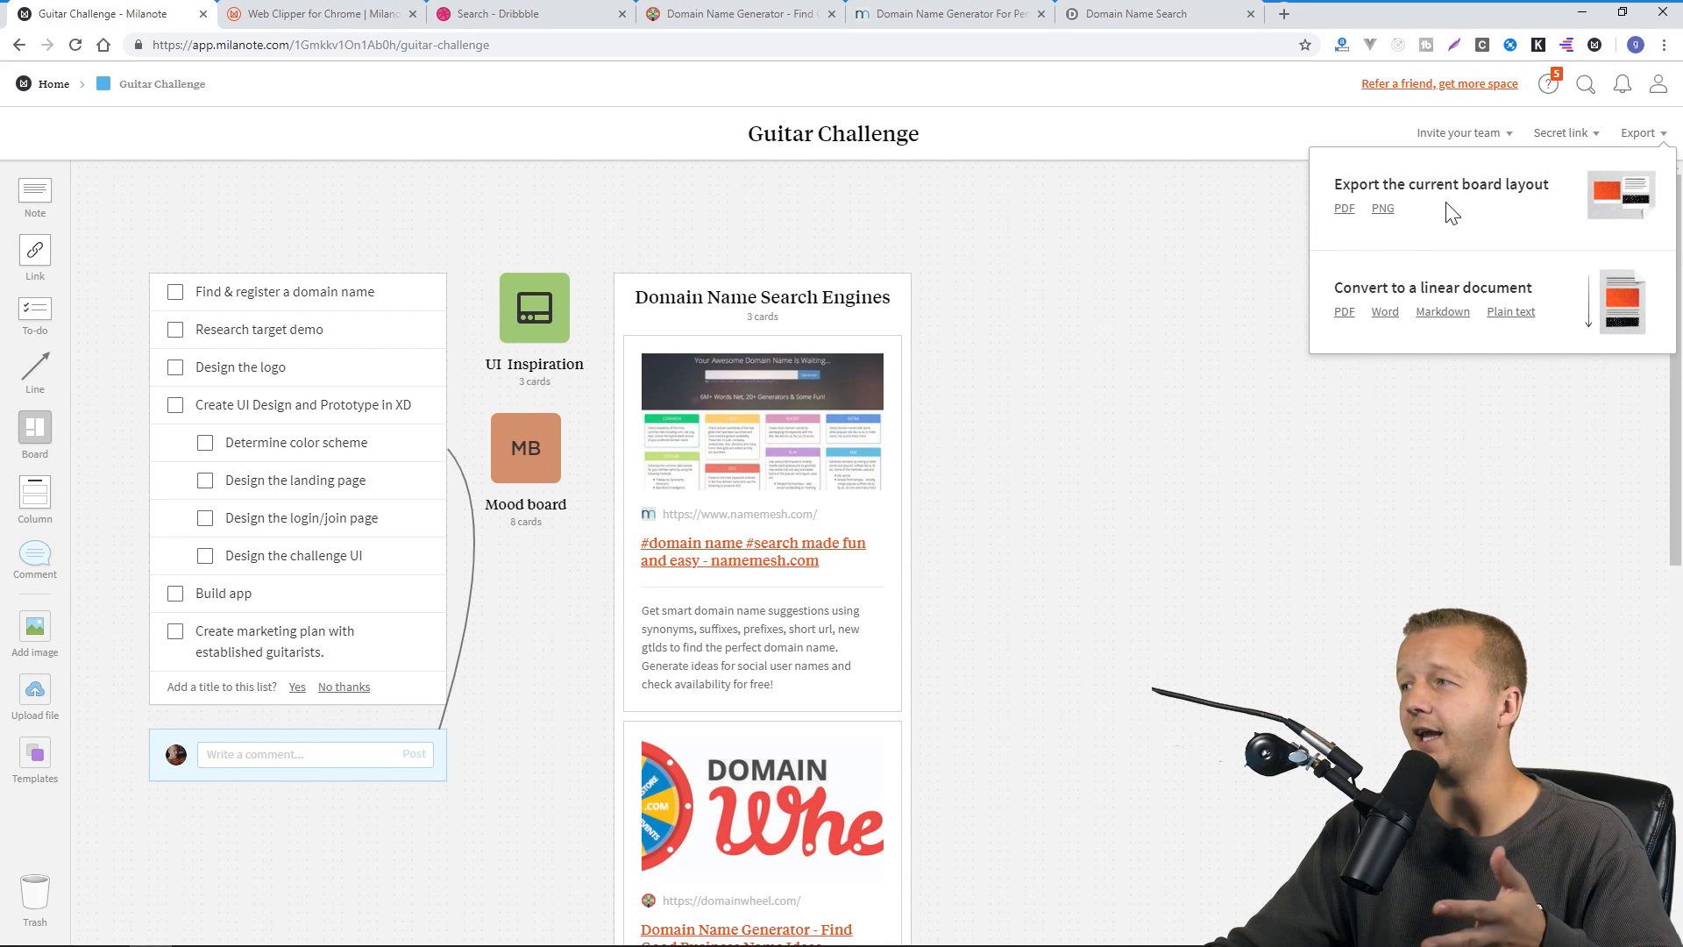
pyautogui.moveTo(1345, 214)
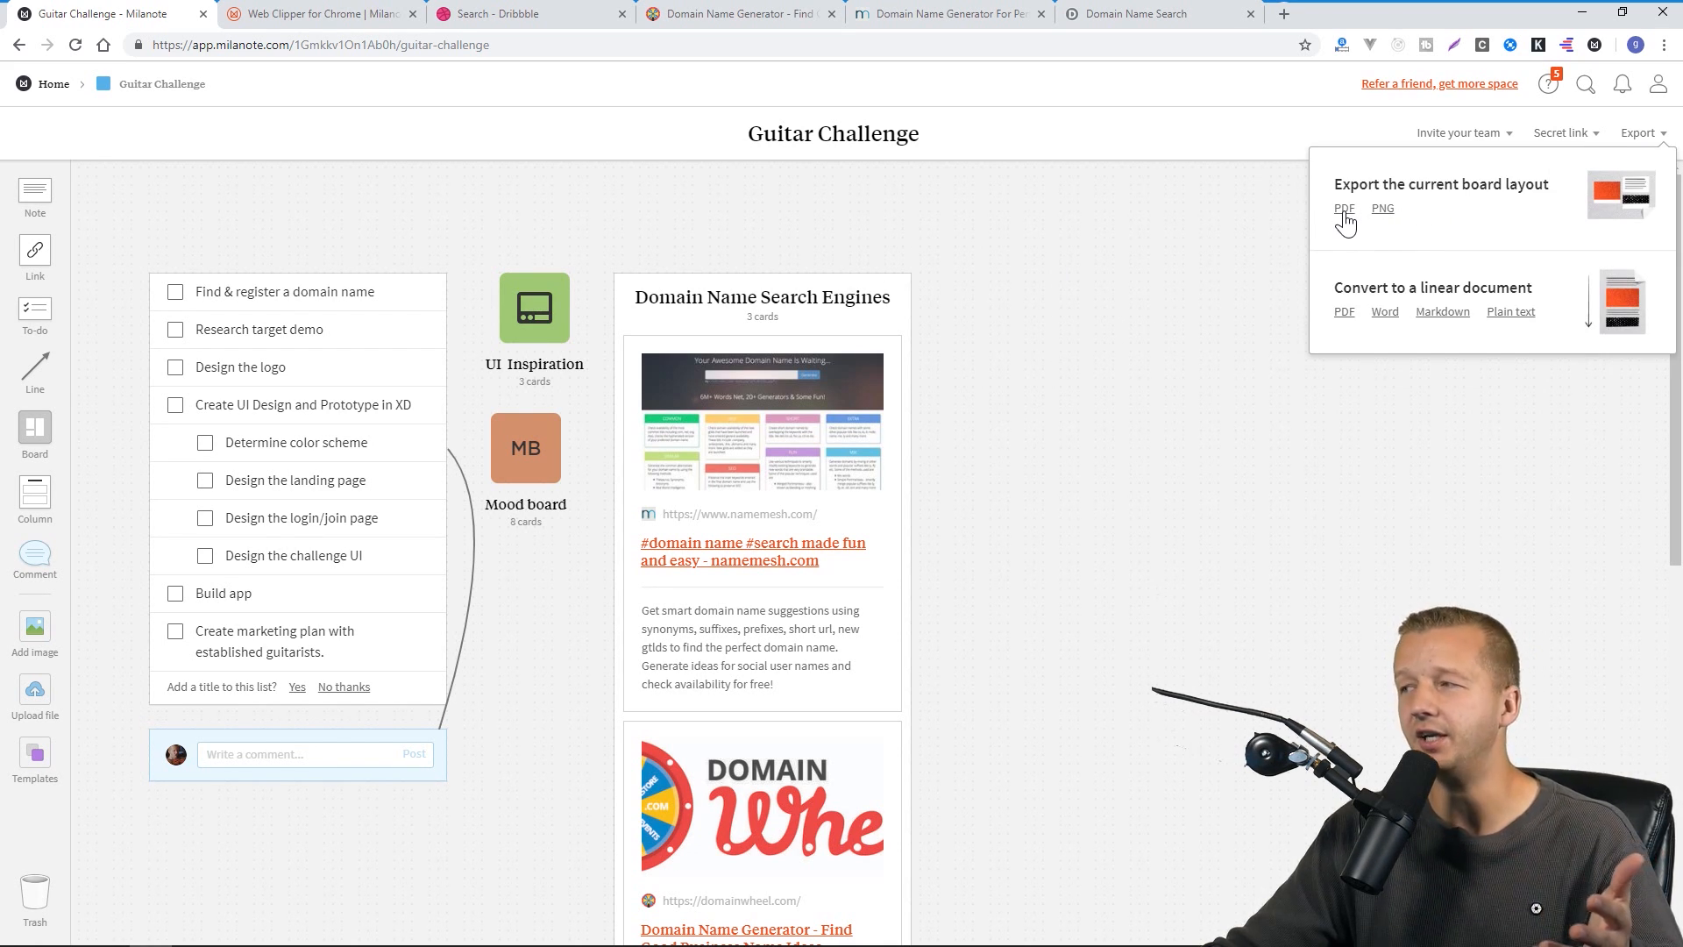